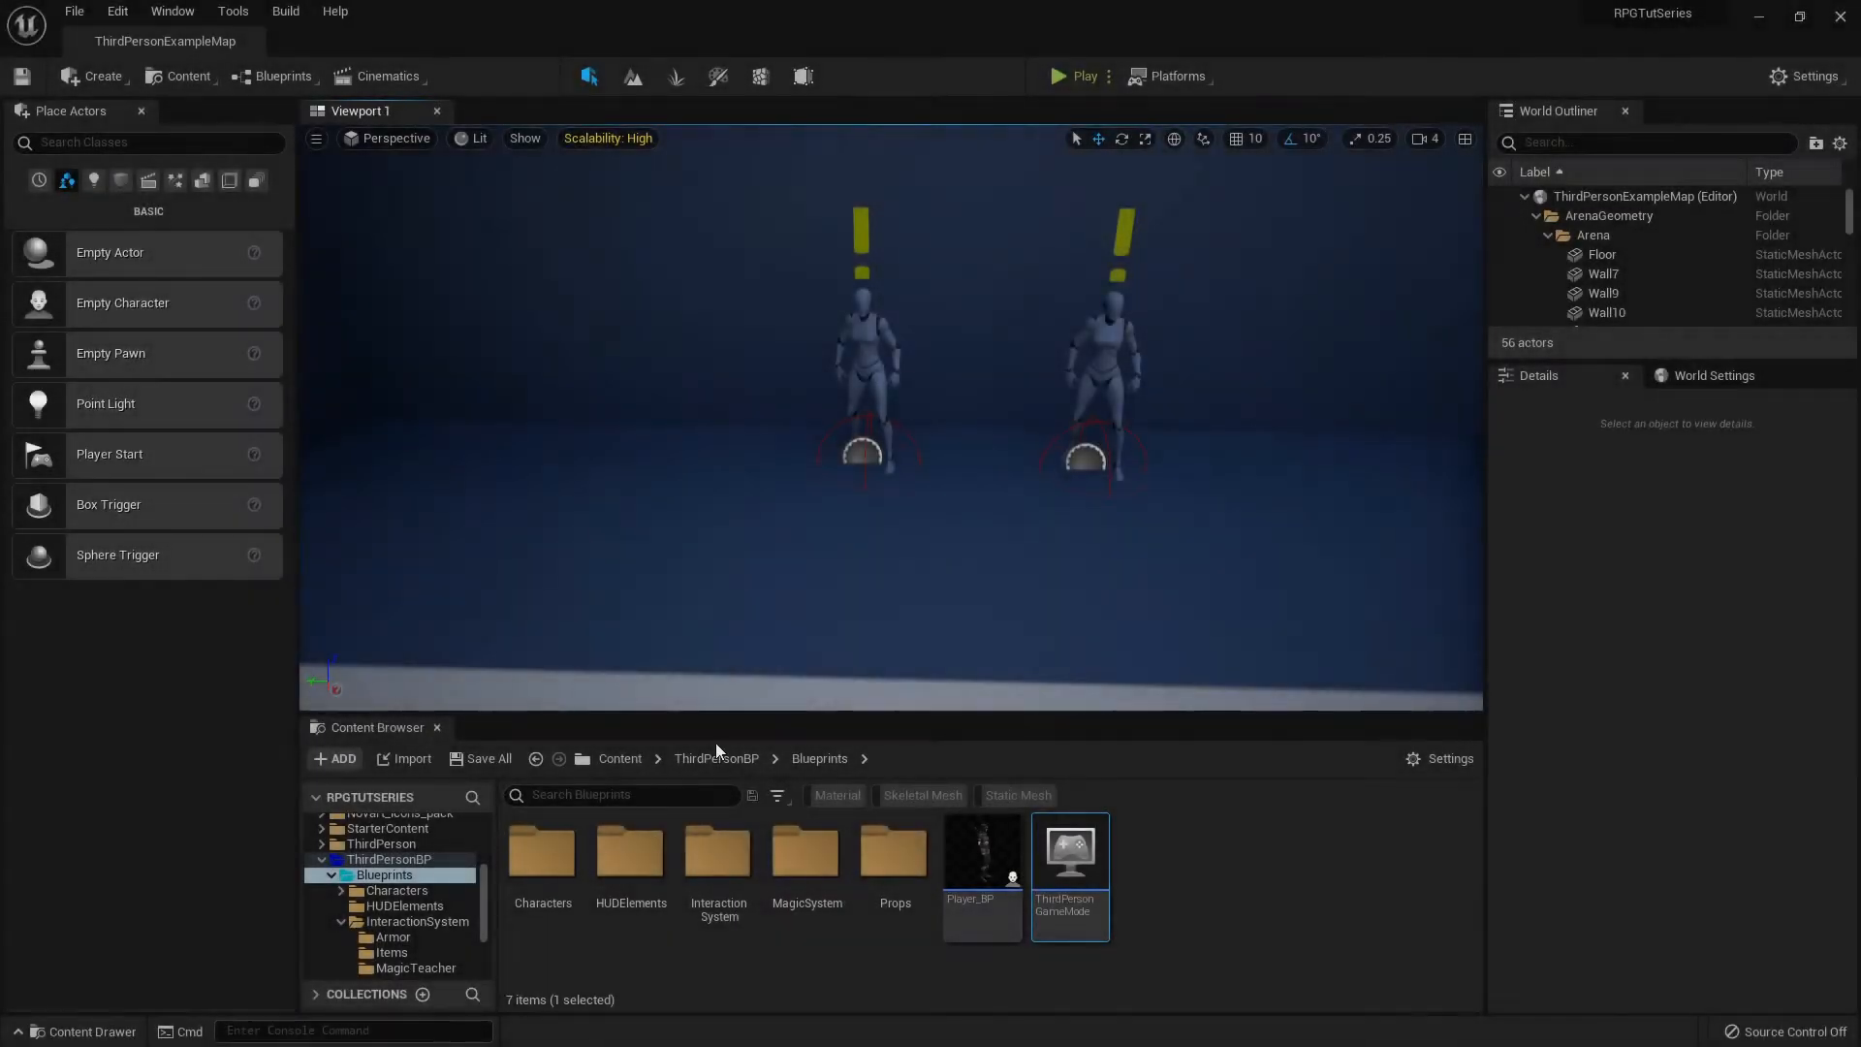
mouse_move(714, 852)
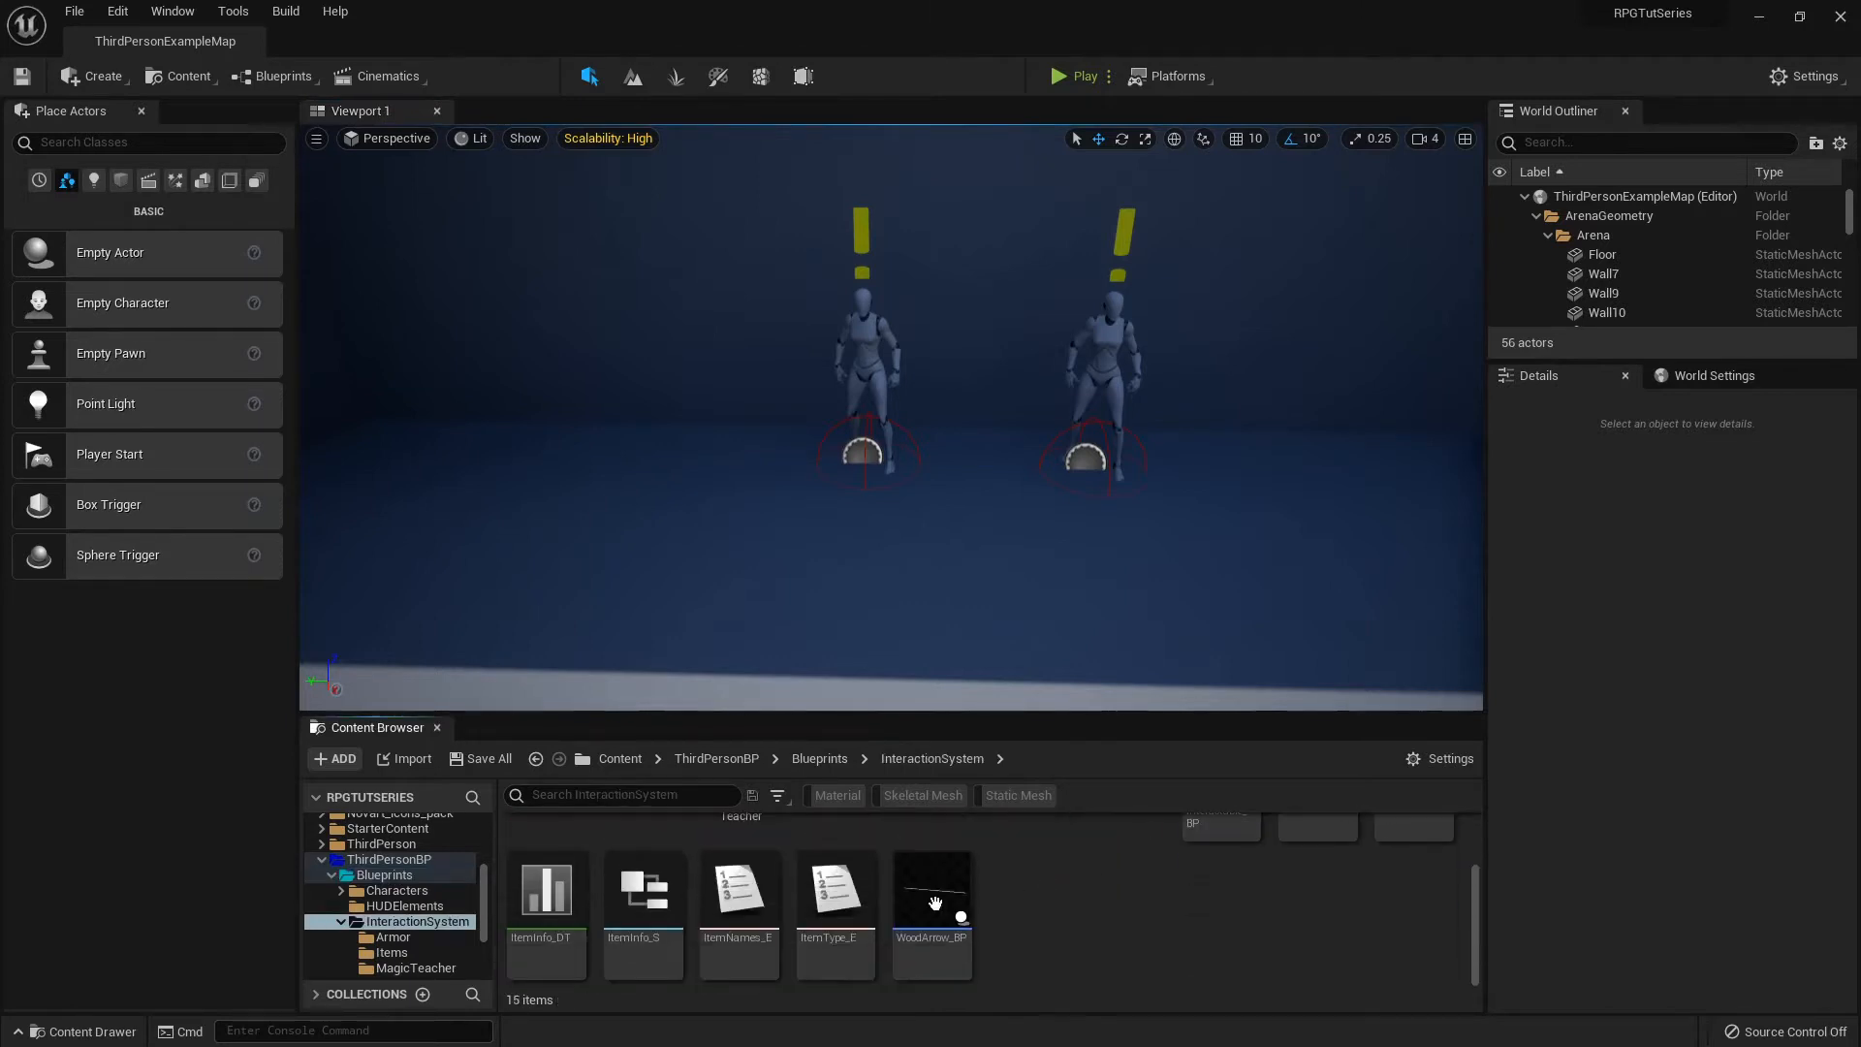
Open the ItemInfo_S structure asset from the InteractionSystem blueprints folder
left_click(643, 888)
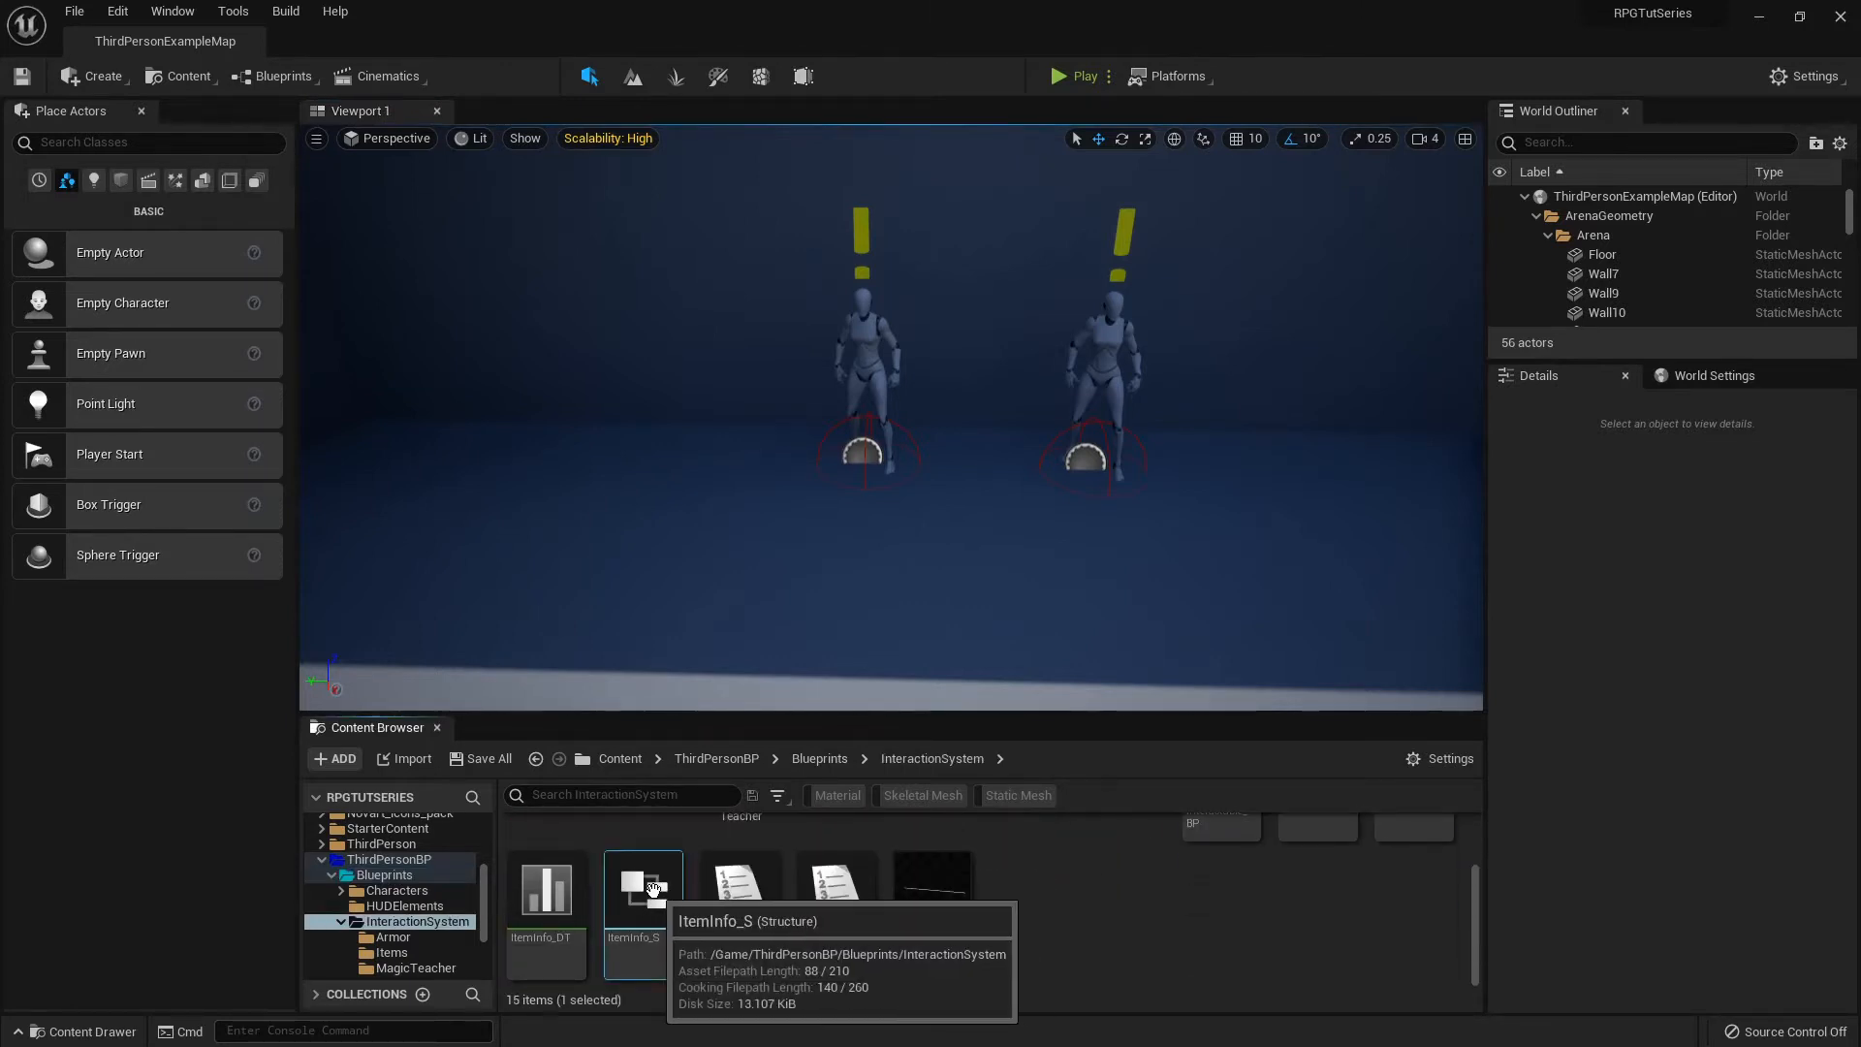
double_click(643, 889)
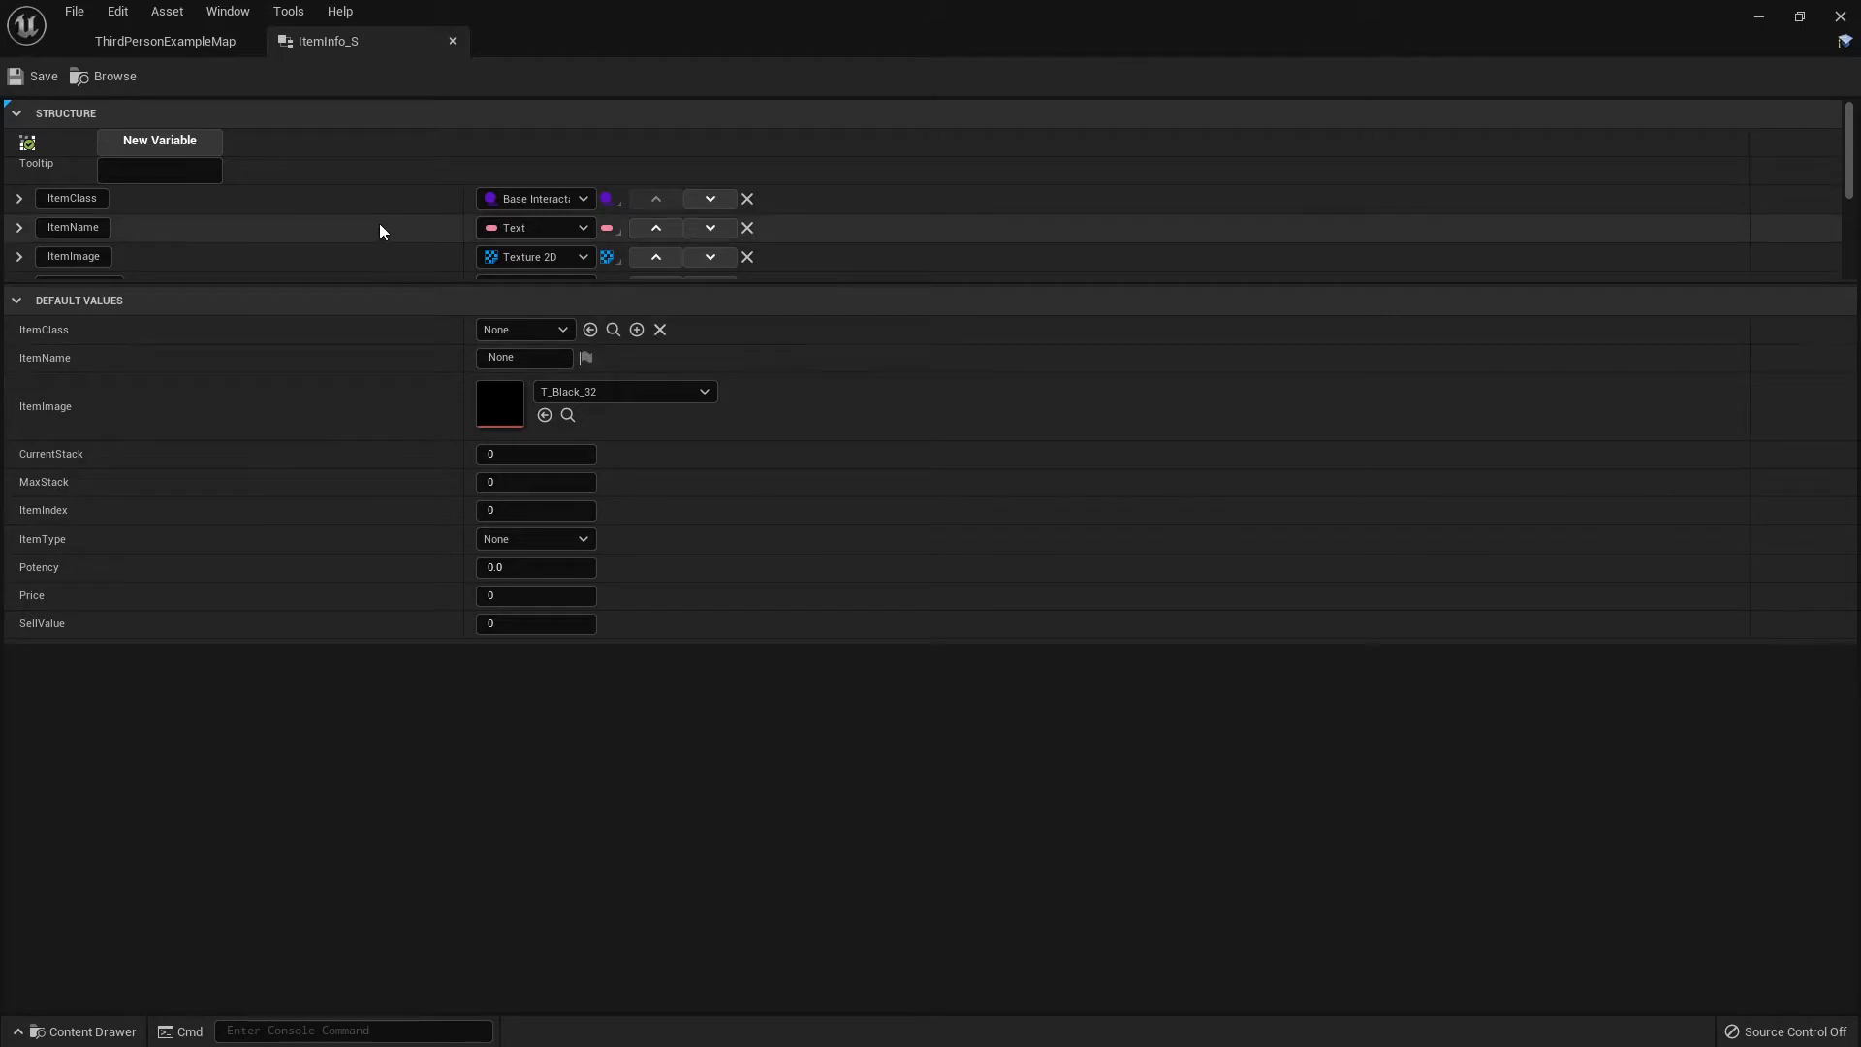
Add a Boolean member named Craftable?, then a second new member (MemberVar_29)
left_click(159, 140)
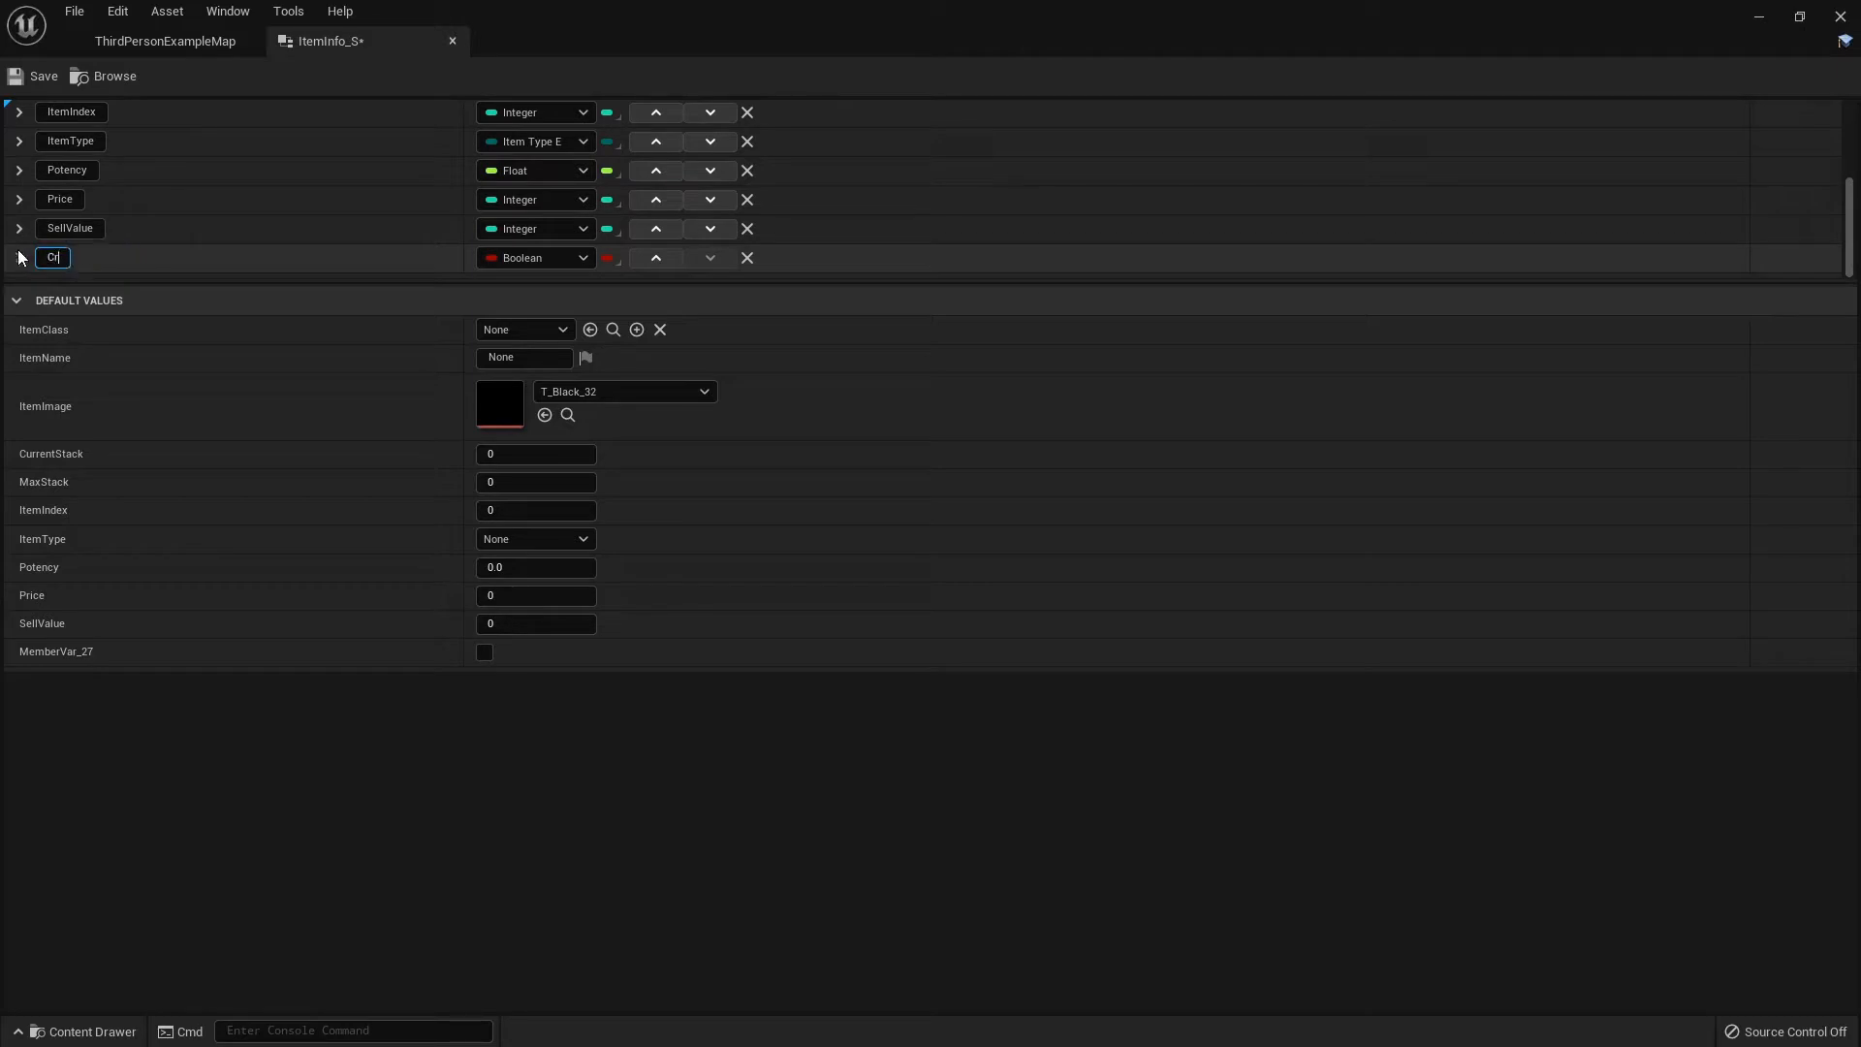
type("Craftable?")
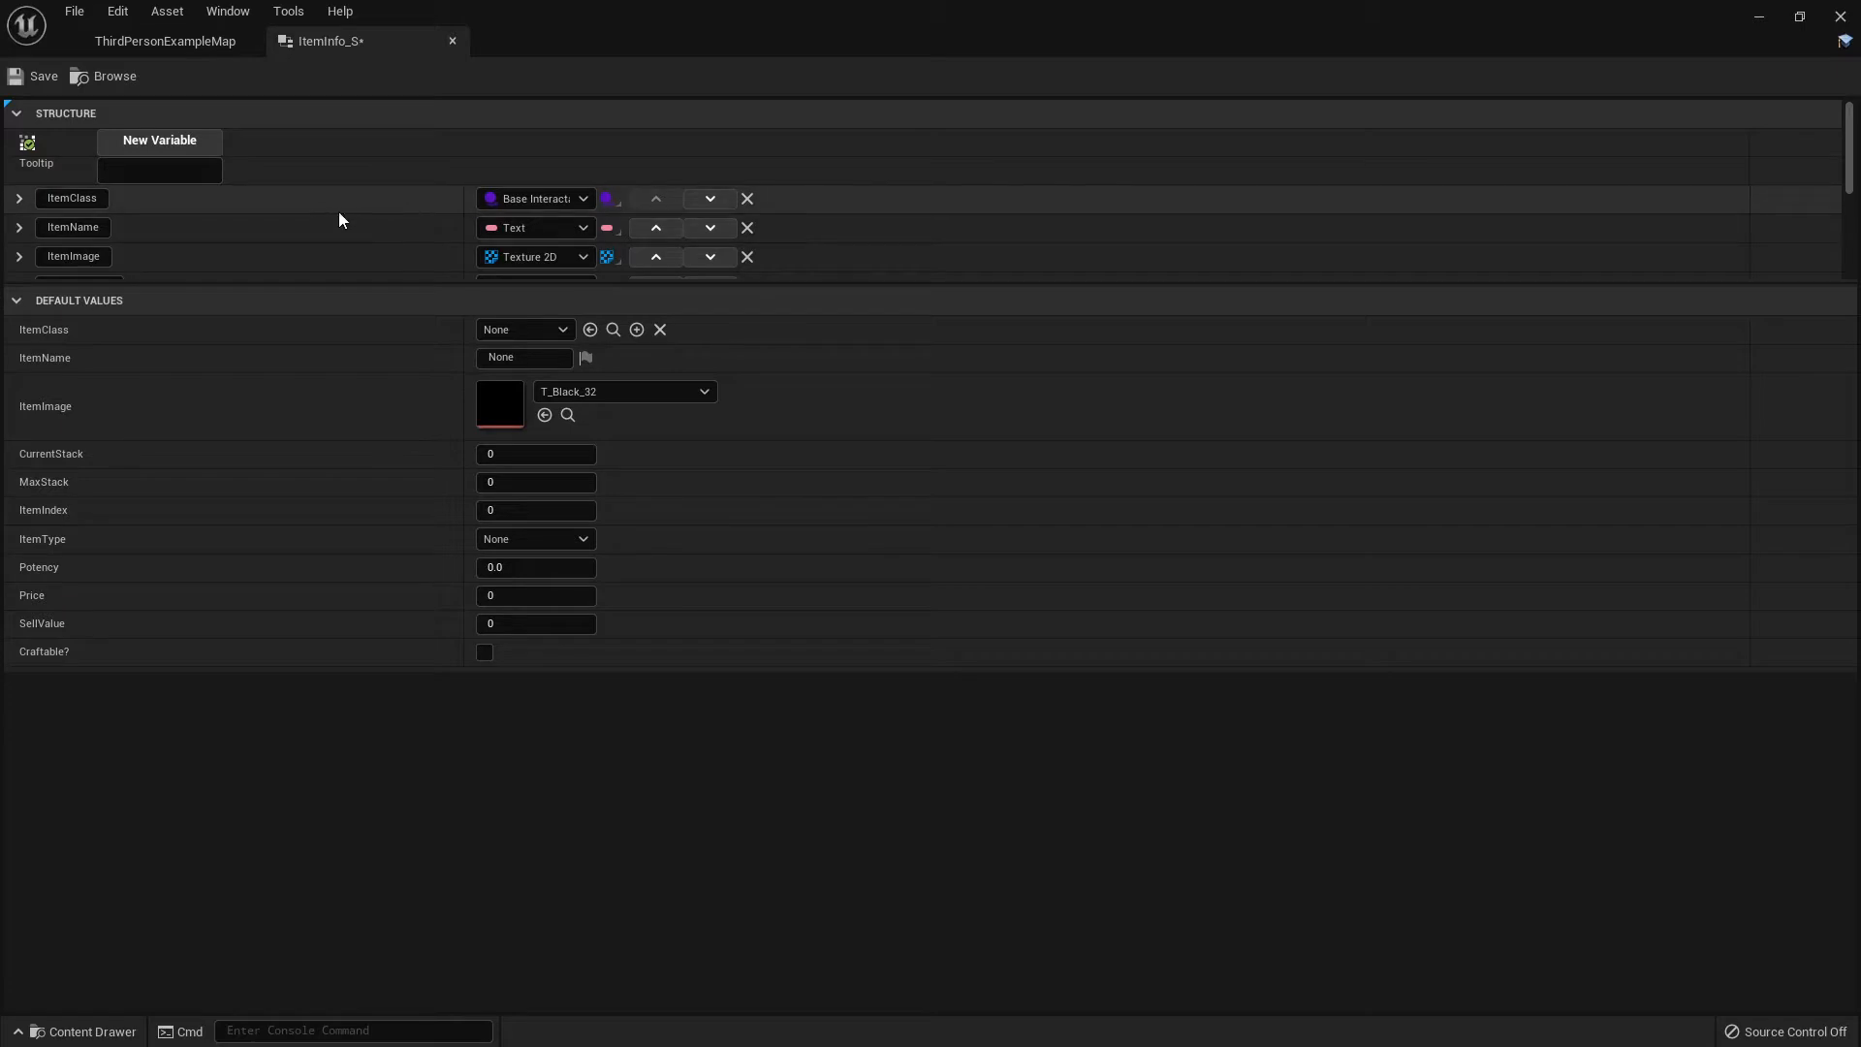
mouse_move(316, 208)
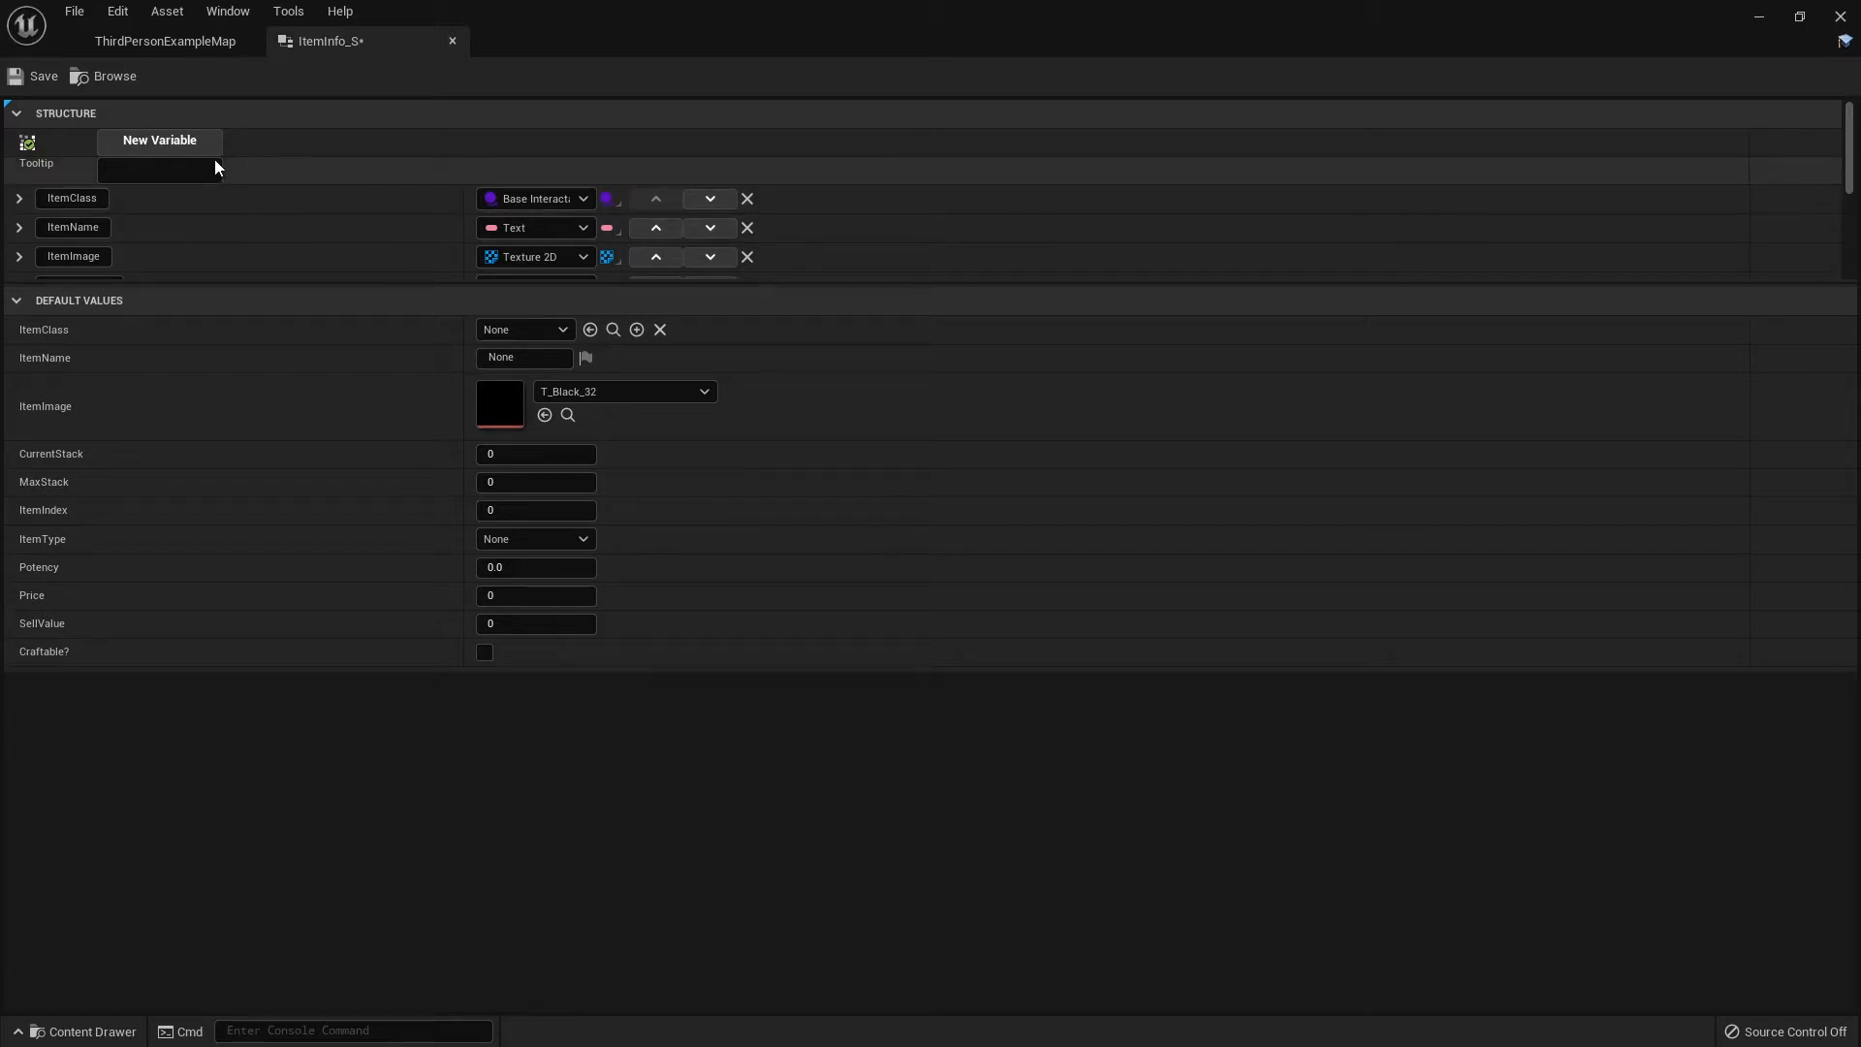
left_click(159, 140)
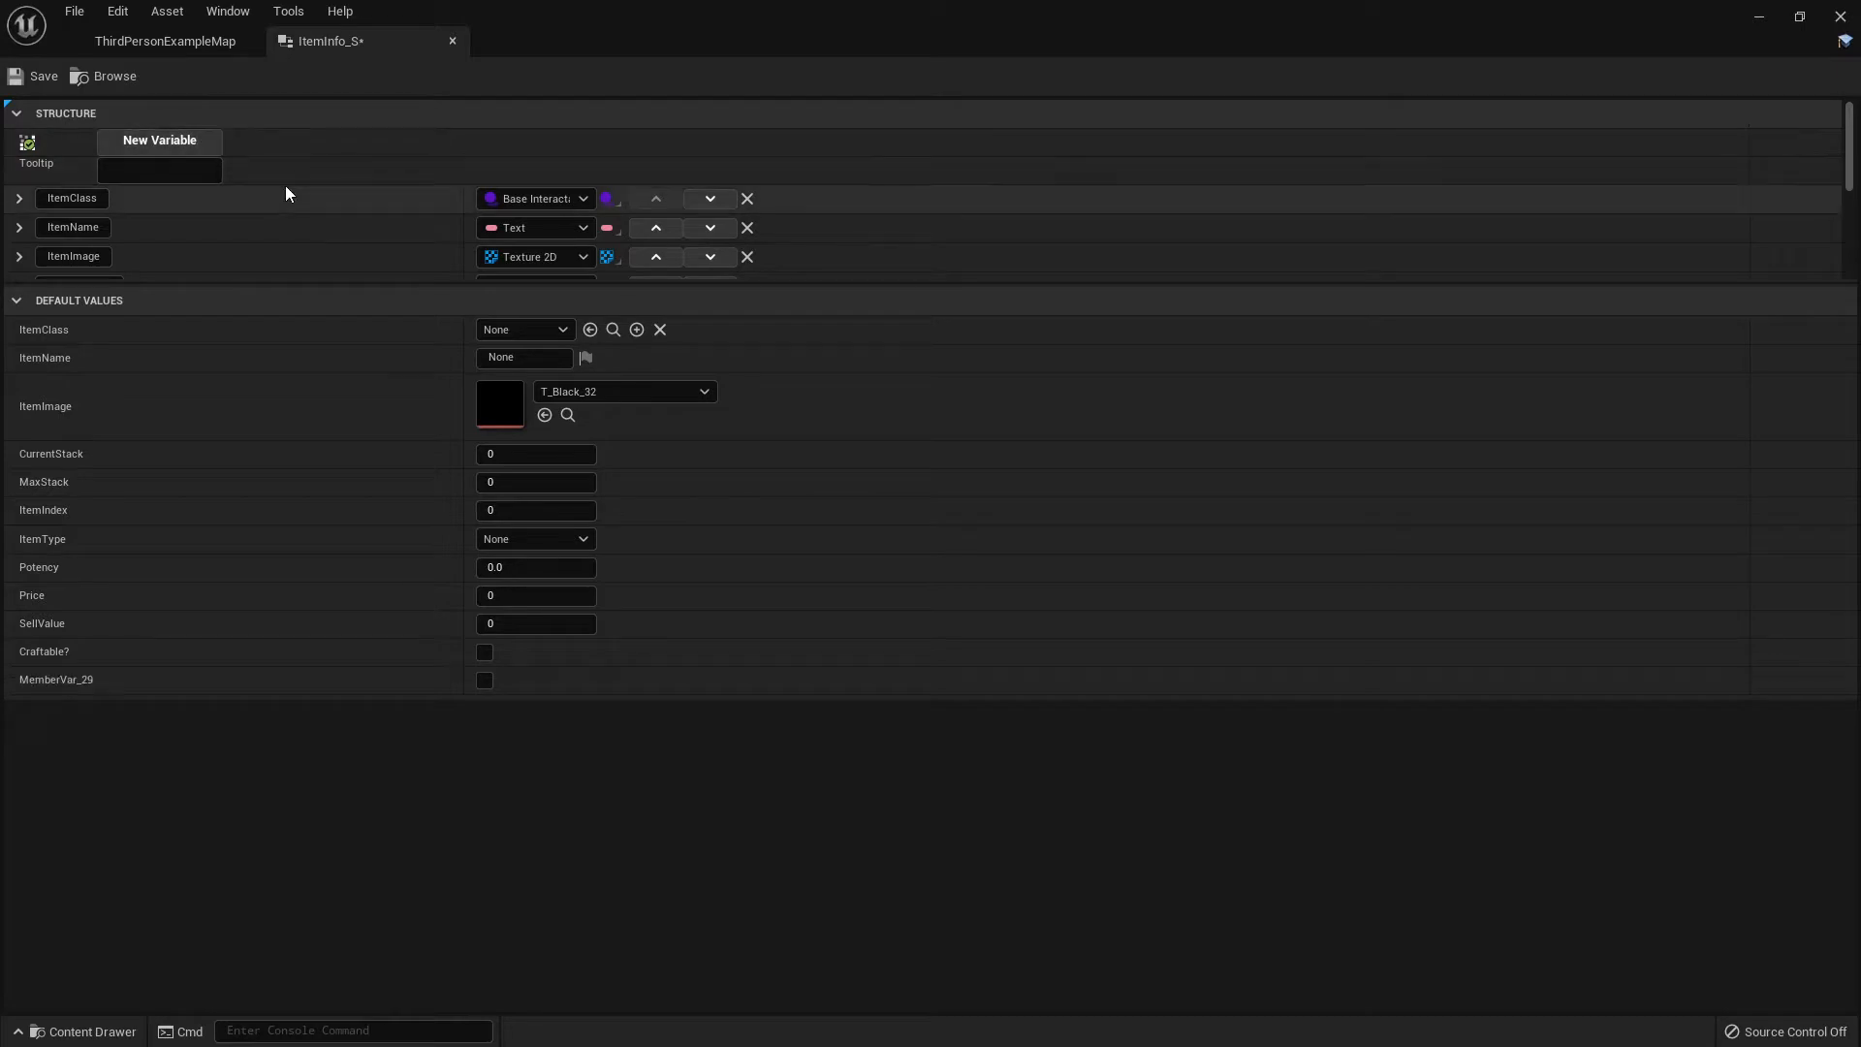
scroll("down", 3)
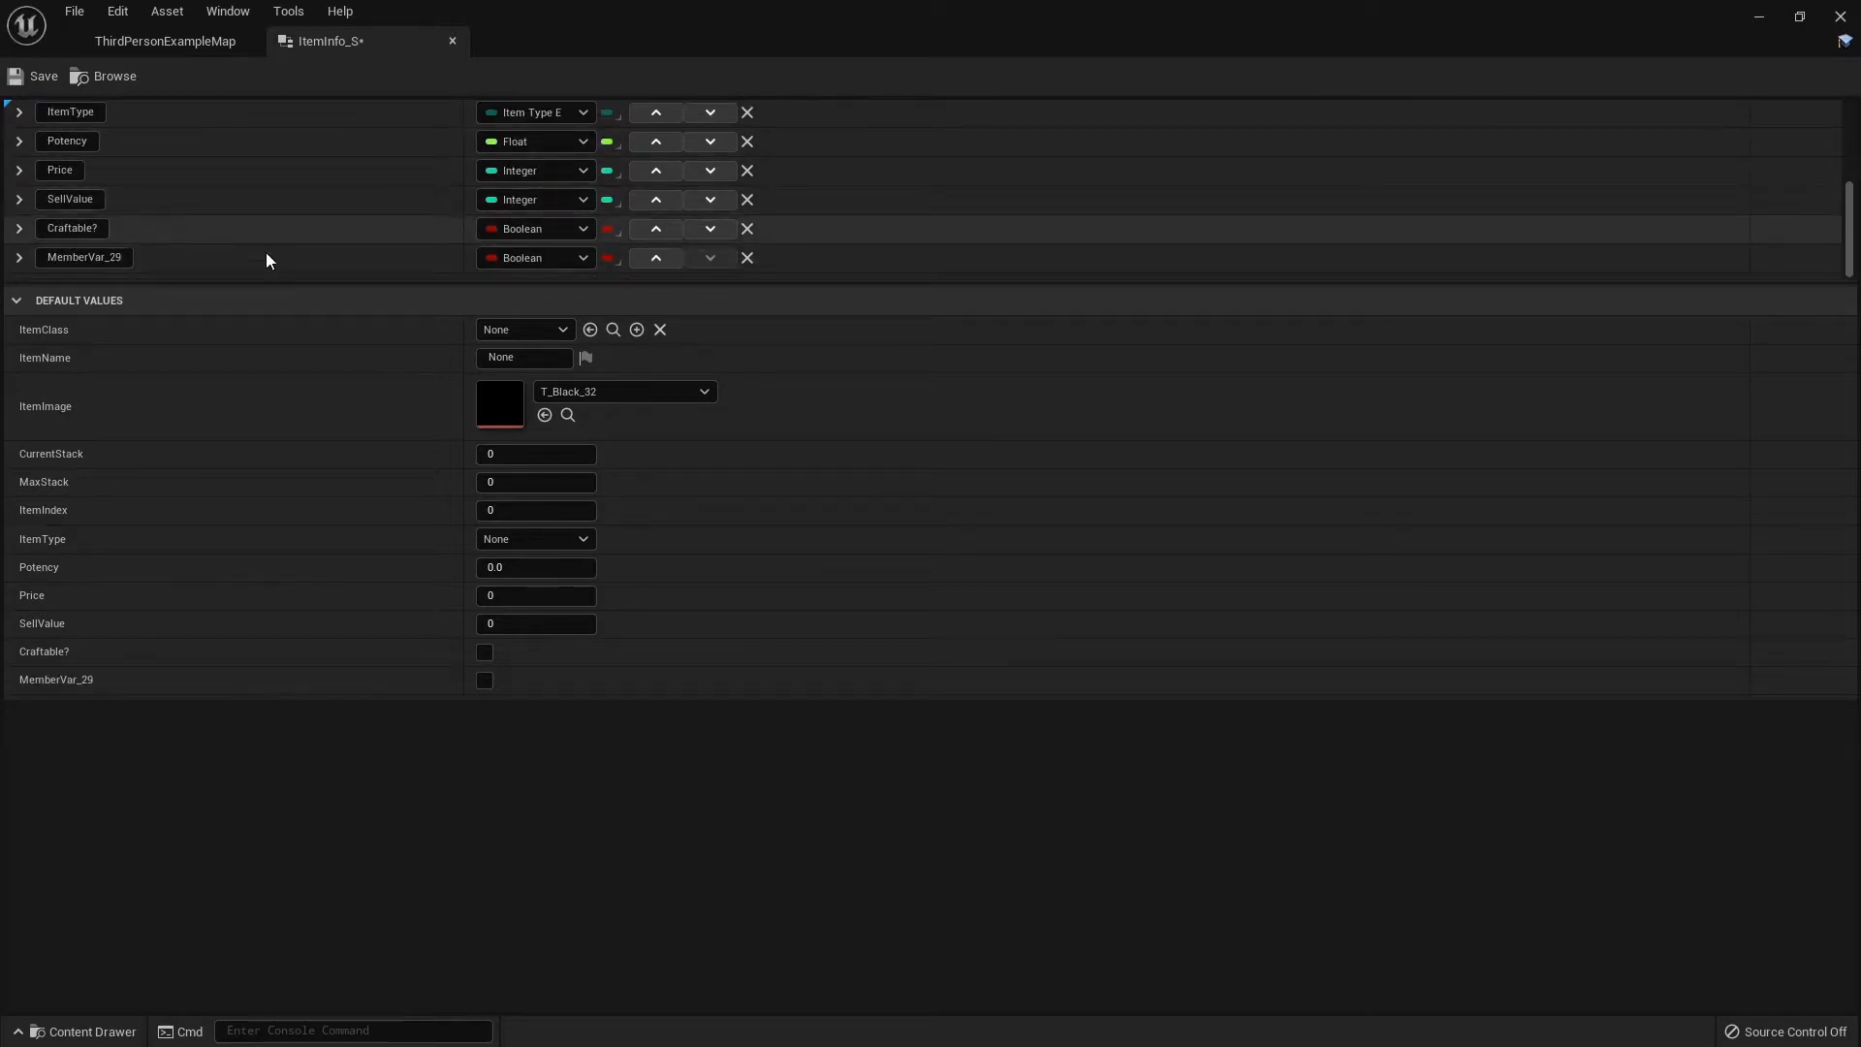
mouse_move(43, 684)
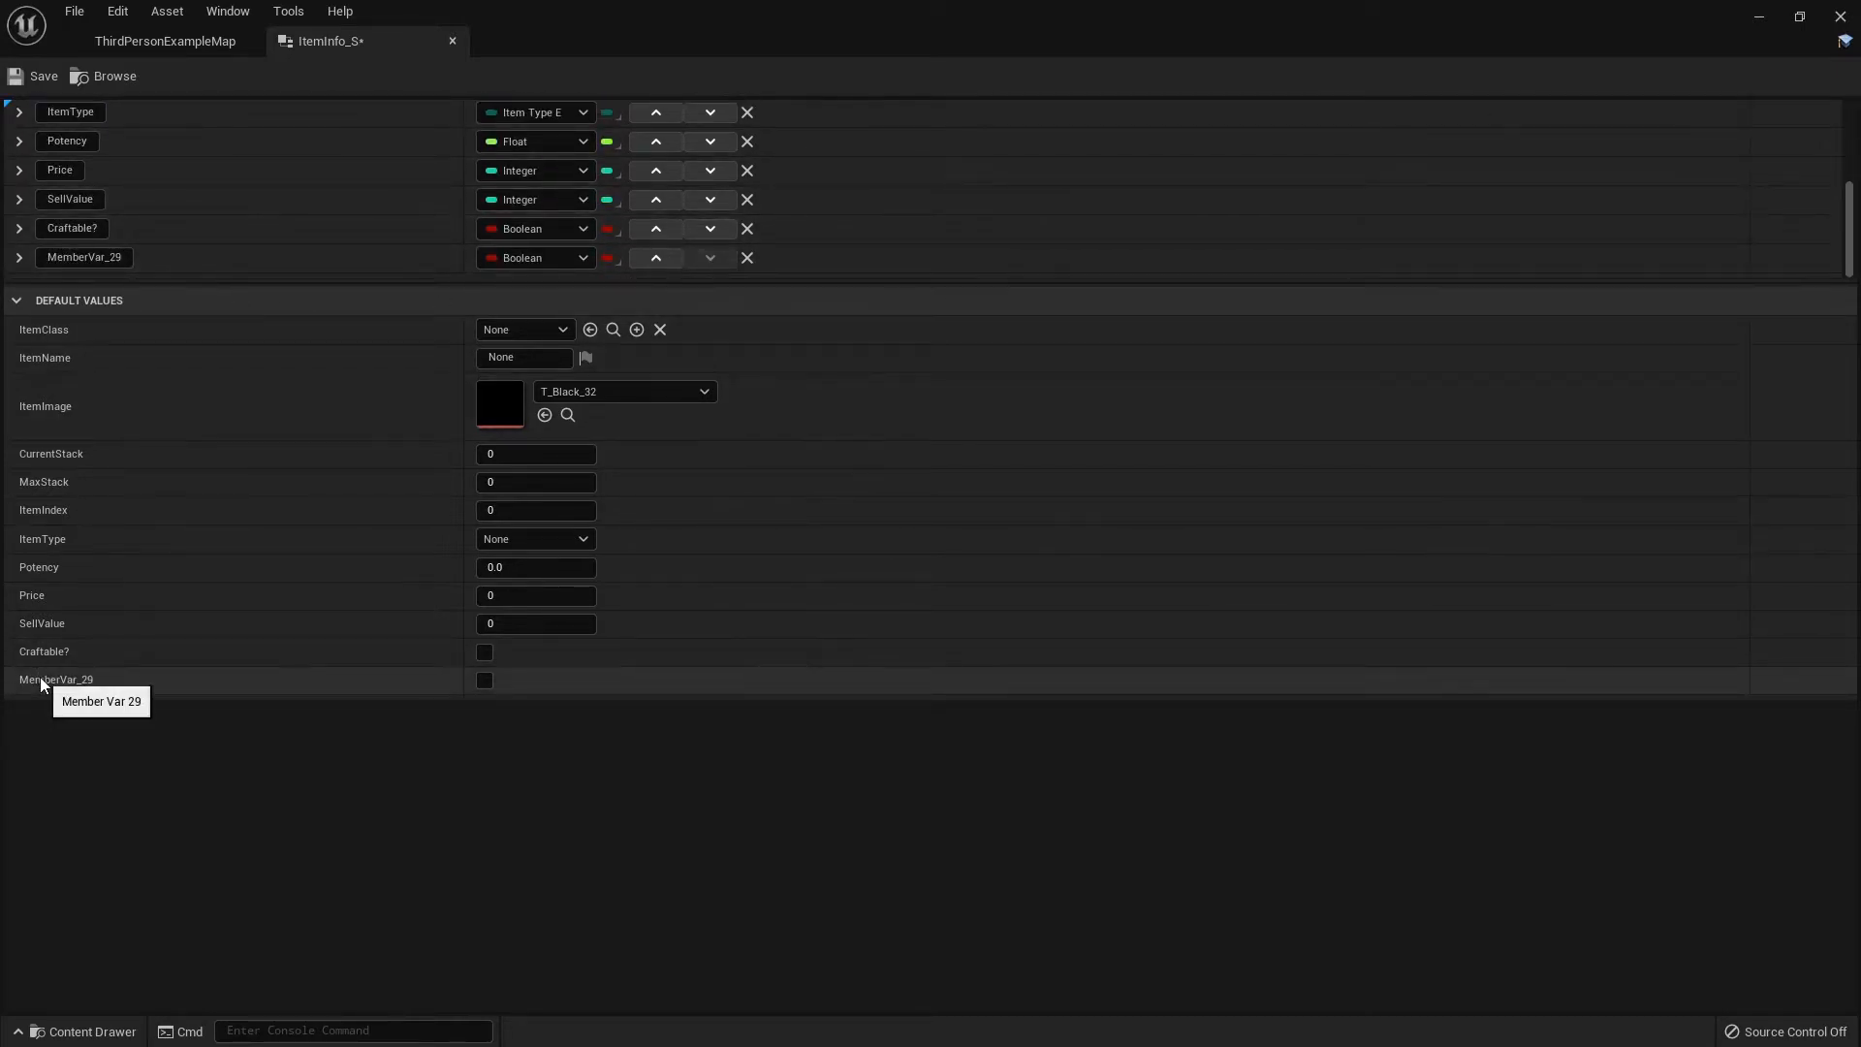
Rename the new member Recipe and make it a Base Interactable BP to Integer map
double_click(83, 257)
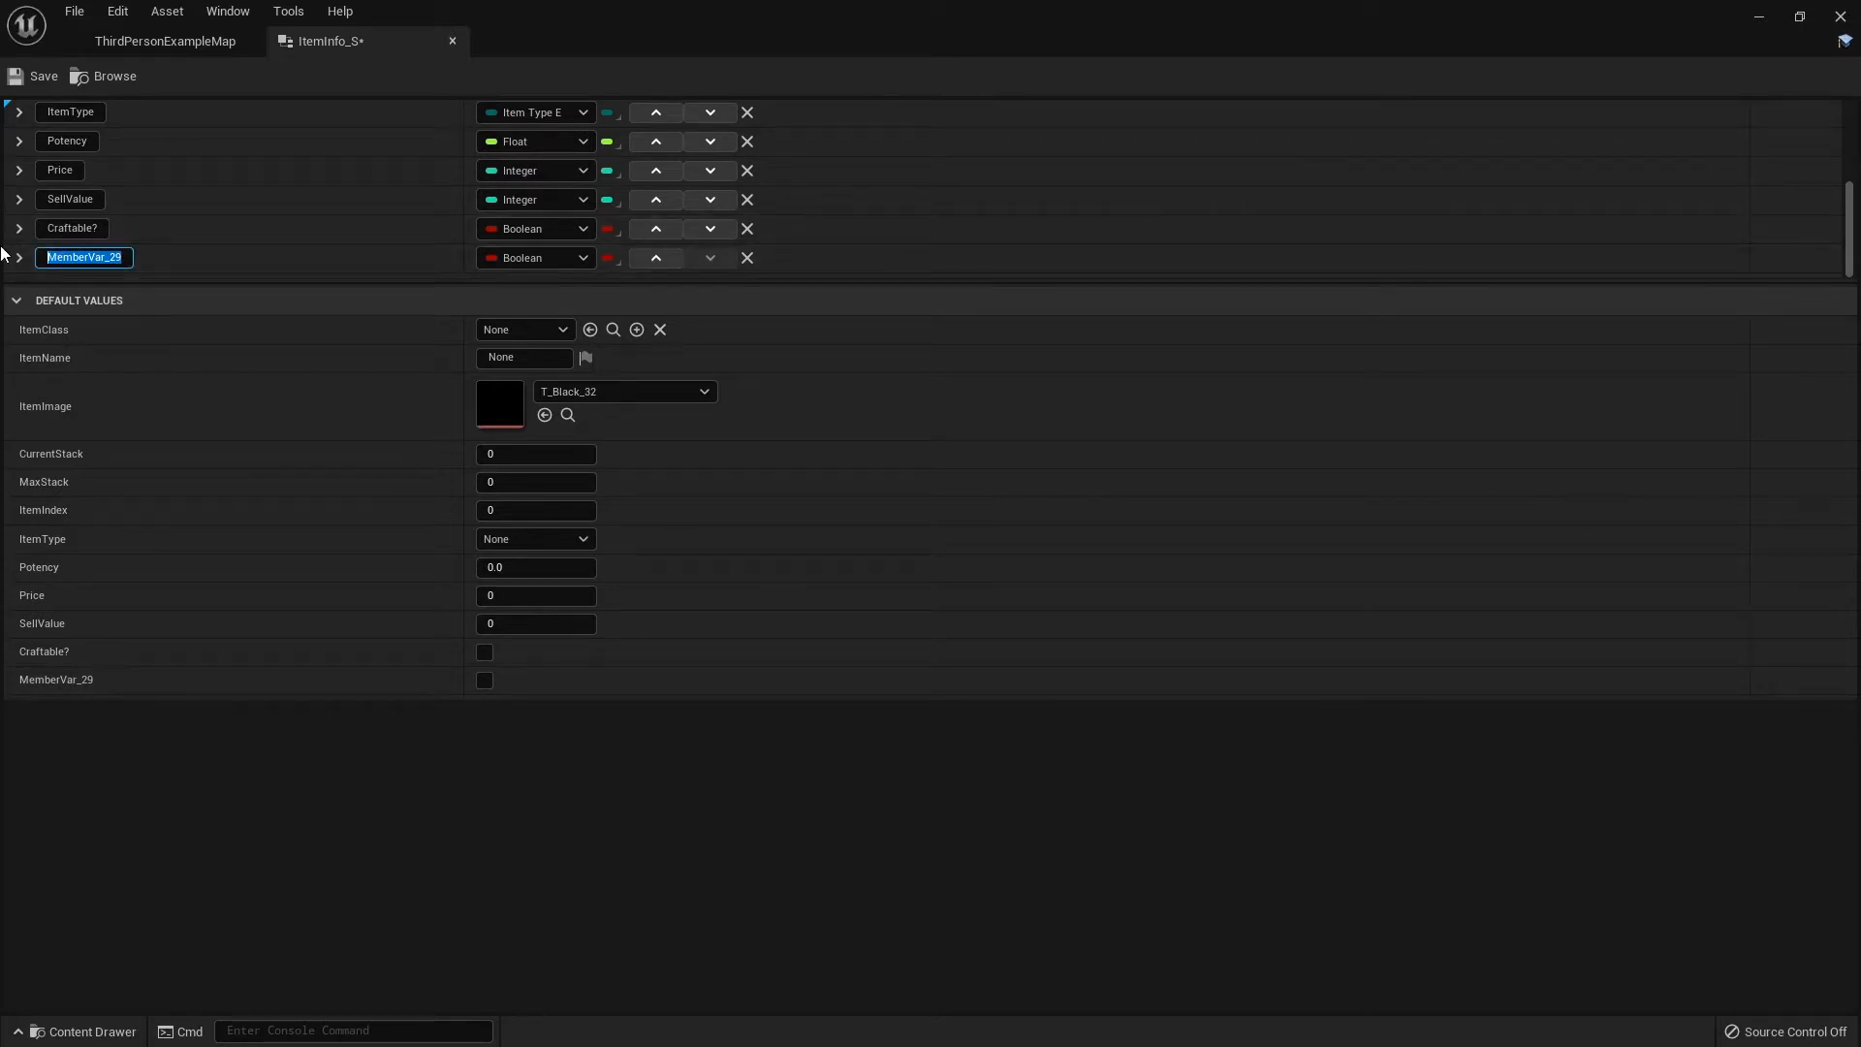
type("Recipe")
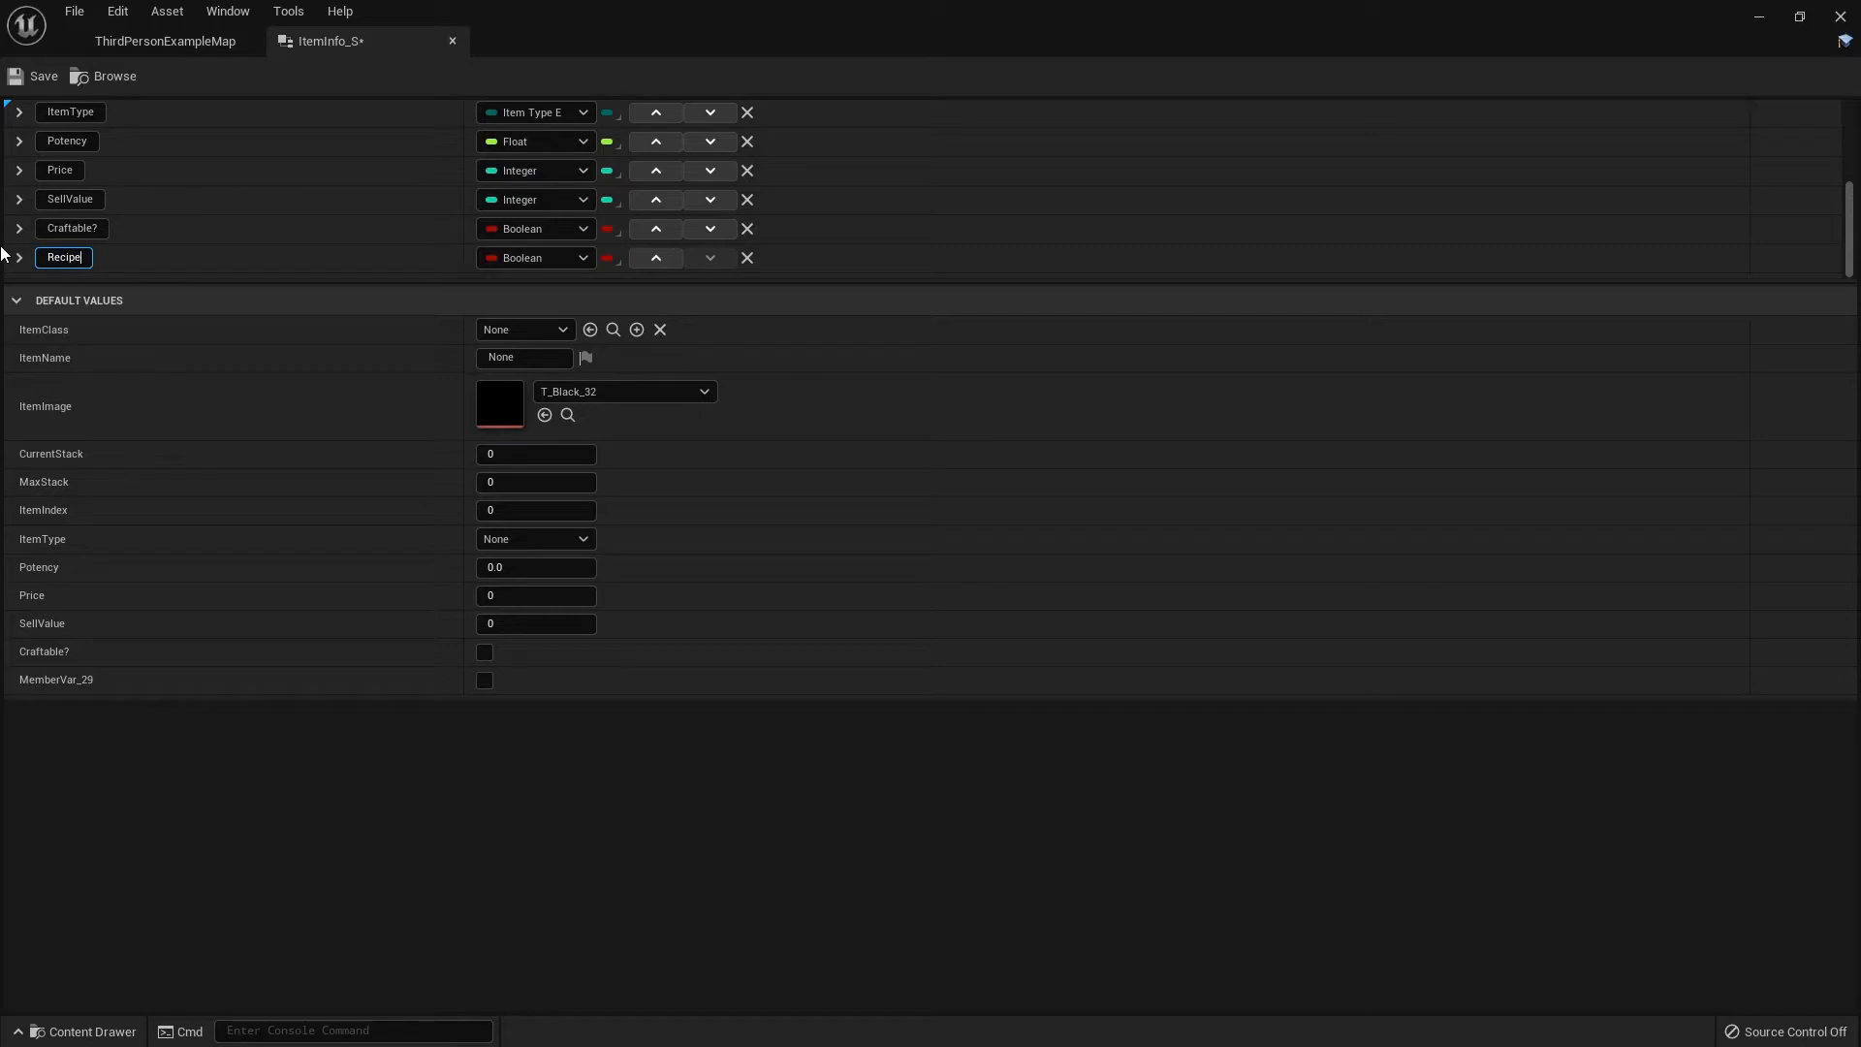
left_click(534, 258)
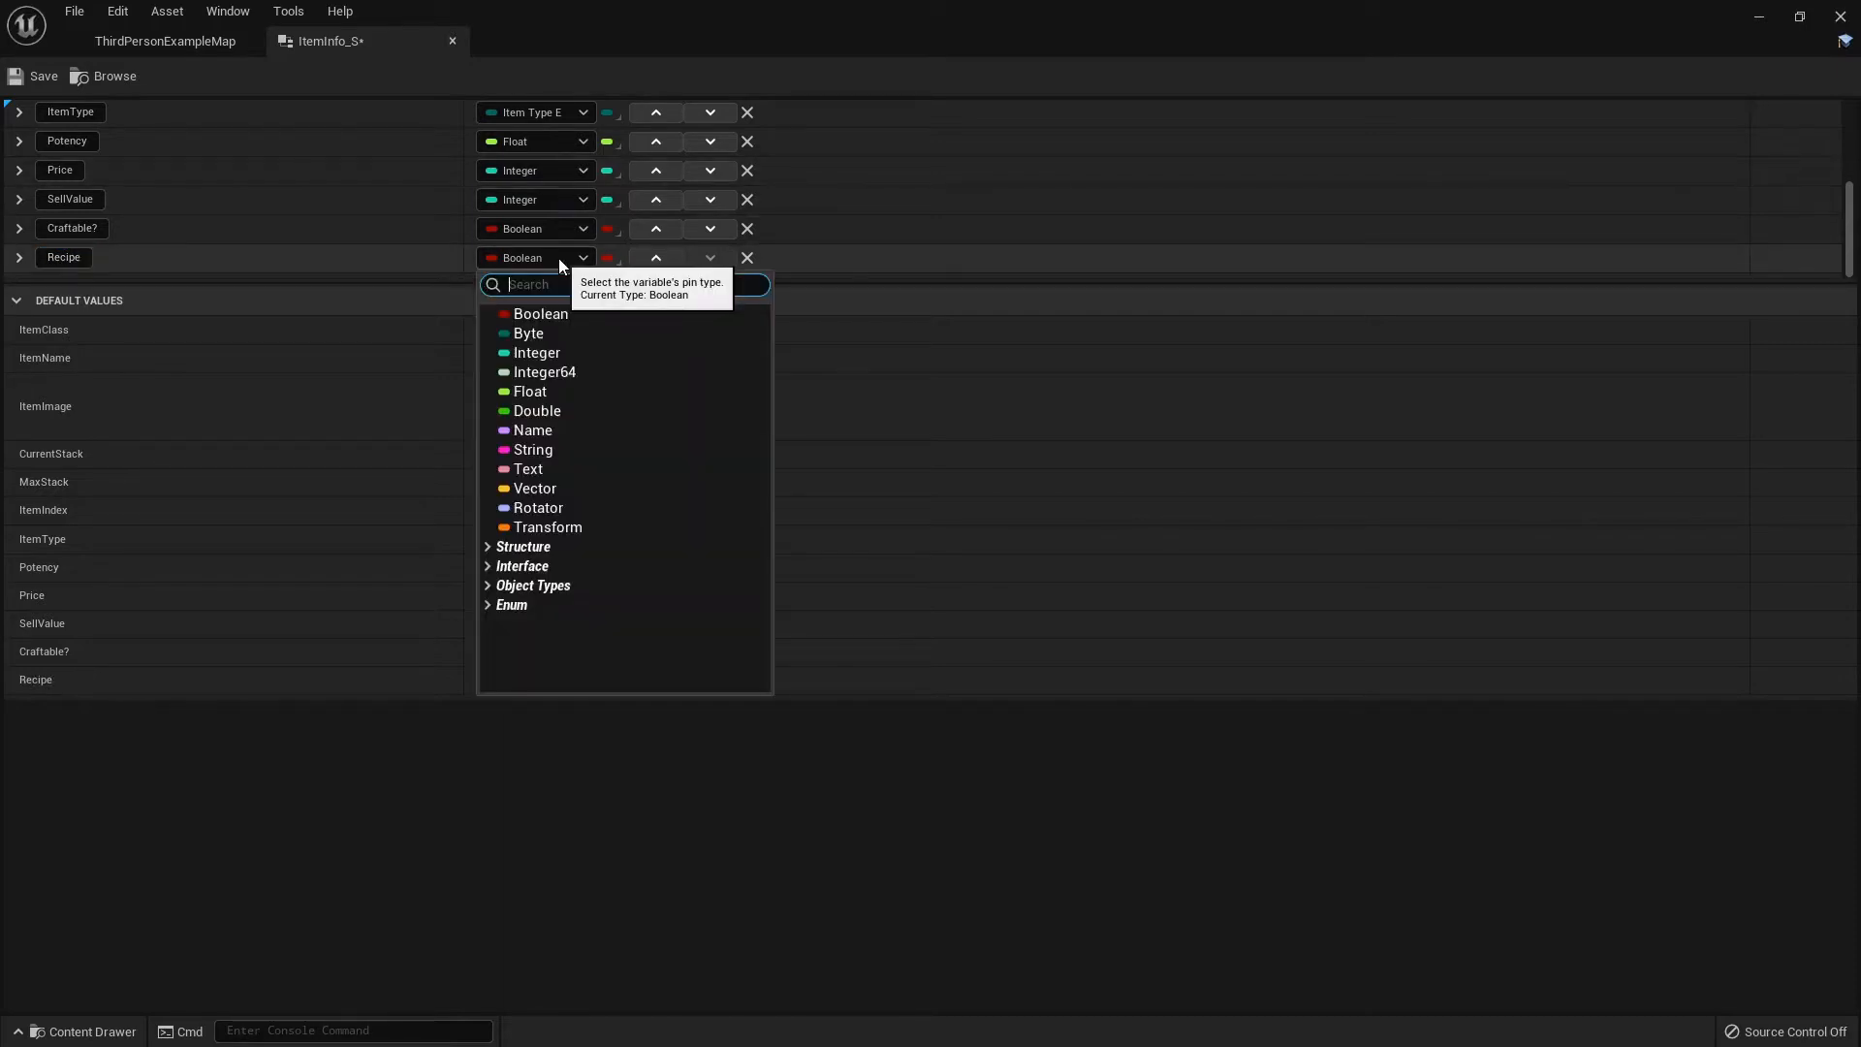
type("base intera")
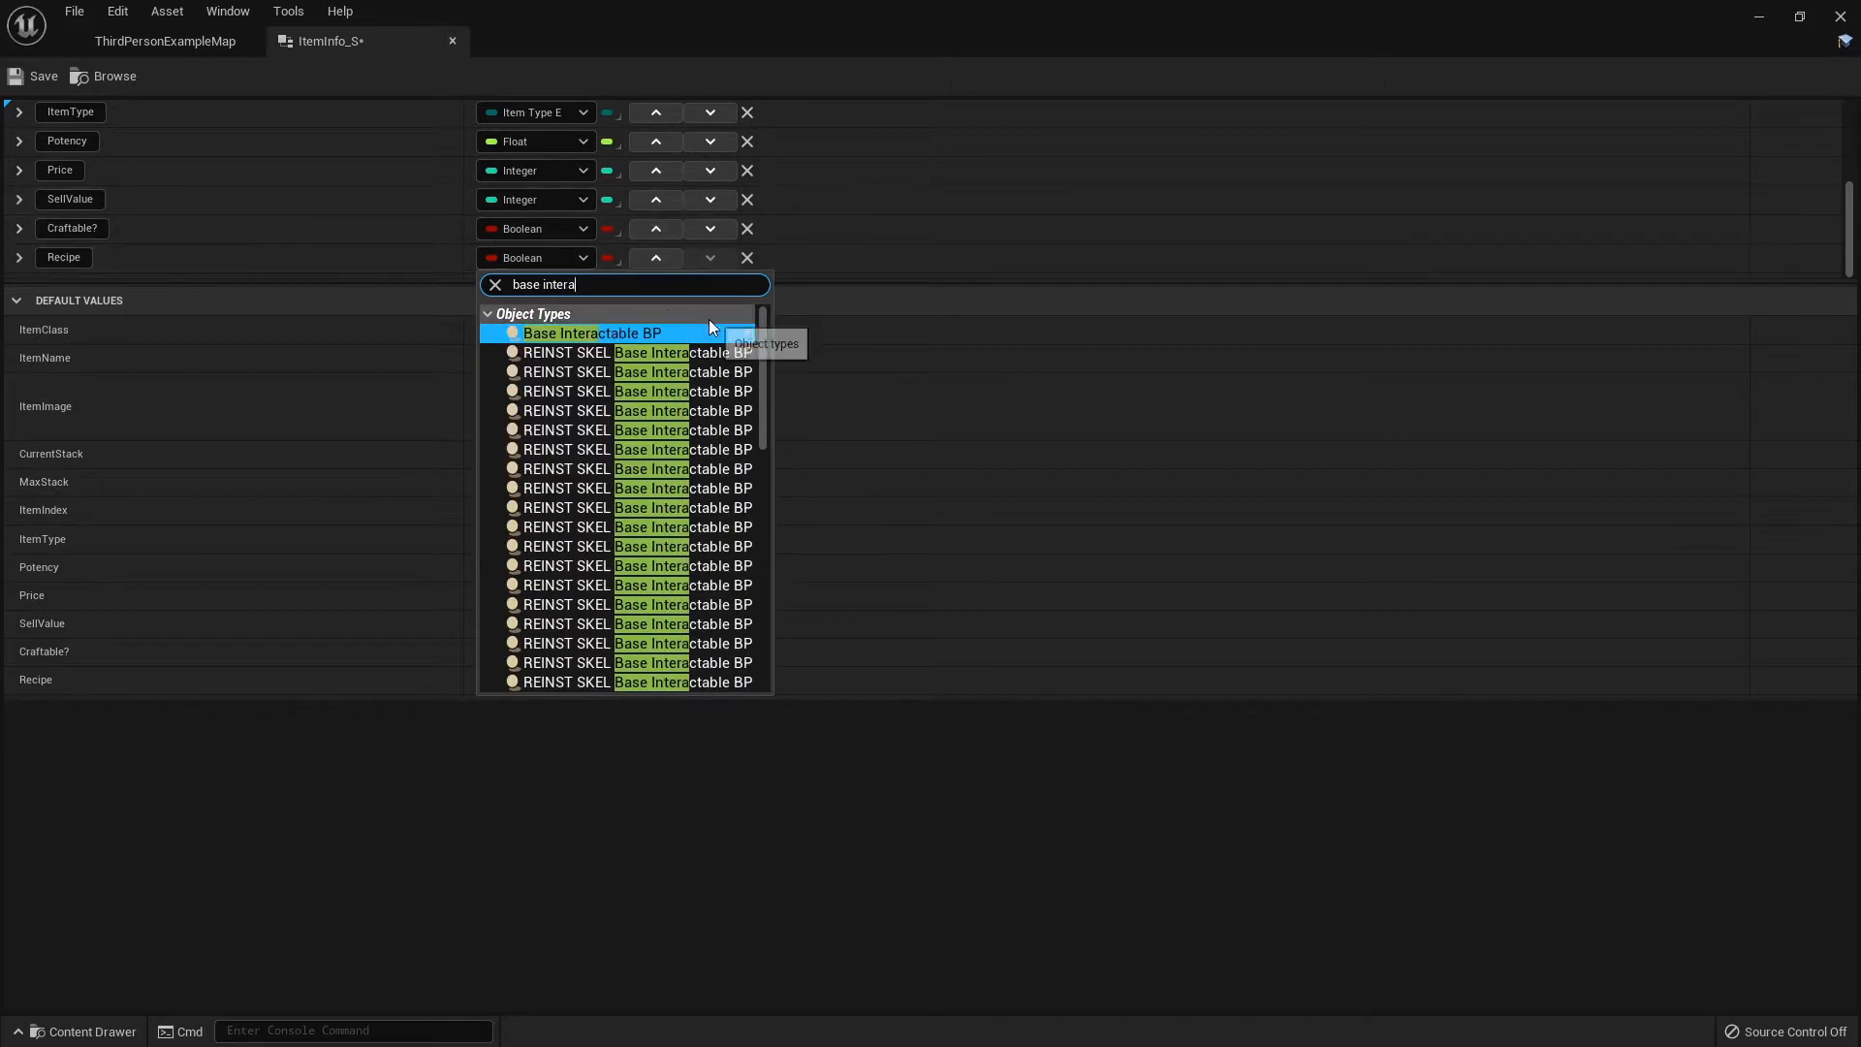
left_click(592, 332)
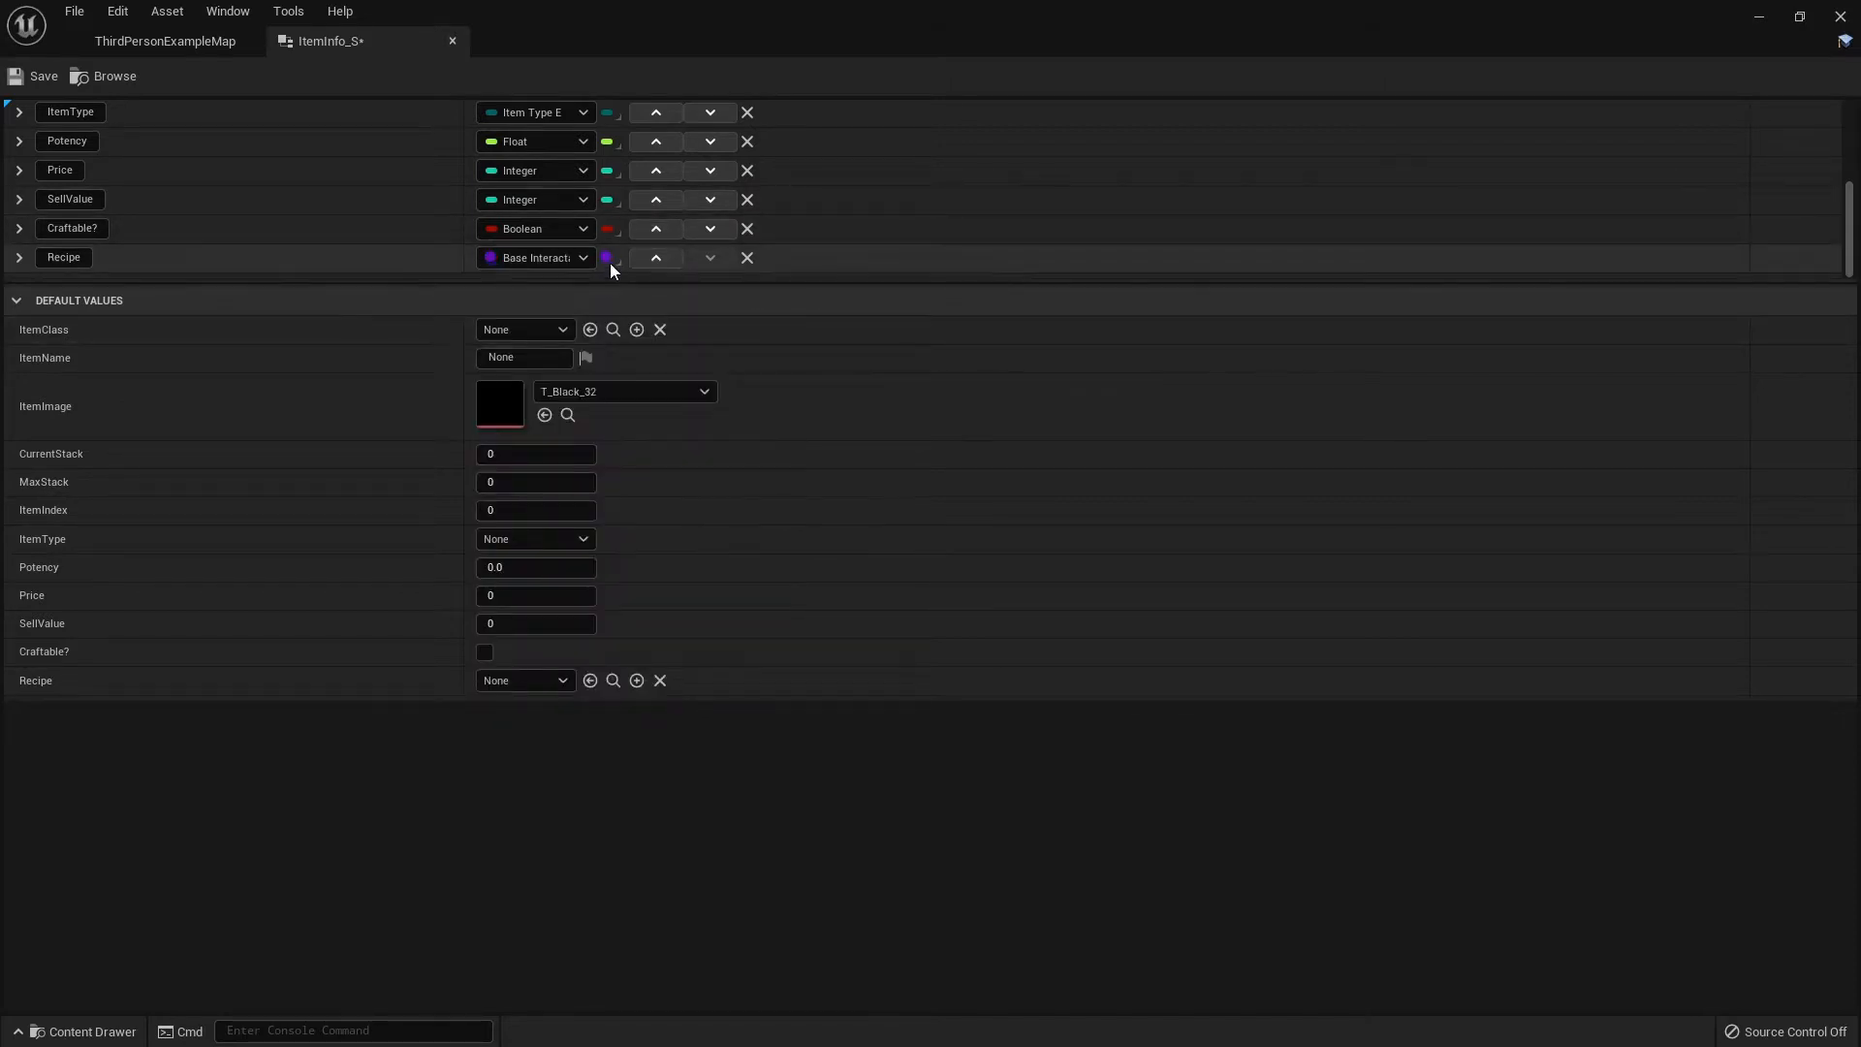
left_click(608, 258)
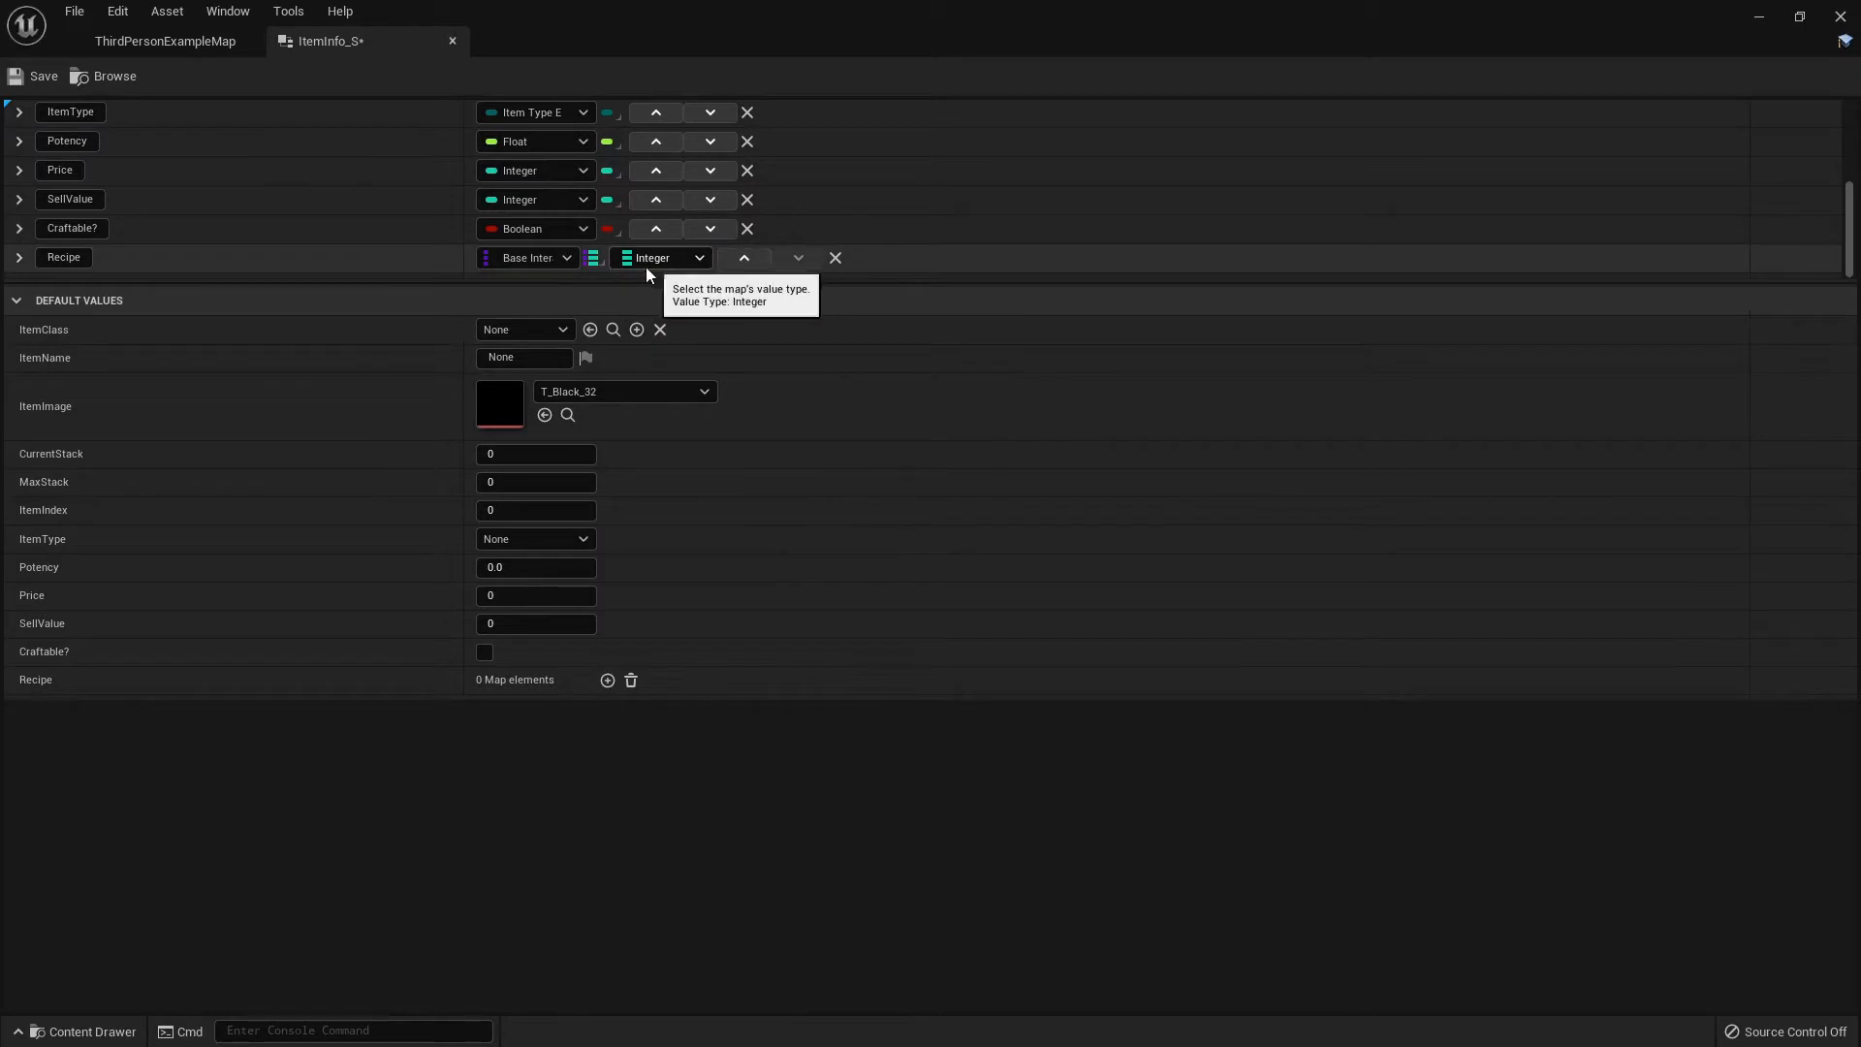
mouse_move(616, 650)
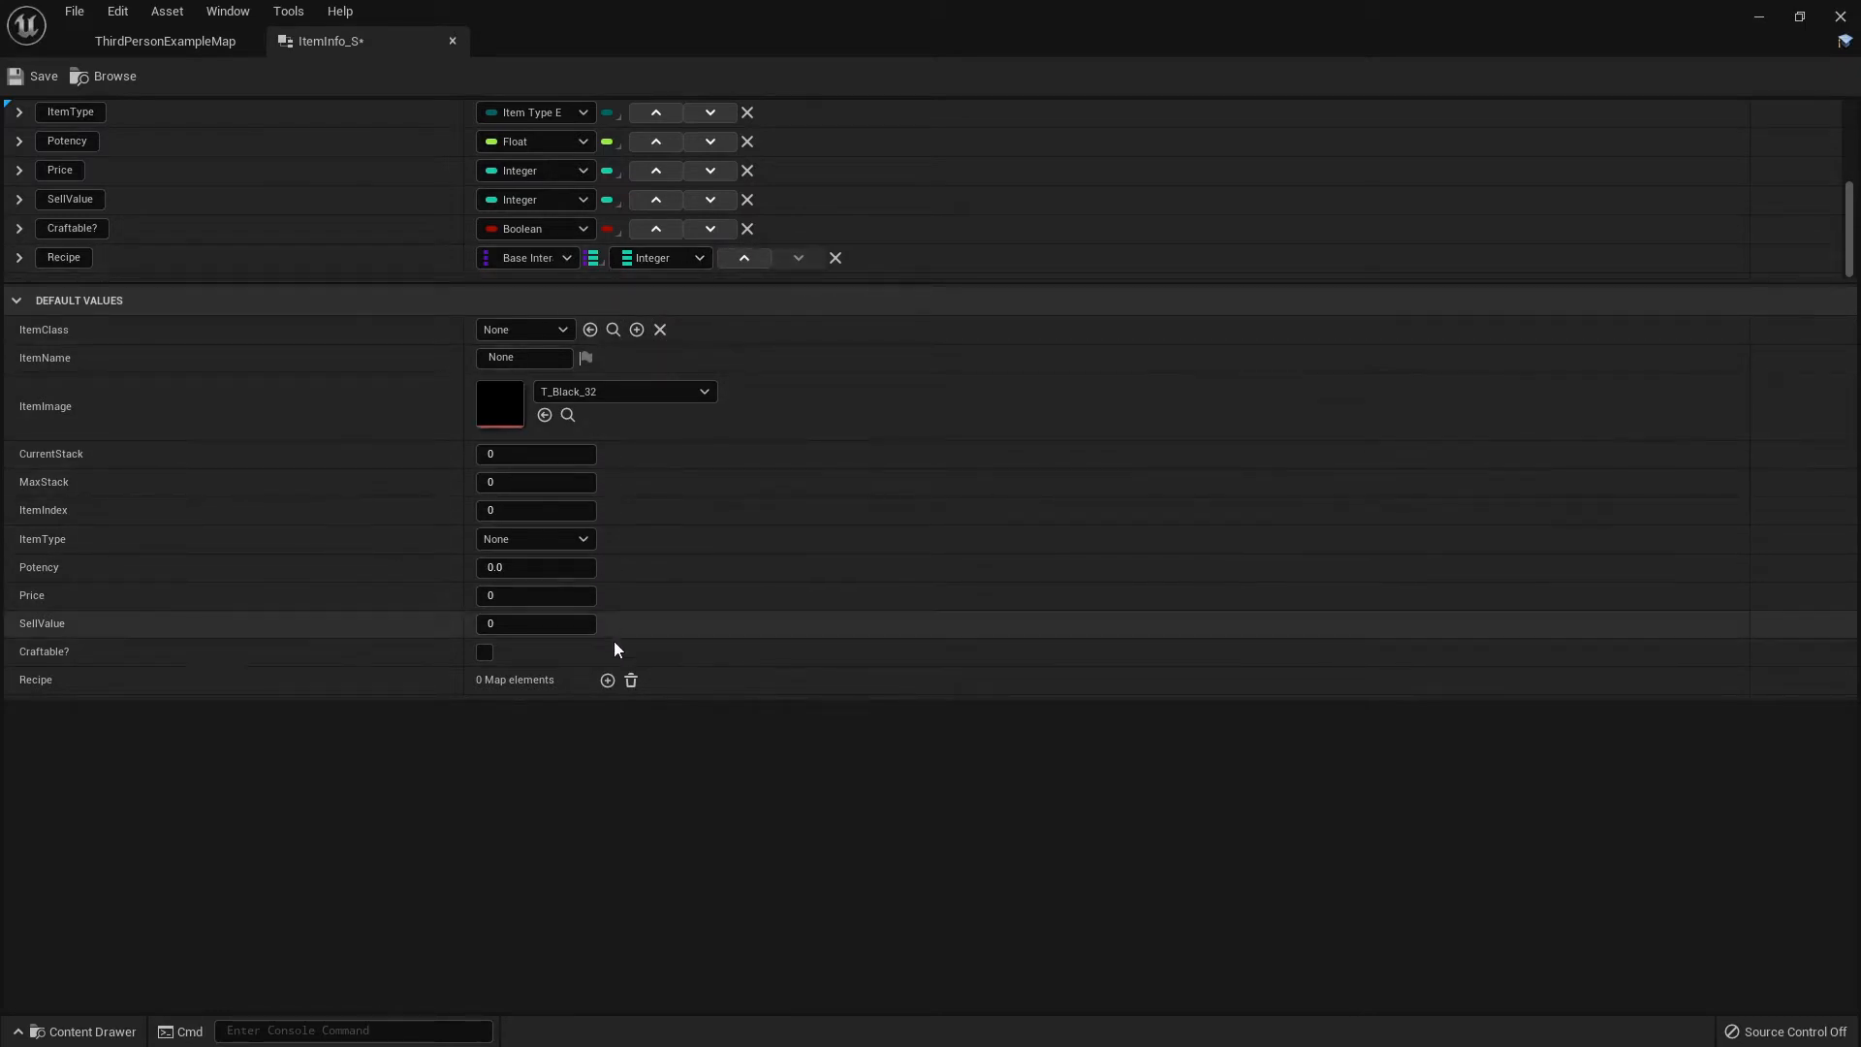
mouse_move(92, 752)
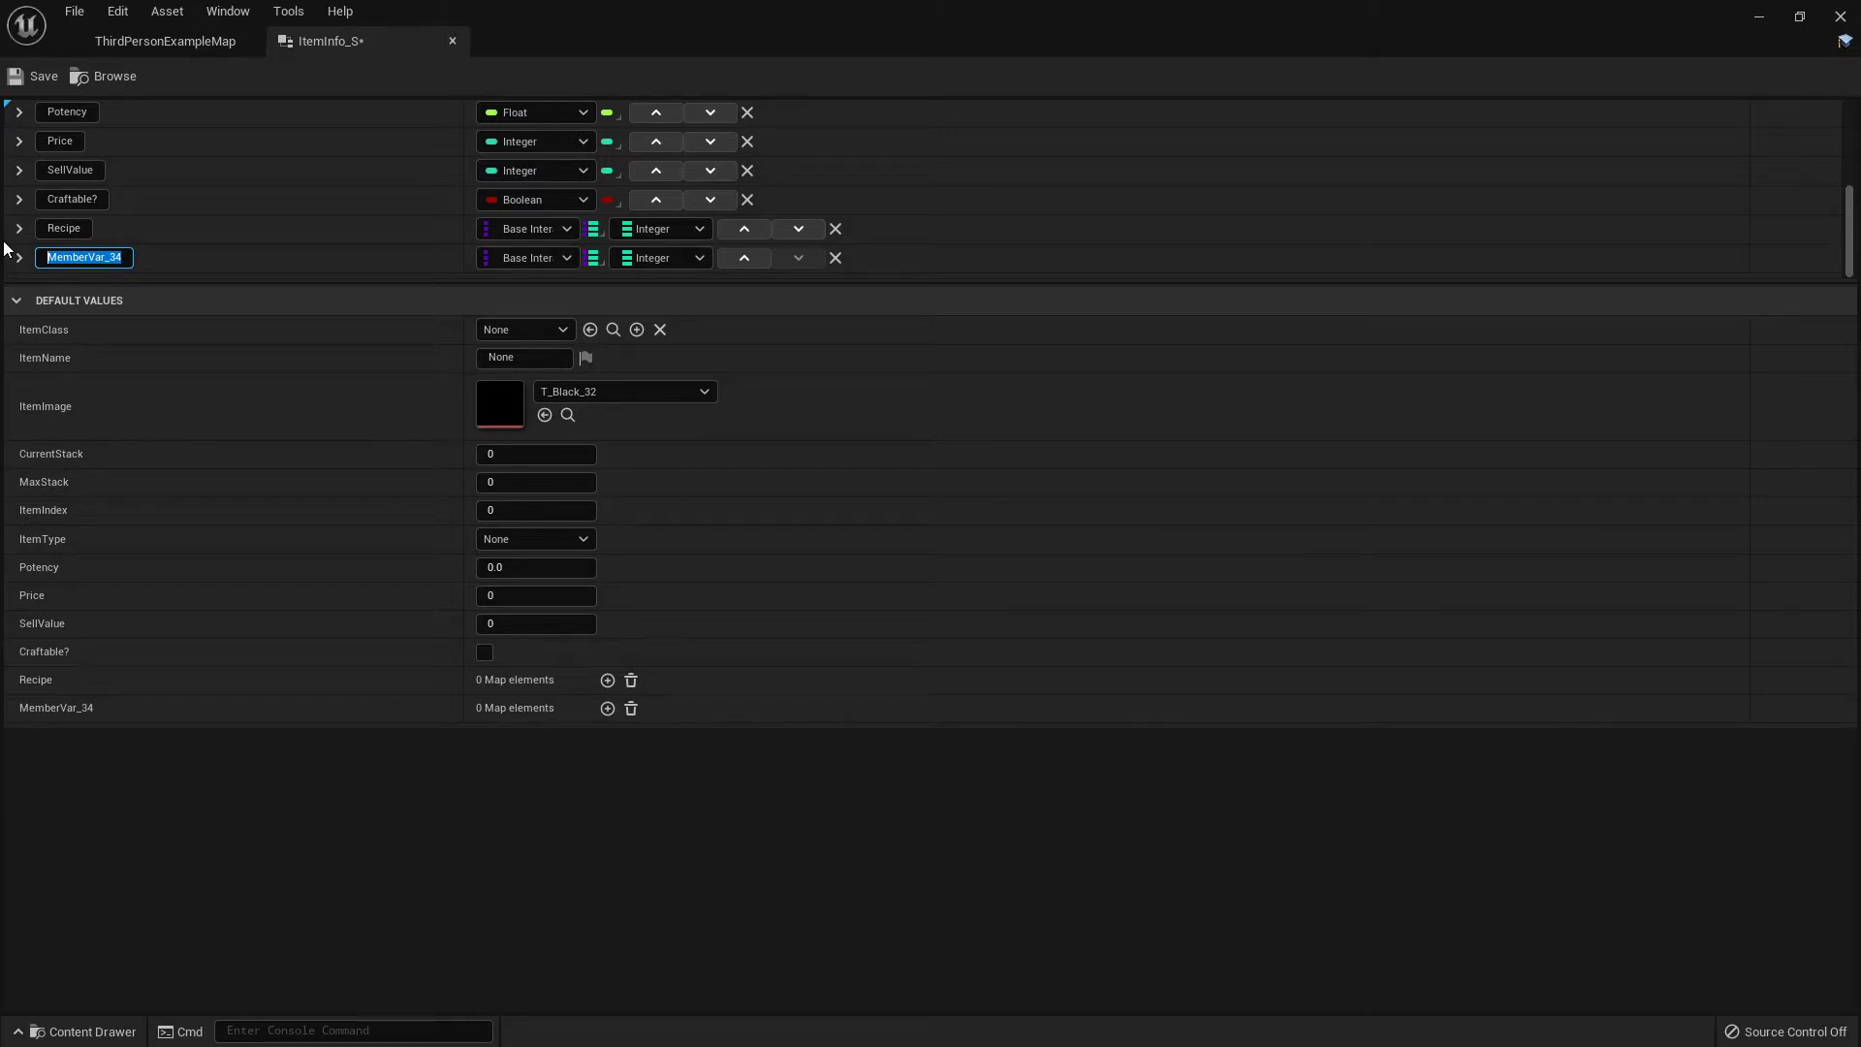
Name the newest member FireNeeded? and set its type to Boolean
type("FirePit")
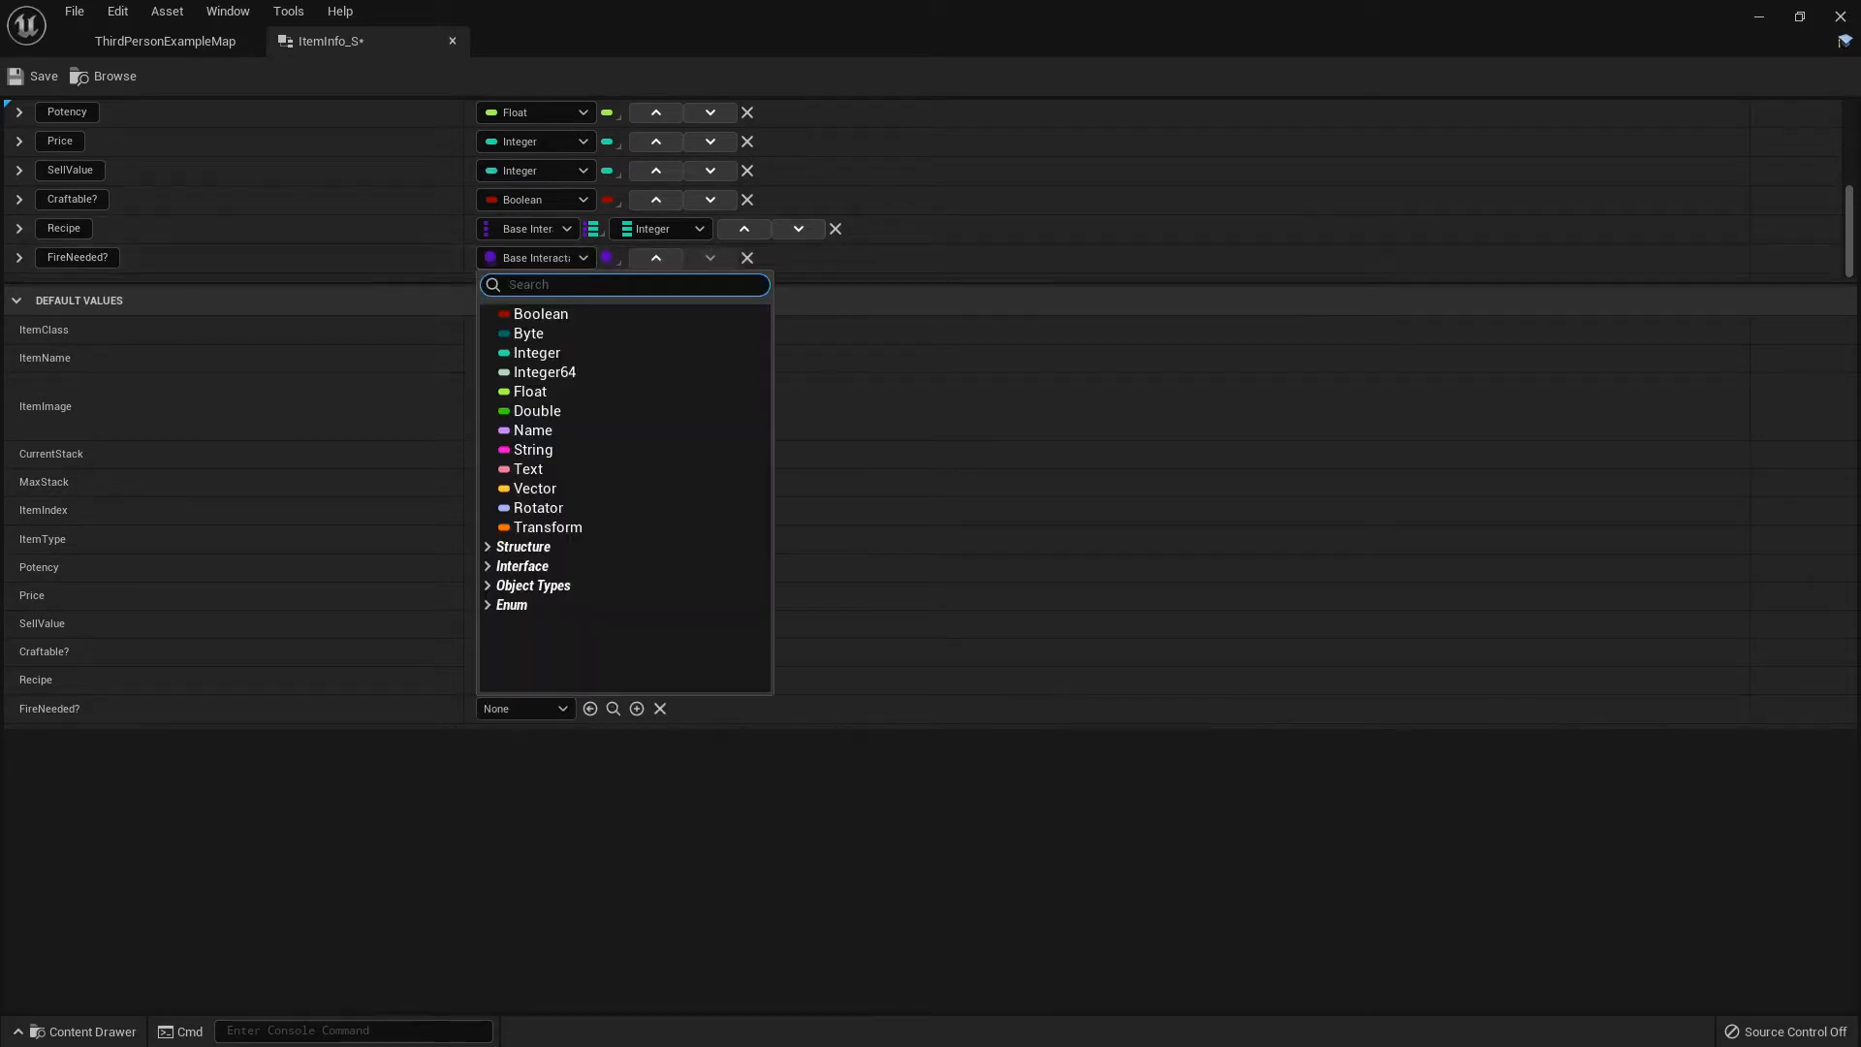
left_click(536, 313)
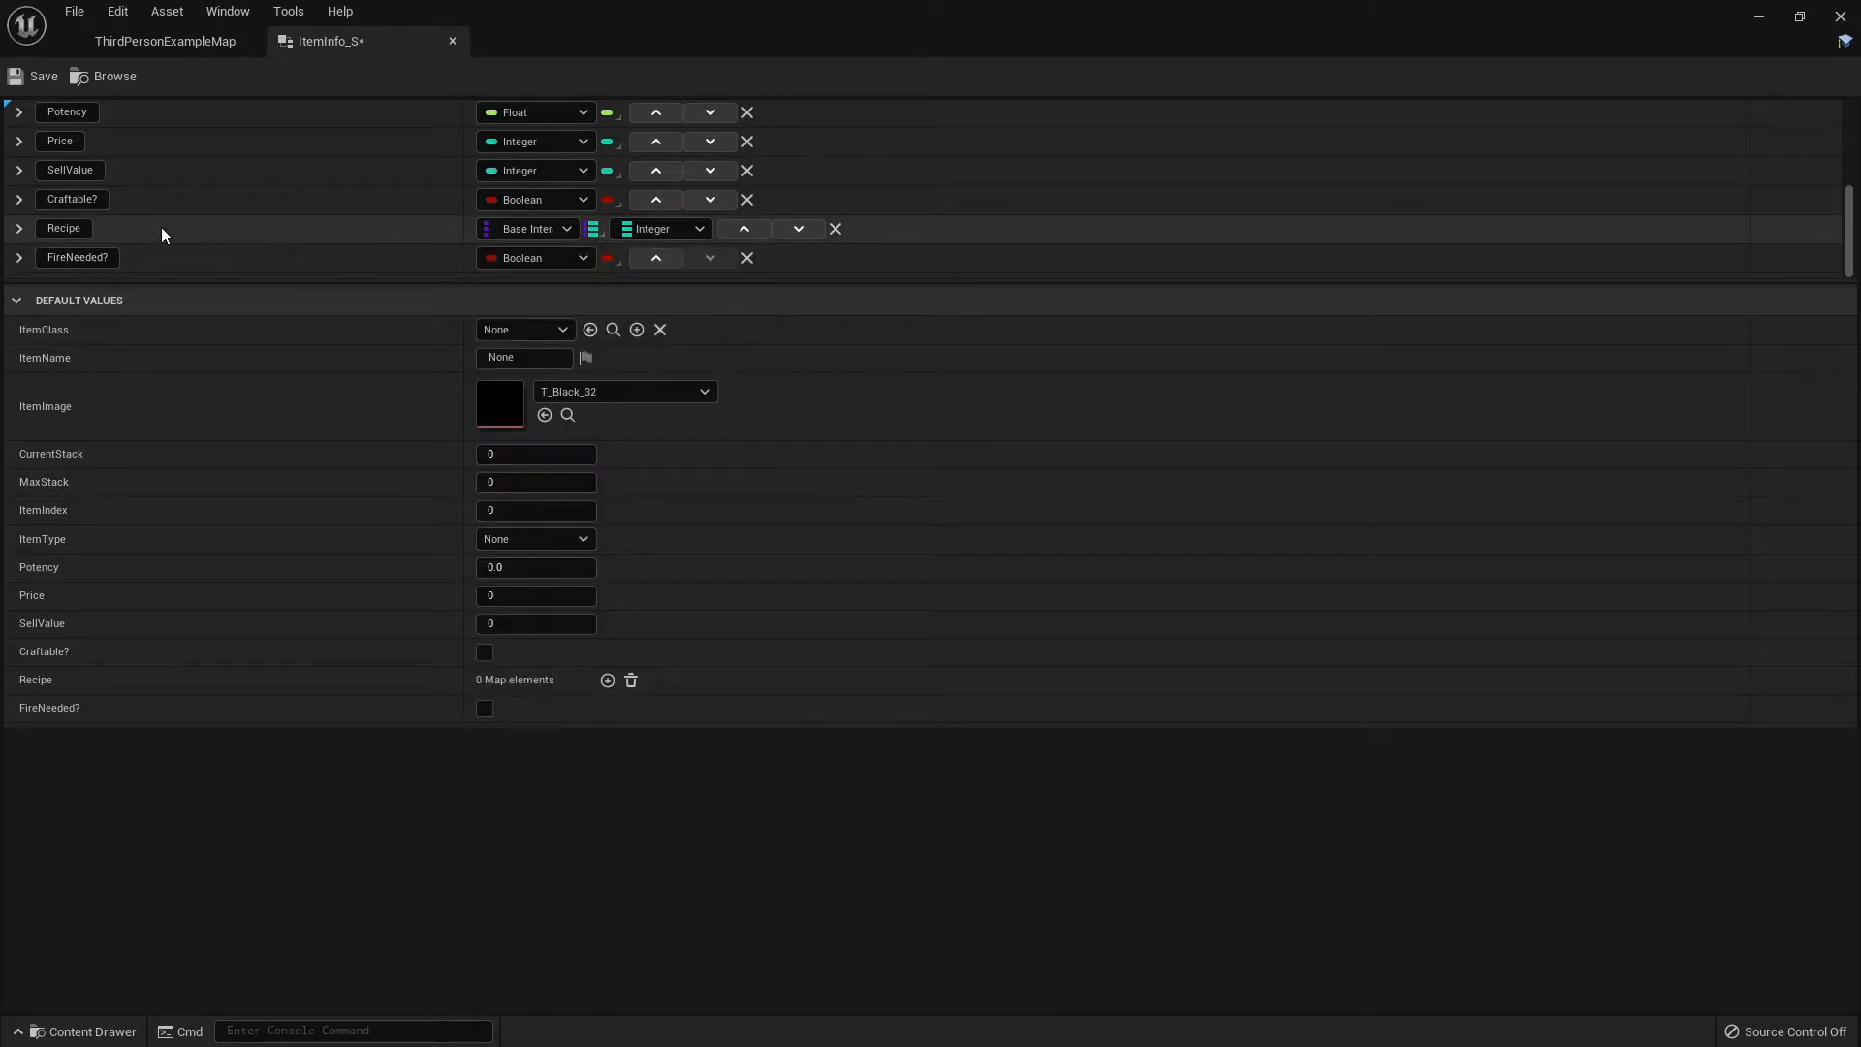
mouse_move(256, 264)
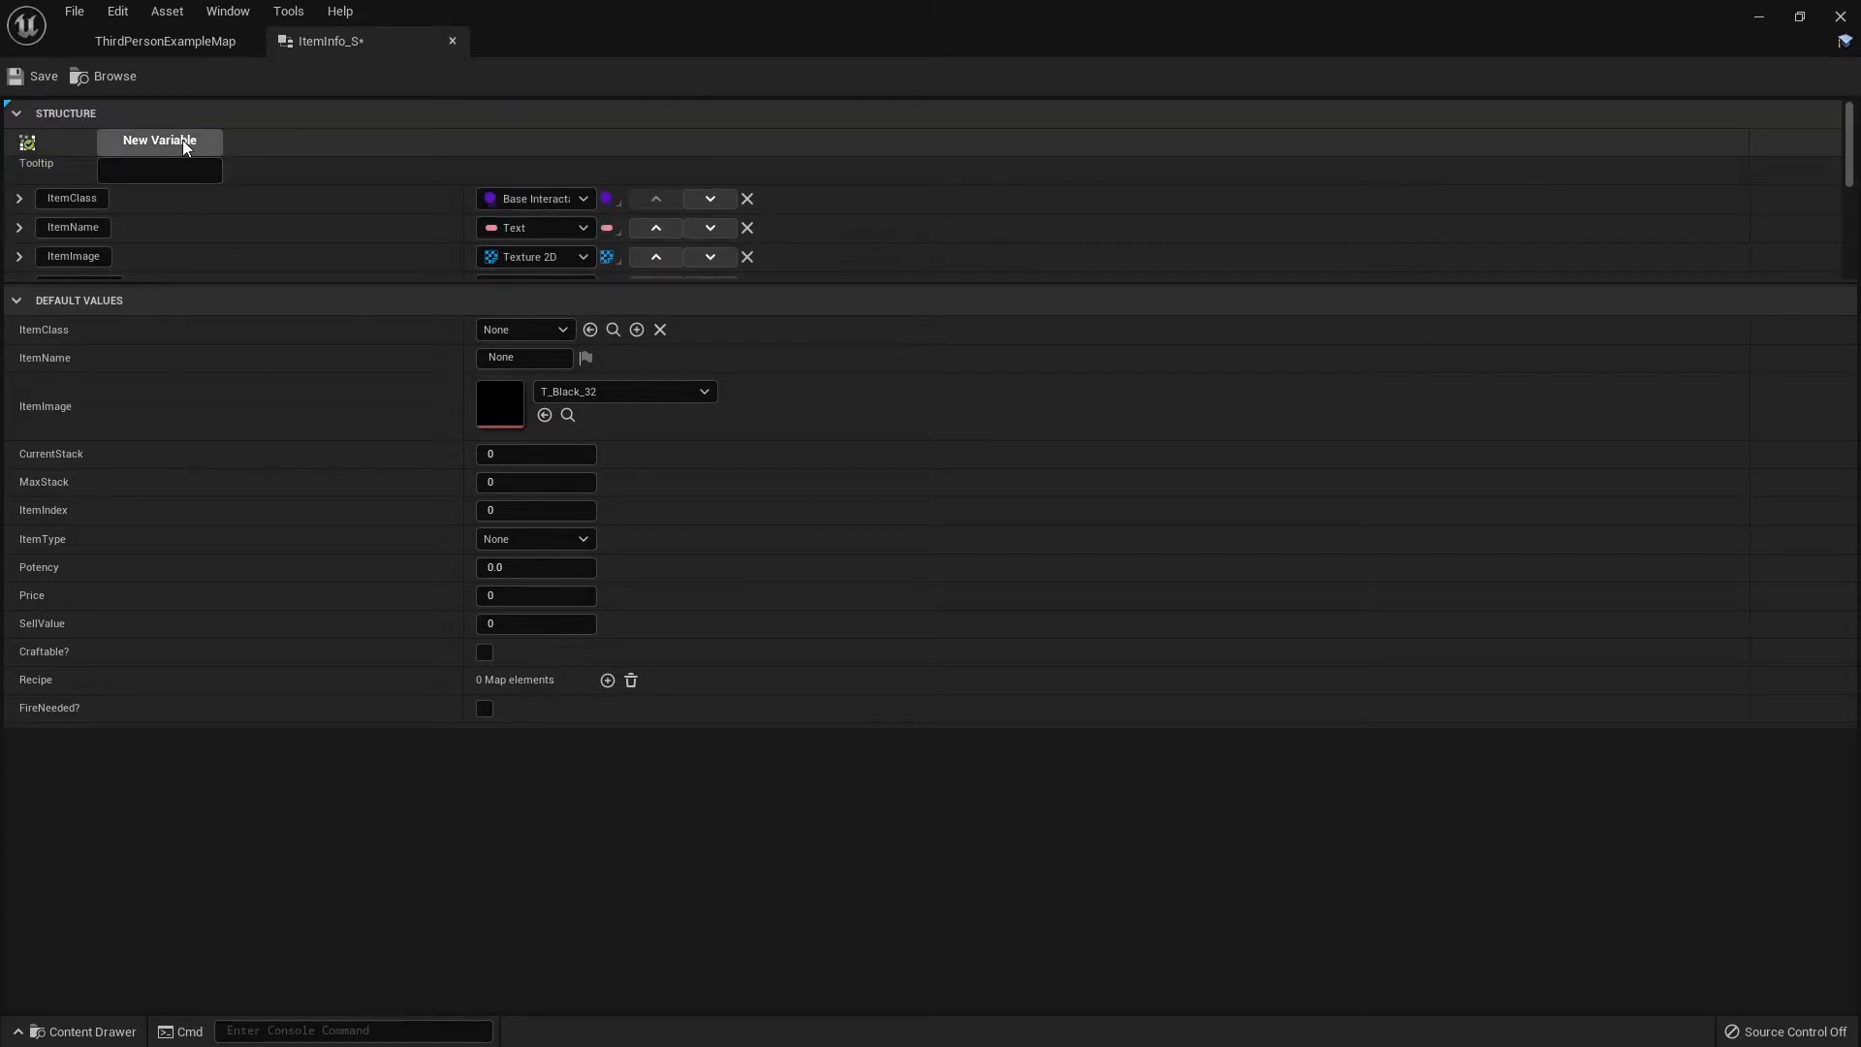
Add an Integer member named LevelRequired
left_click(159, 140)
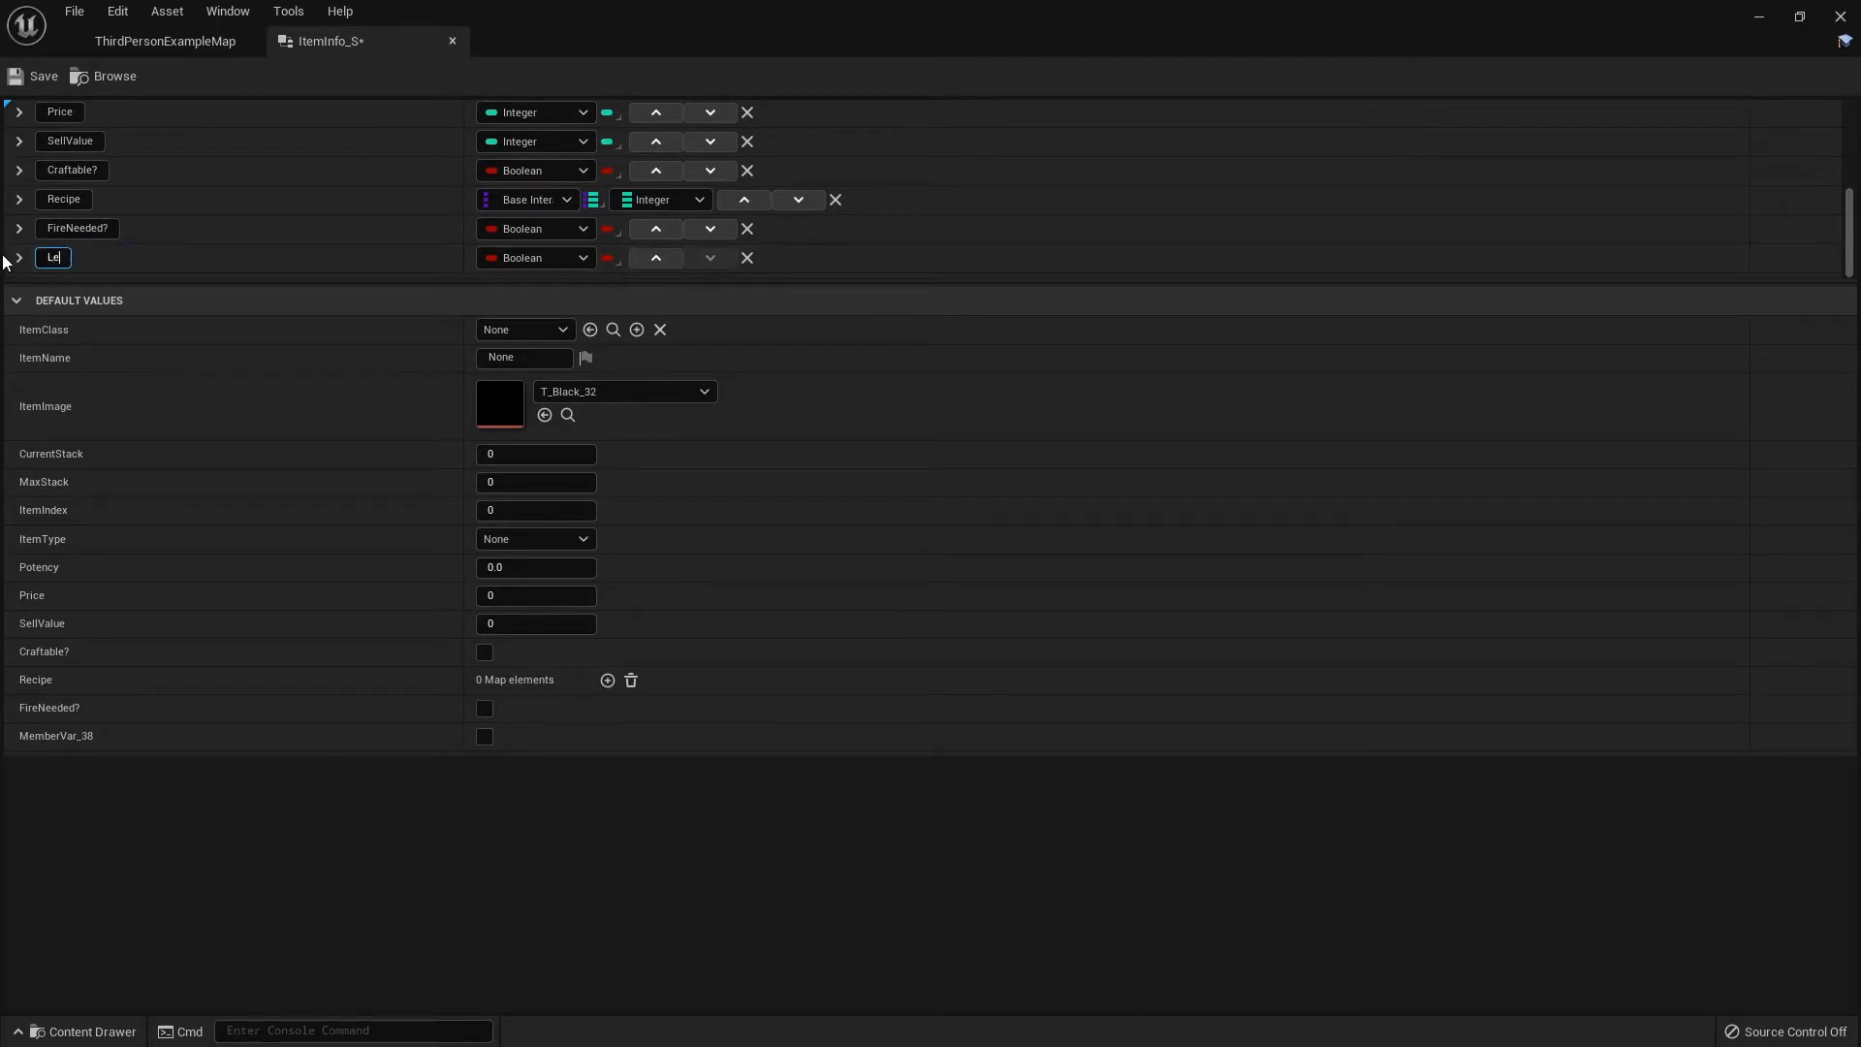
type("LevelRequired")
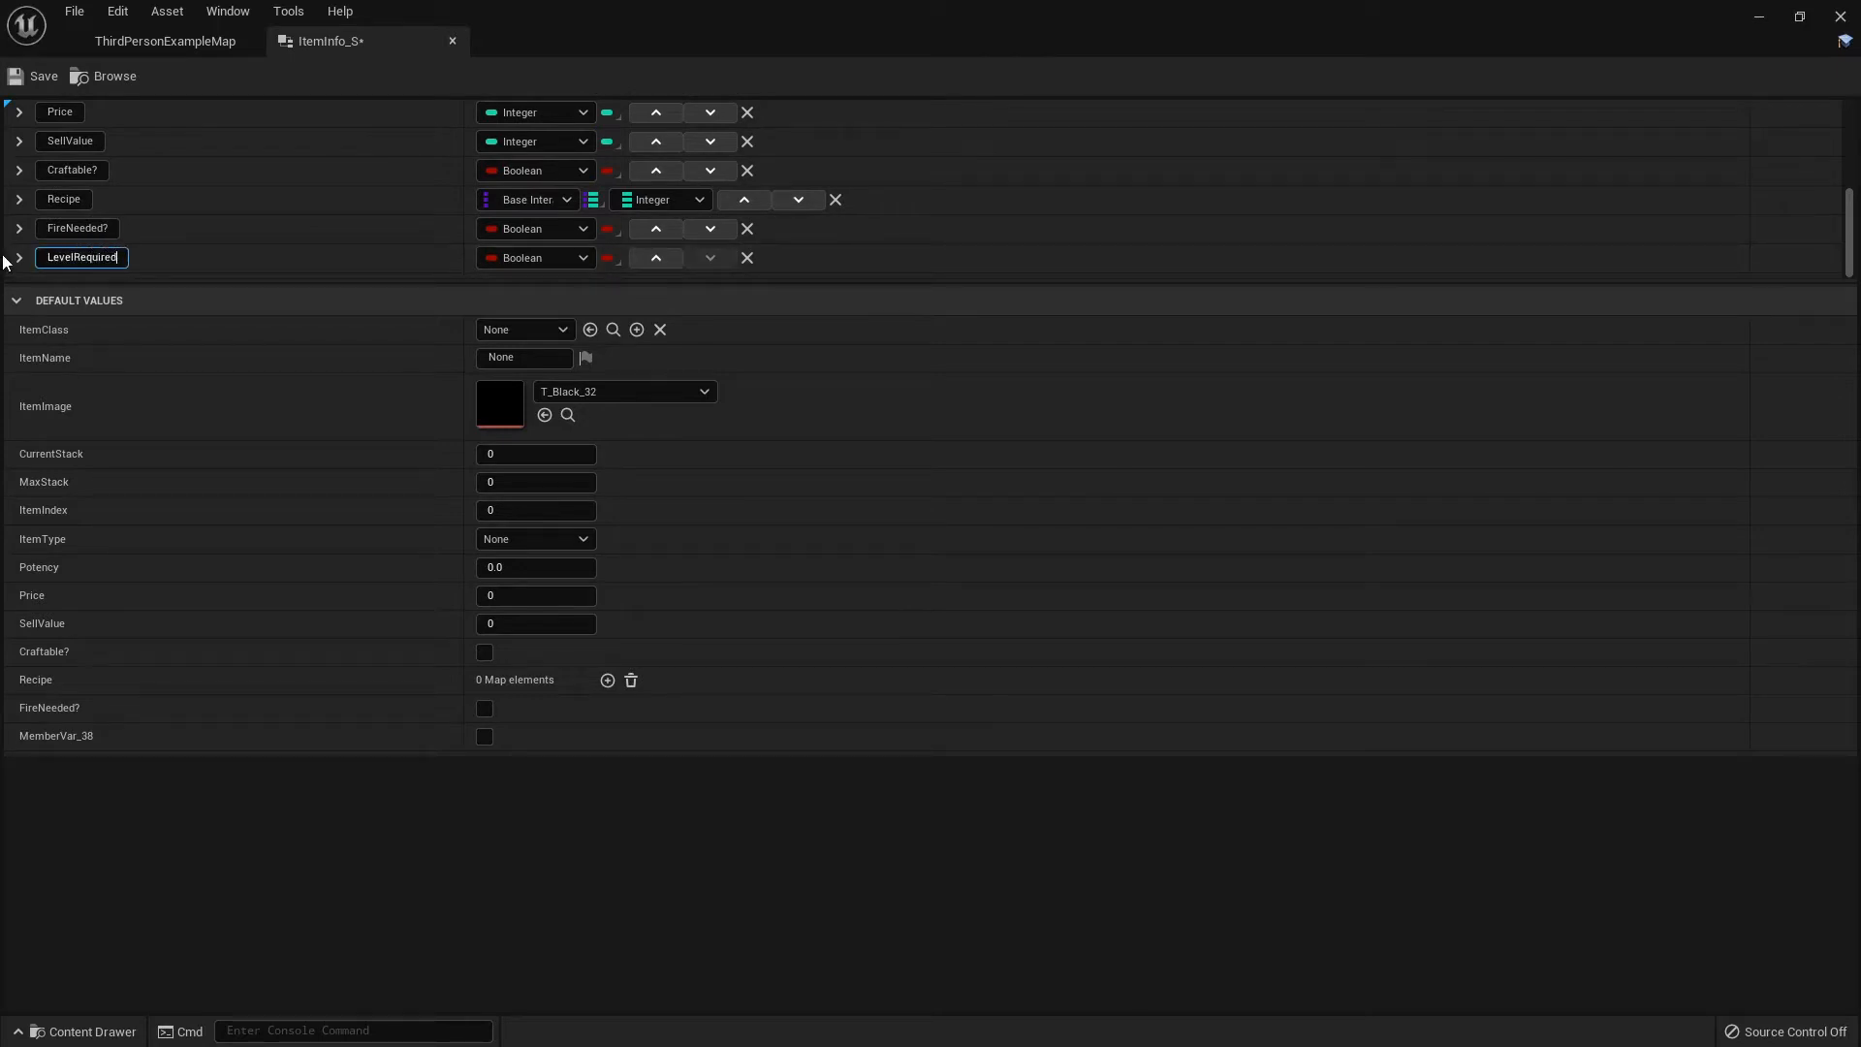
left_click(534, 258)
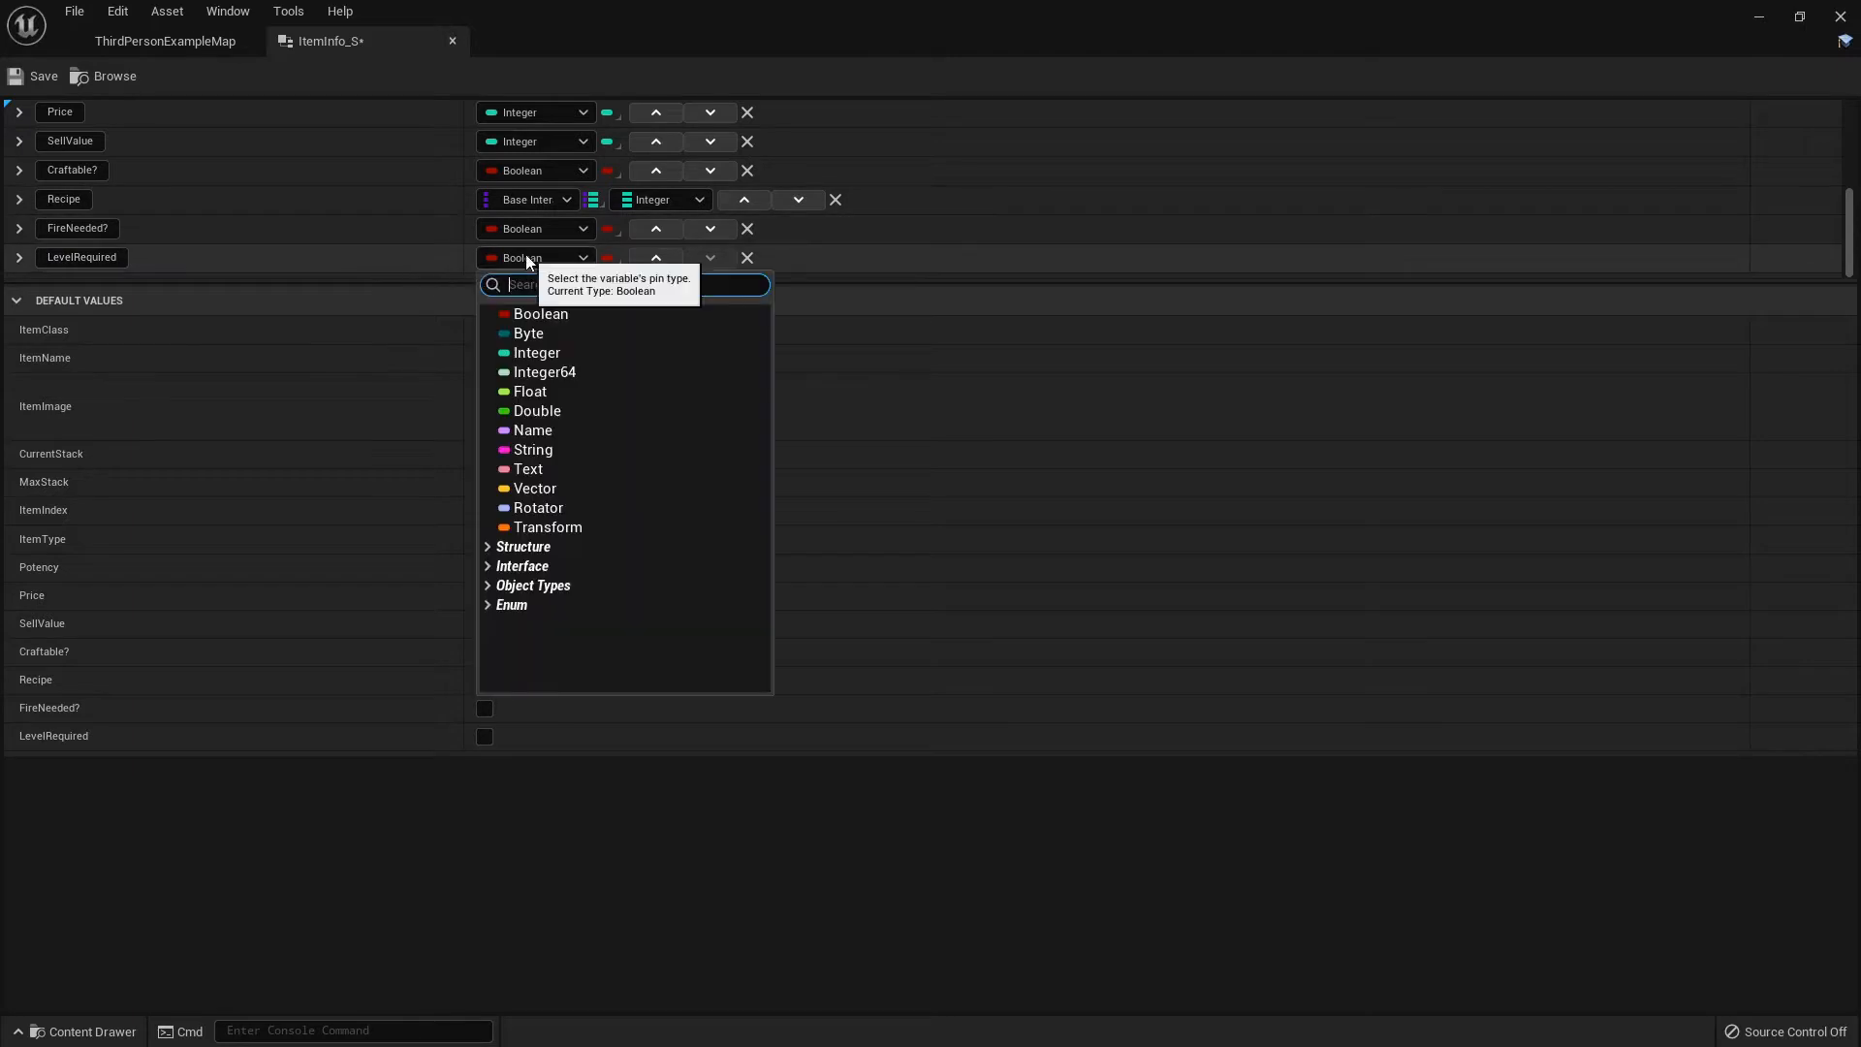
left_click(537, 352)
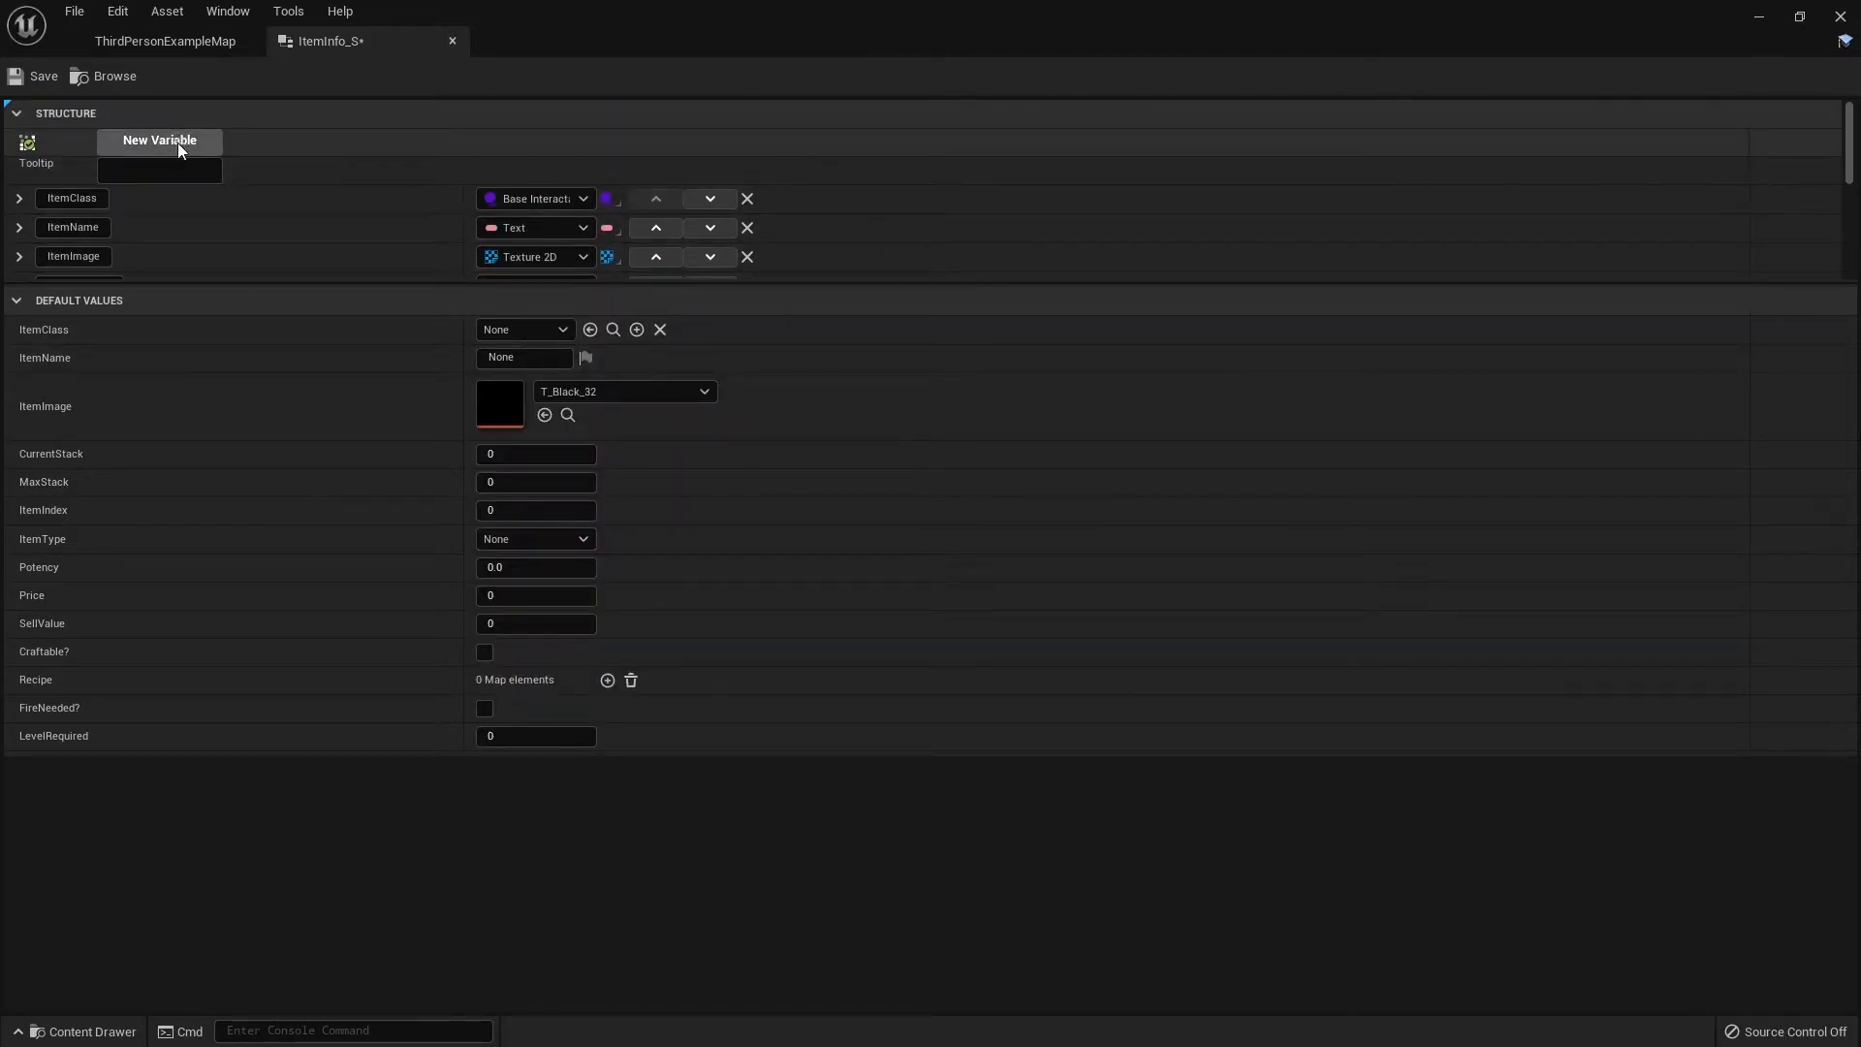
Add a Float member named CraftingXP and save ItemInfo_S
left_click(159, 141)
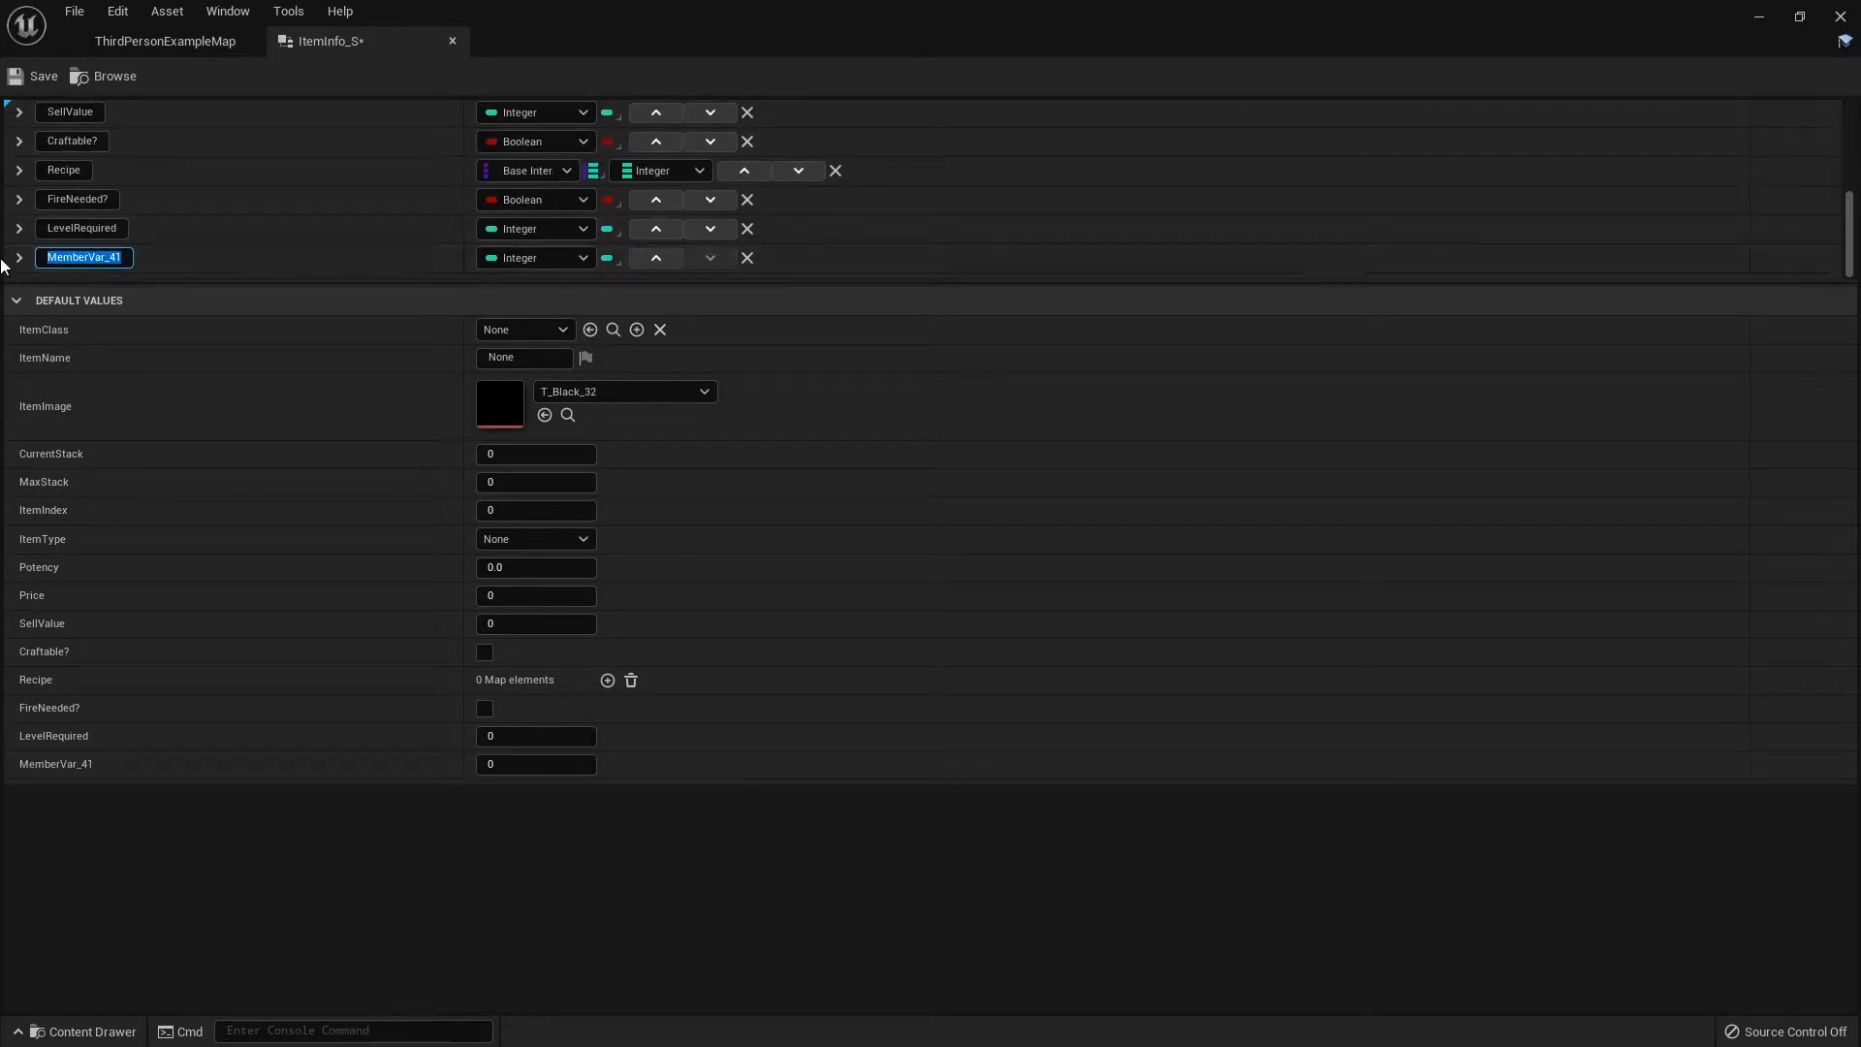
type("CraftingXP")
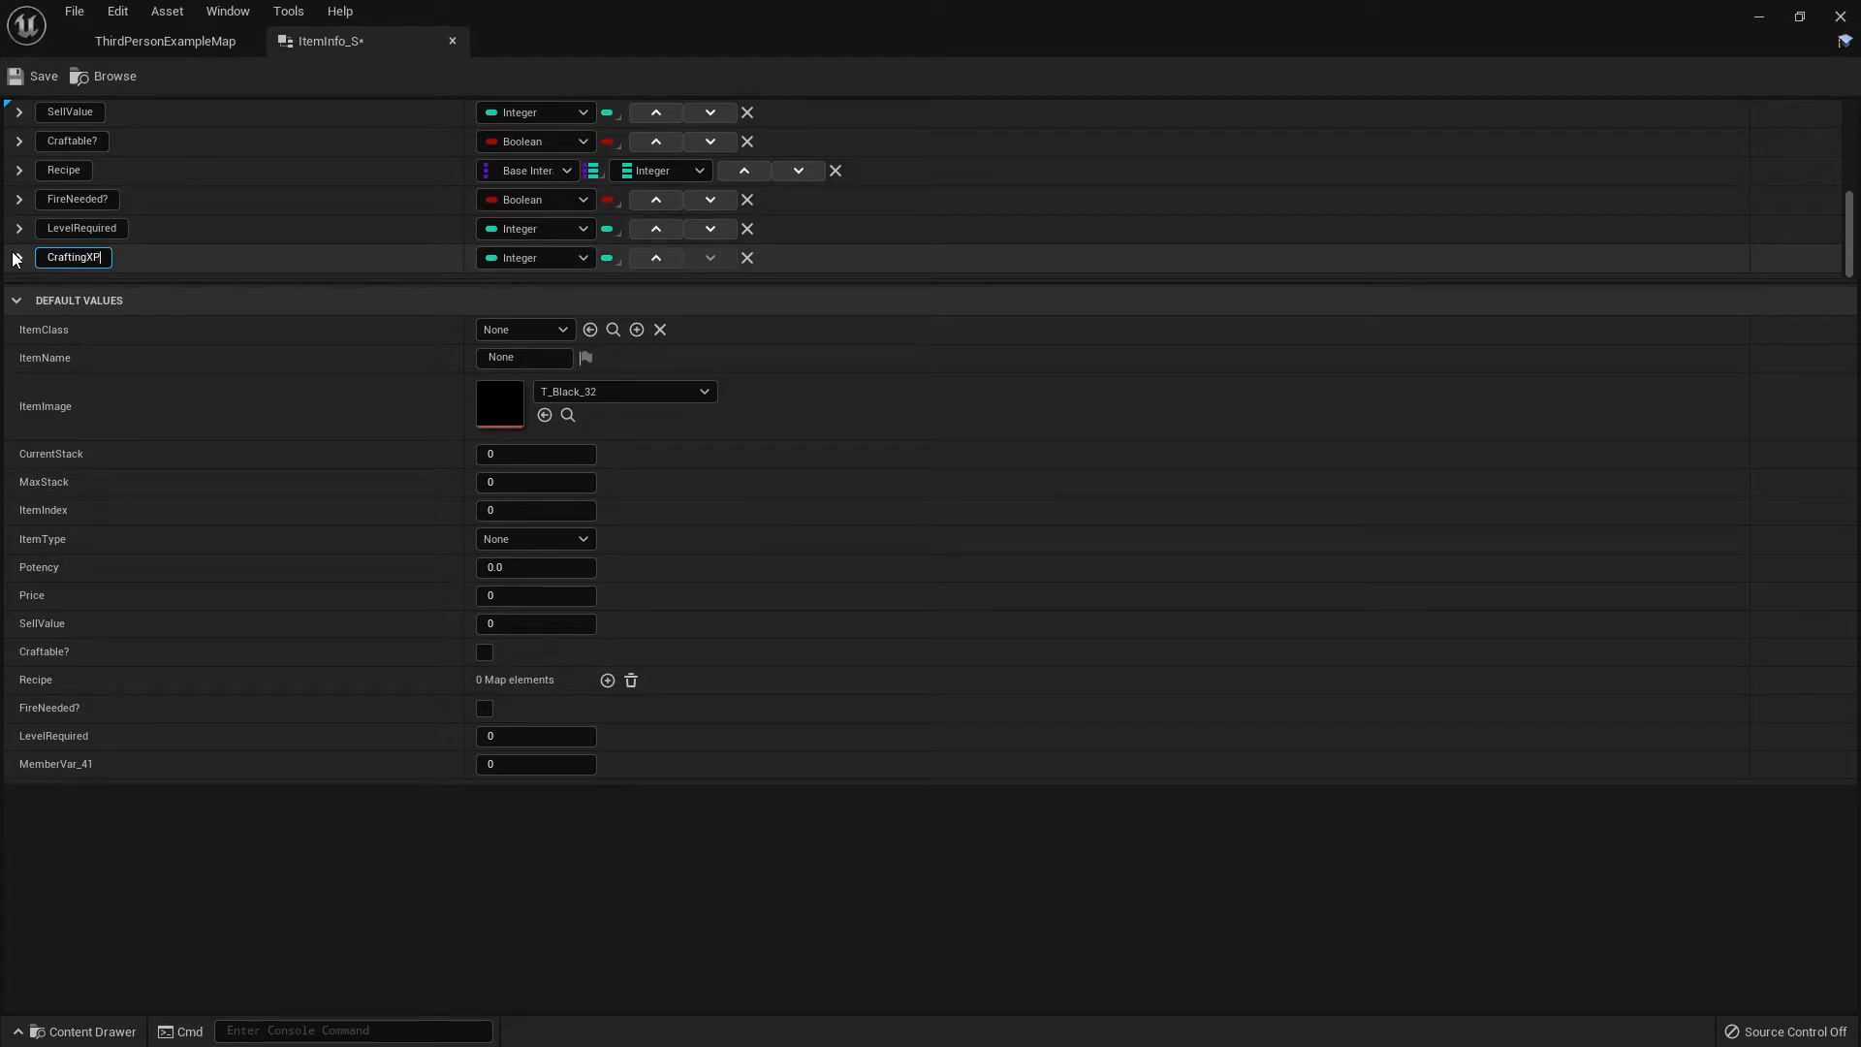
left_click(534, 258)
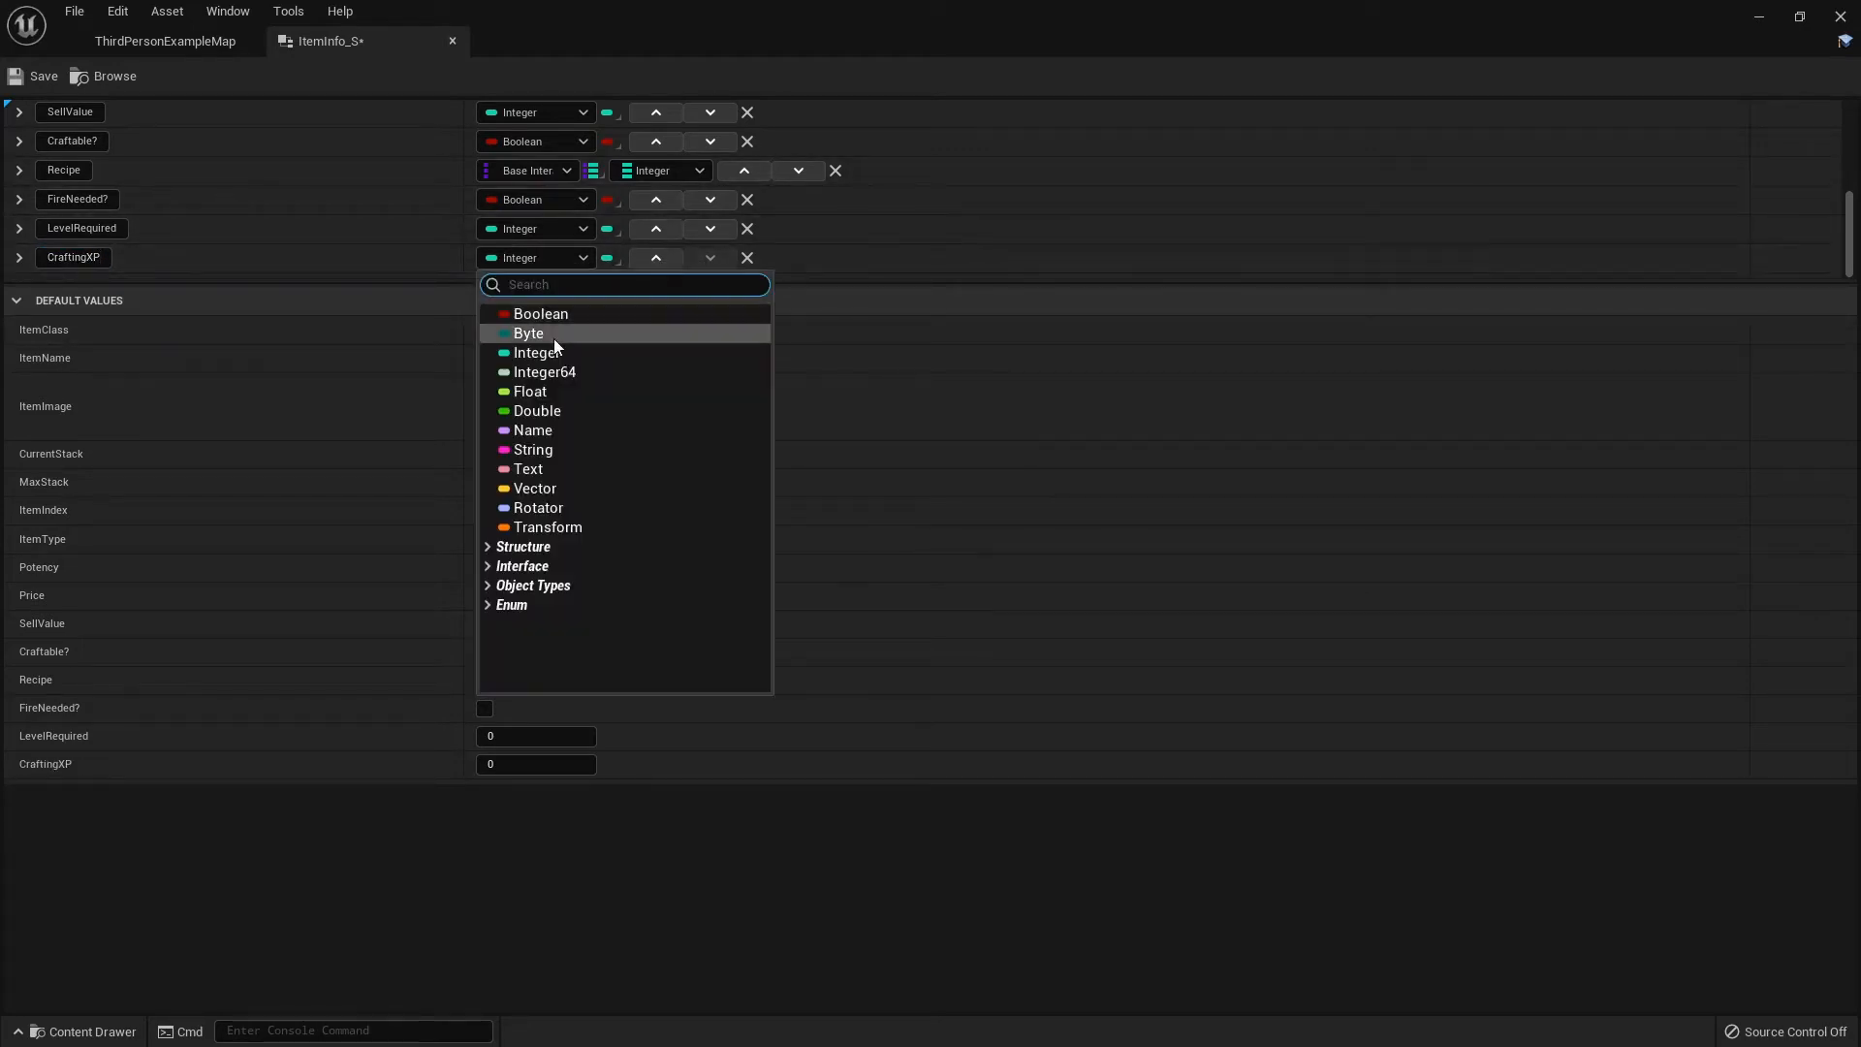
left_click(530, 390)
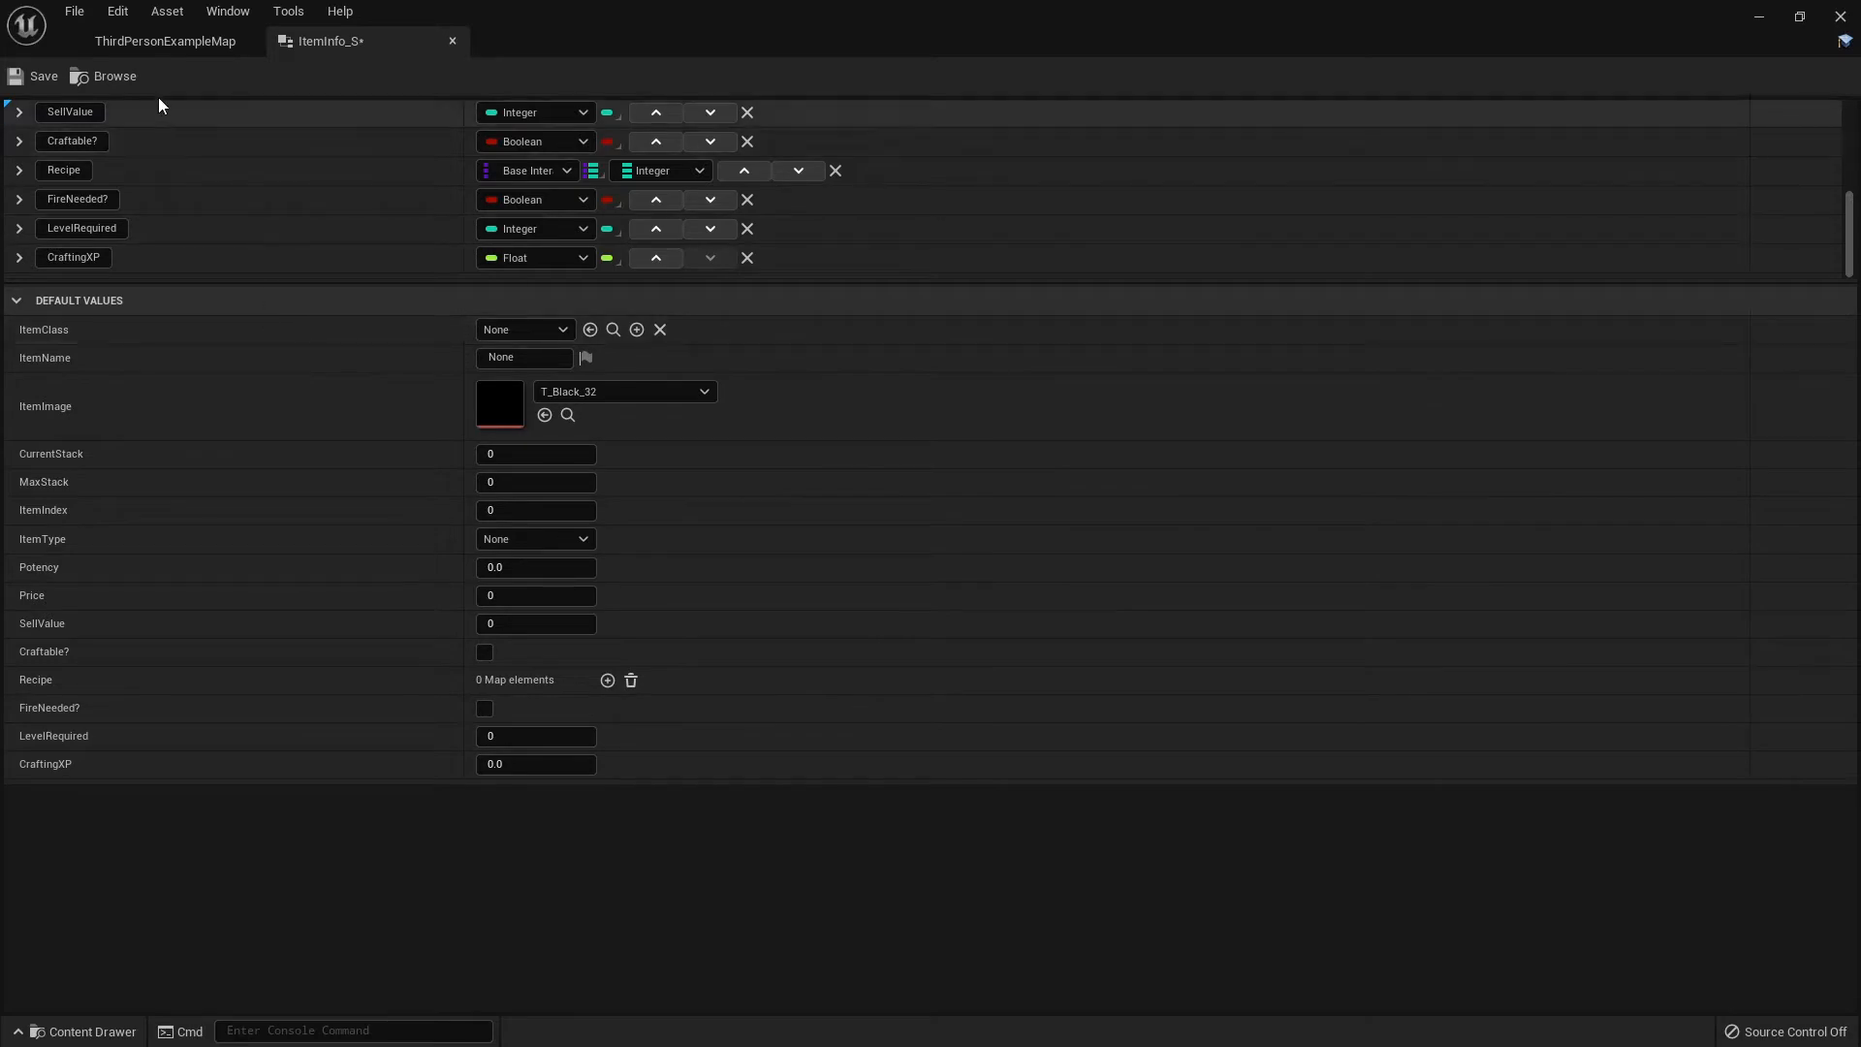
left_click(165, 41)
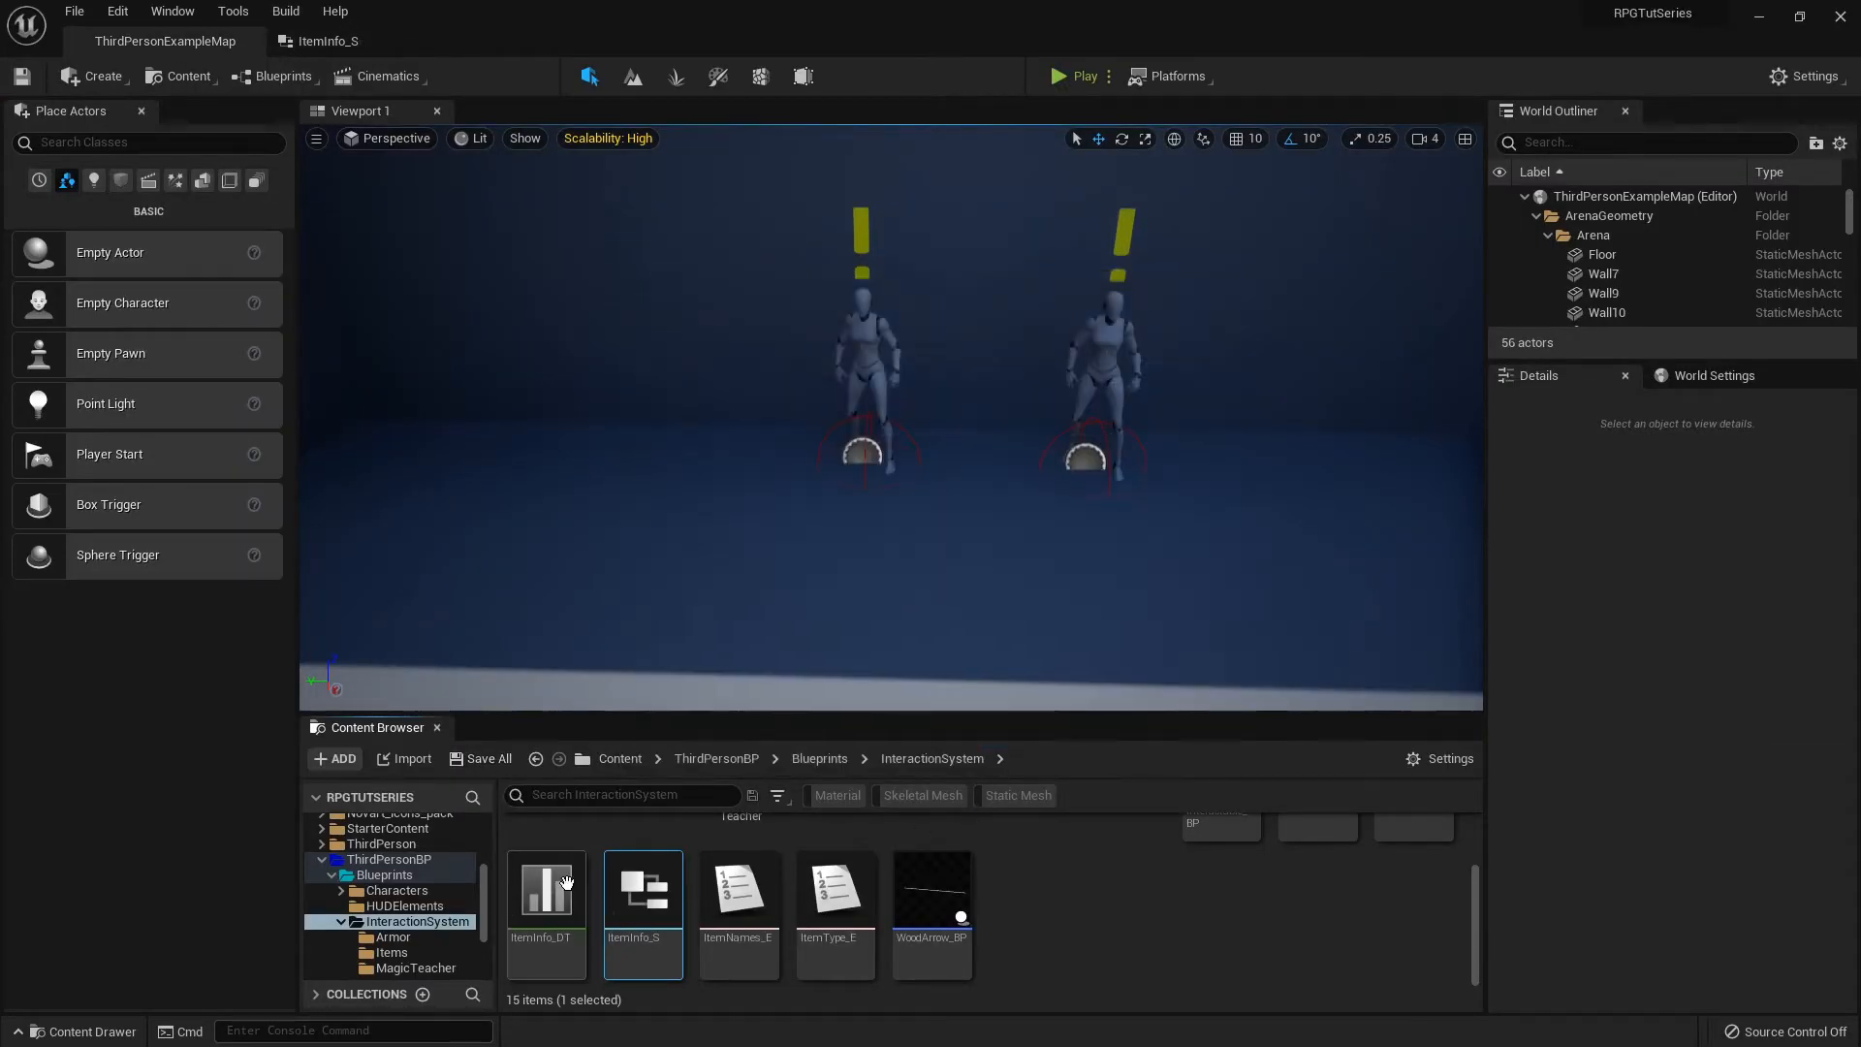
mouse_move(636, 916)
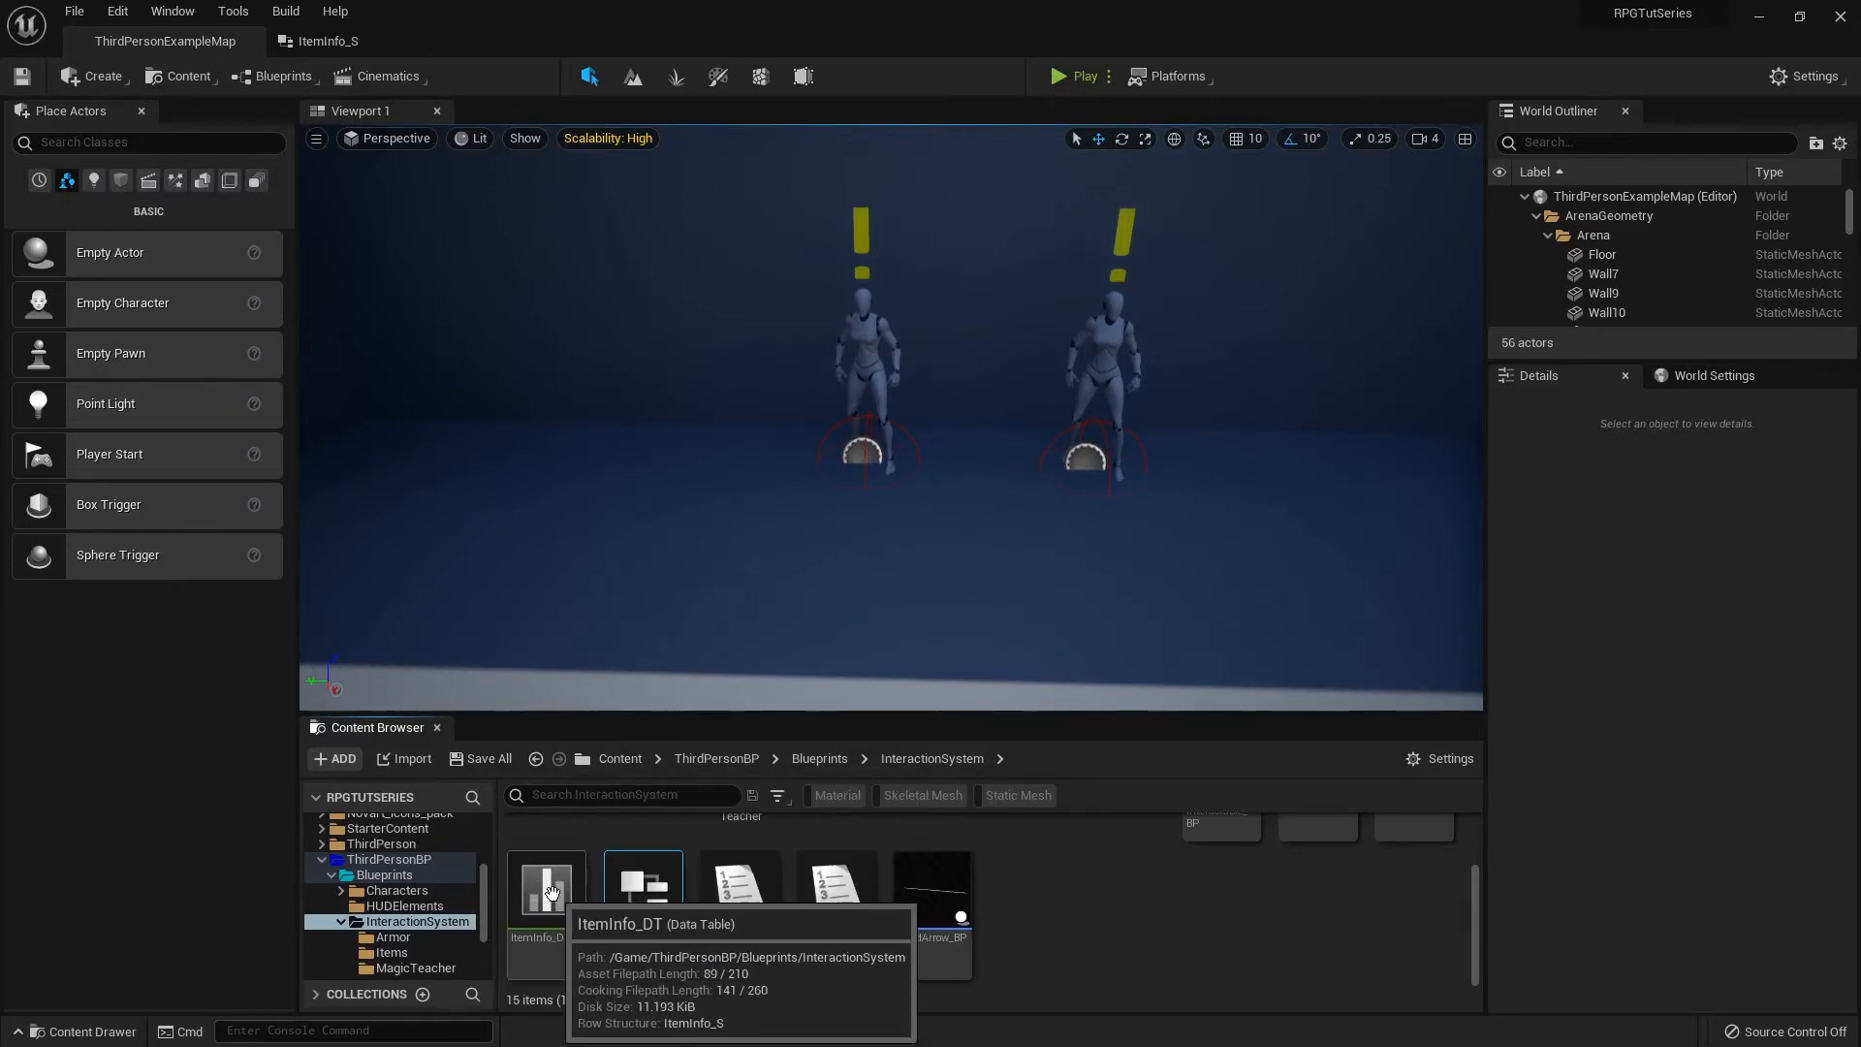
In ItemInfo_DT, mark HealthPotion craftable with a recipe of 5 GreenHerb_BP
double_click(546, 893)
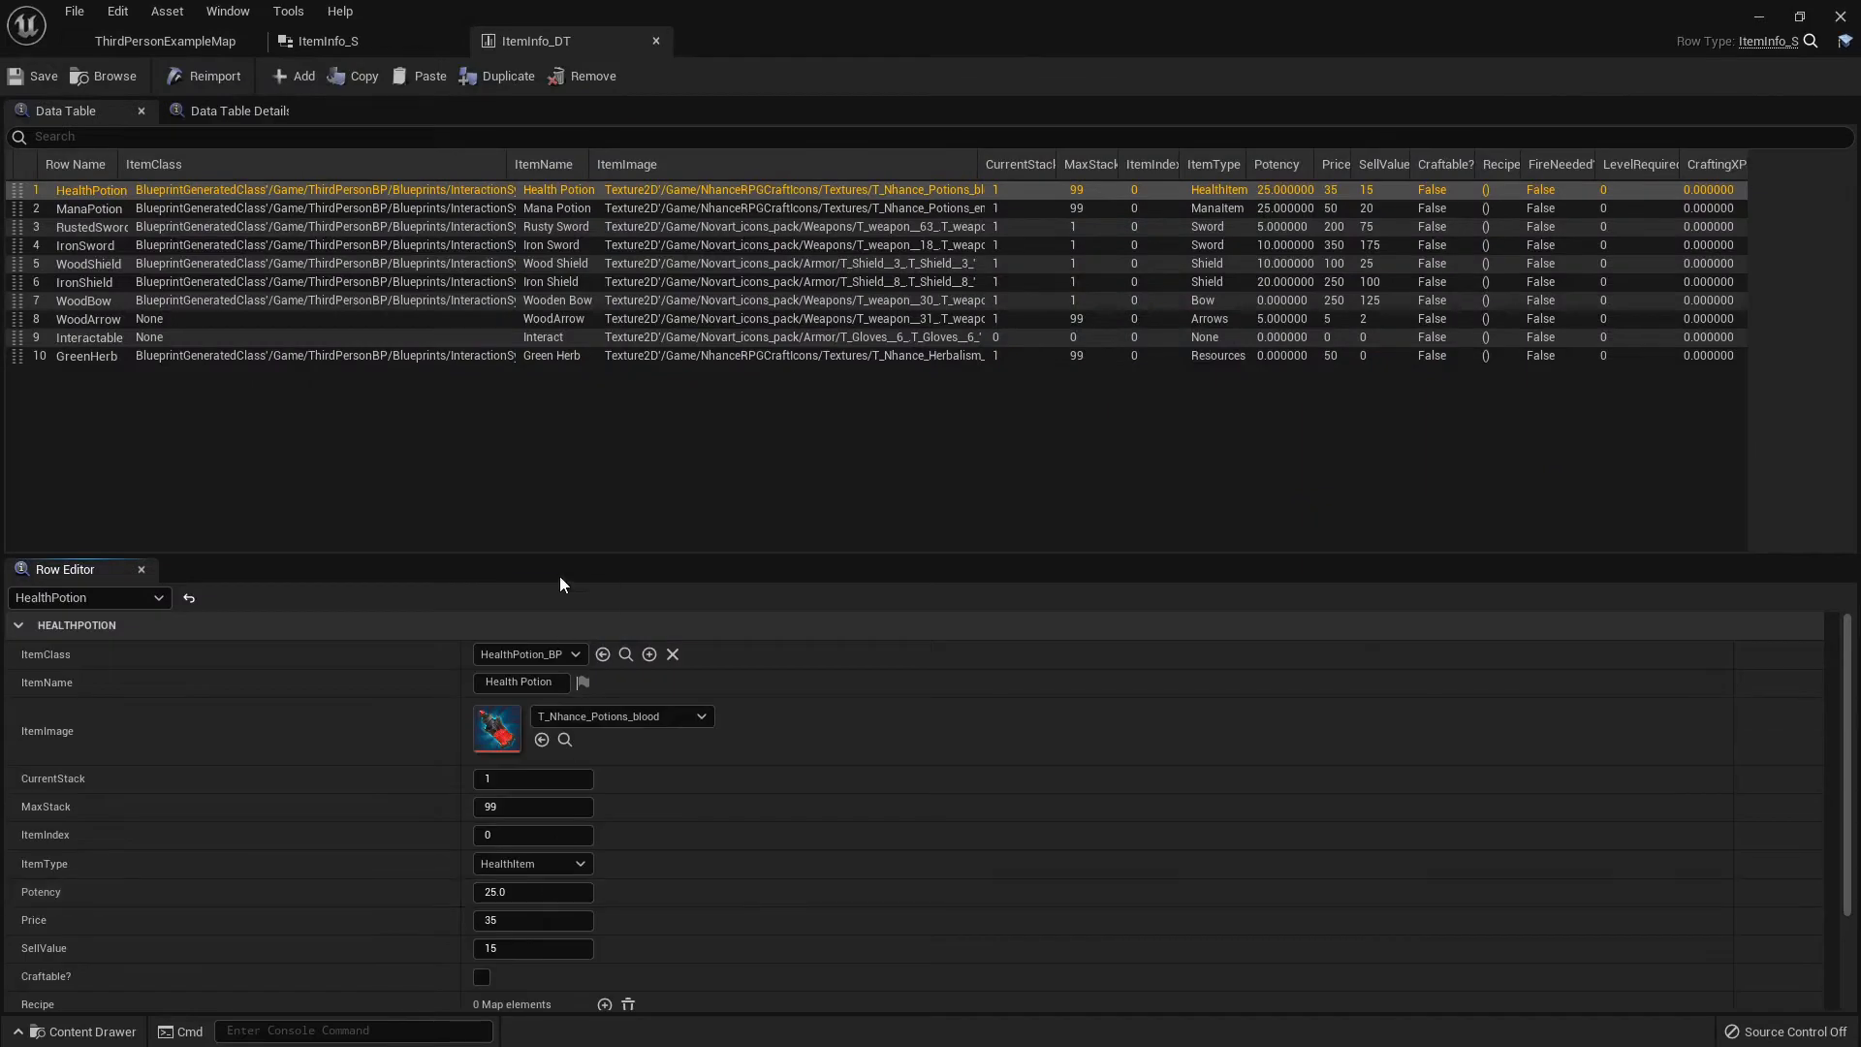
scroll("down", 3)
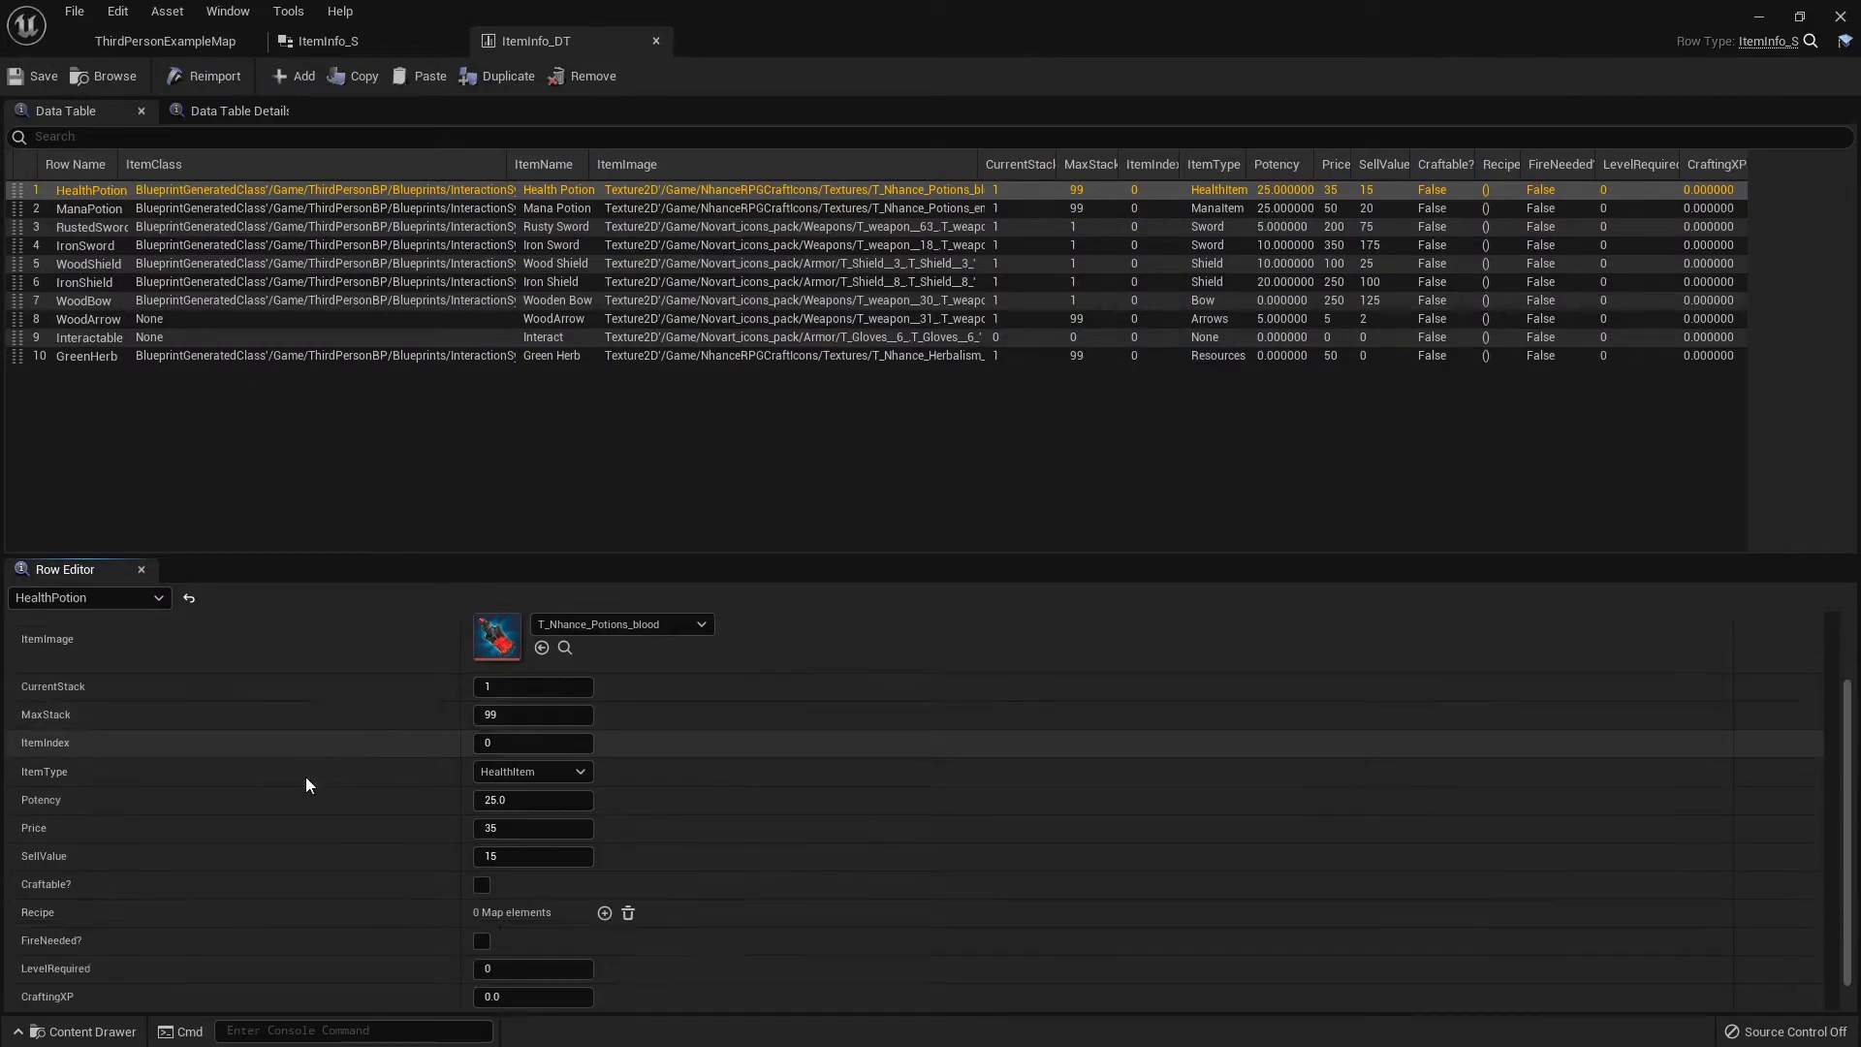
mouse_move(262, 744)
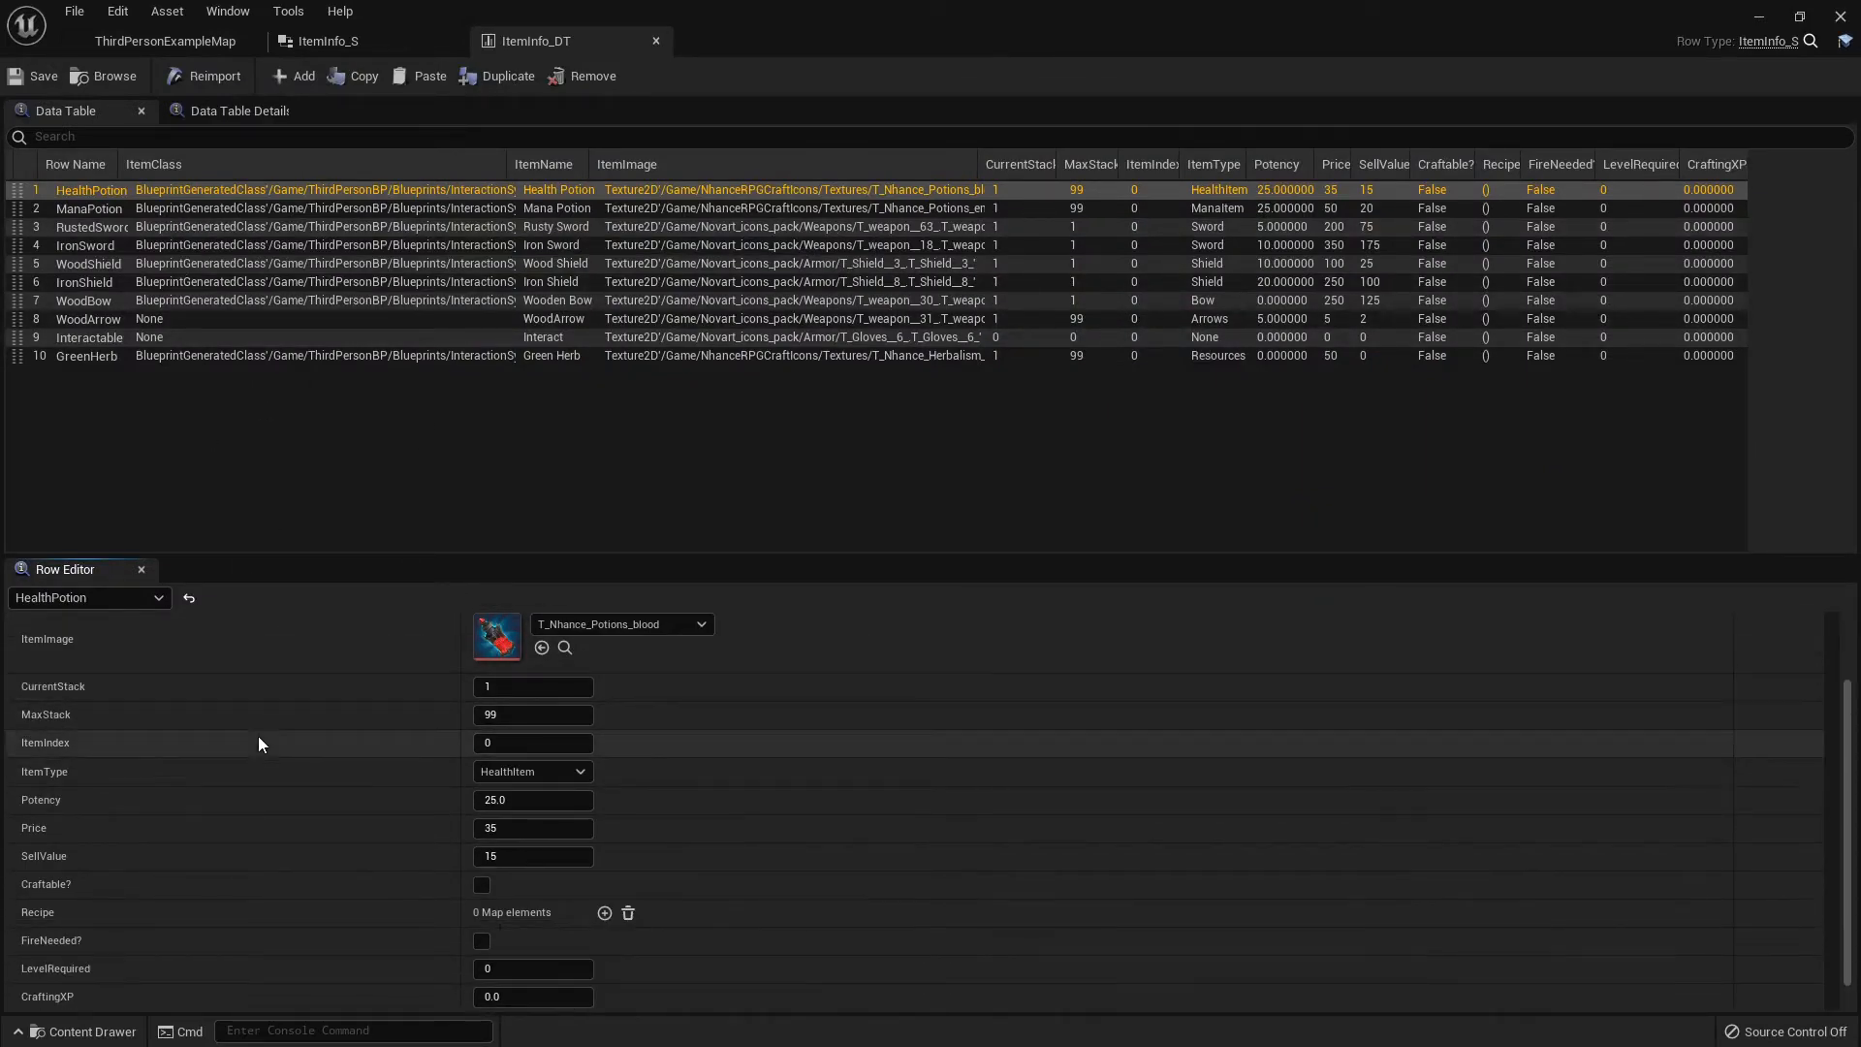
mouse_move(254, 637)
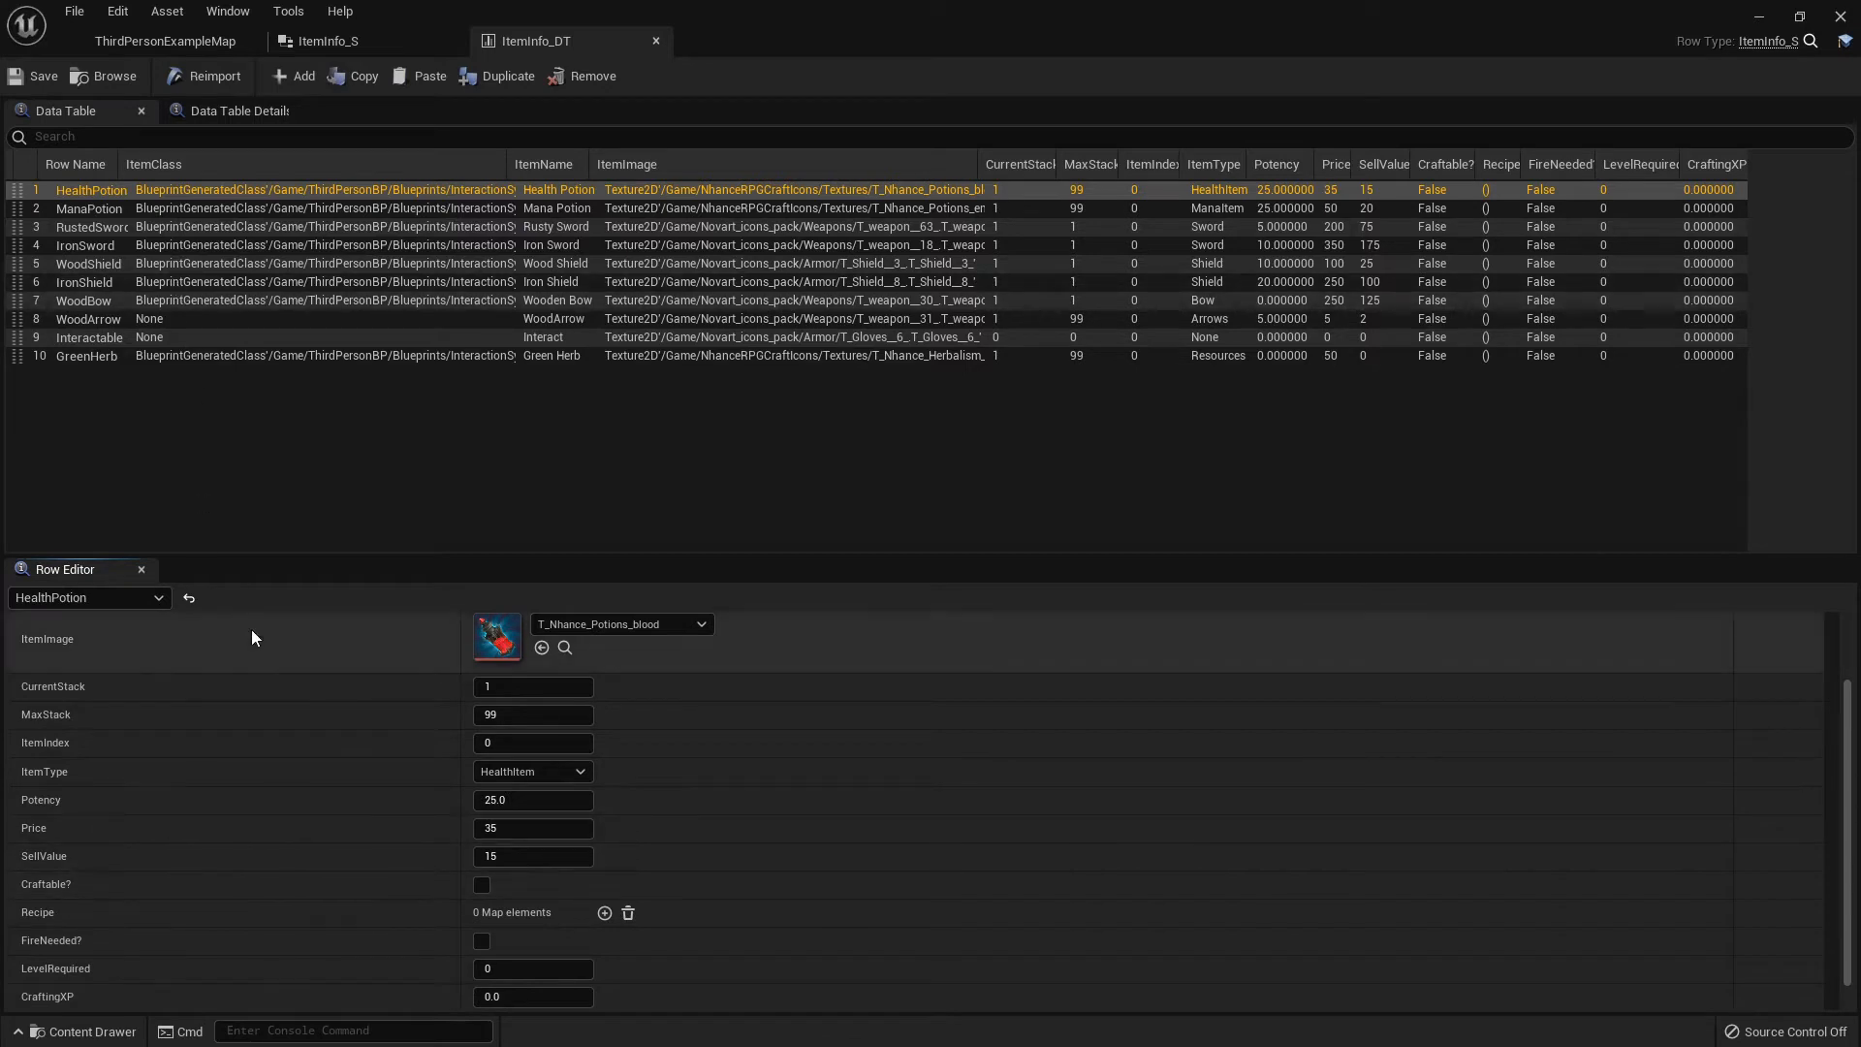
left_click(481, 885)
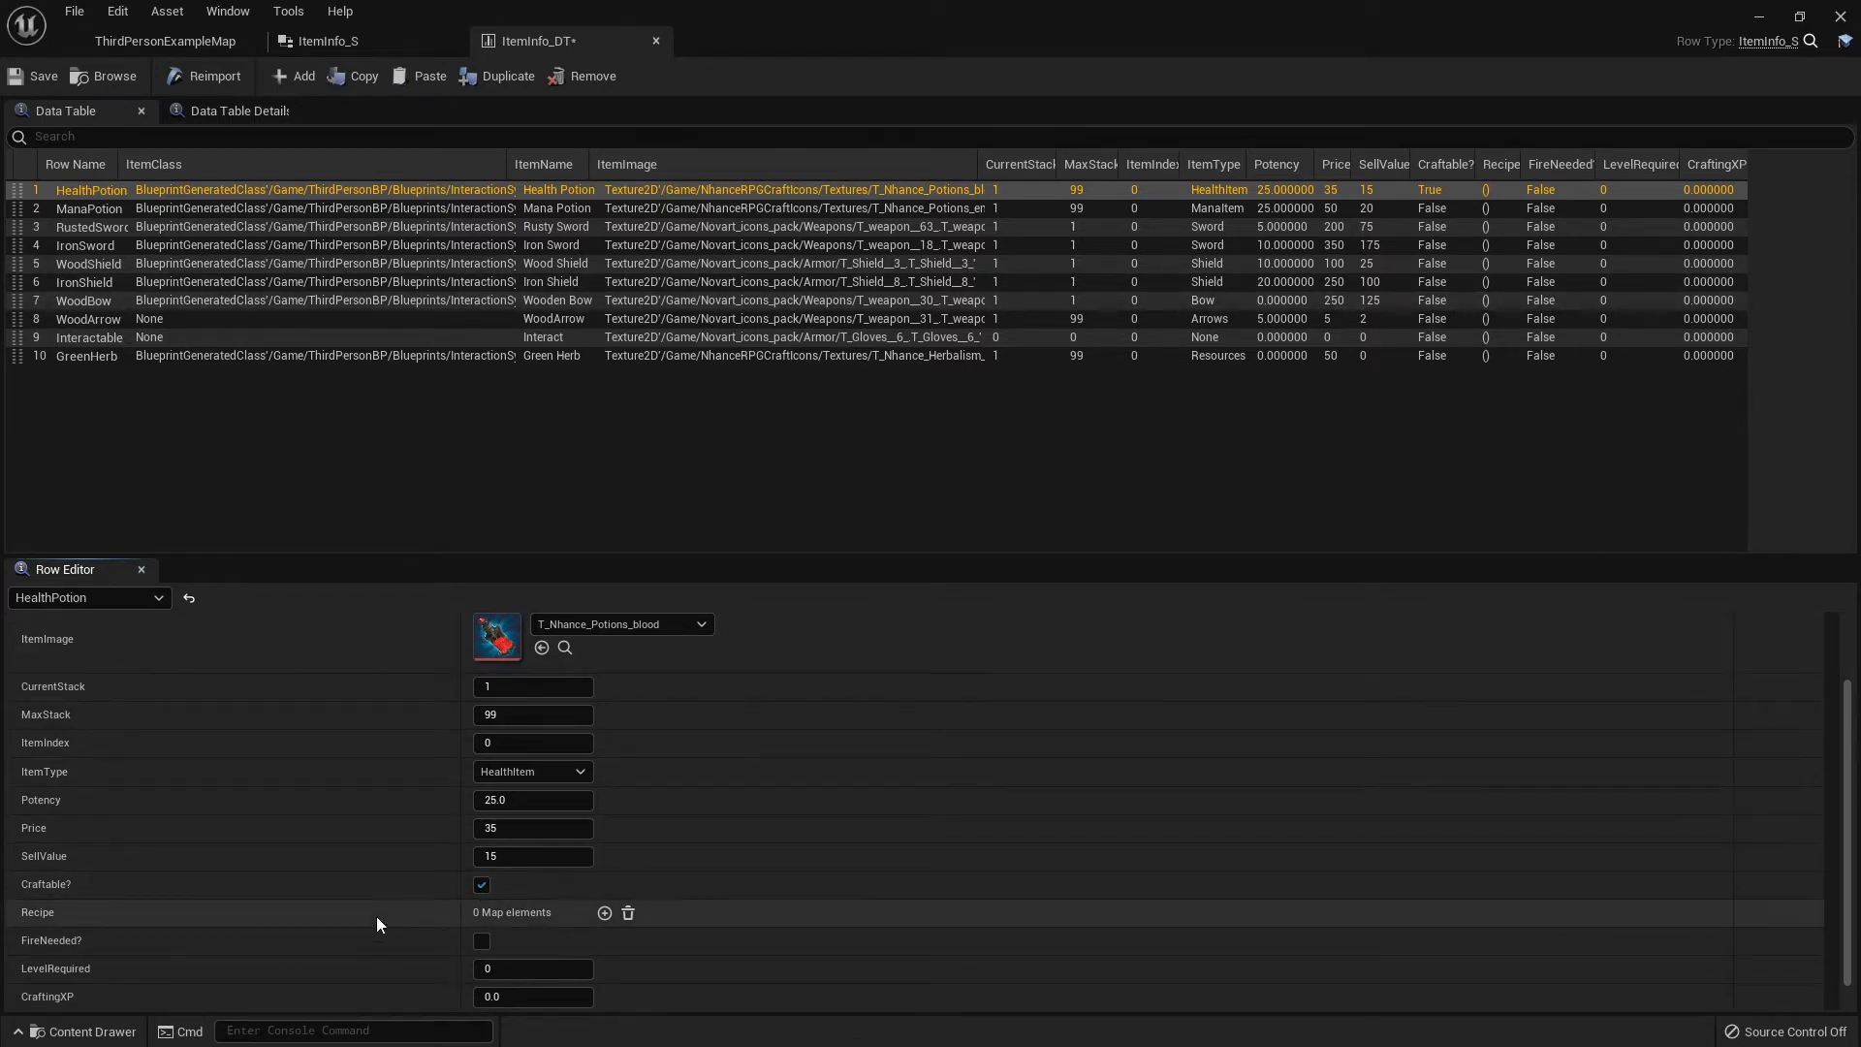
left_click(605, 912)
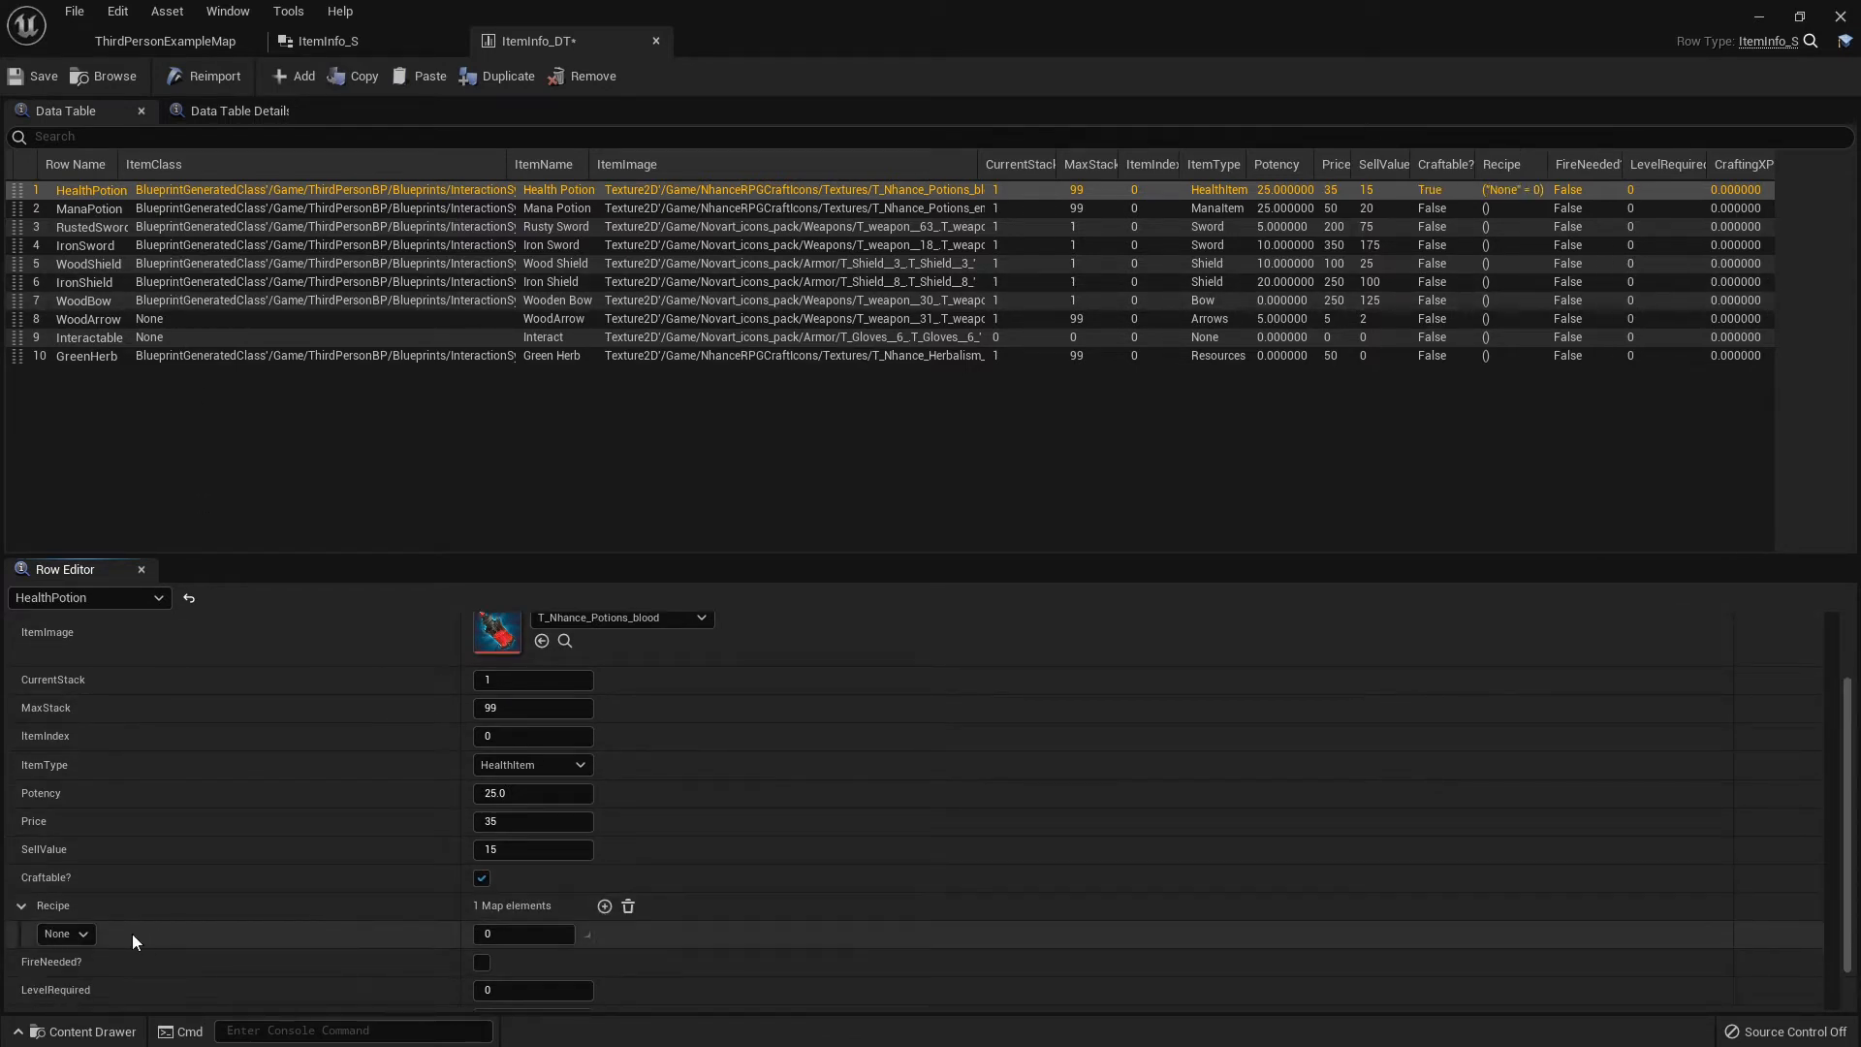
left_click(64, 933)
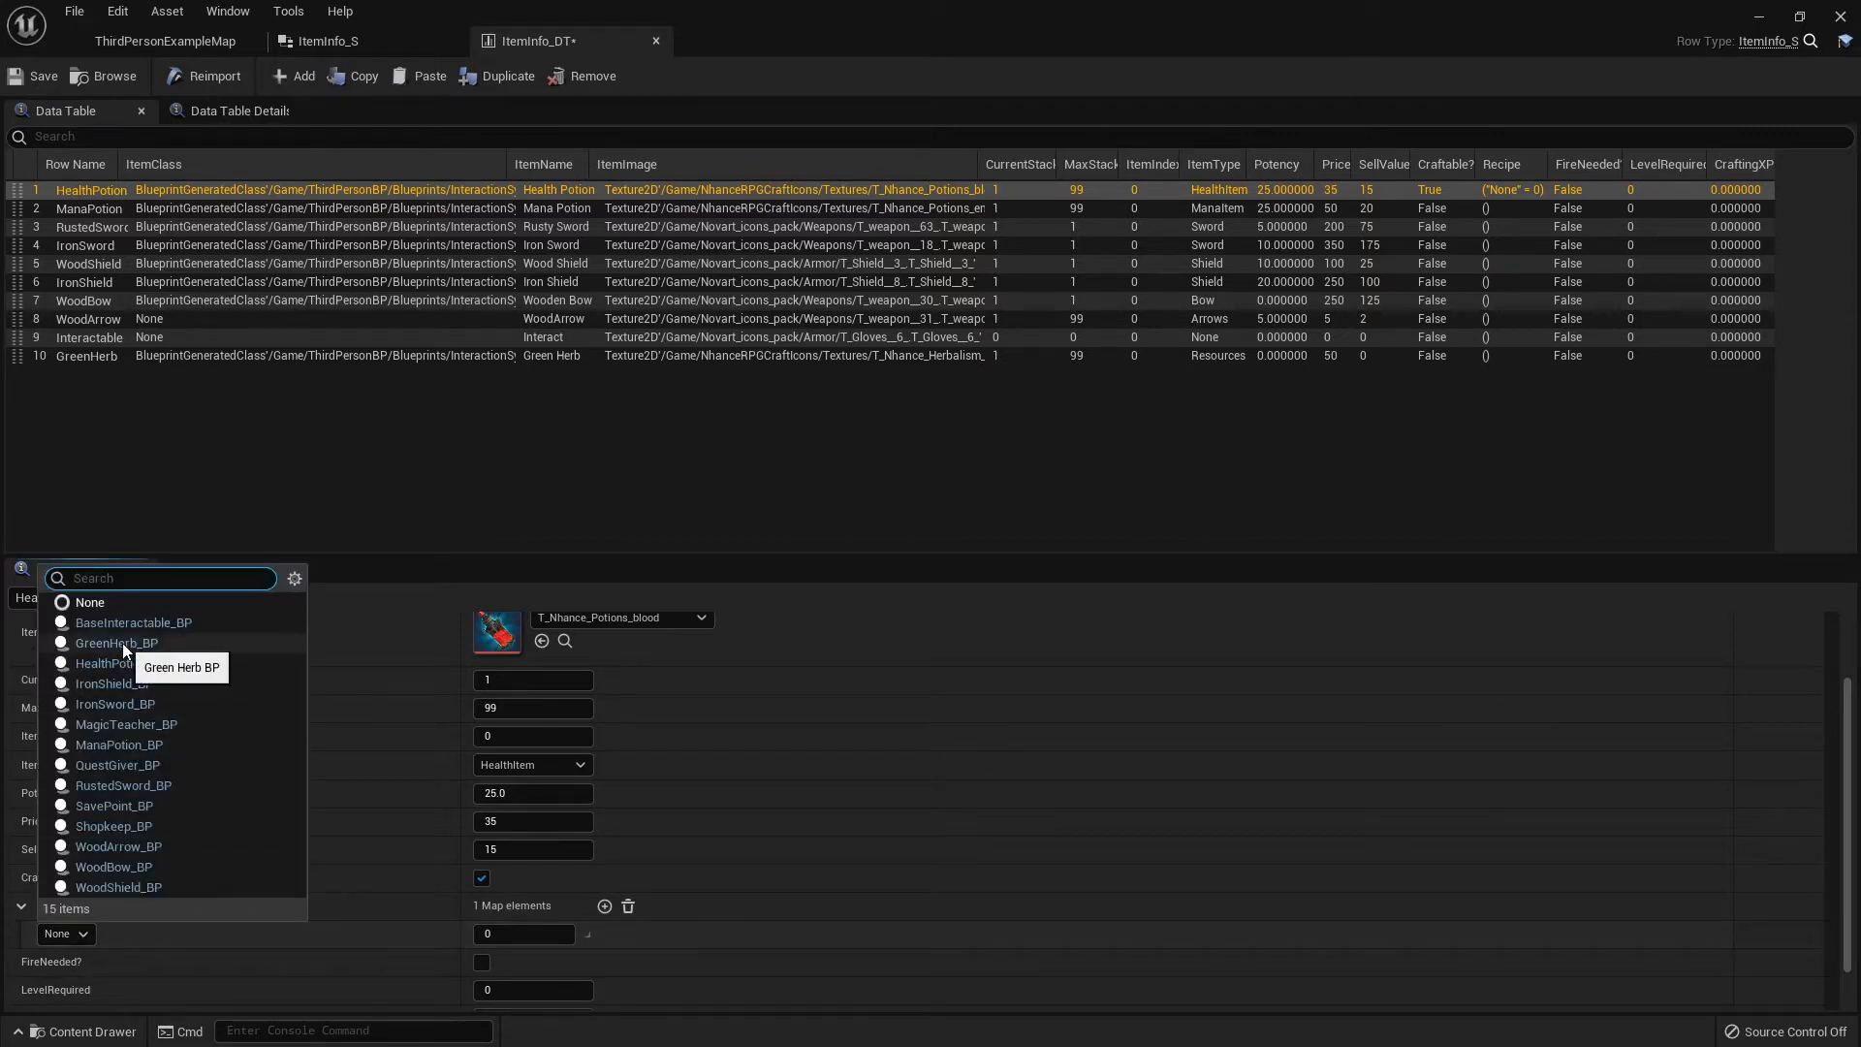
left_click(116, 643)
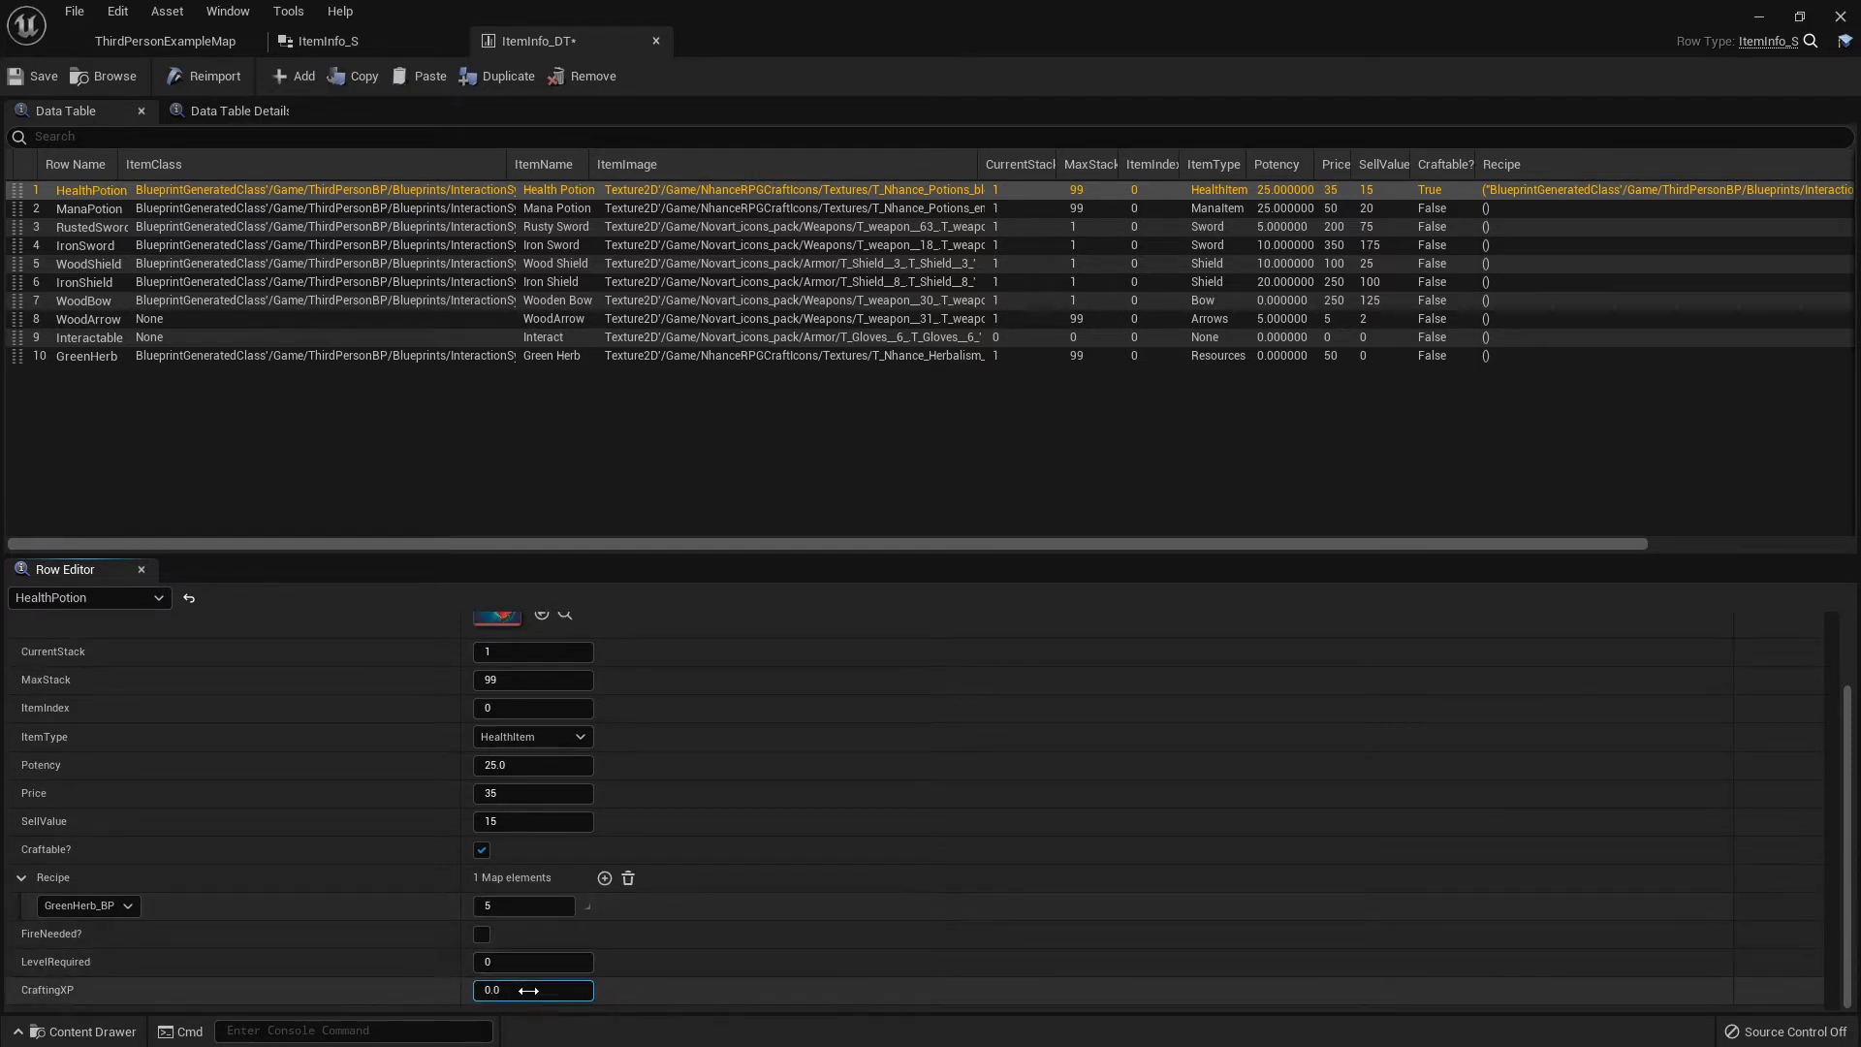
type("5")
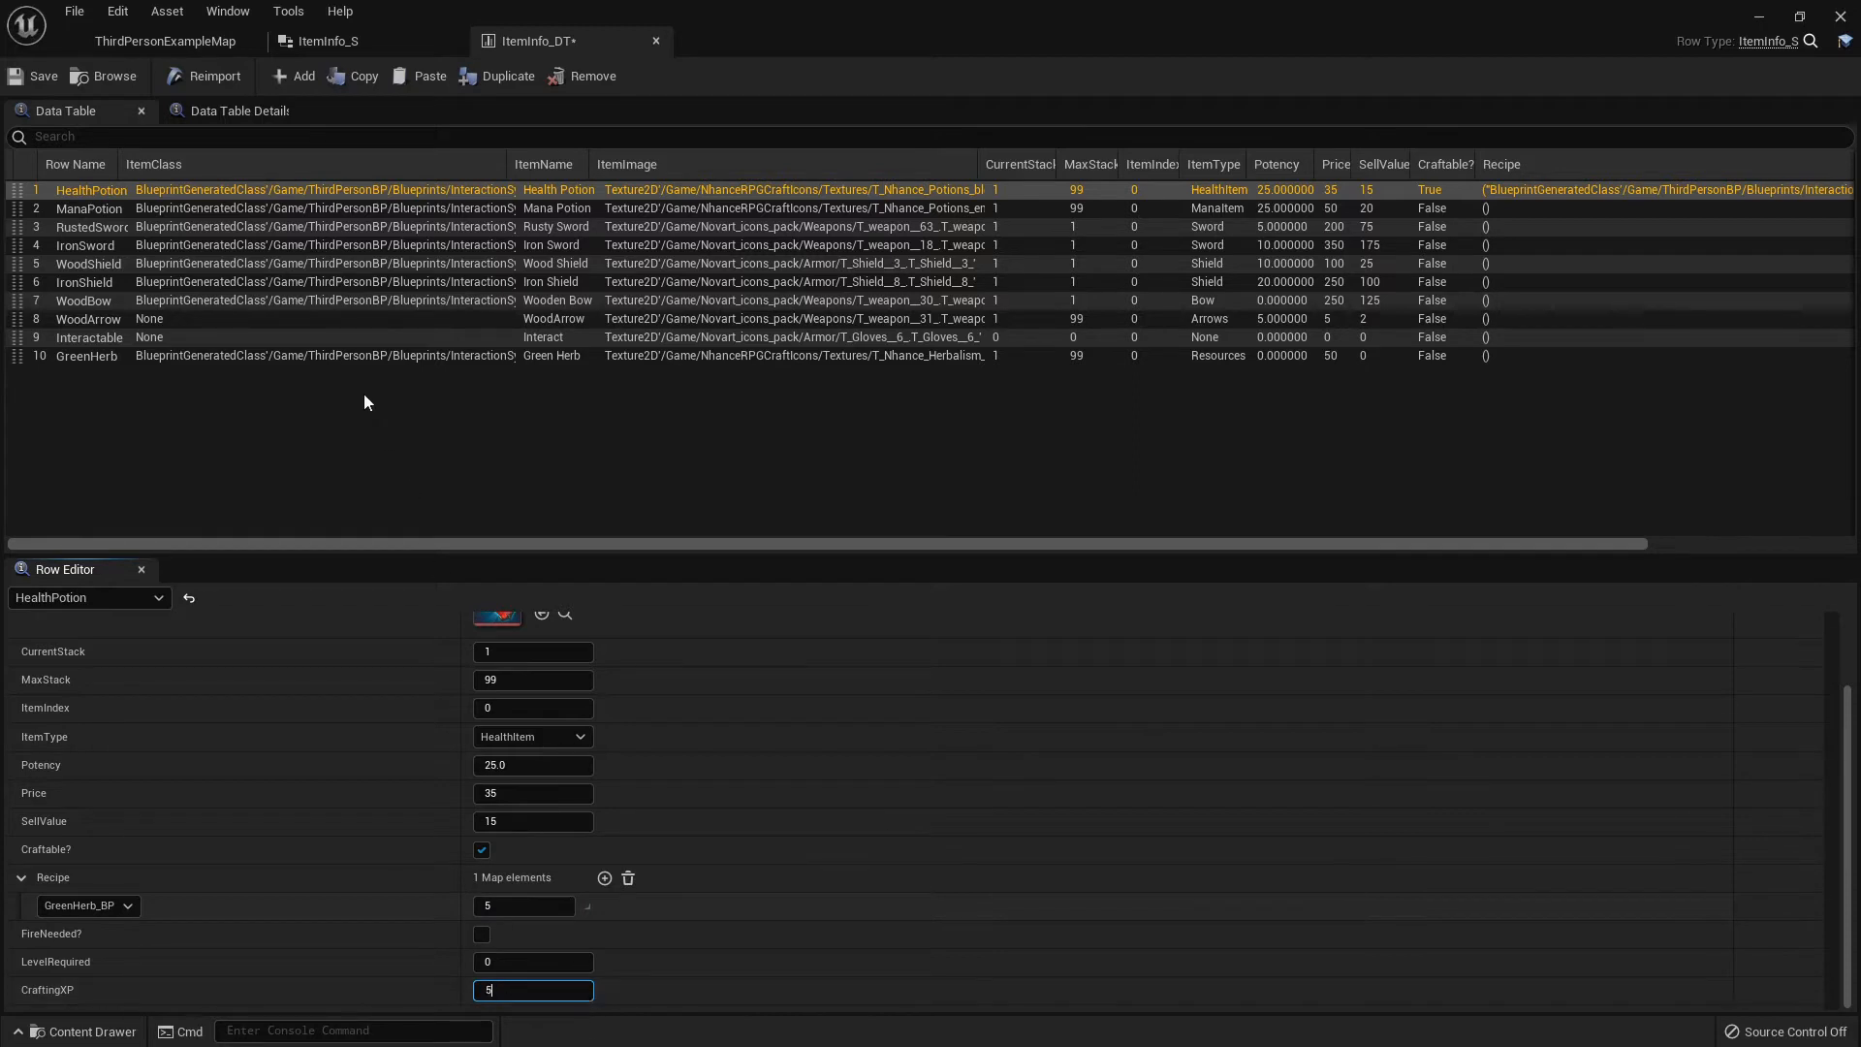
Mark ManaPotion craftable with a recipe of 2 GreenHerb_BP and 1 HealthPotion_BP
left_click(86, 209)
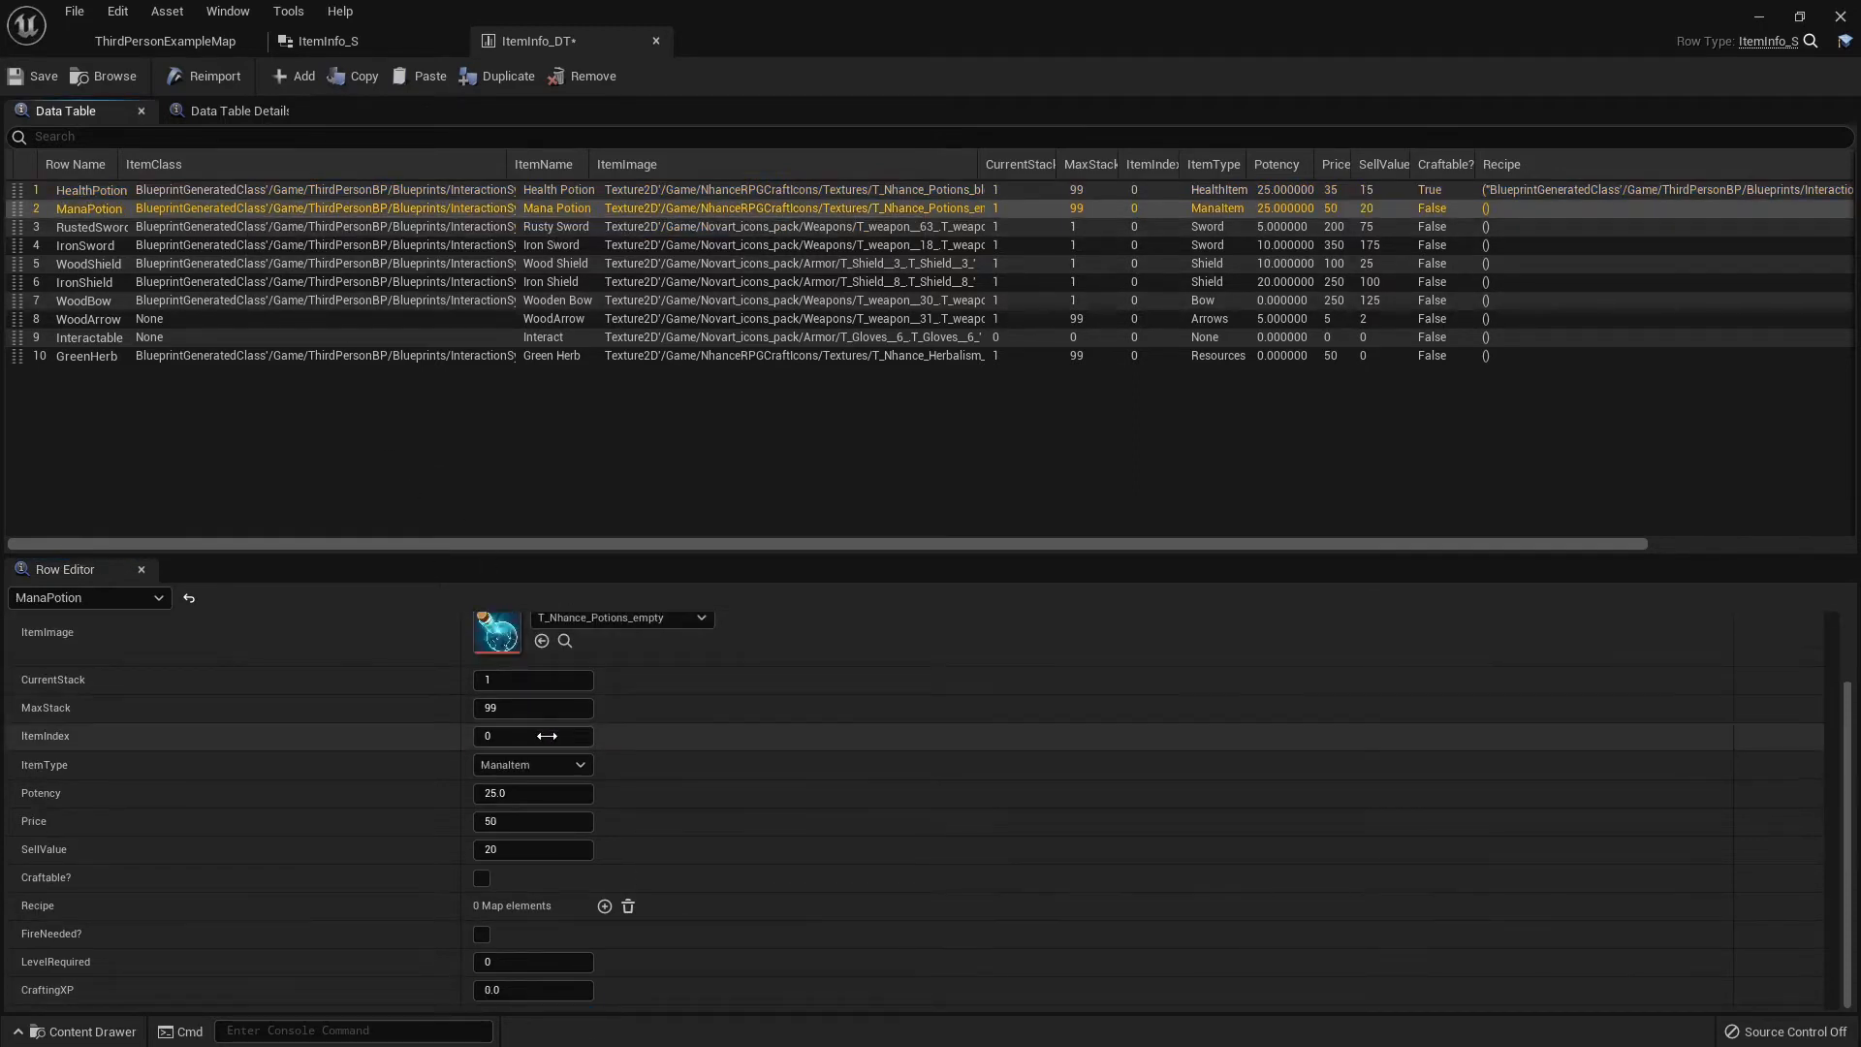
left_click(481, 877)
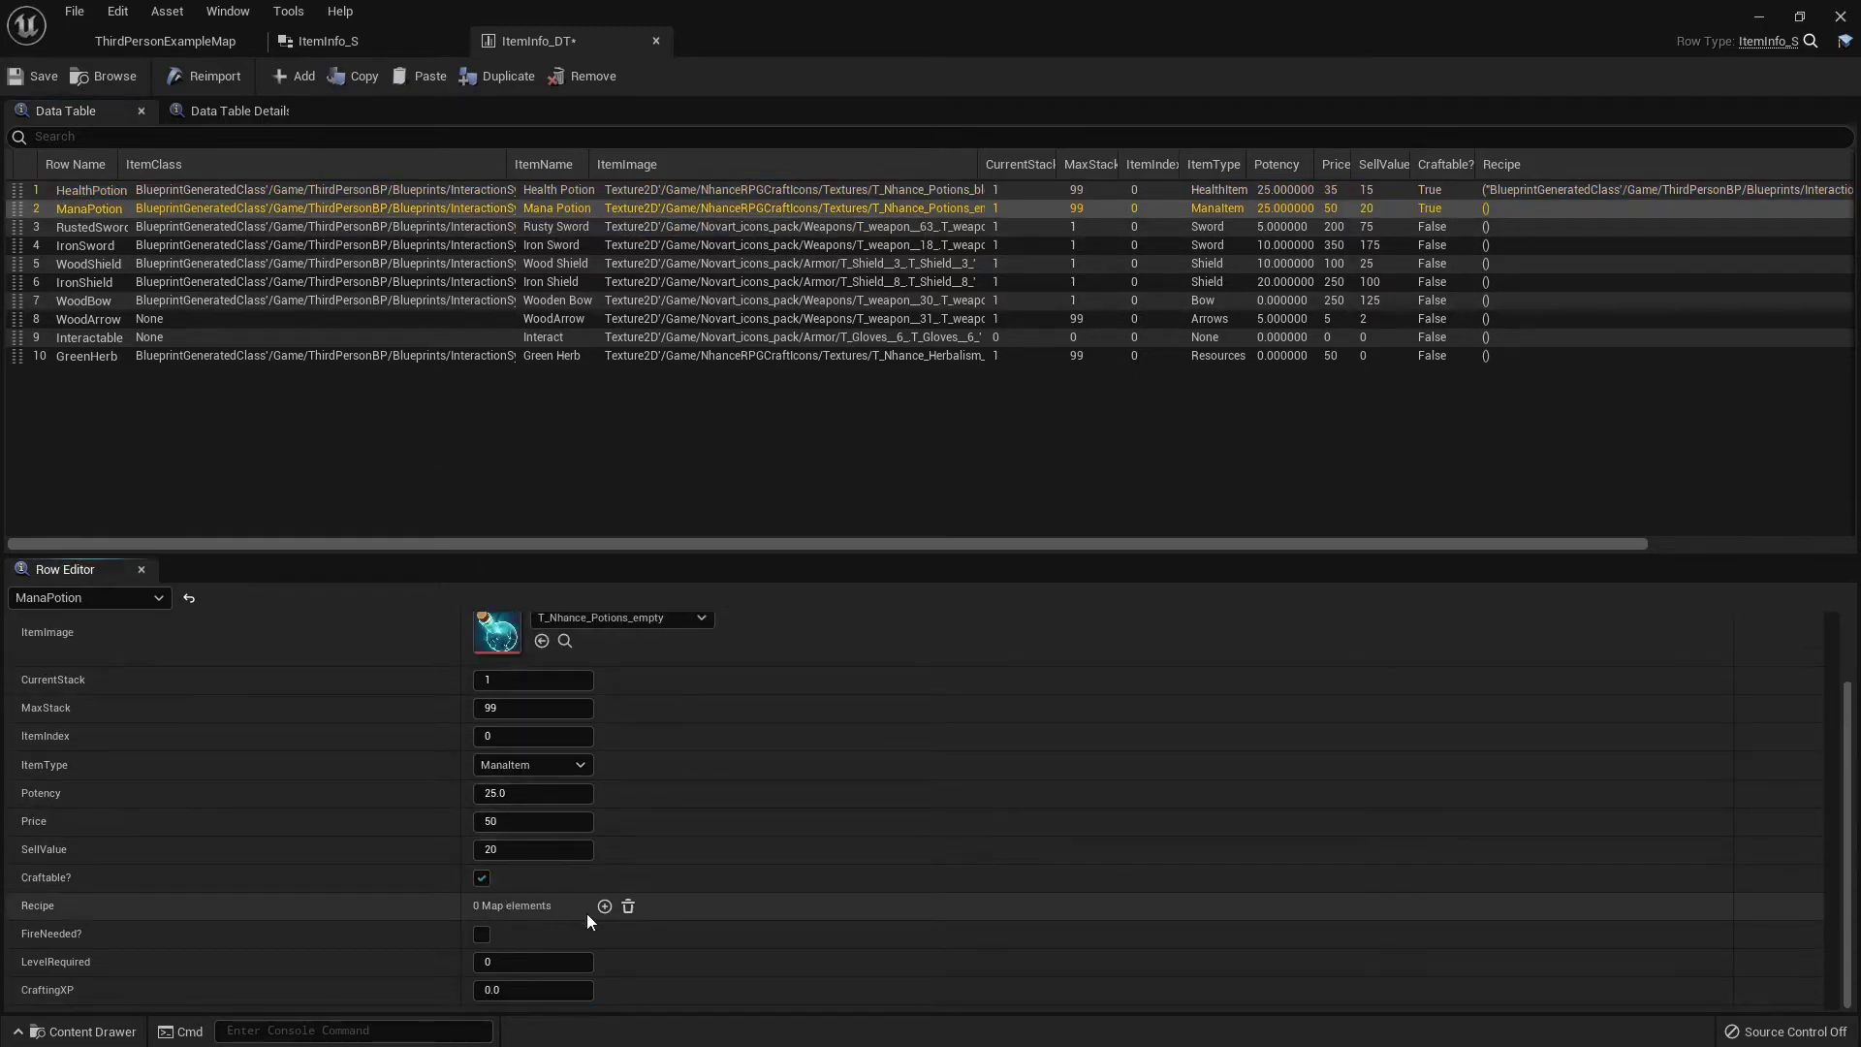
left_click(604, 906)
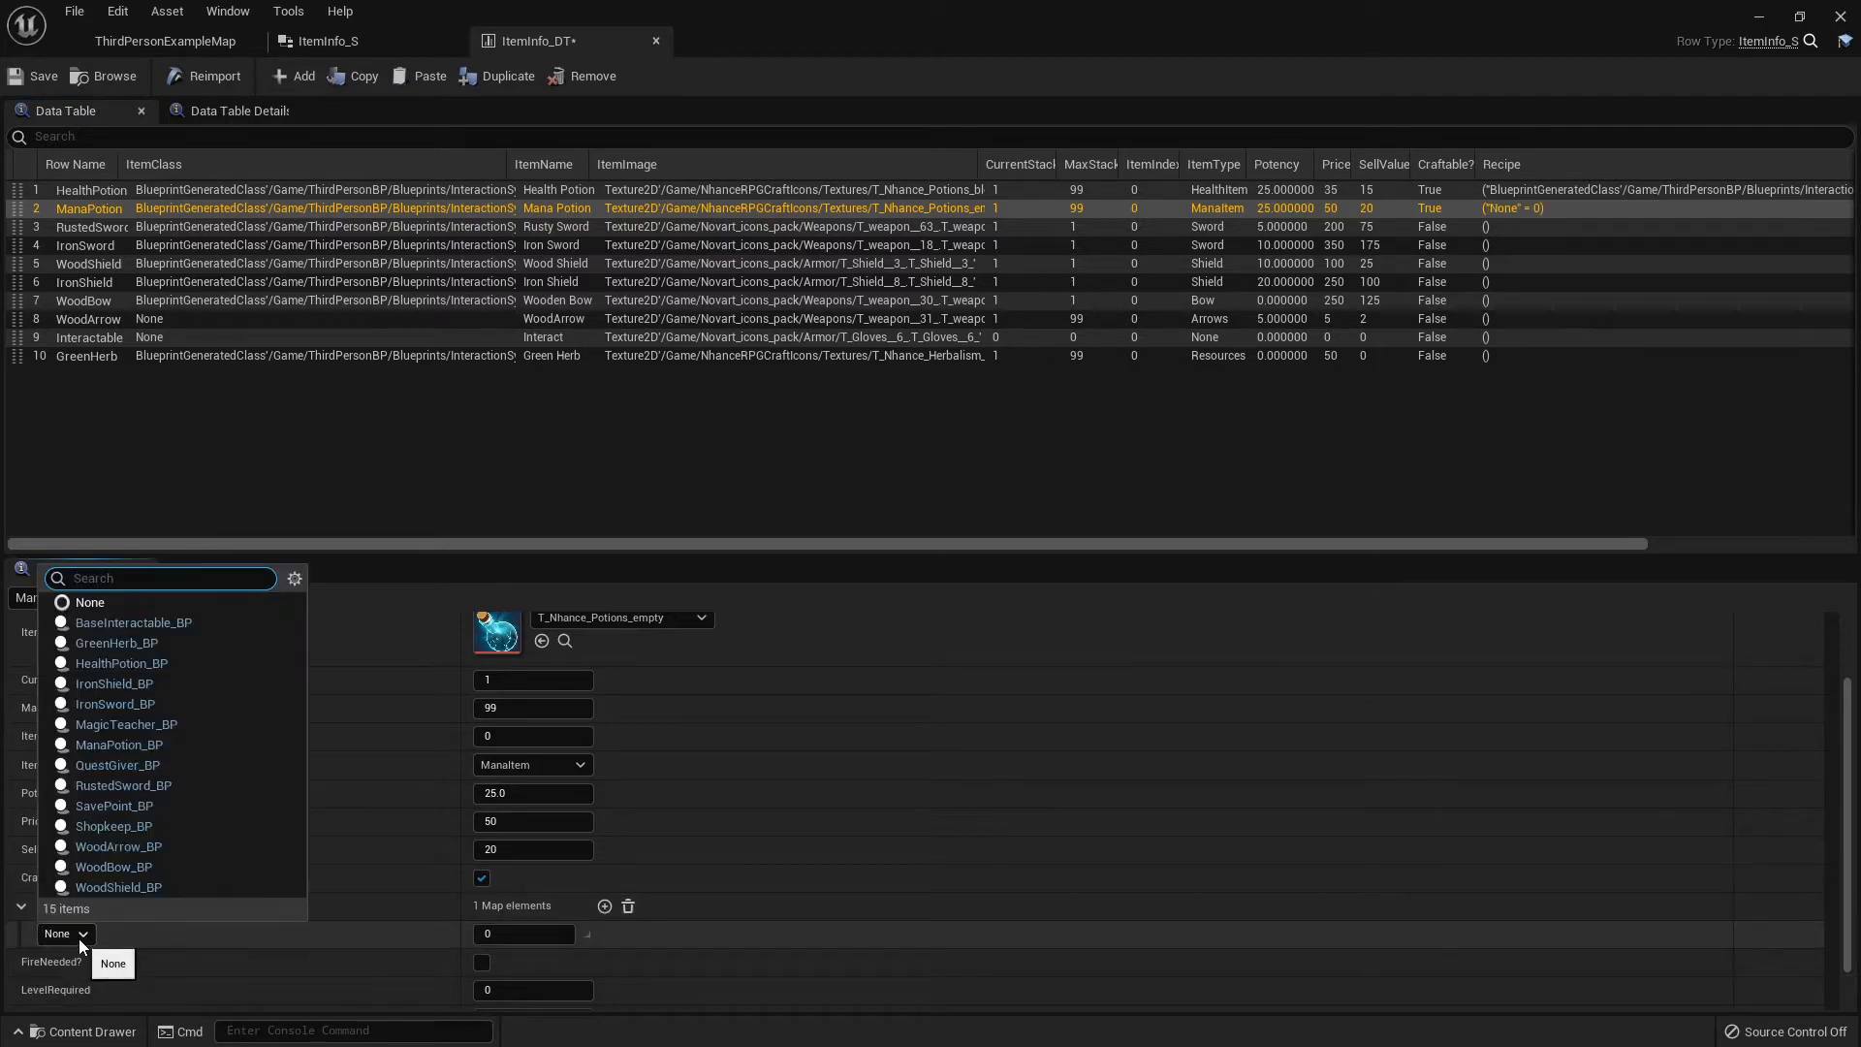
left_click(116, 643)
type("2")
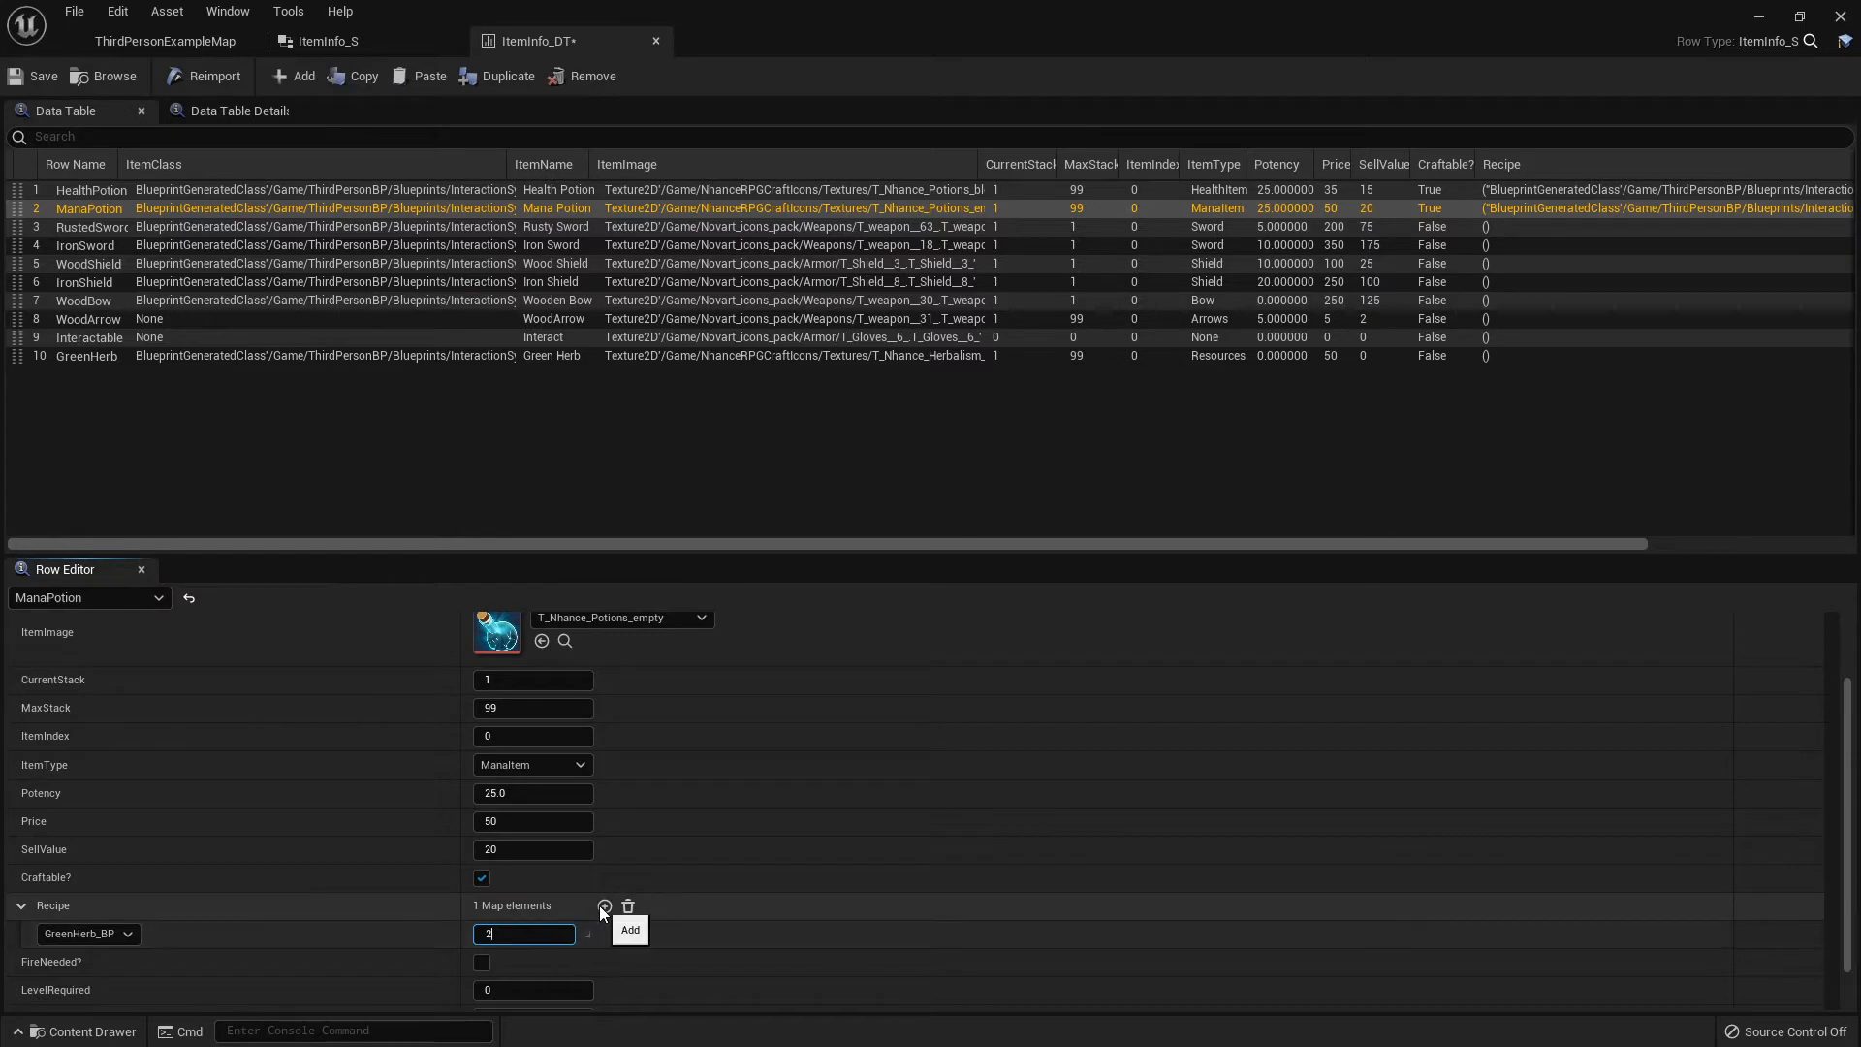
left_click(604, 906)
type("1")
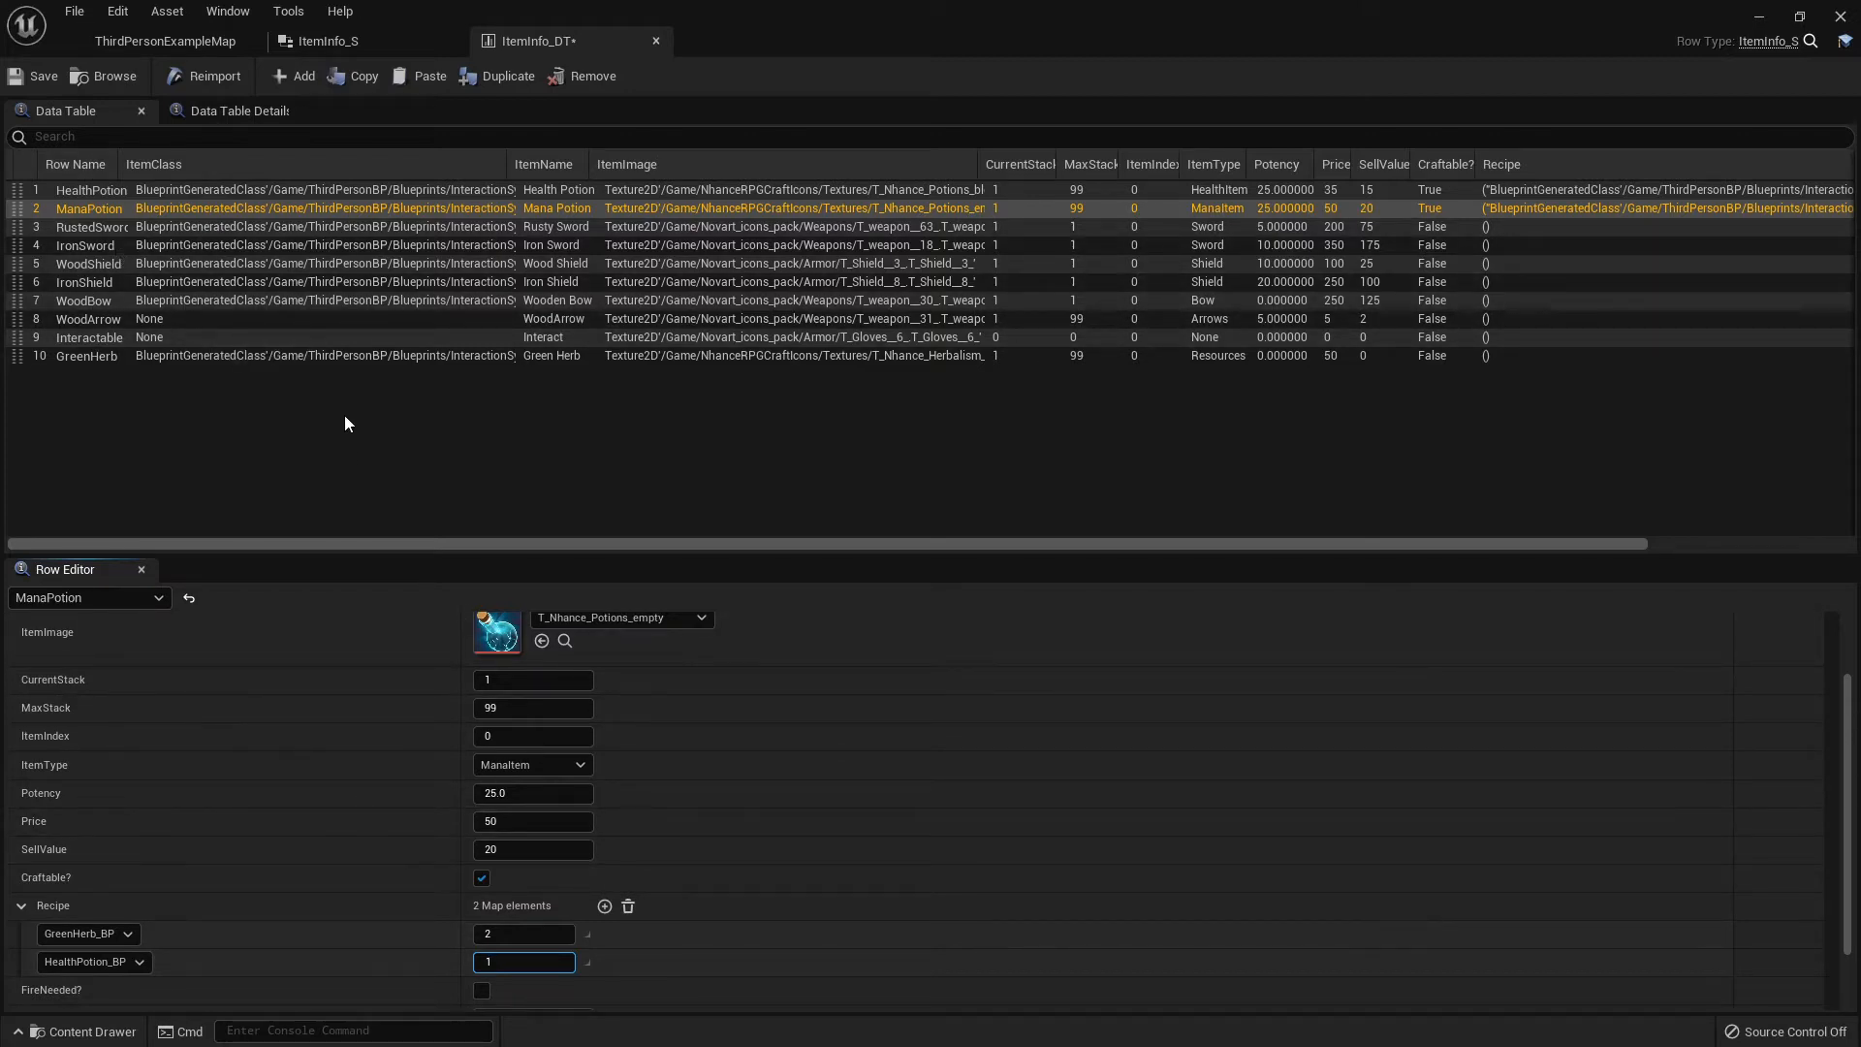
mouse_move(509, 576)
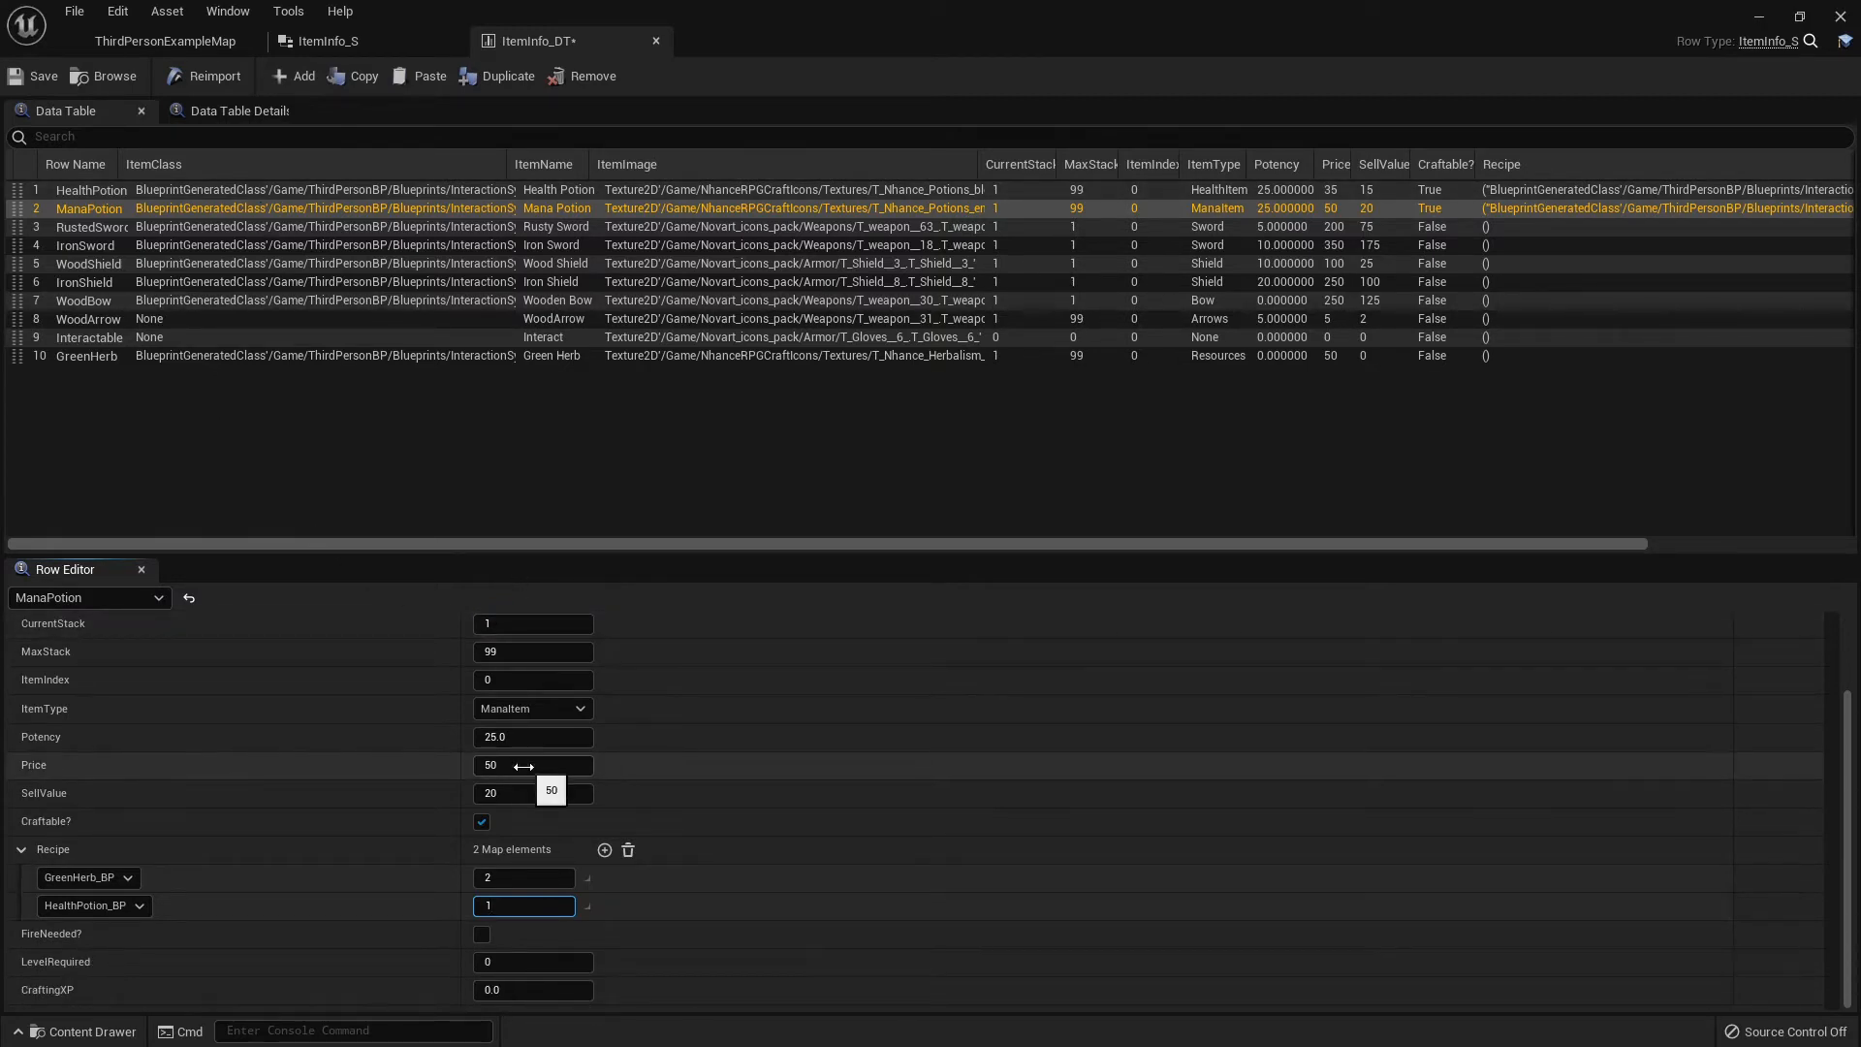
mouse_move(527, 989)
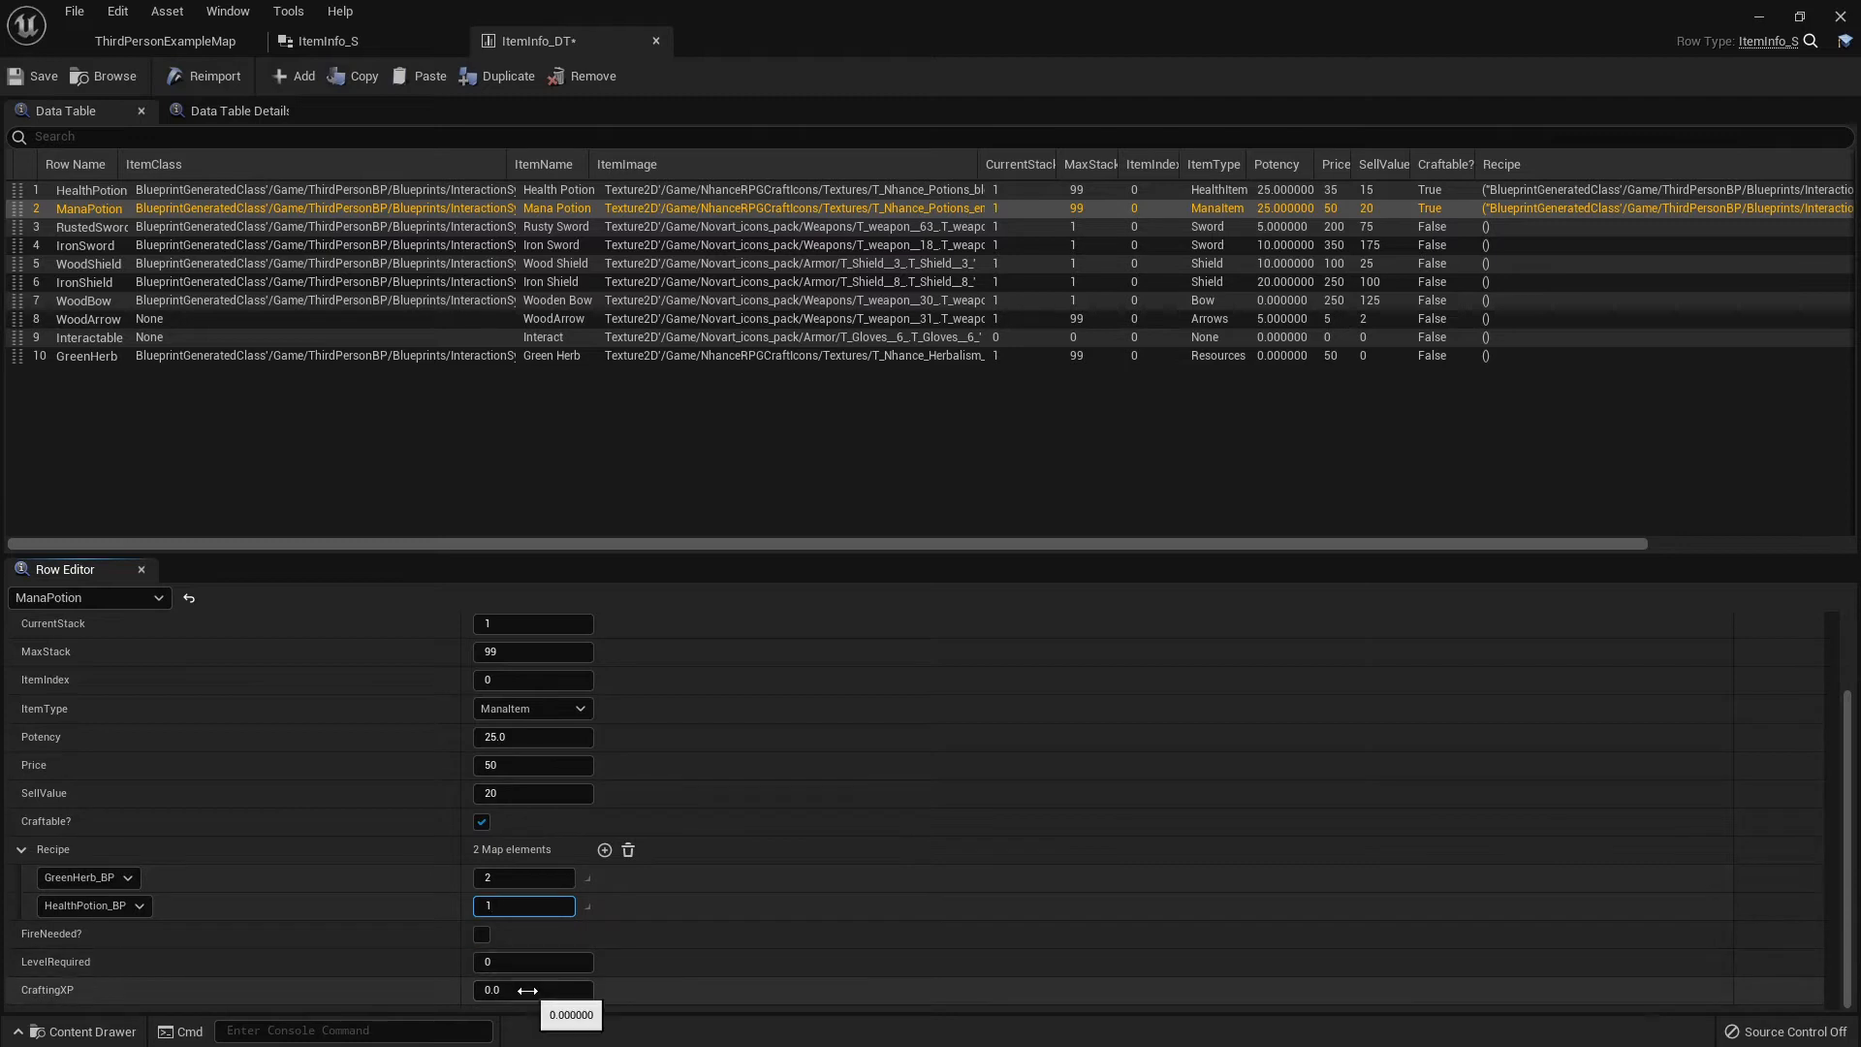
left_click(522, 990)
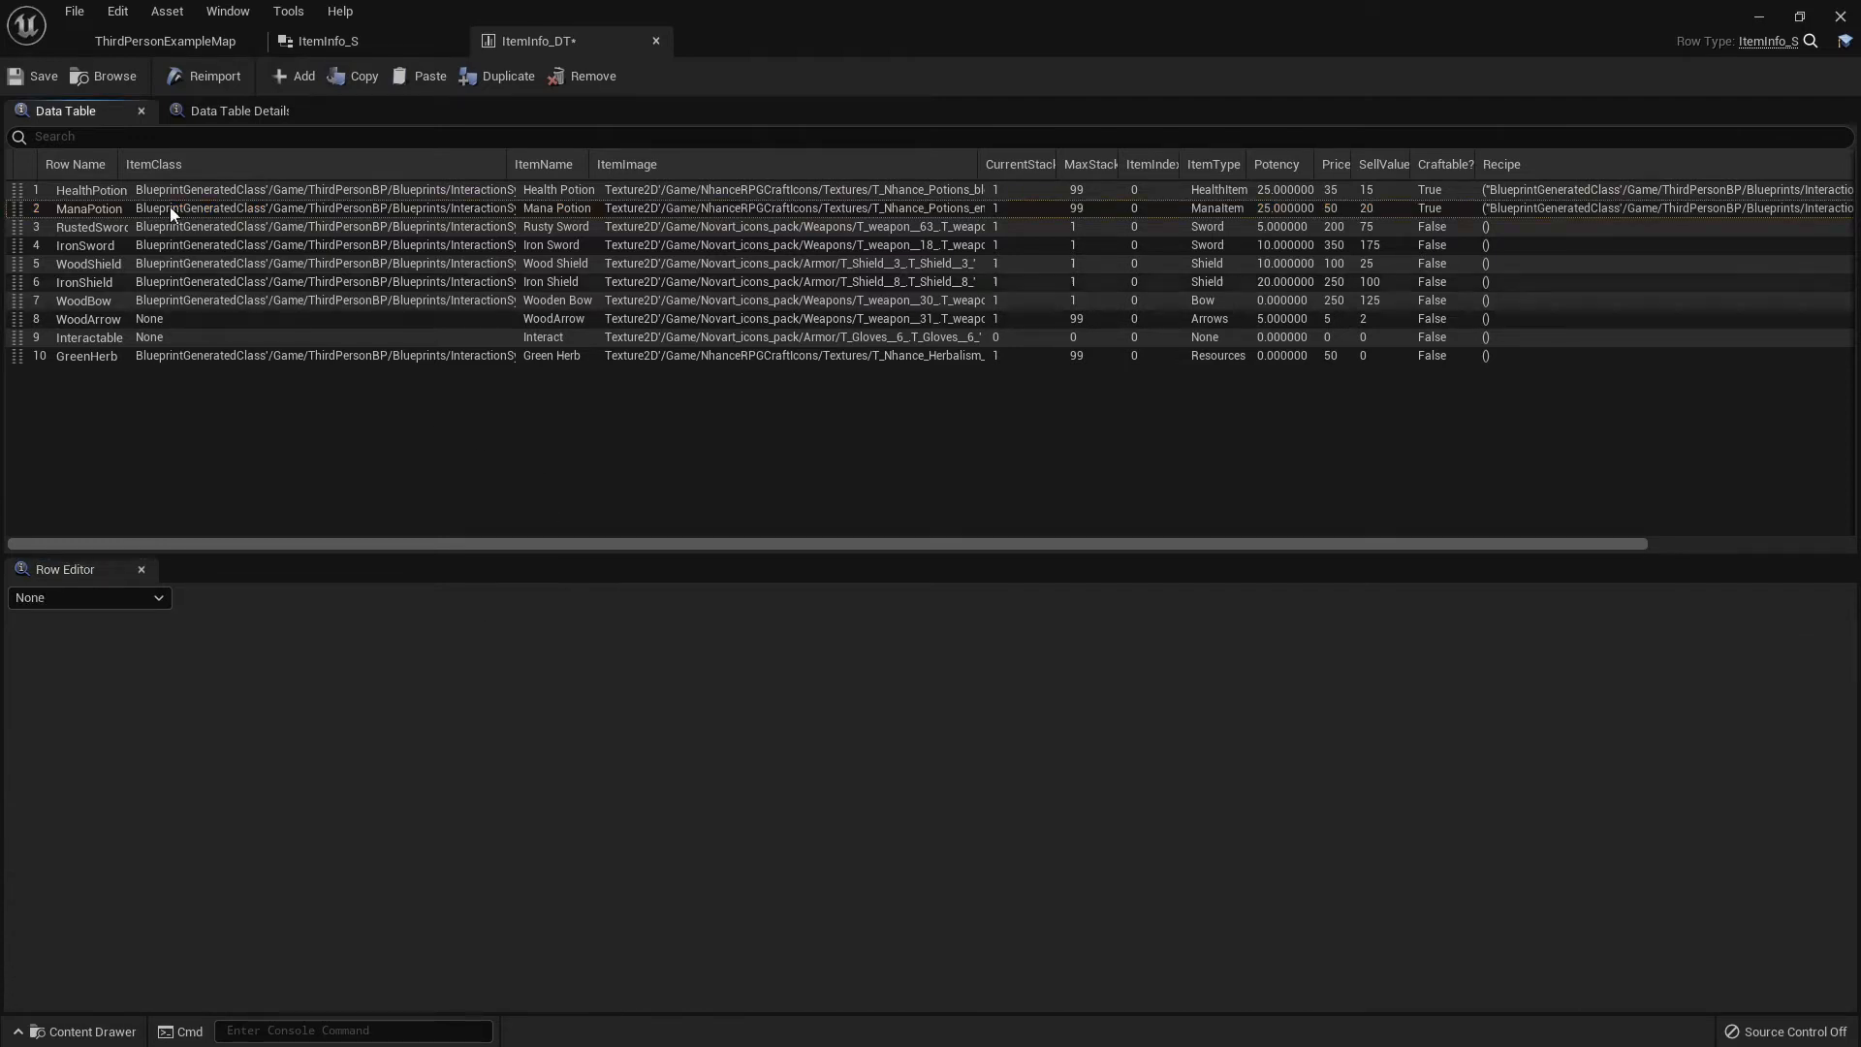
Return to ThirdPersonExampleMap and select the ThirdPersonCharacter in the viewport
left_click(153, 40)
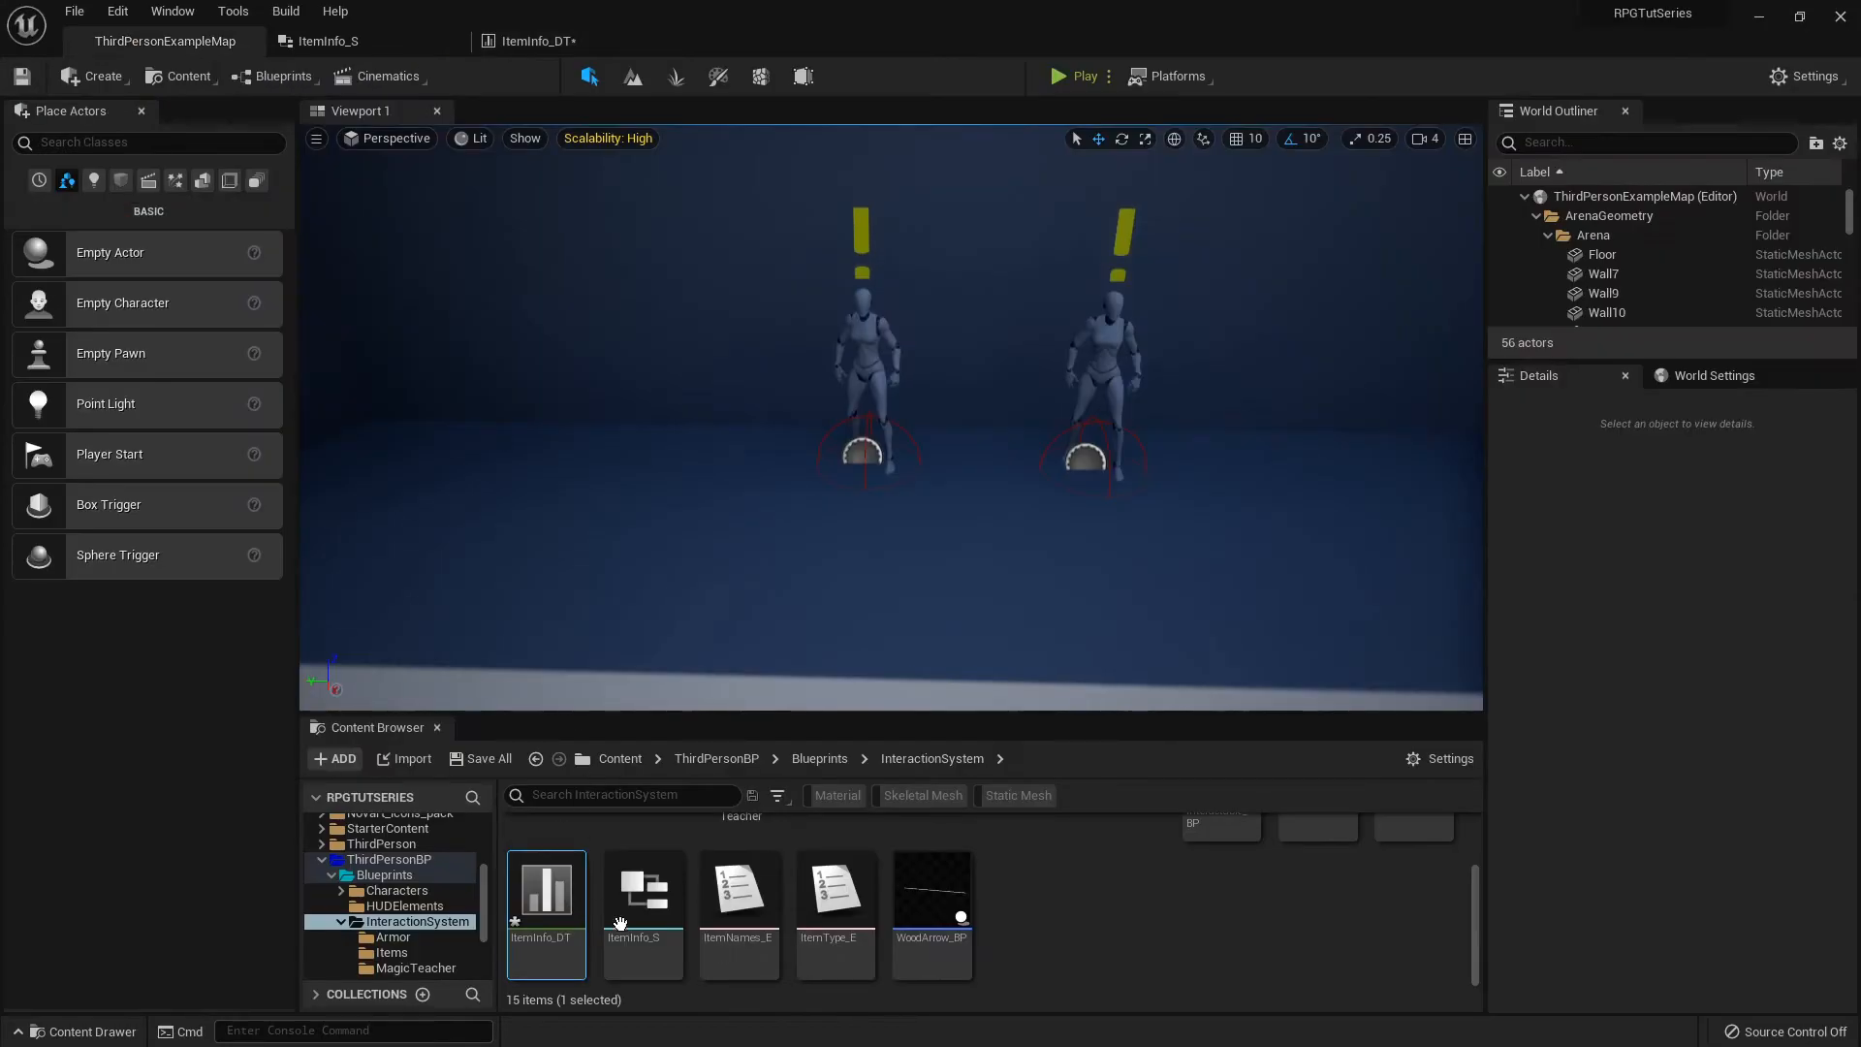
mouse_move(643, 901)
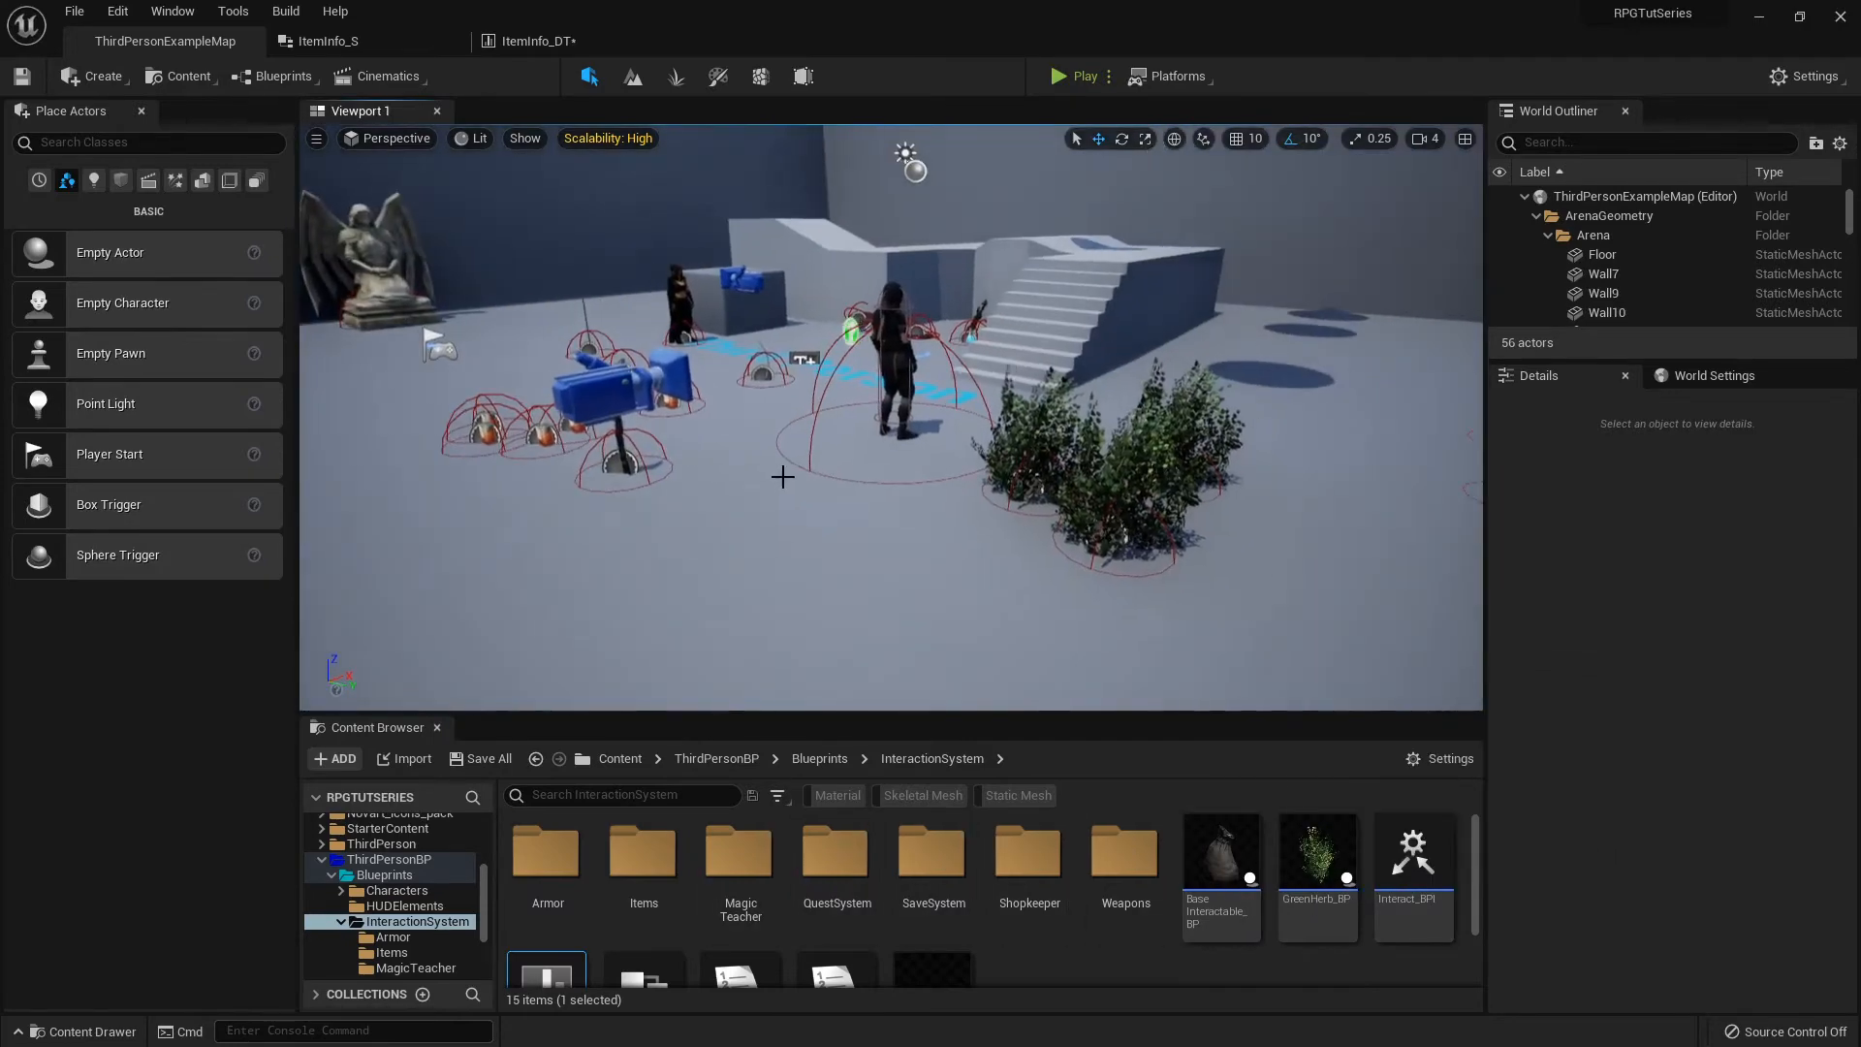
left_click(480, 758)
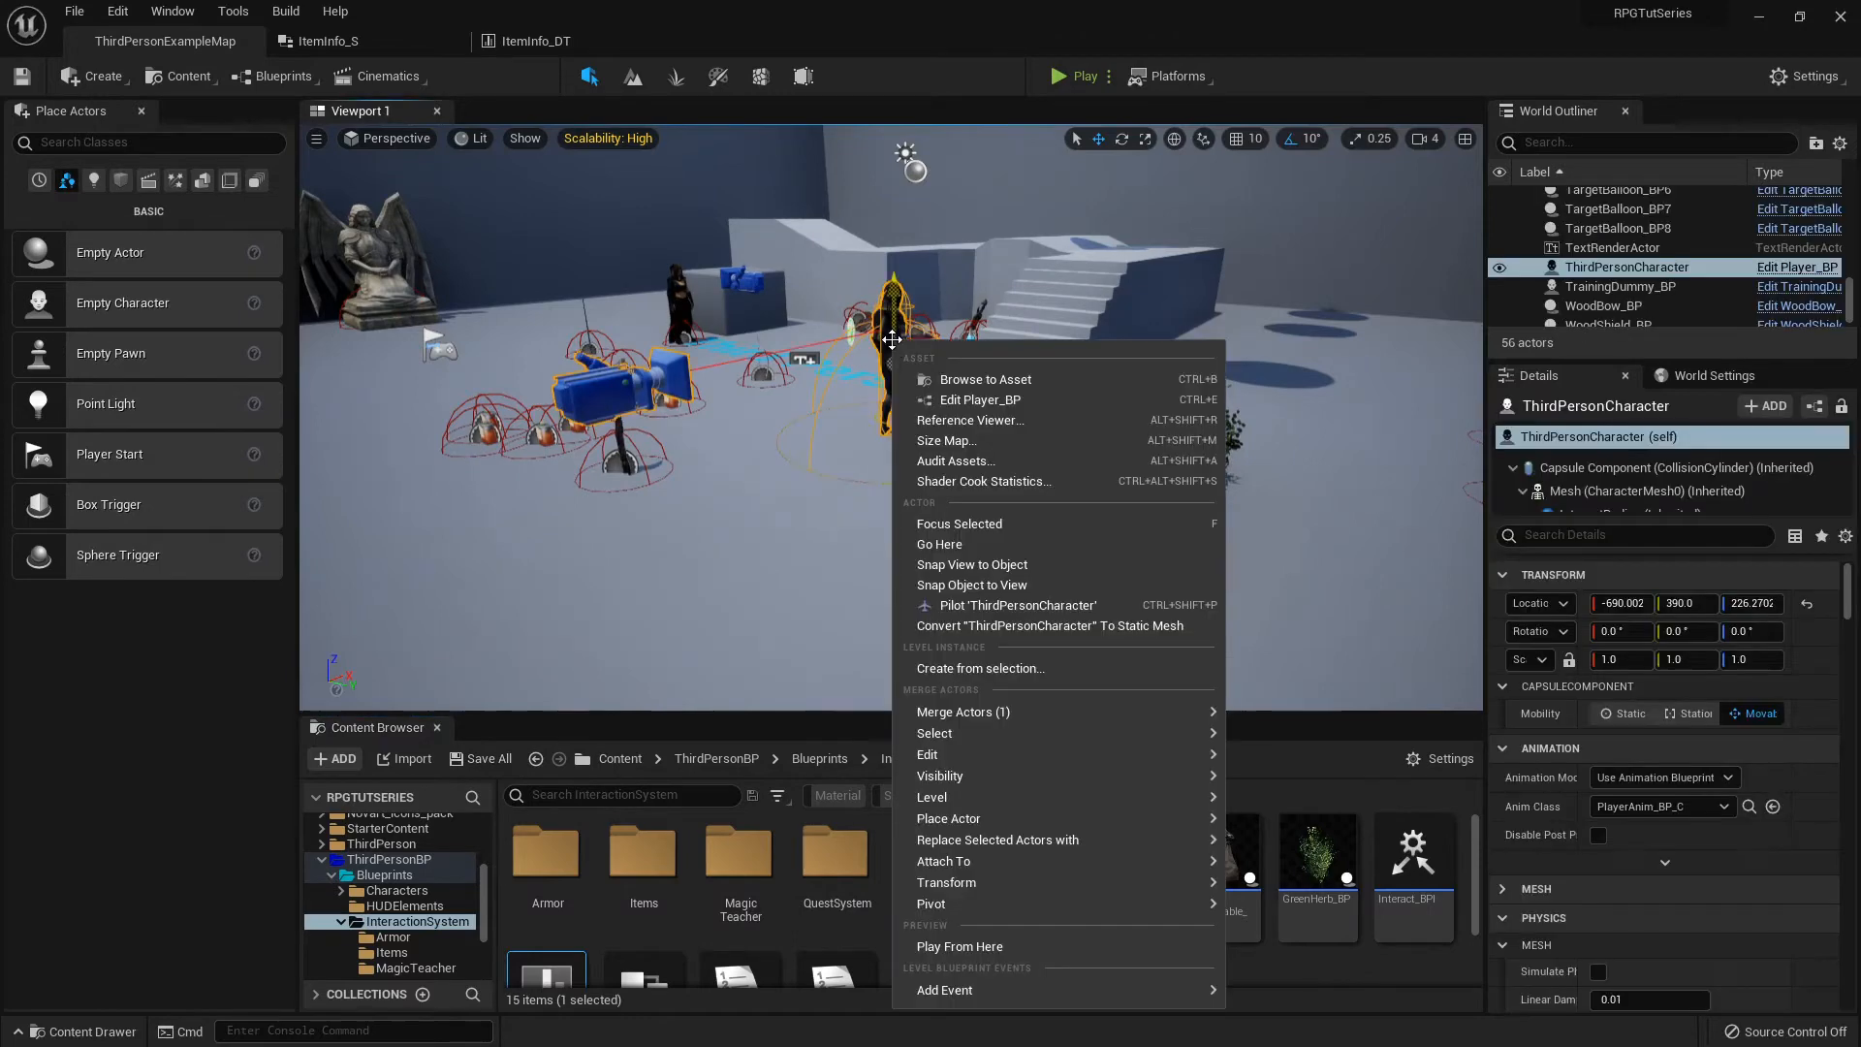
Open Player_BP's PickupItem graph, connect the crafting fields on the ItemInfo_S nodes, and compile
left_click(980, 399)
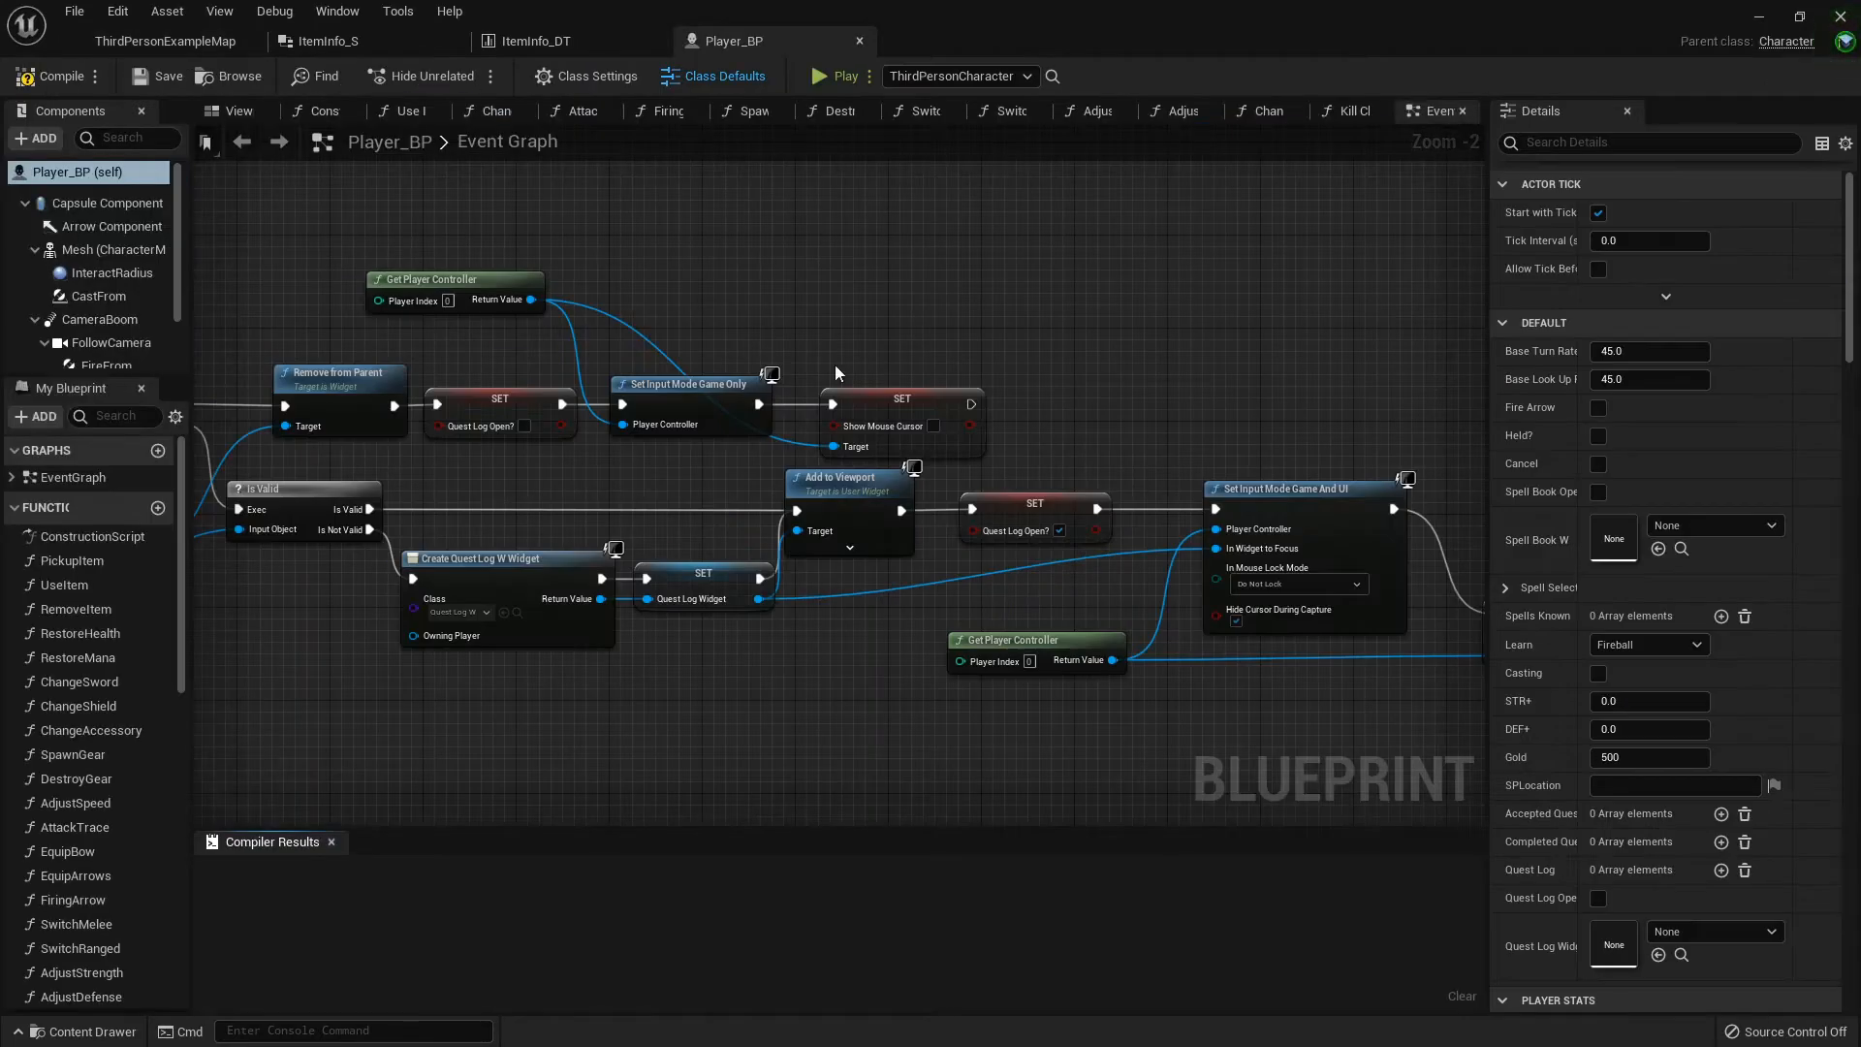
mouse_move(703, 245)
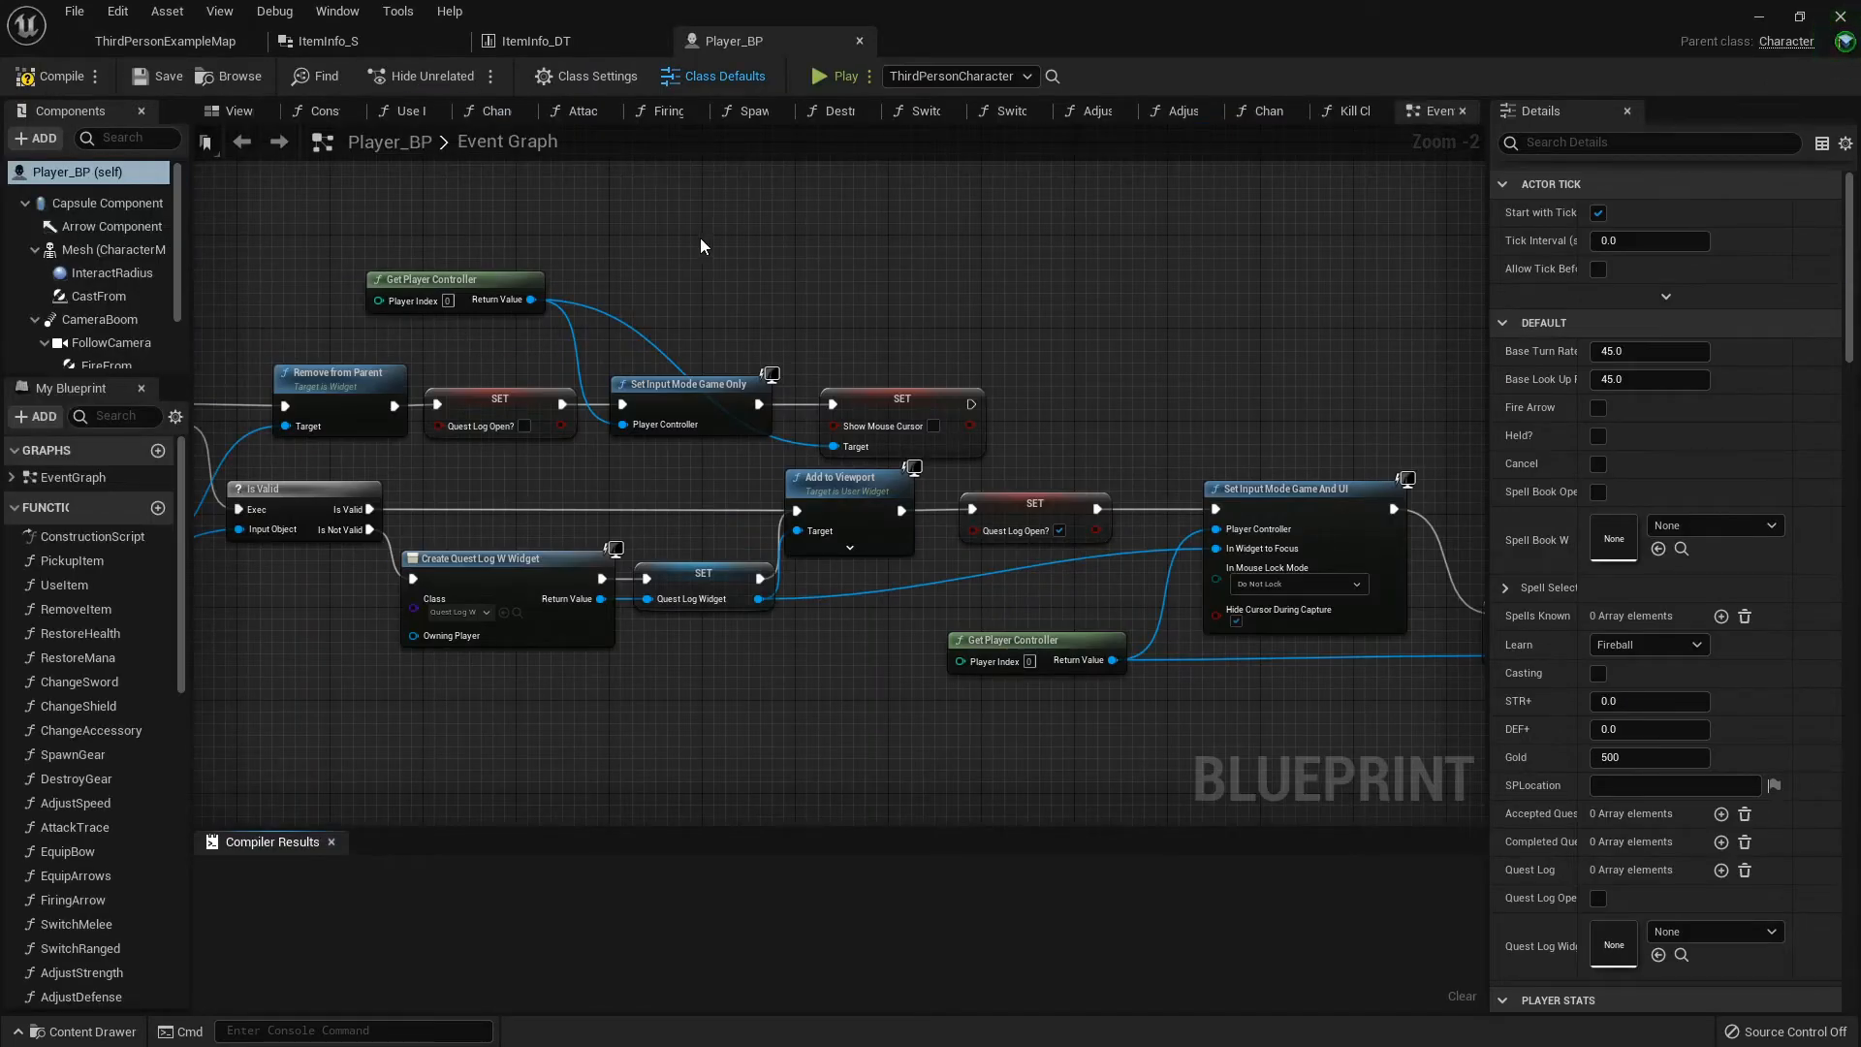
mouse_move(783, 221)
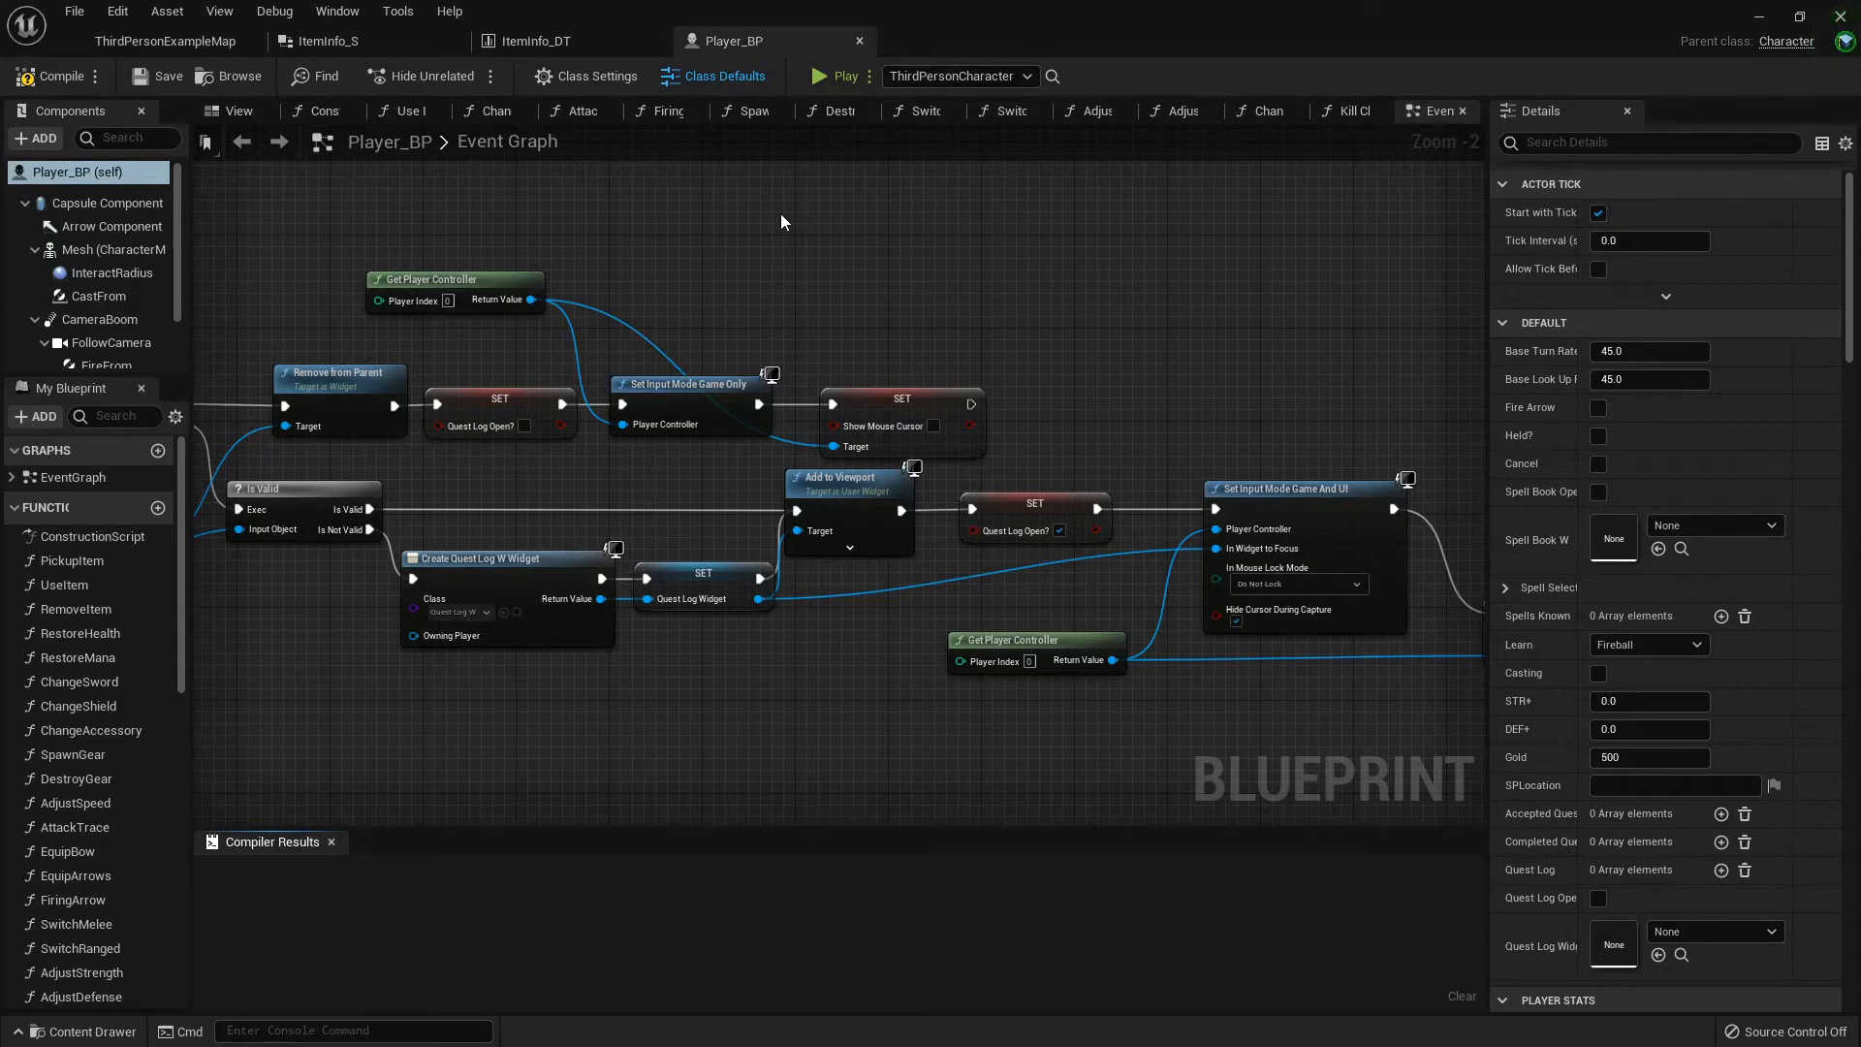
mouse_move(75, 608)
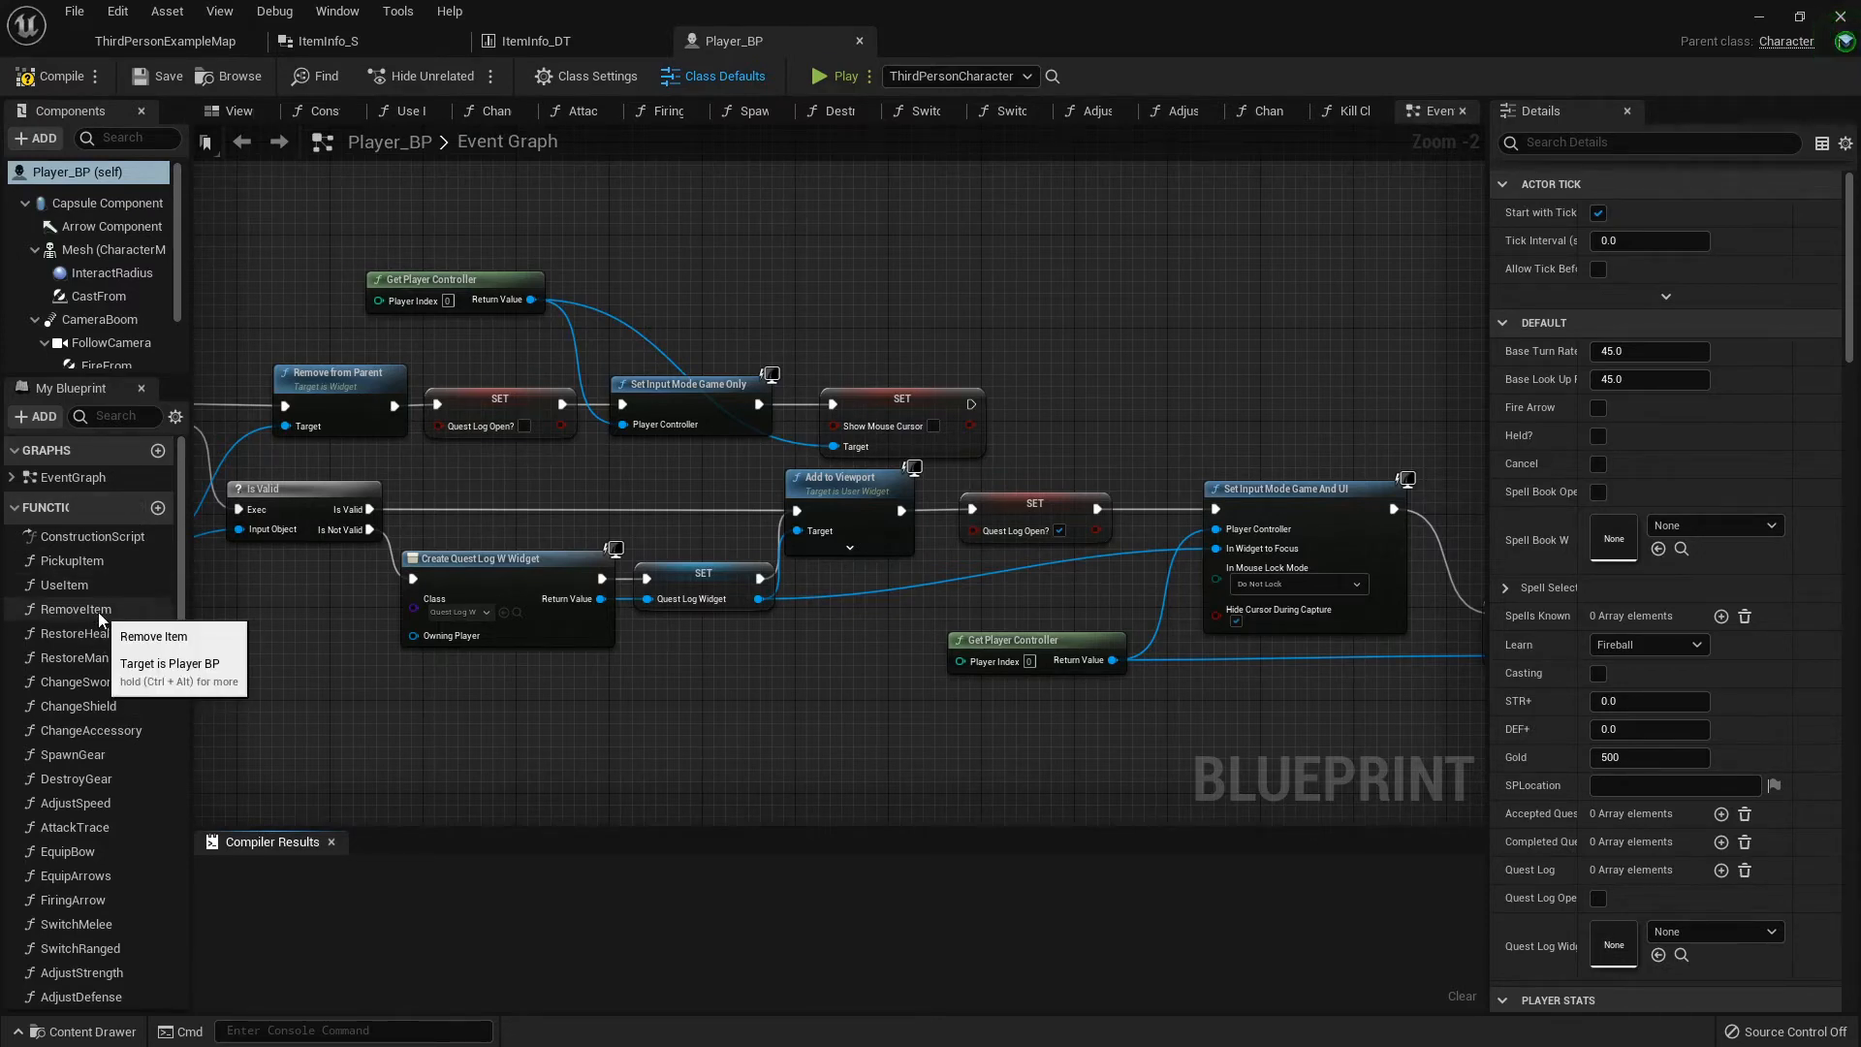
left_click(72, 560)
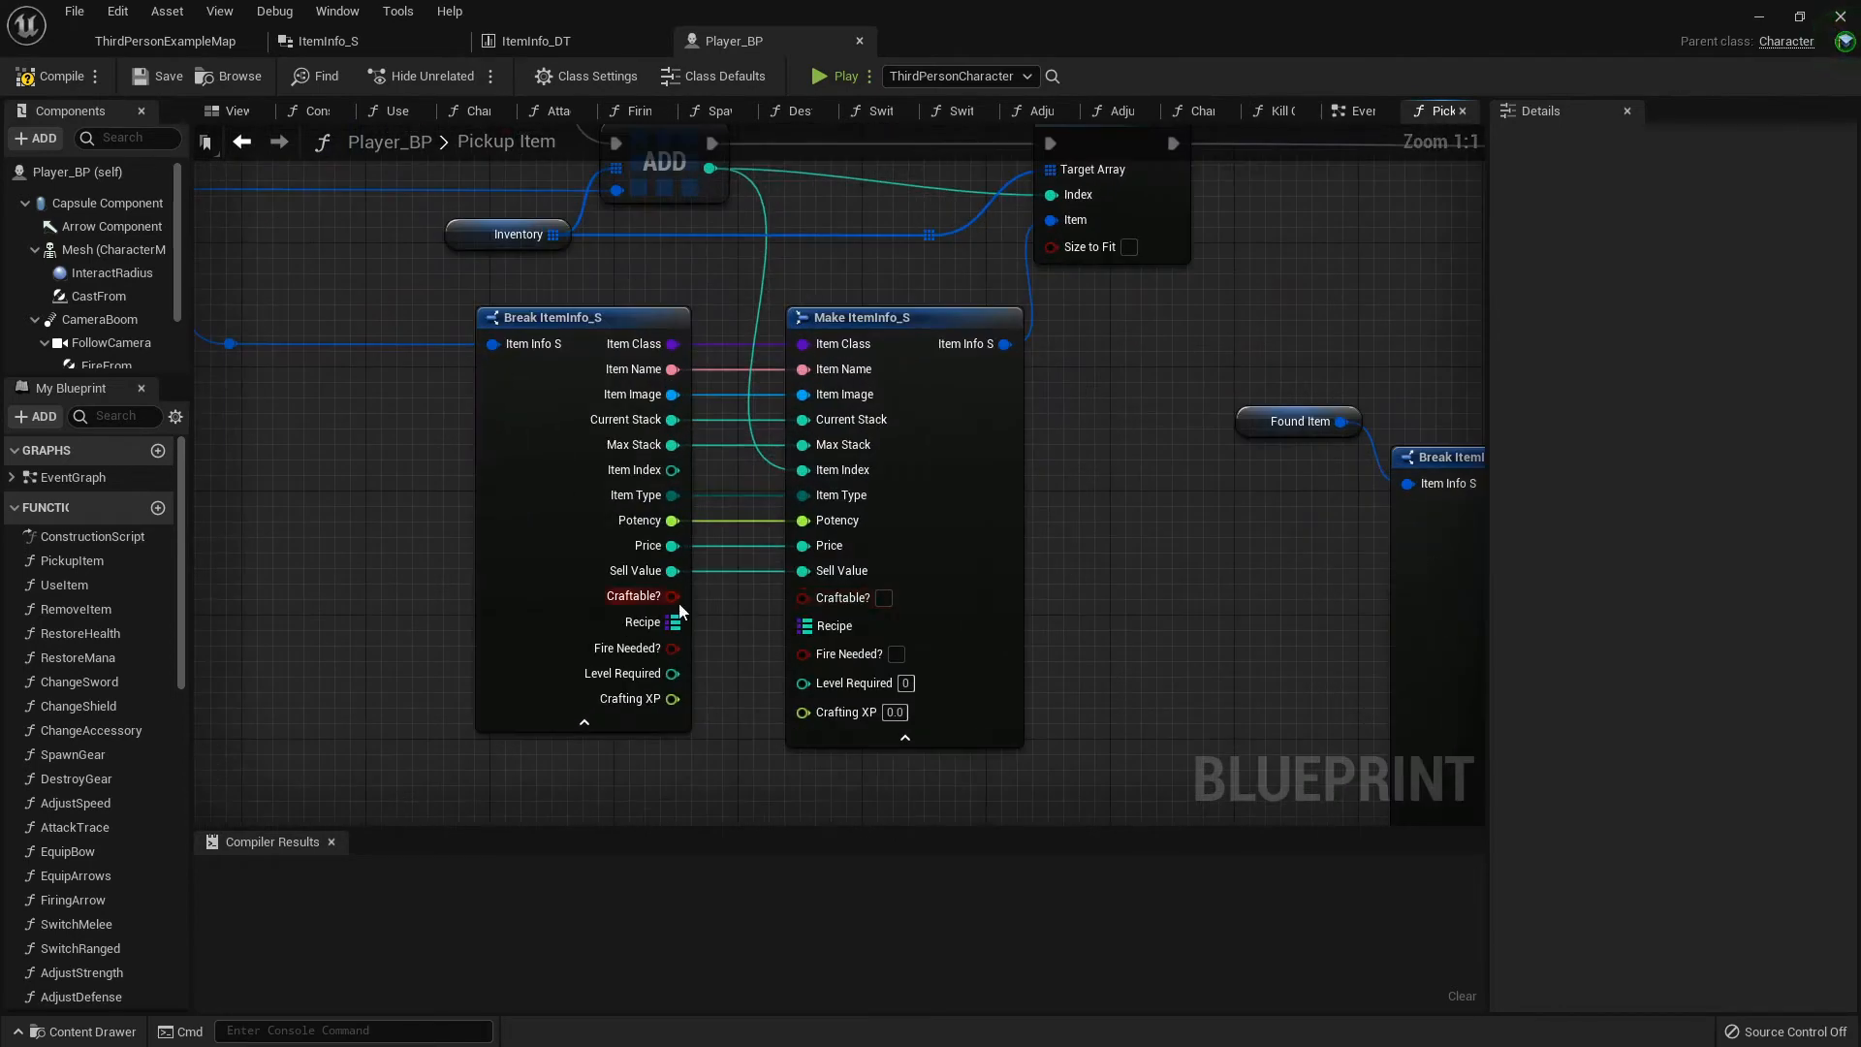
mouse_move(673, 596)
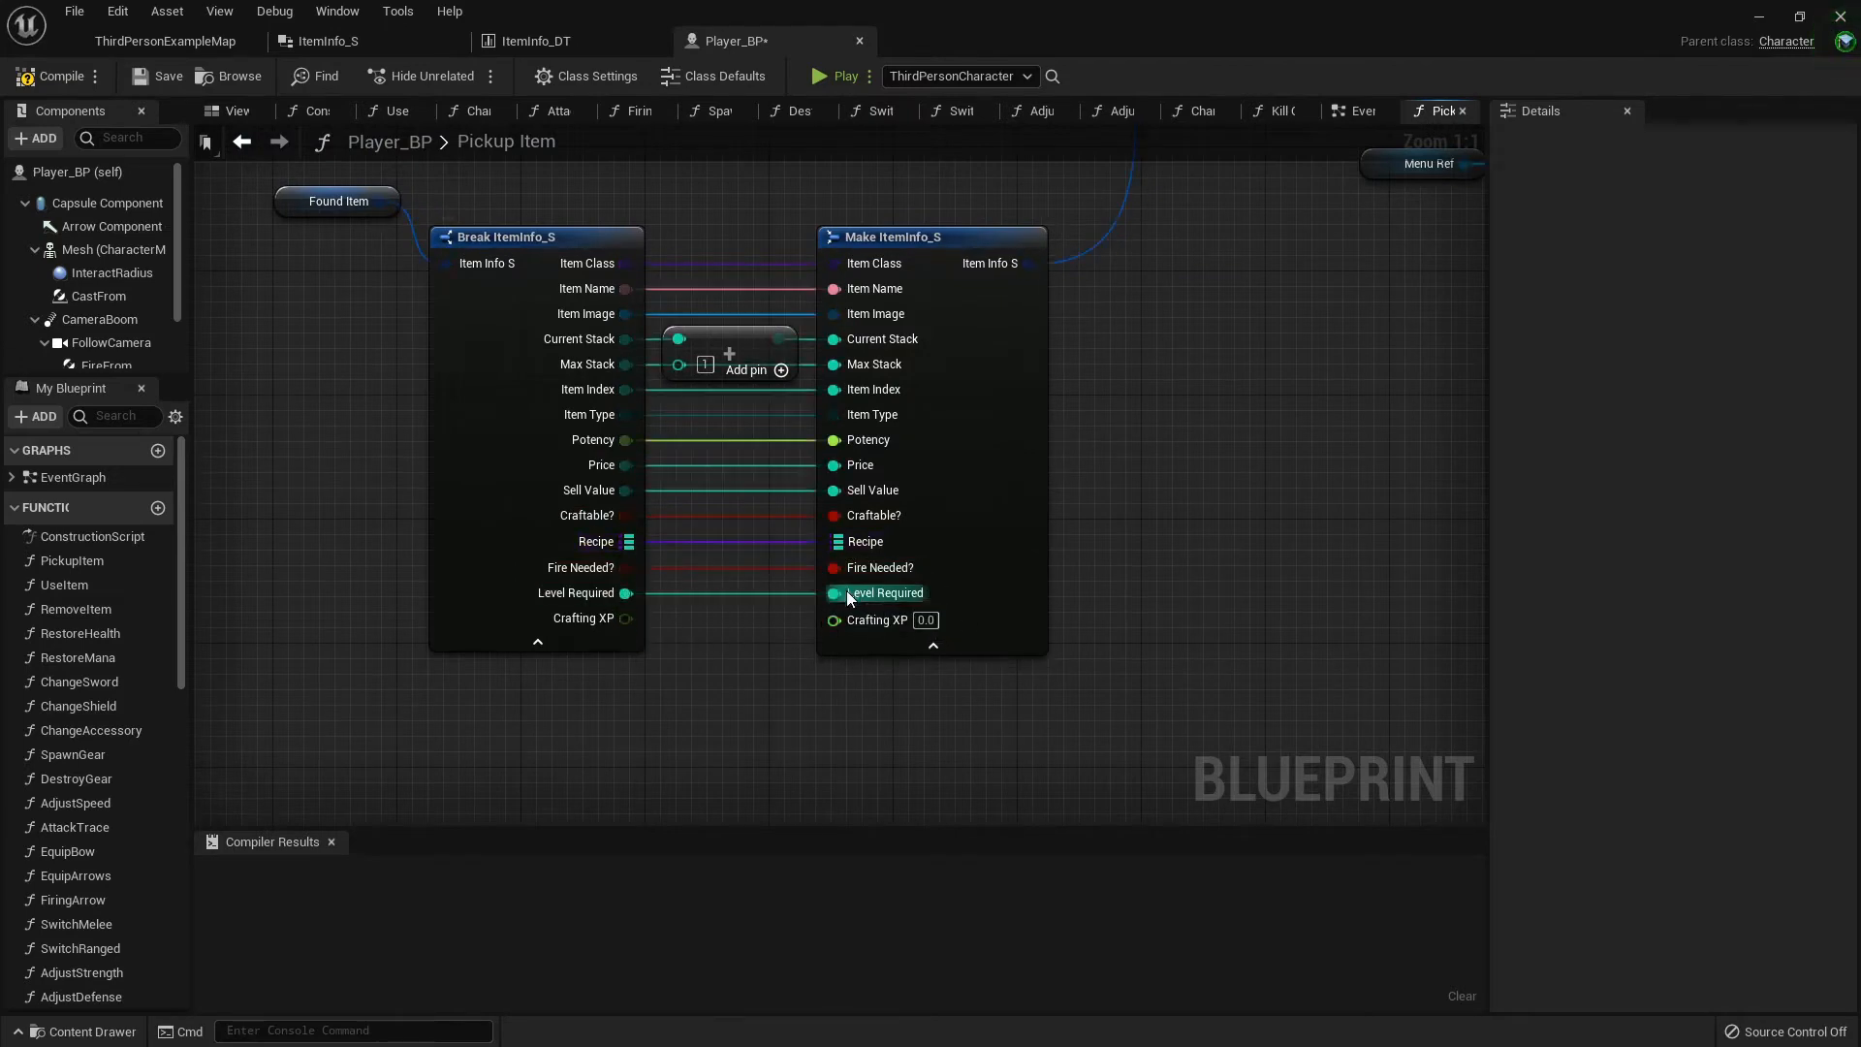
scroll("down", 3)
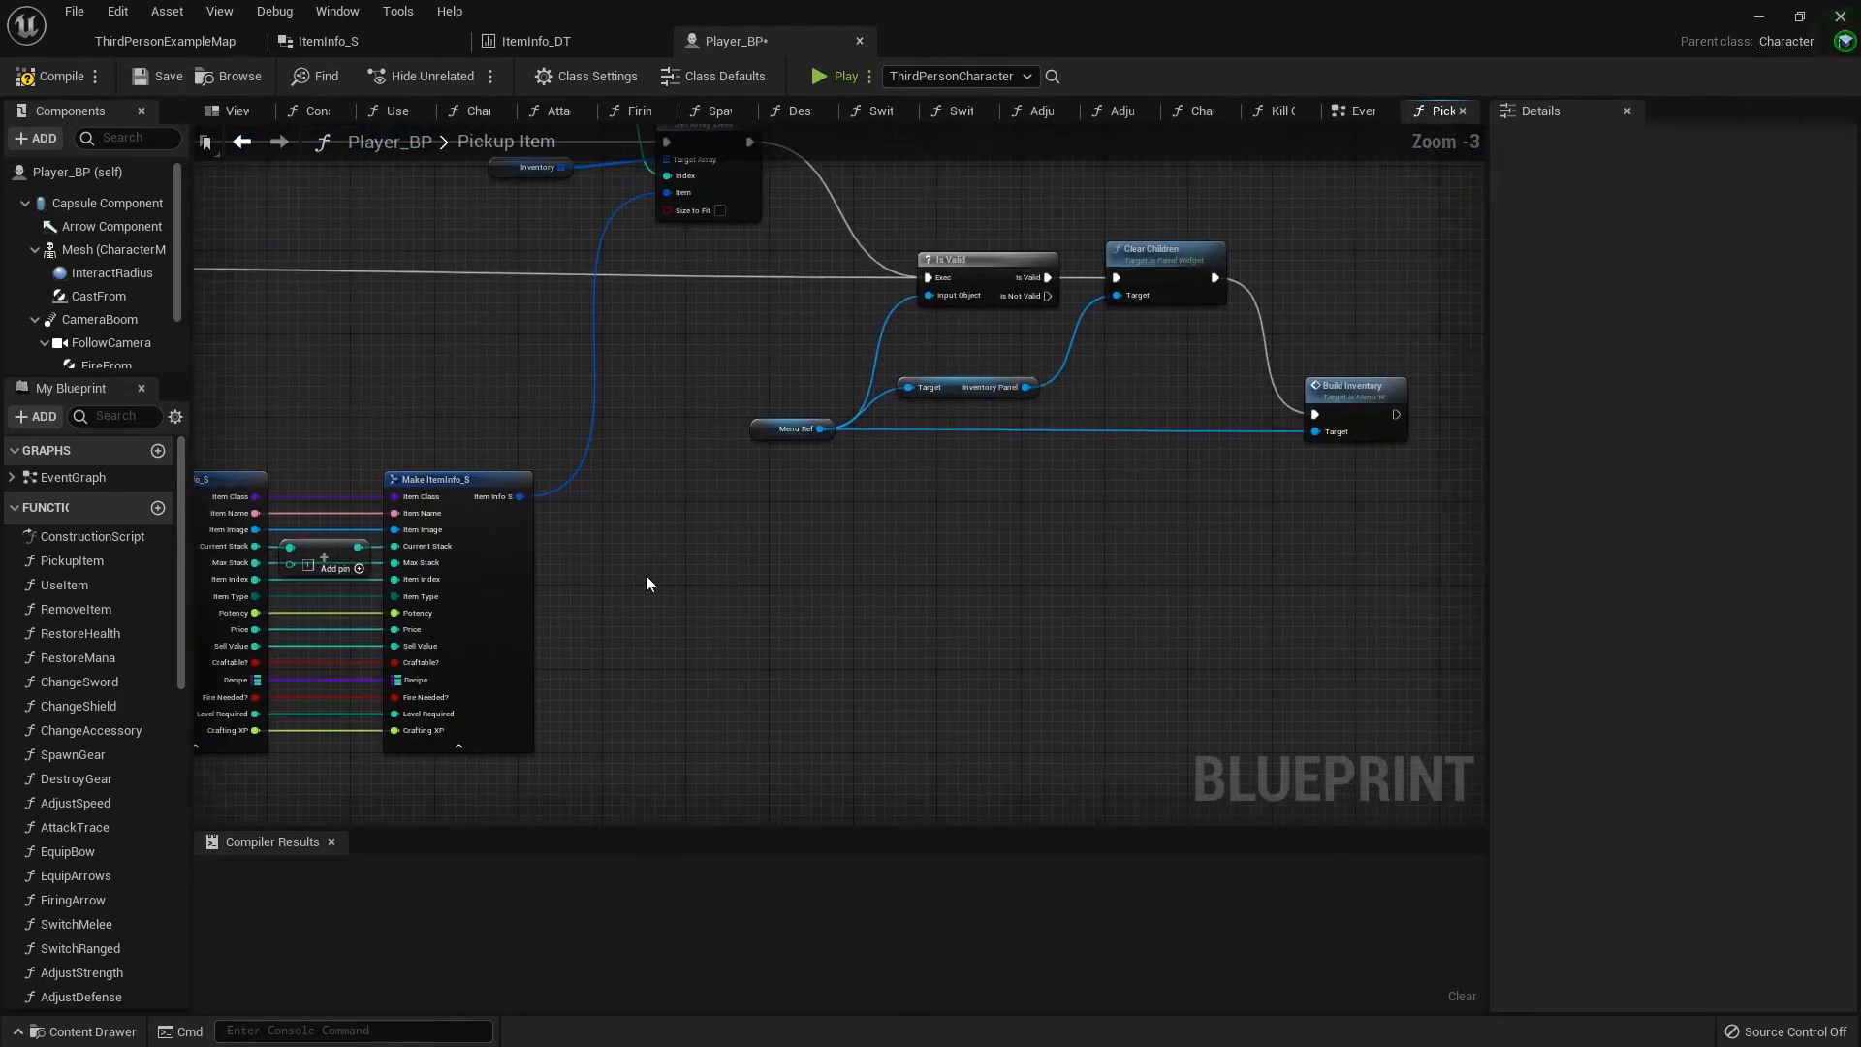
scroll("down", 3)
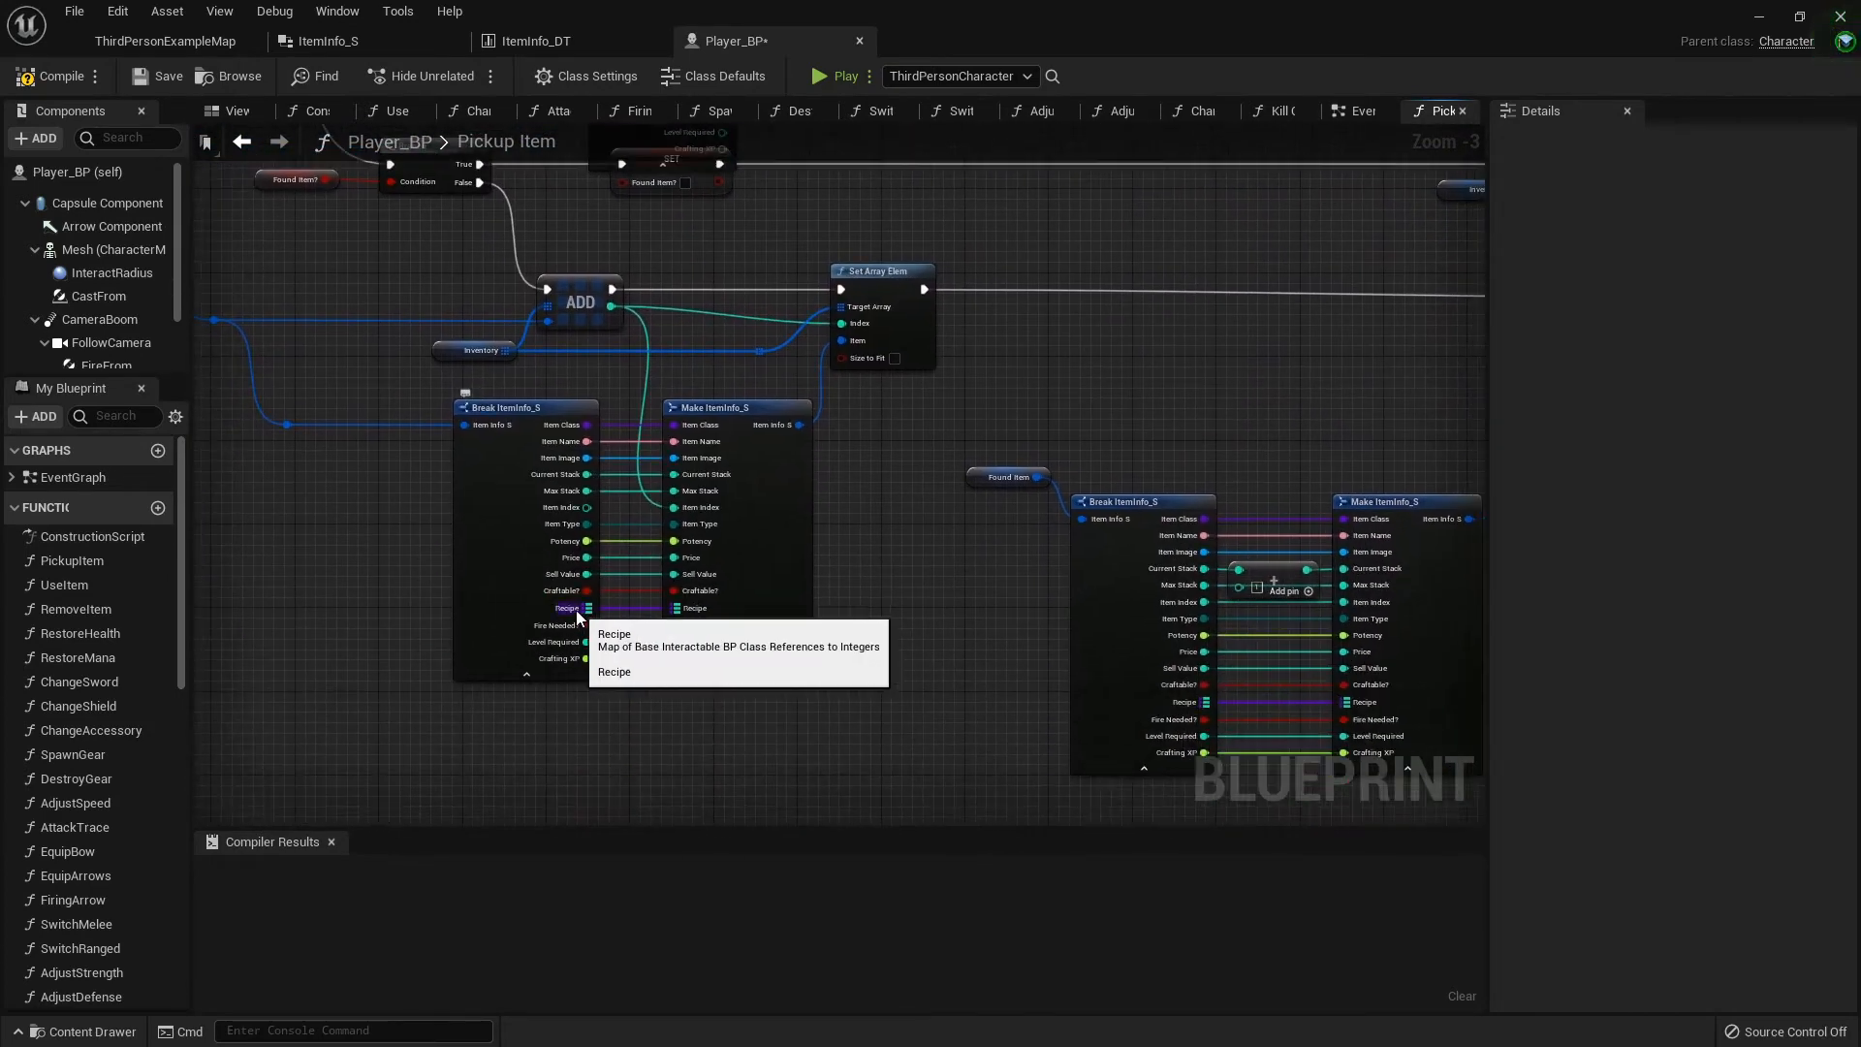
mouse_move(572, 625)
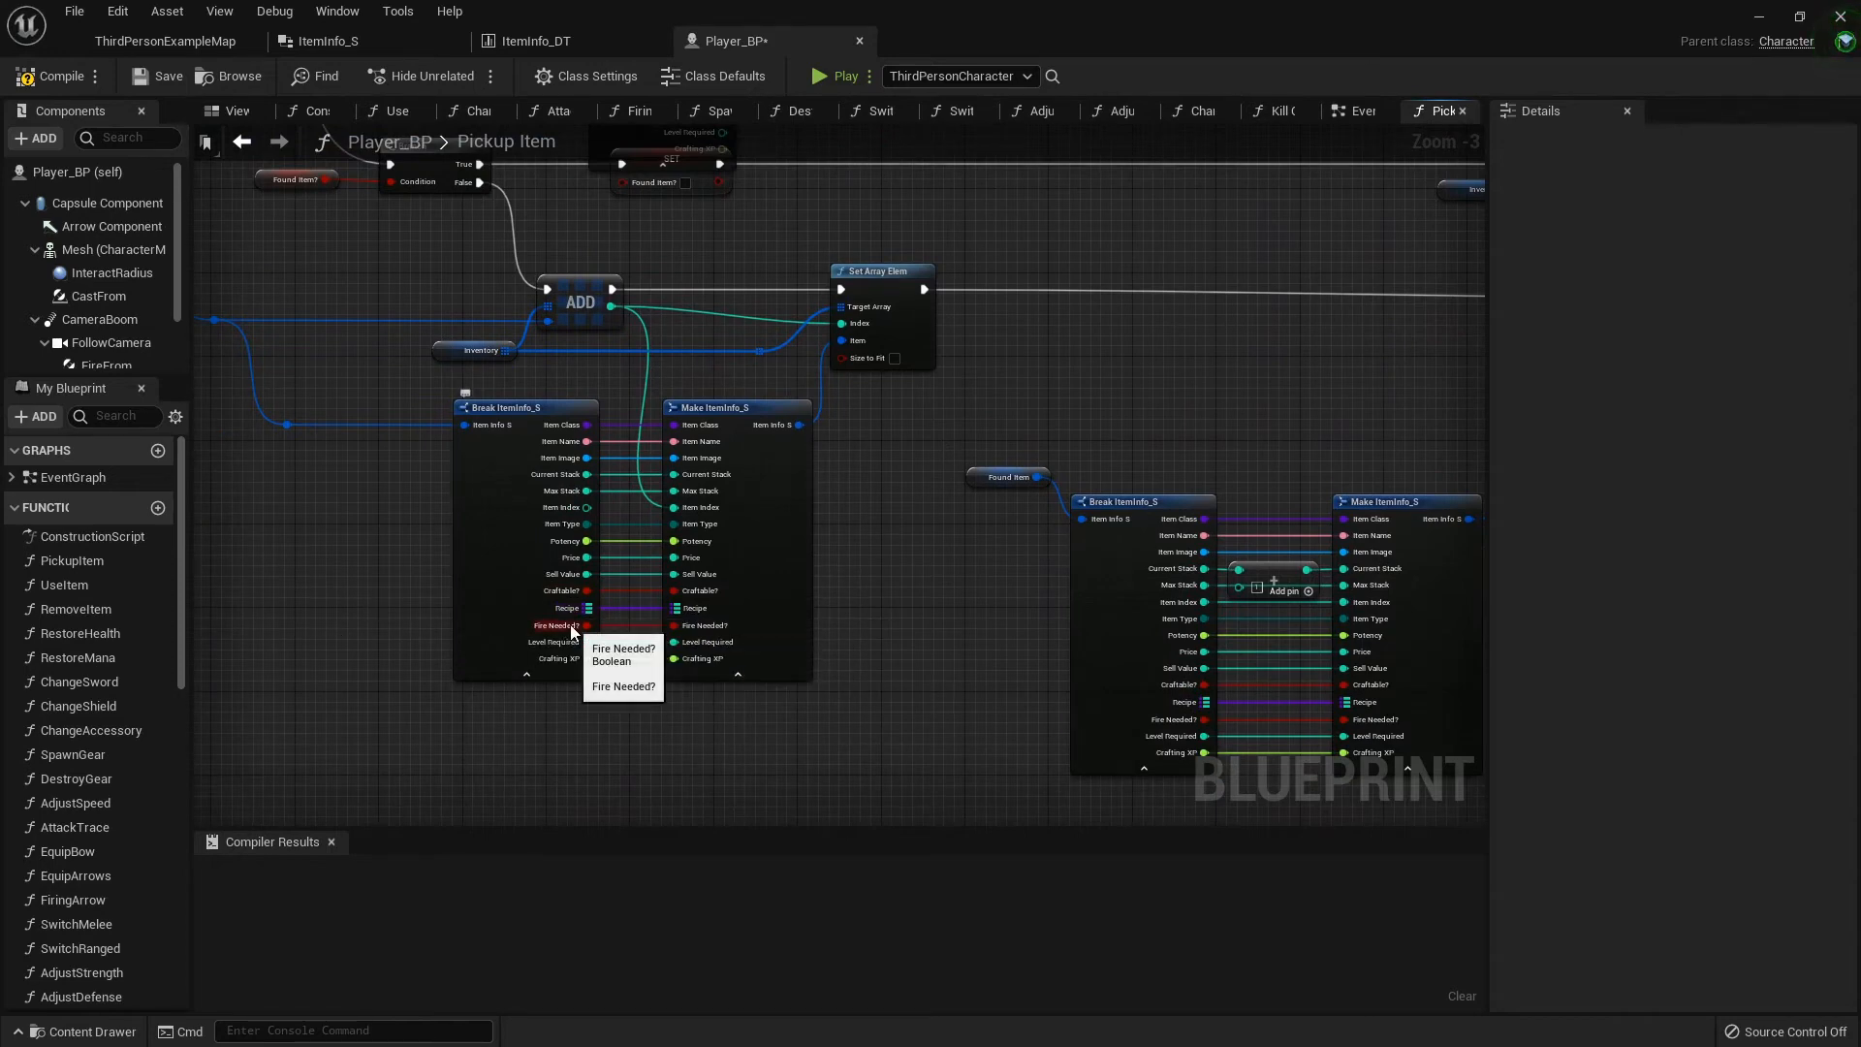
mouse_move(778, 582)
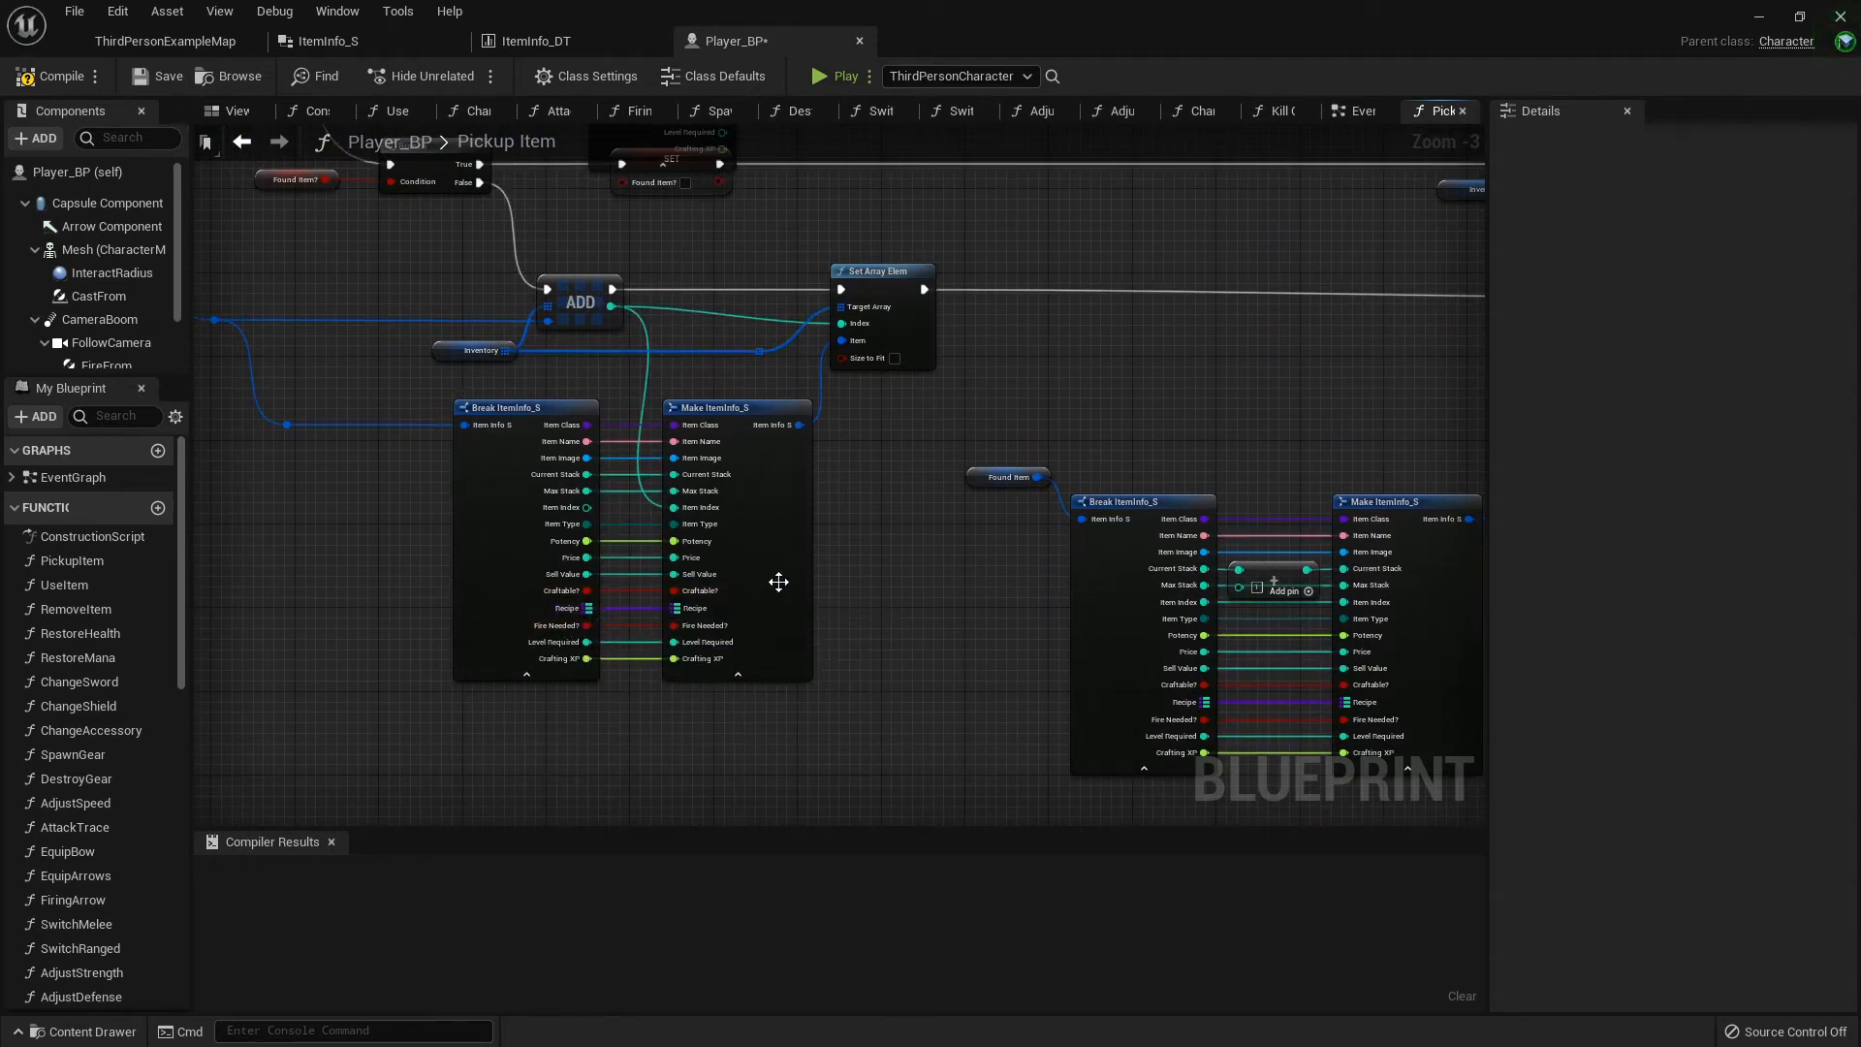
mouse_move(952, 564)
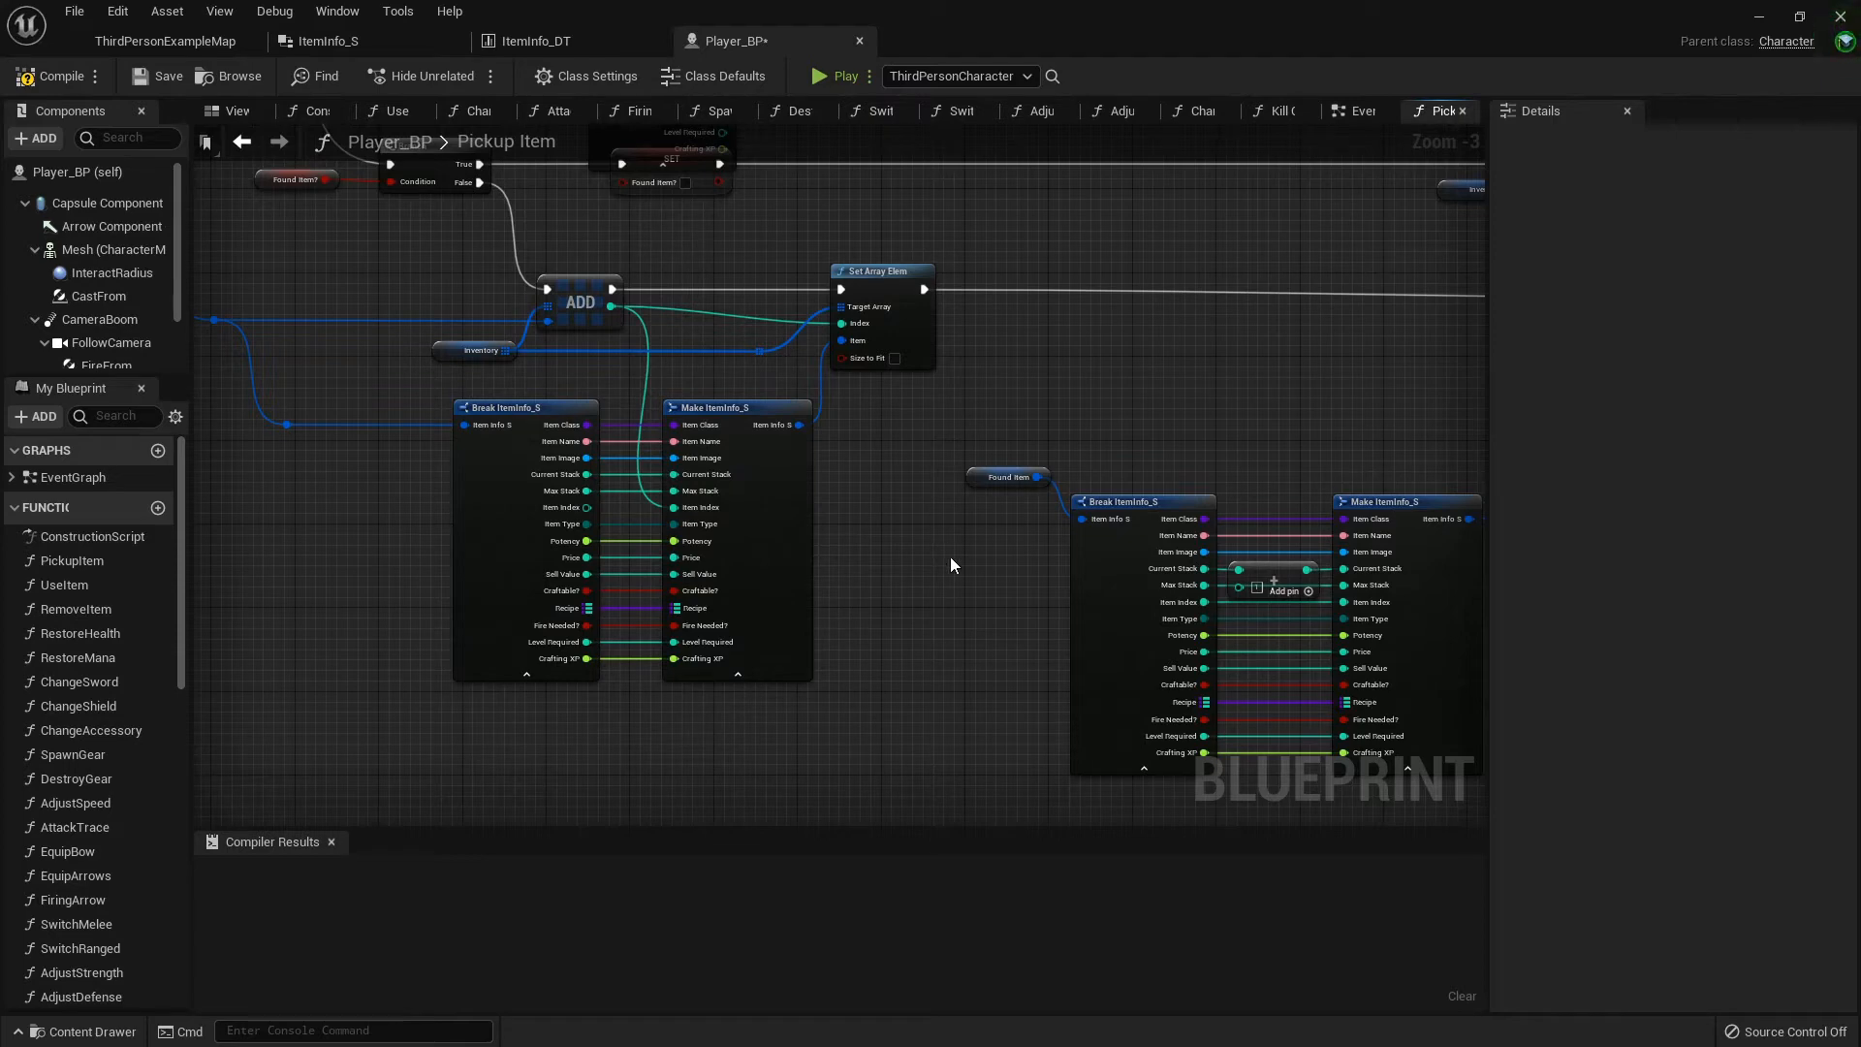
mouse_move(904, 530)
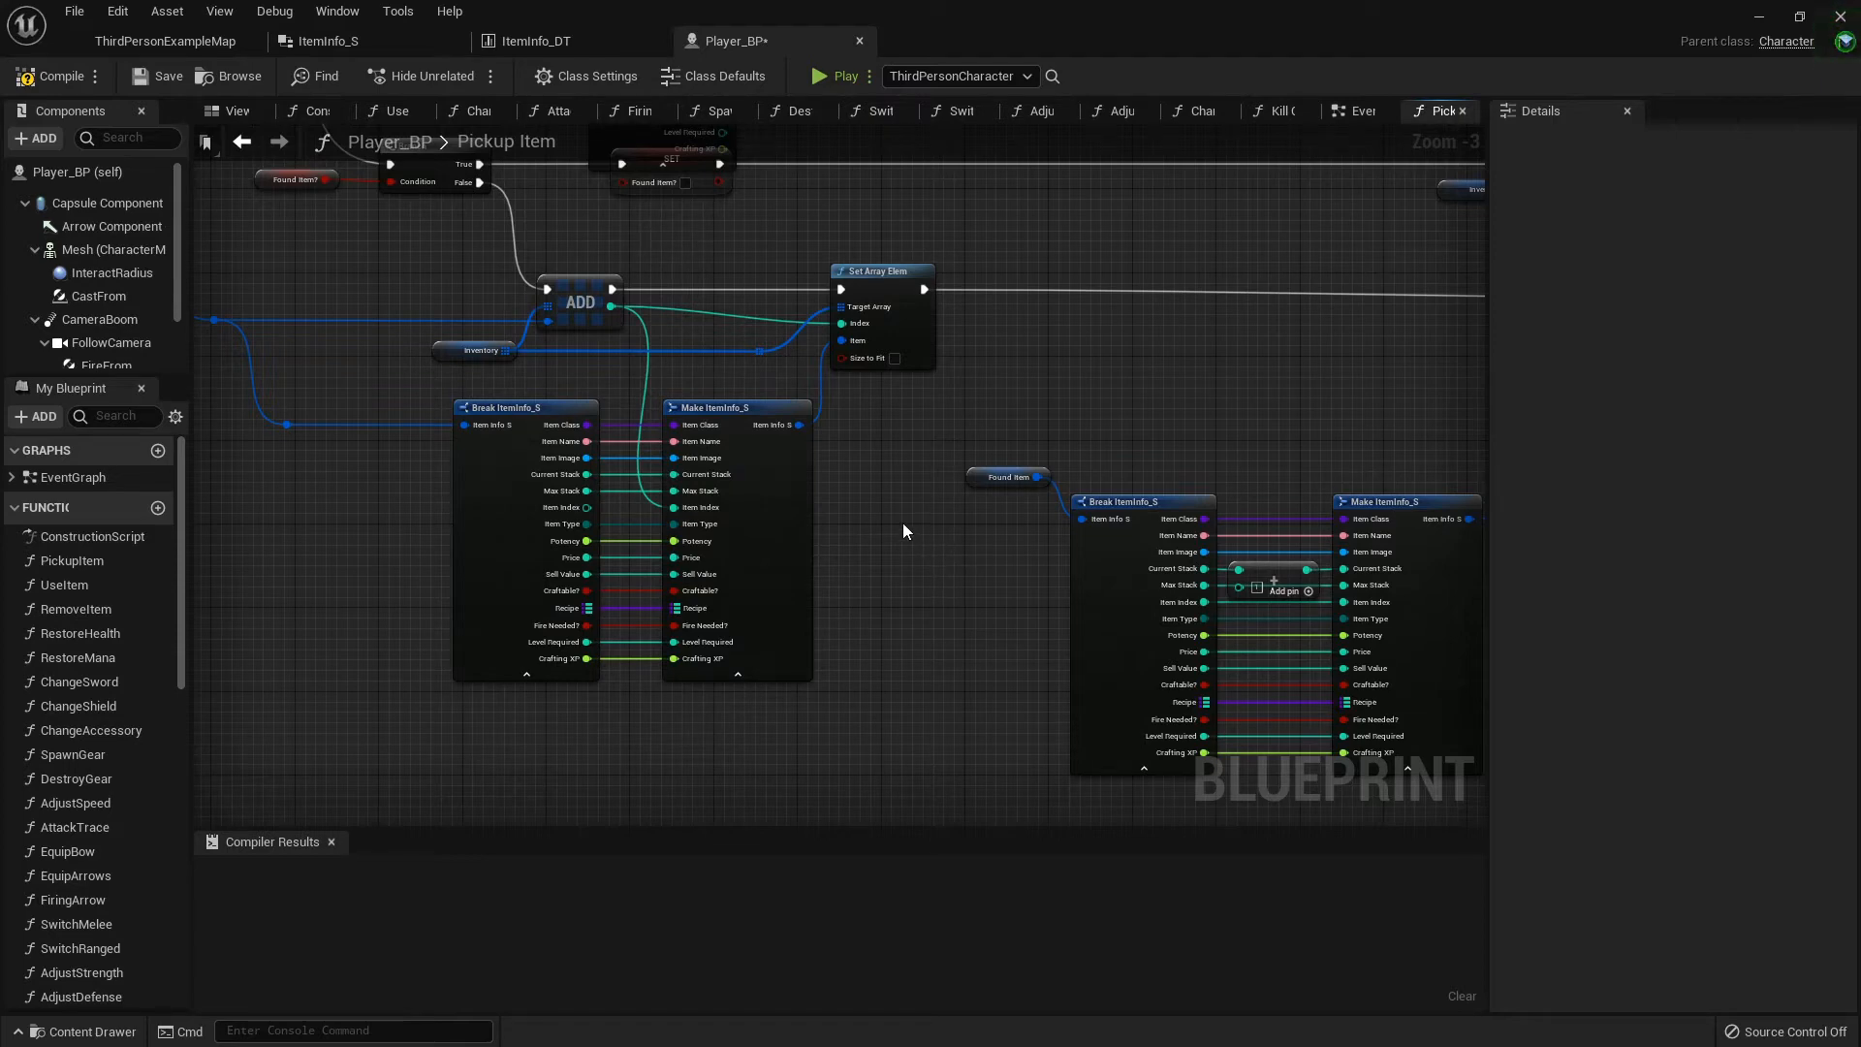
mouse_move(369, 322)
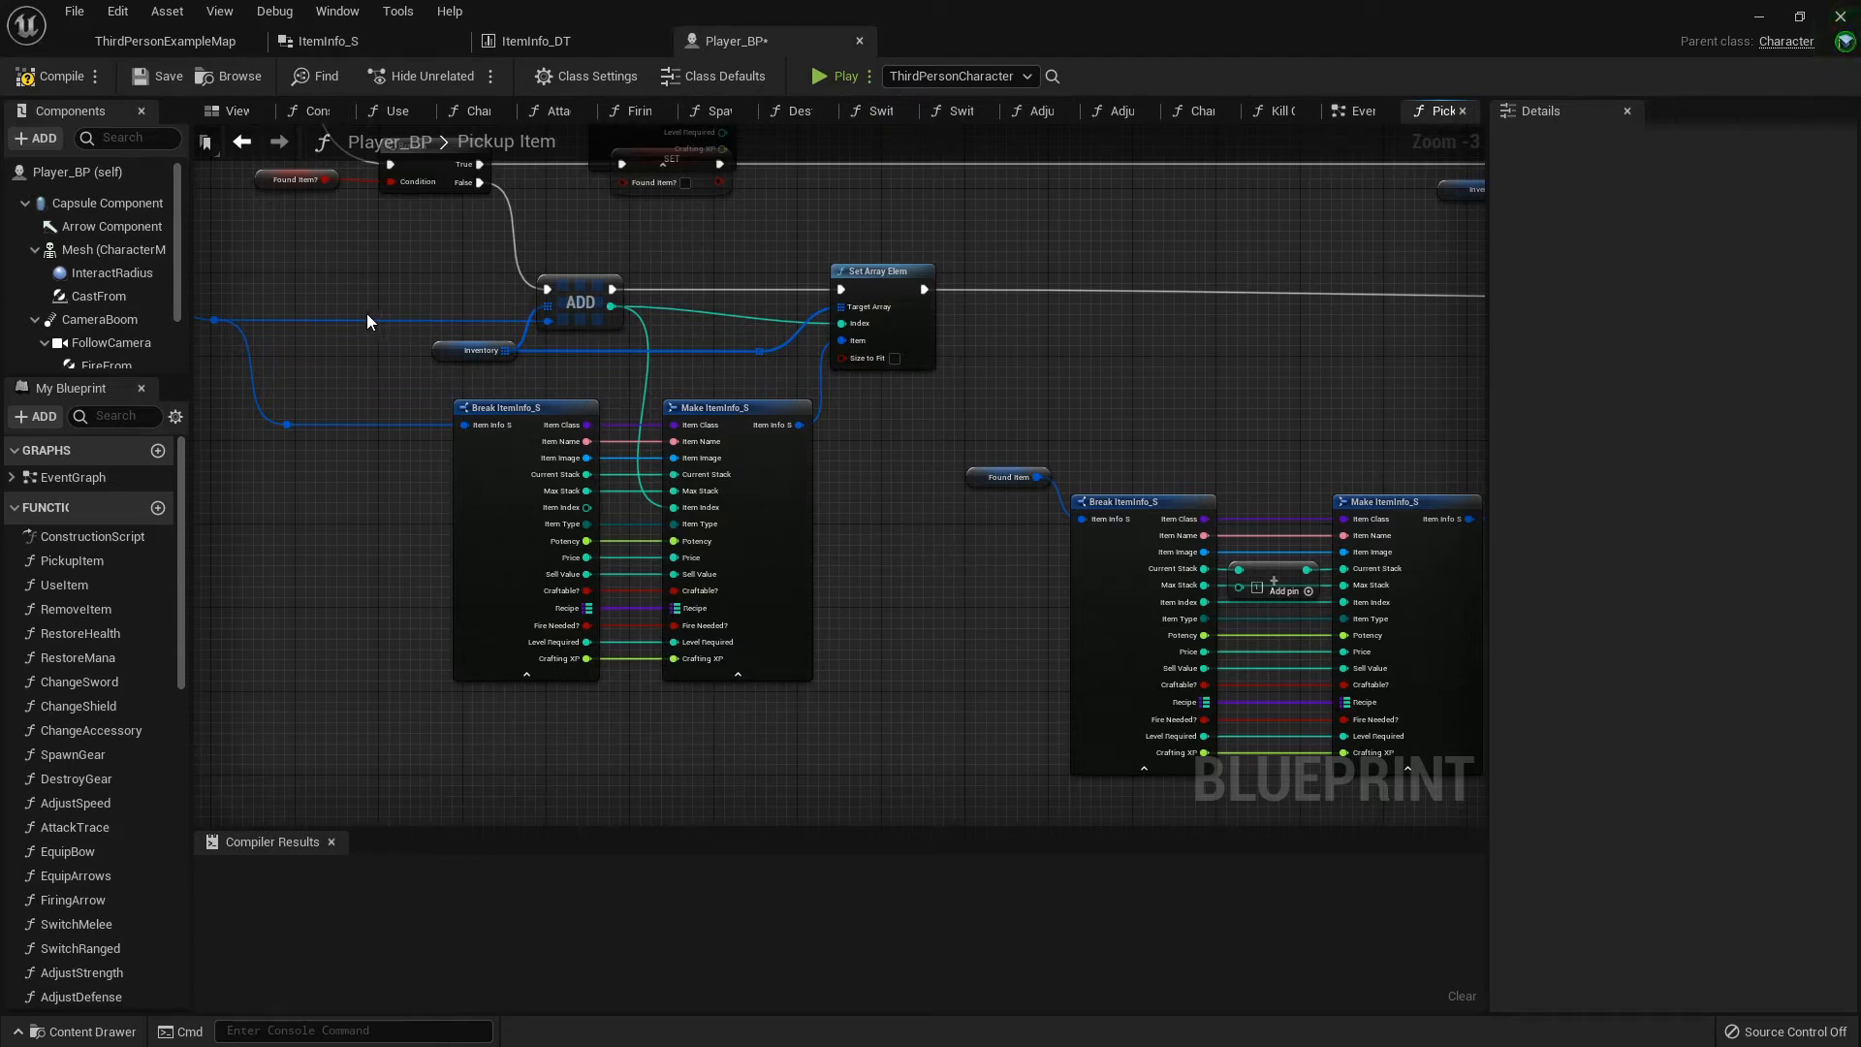
mouse_move(701, 603)
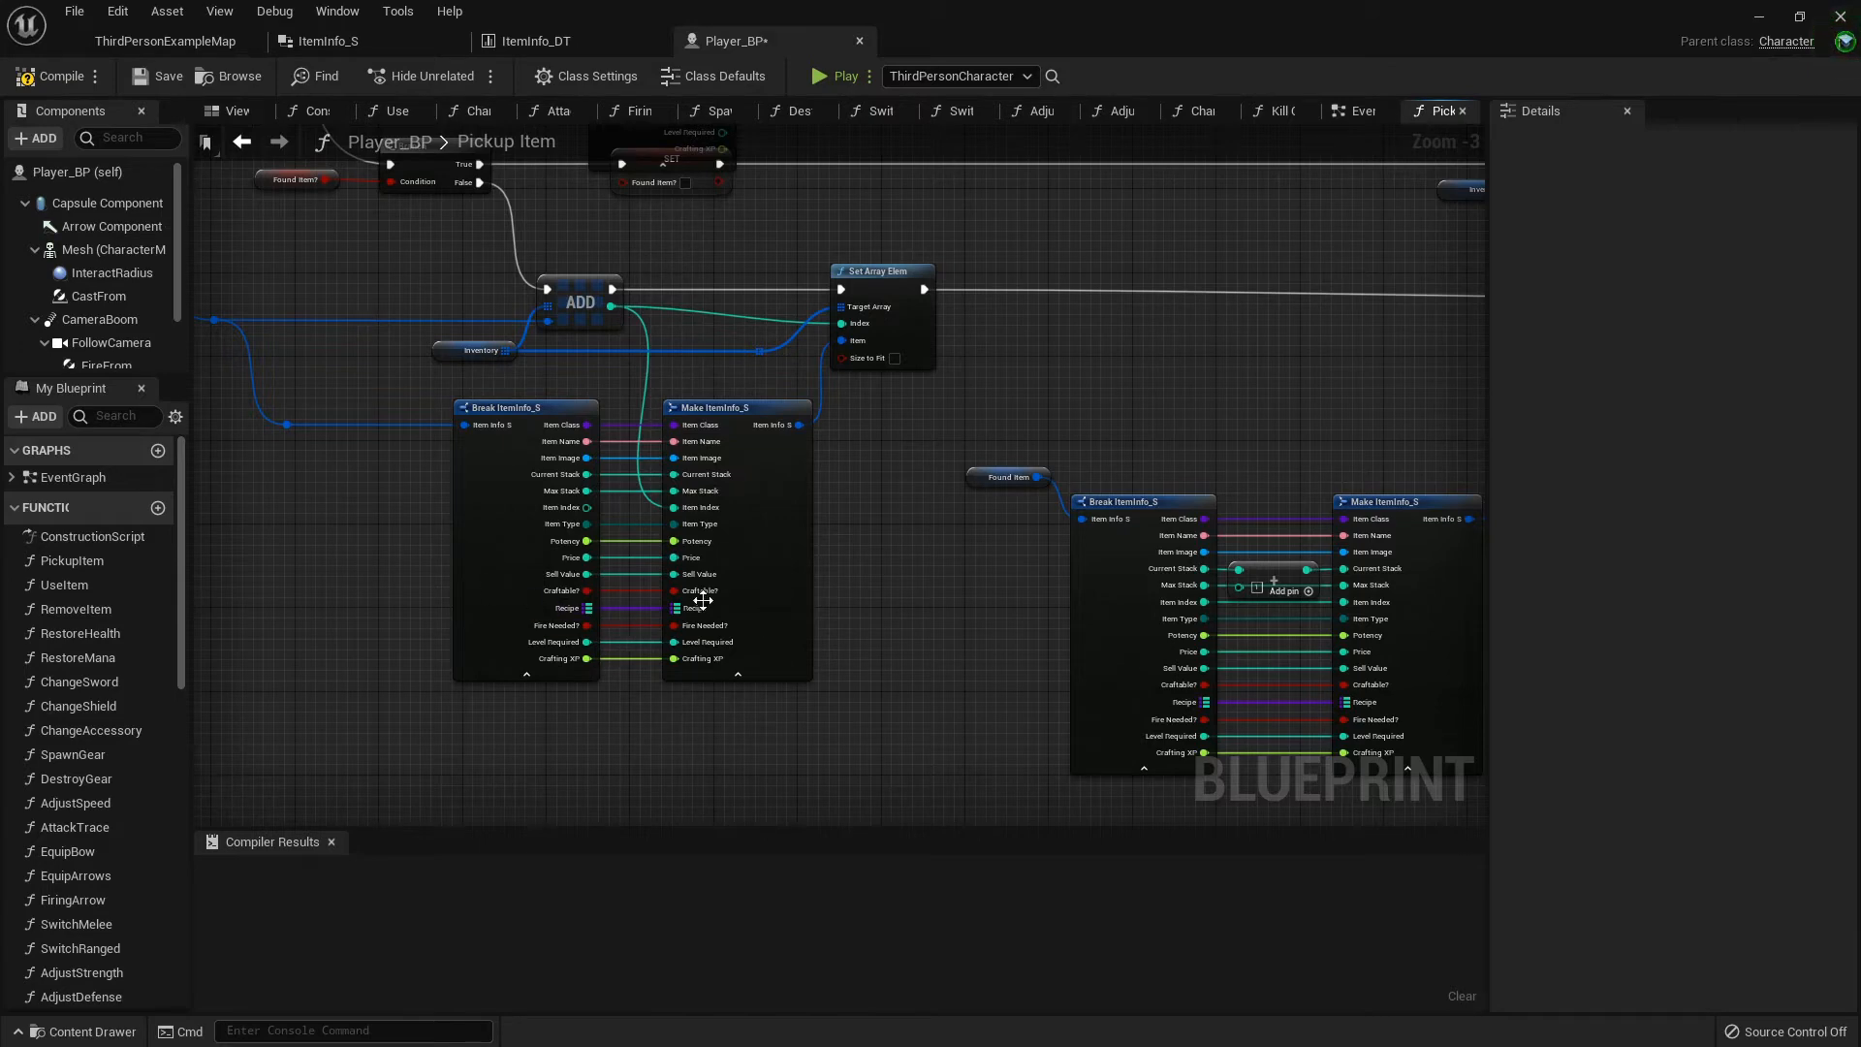
left_click(50, 75)
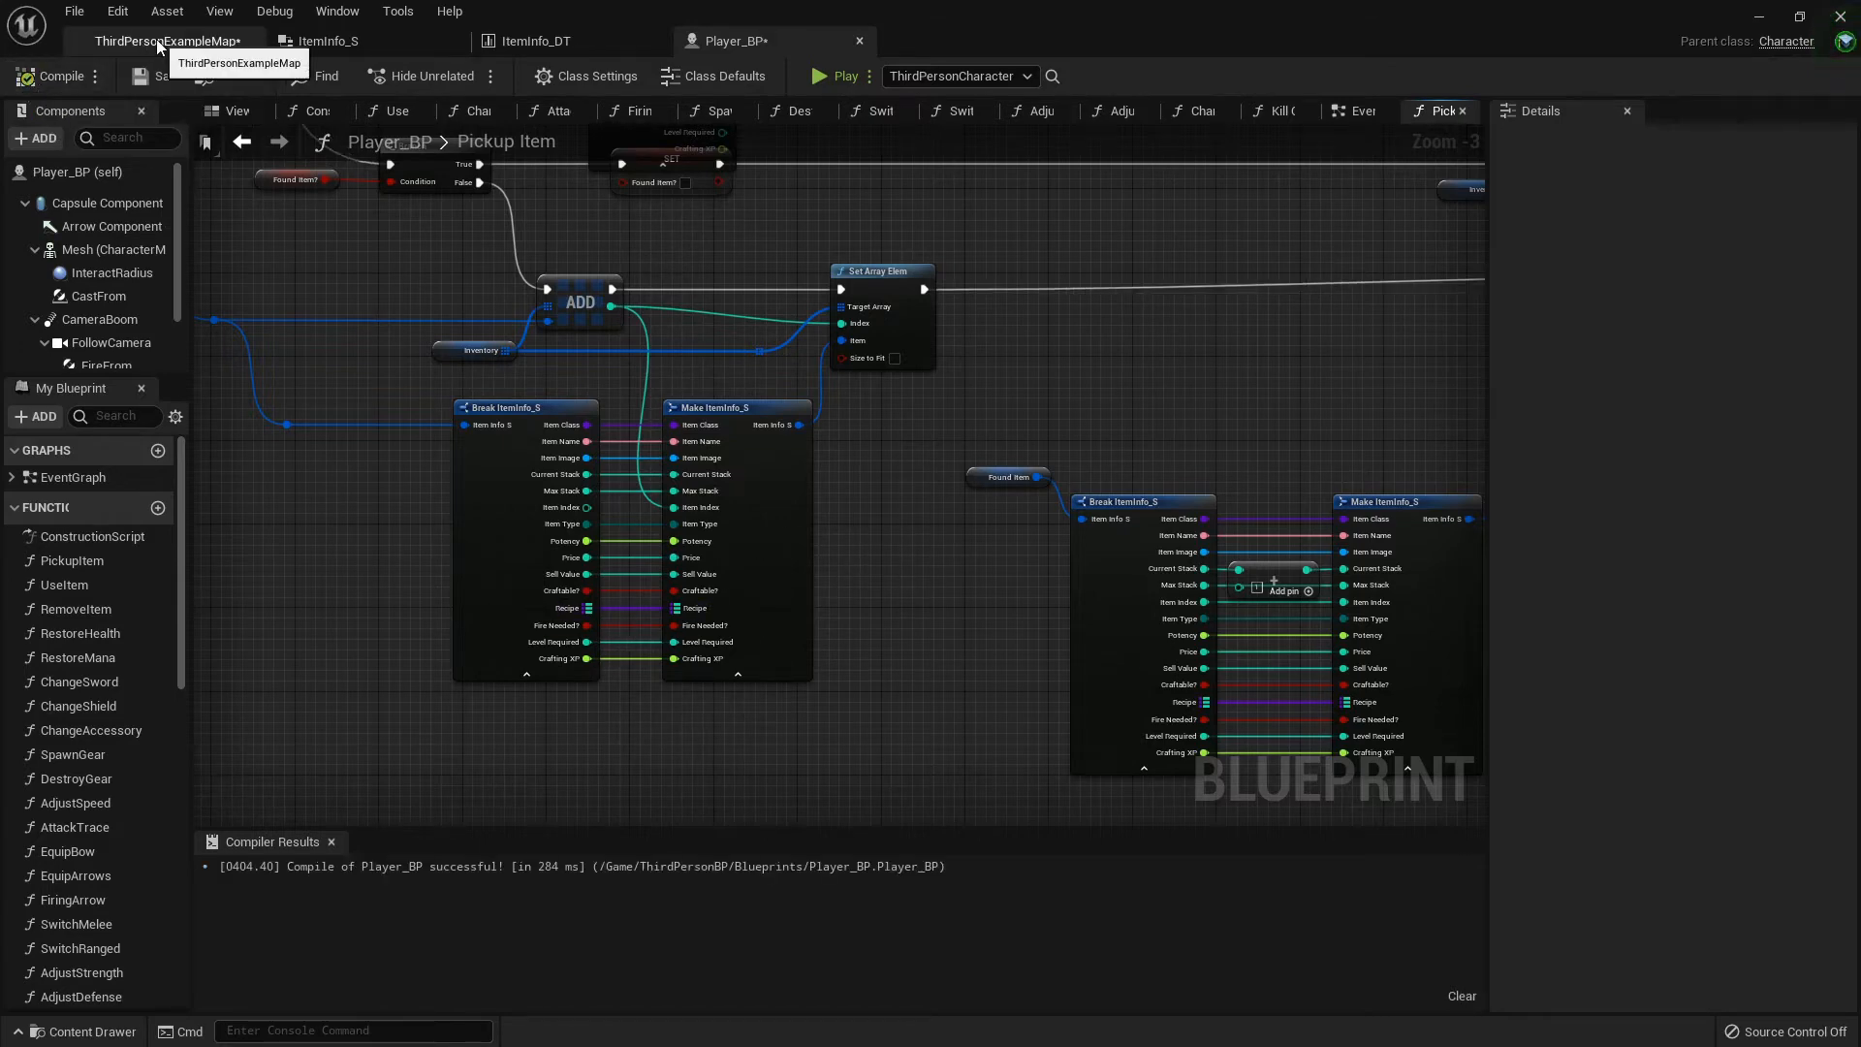
Create a CraftingSys folder and a CraftingScreen_W widget blueprint in HUDElements
left_click(170, 43)
type("C")
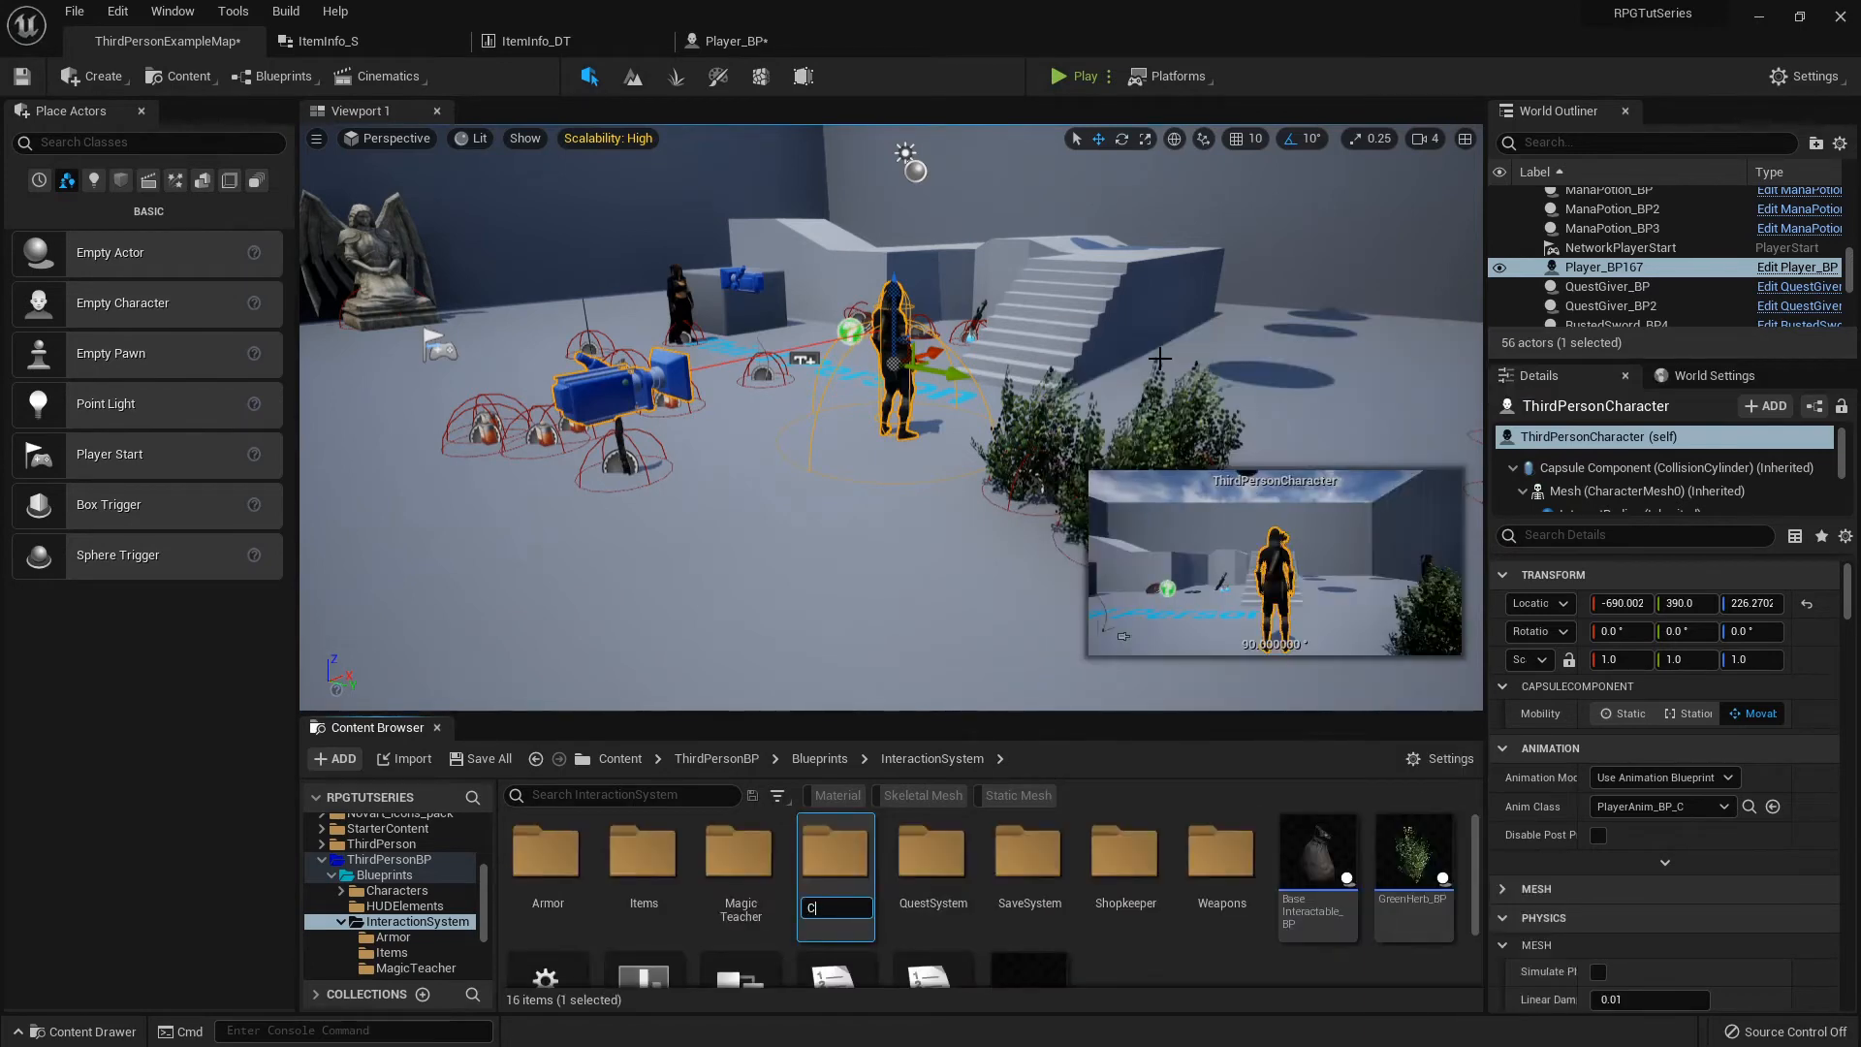
type("raftingSys")
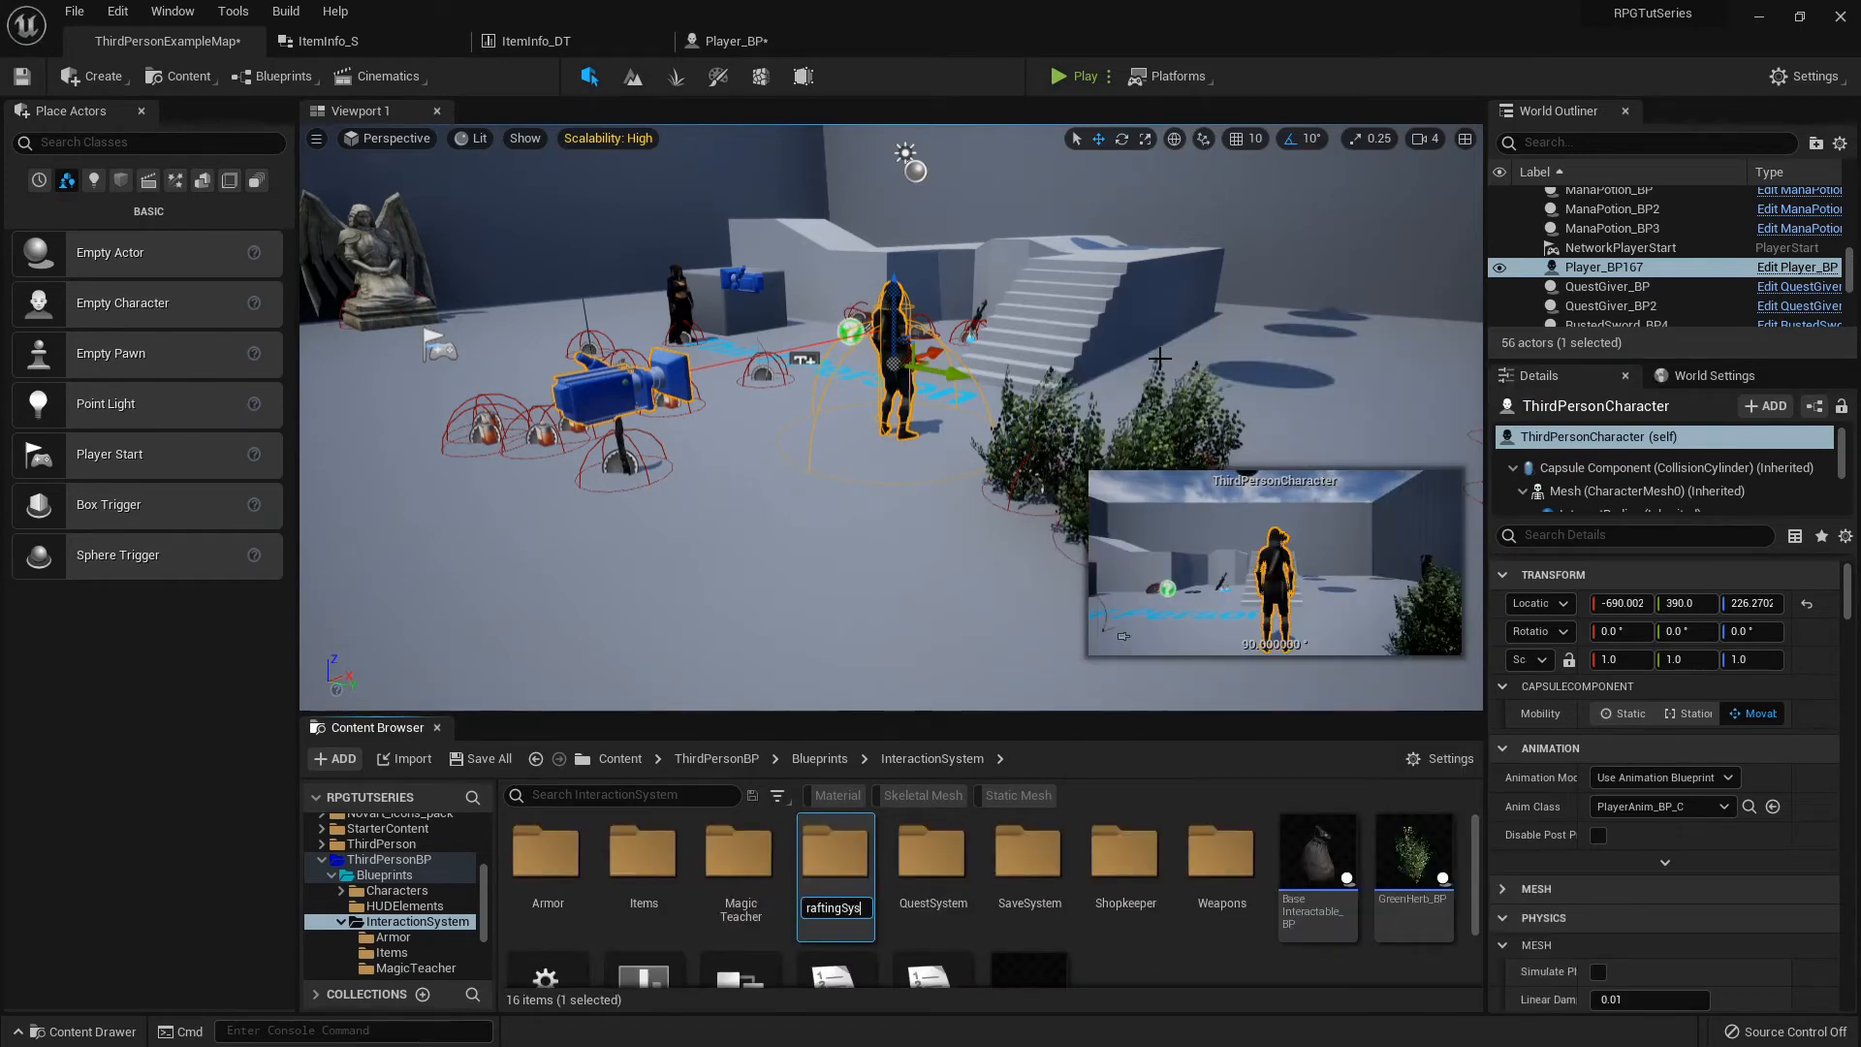
mouse_move(650, 870)
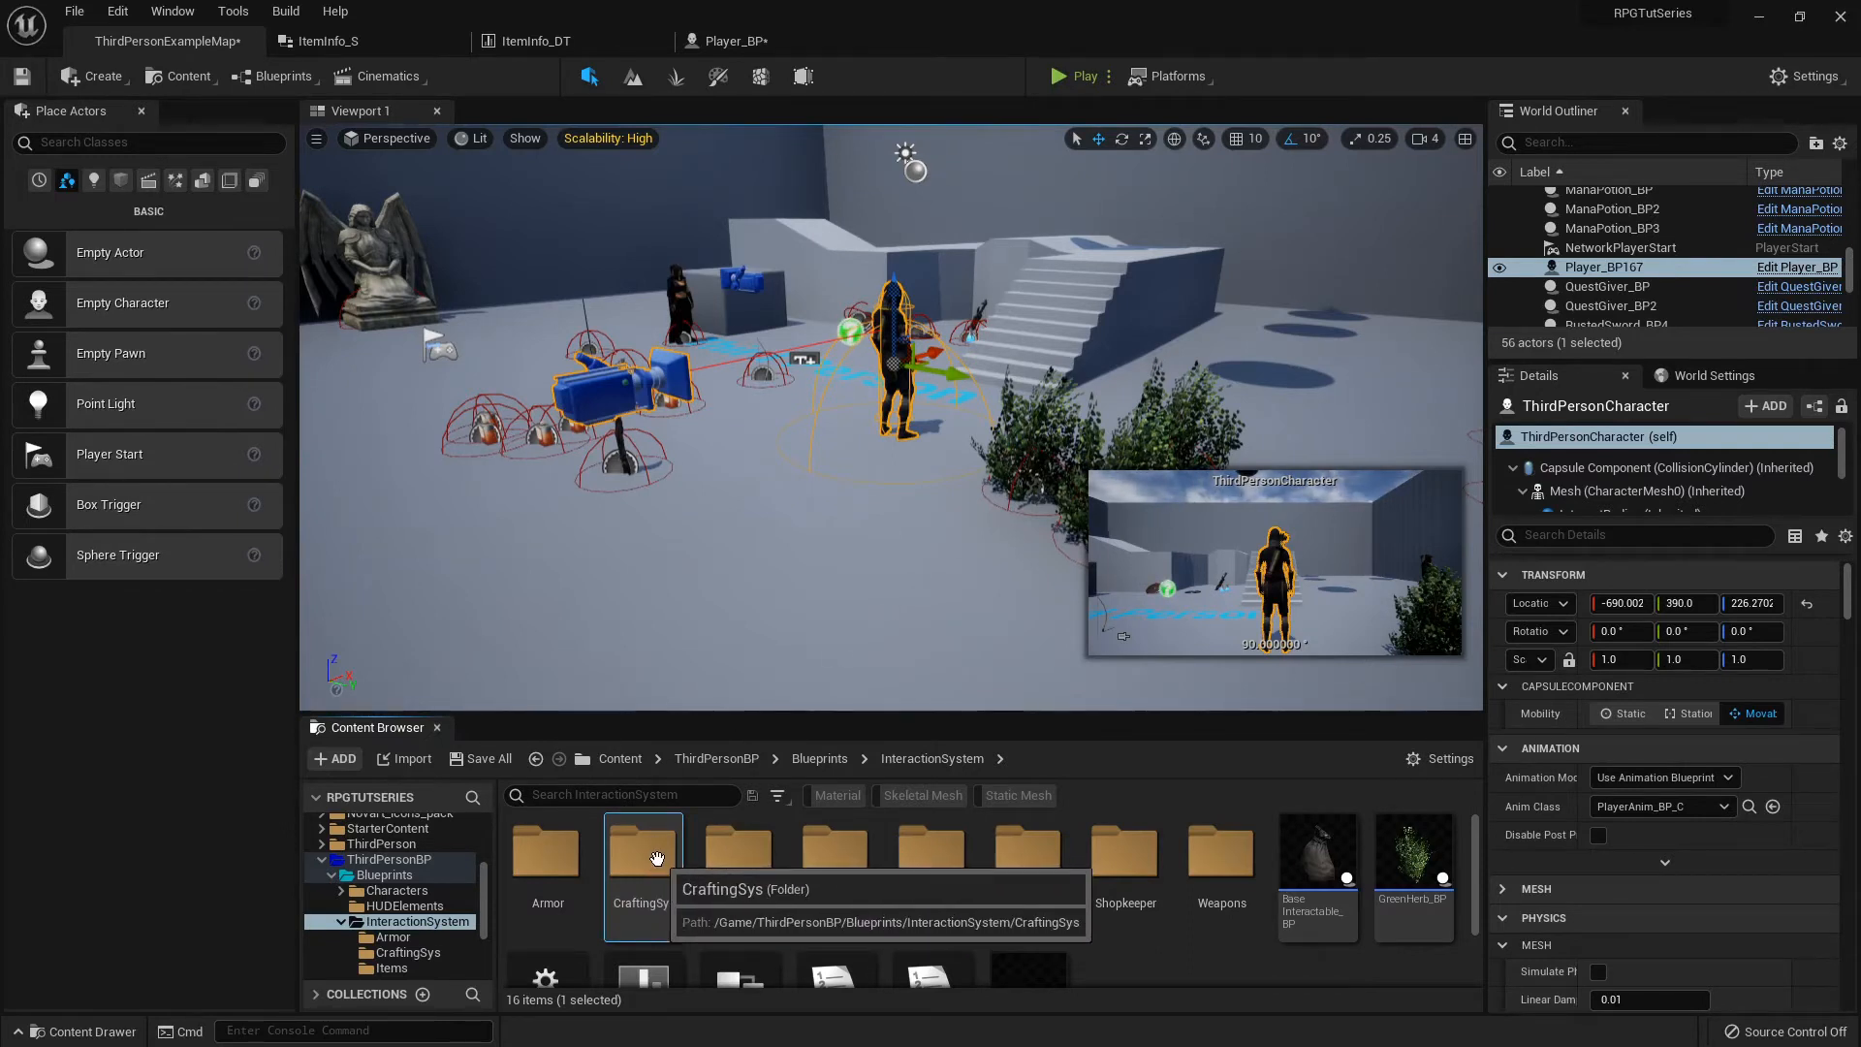
double_click(642, 856)
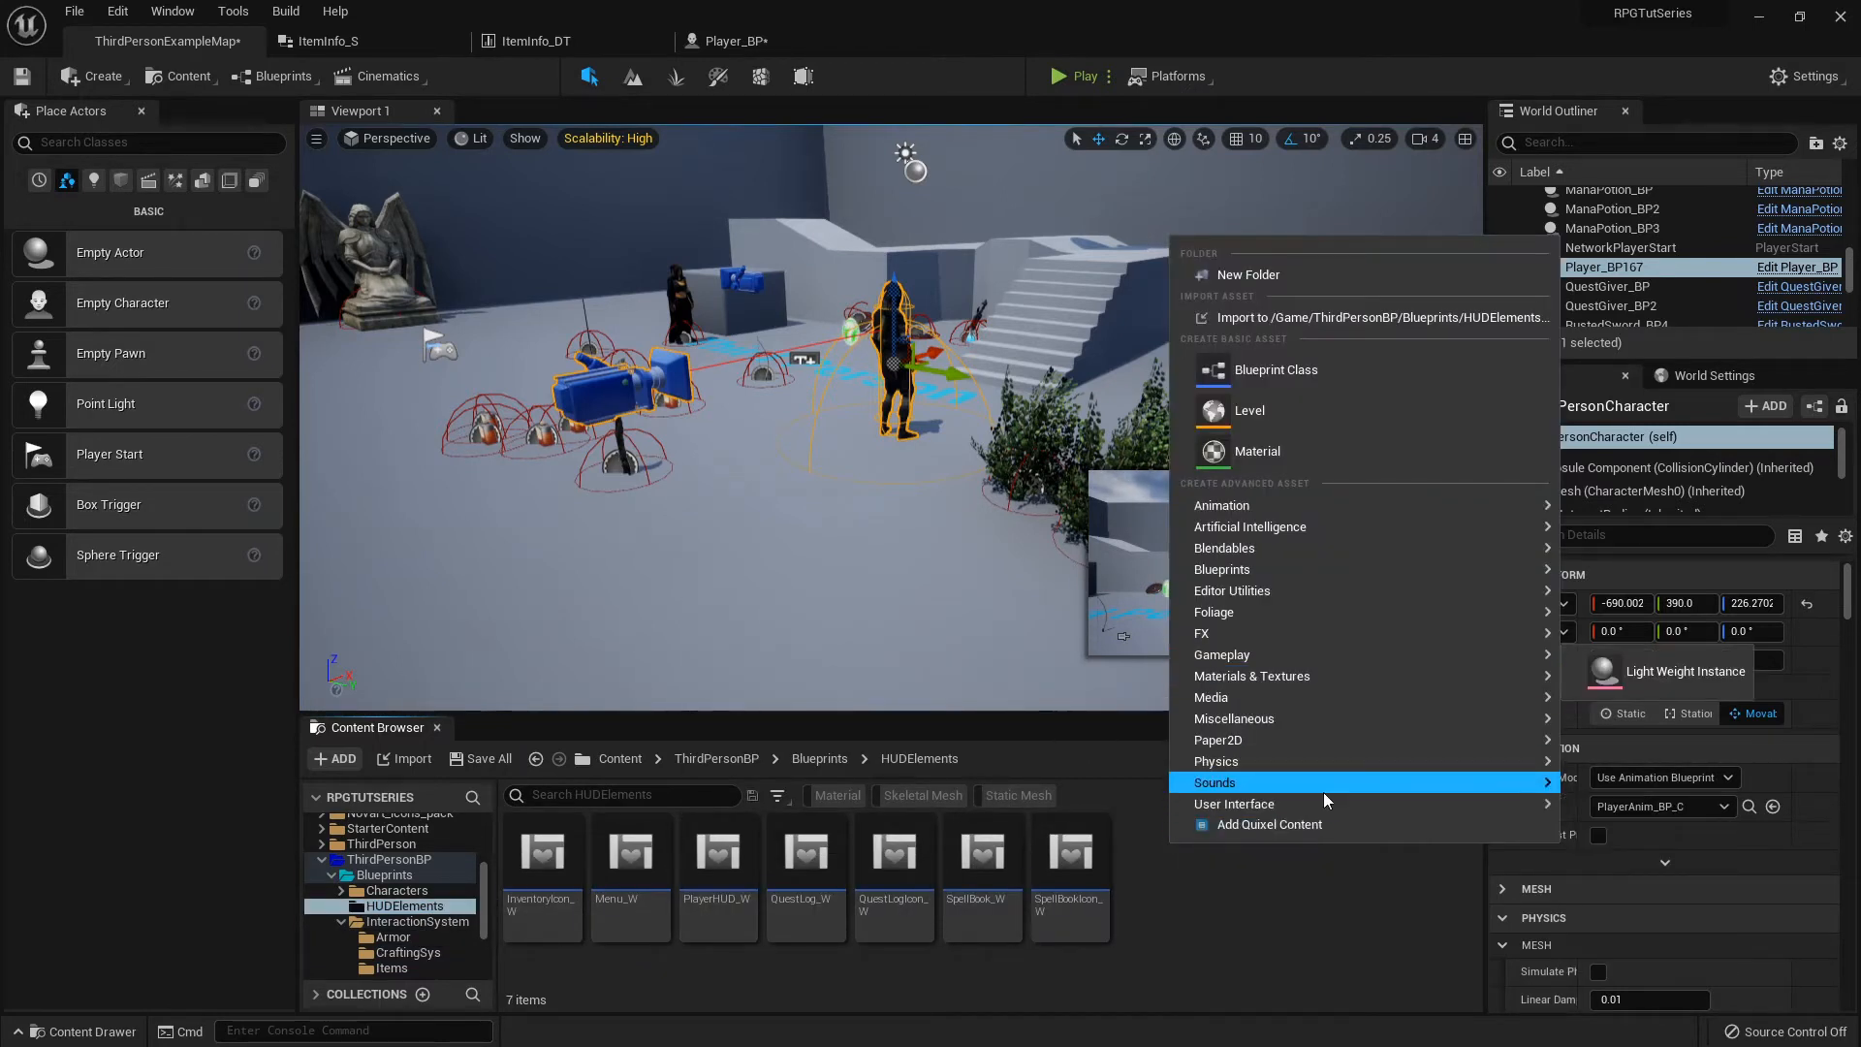
mouse_move(1273, 803)
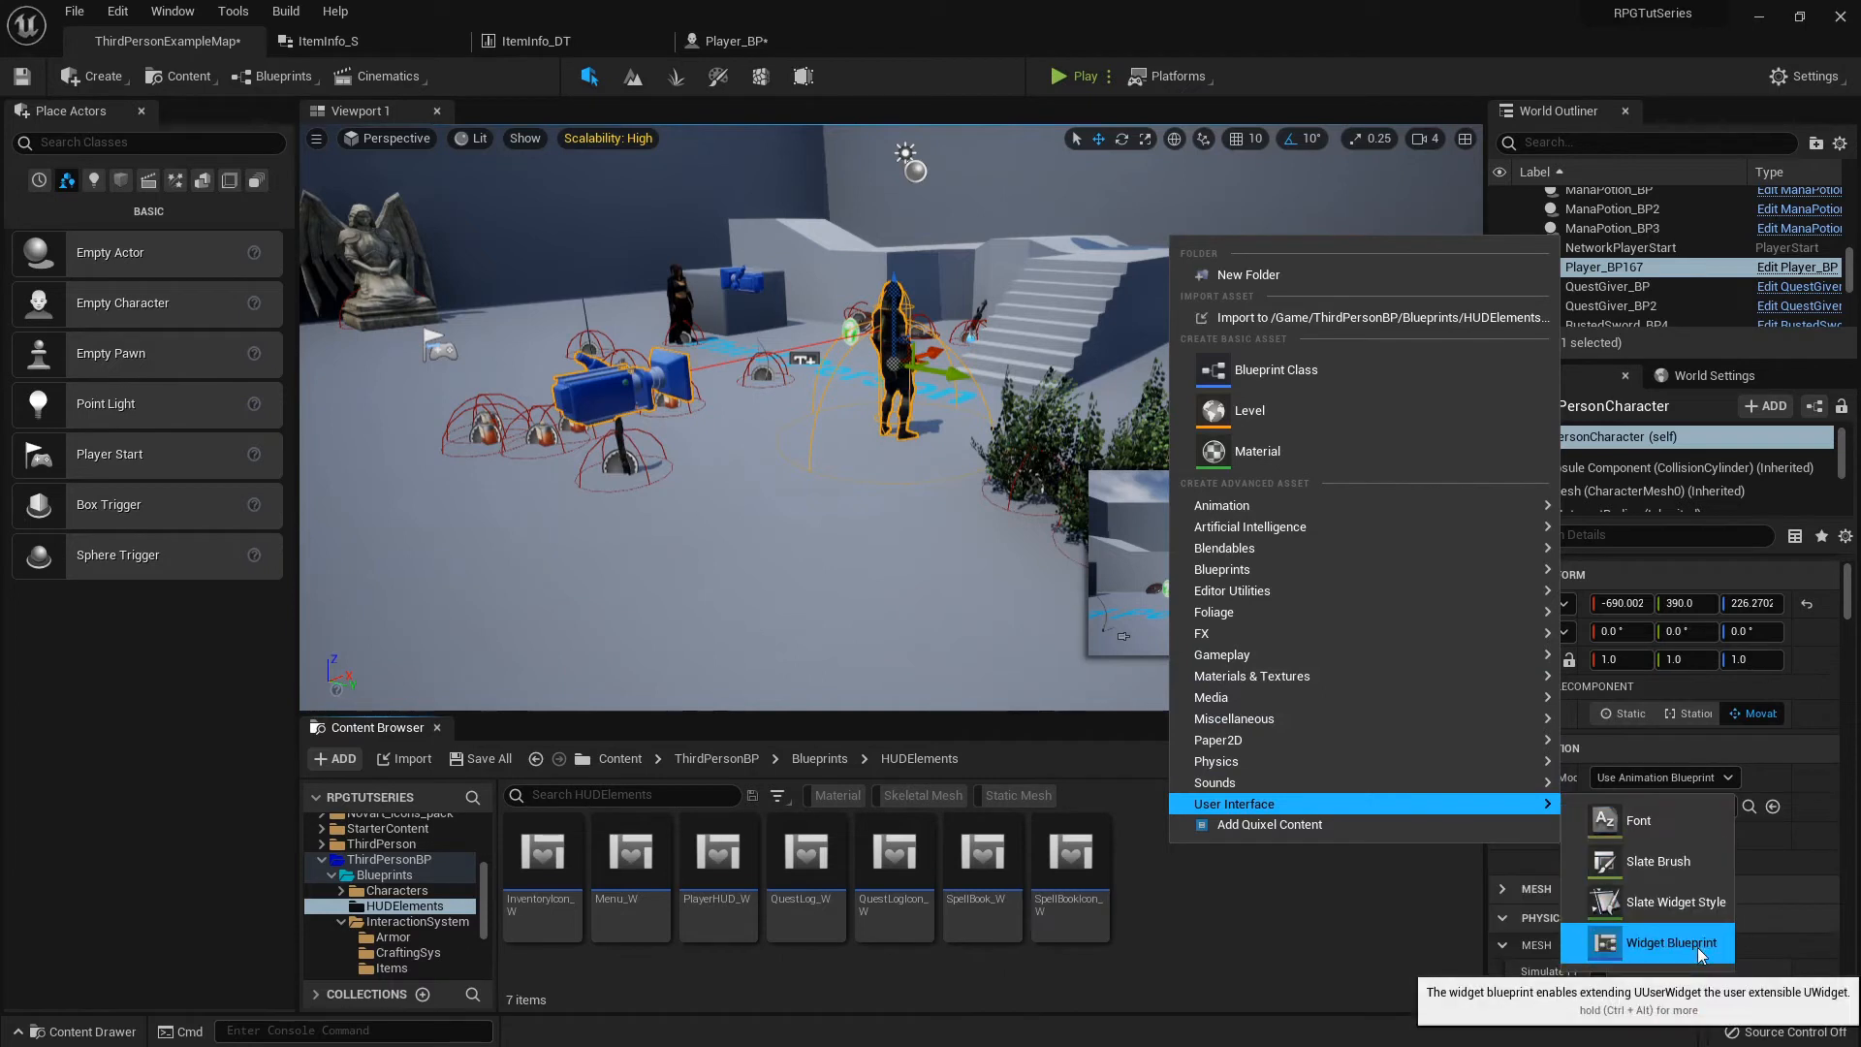
left_click(1670, 942)
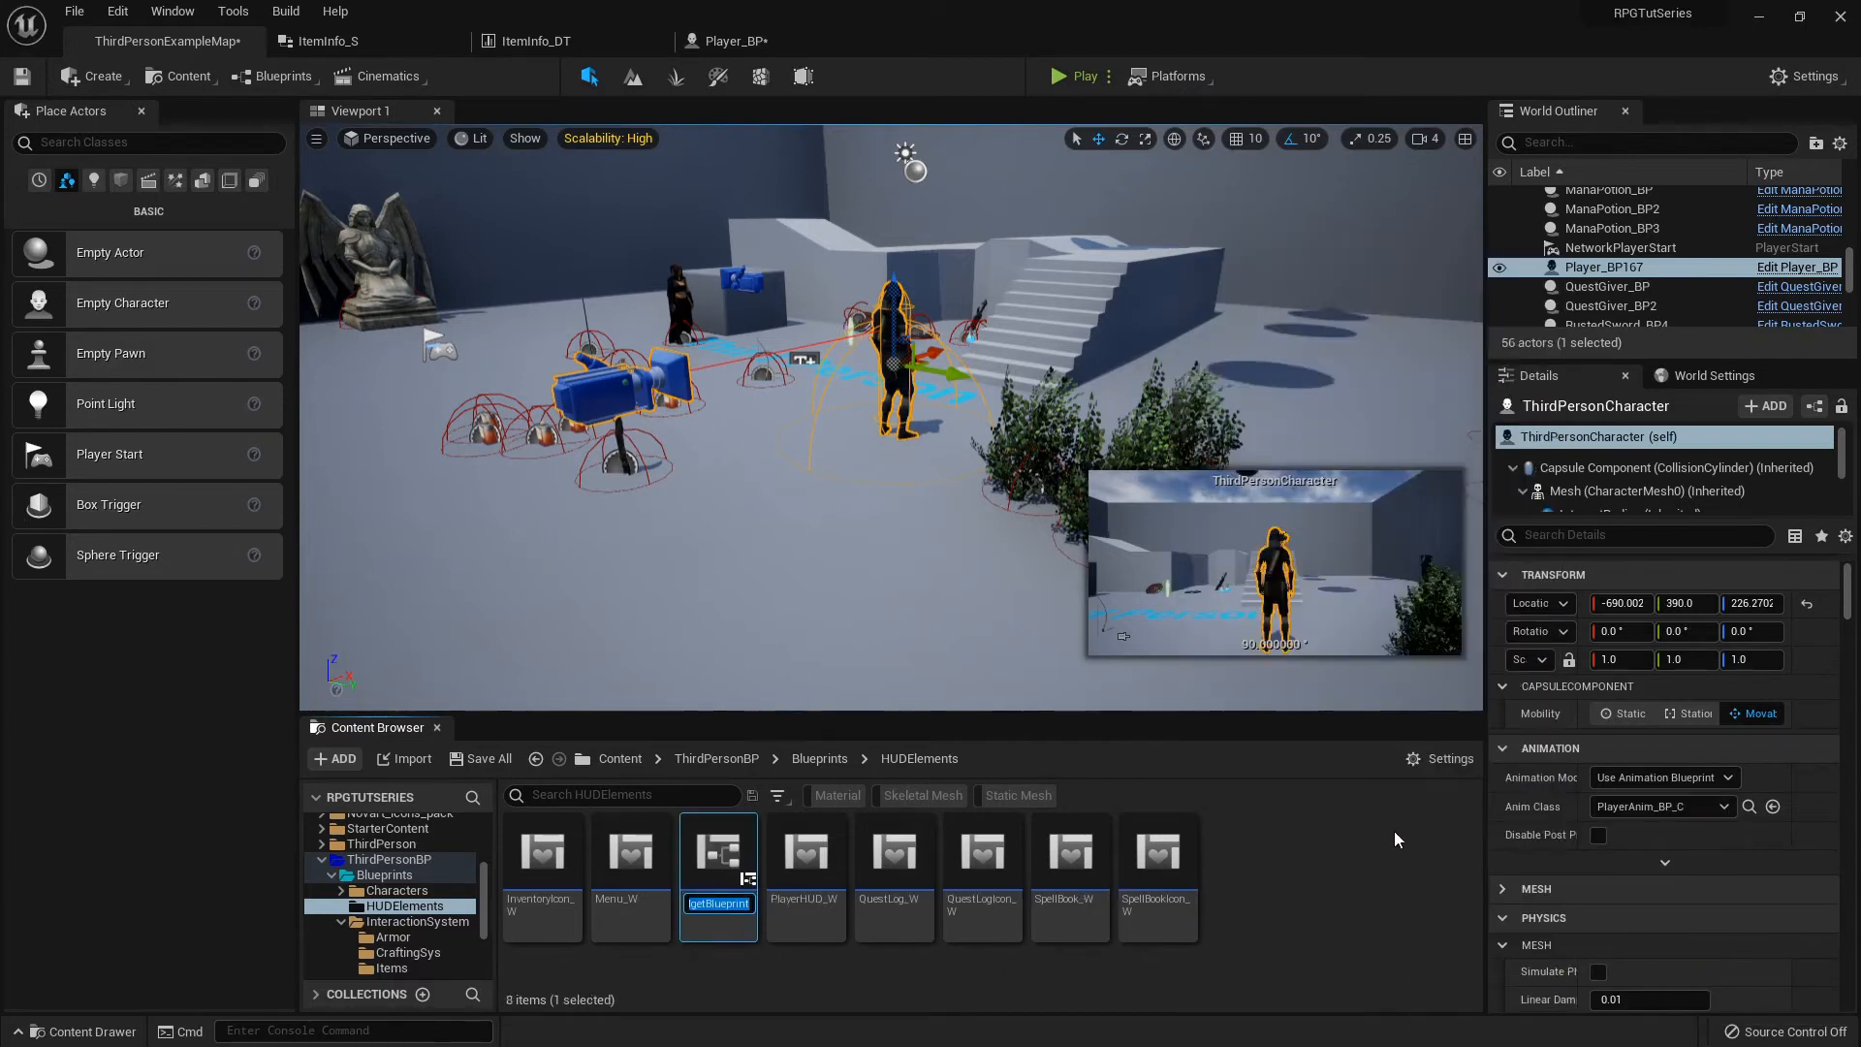
type("C")
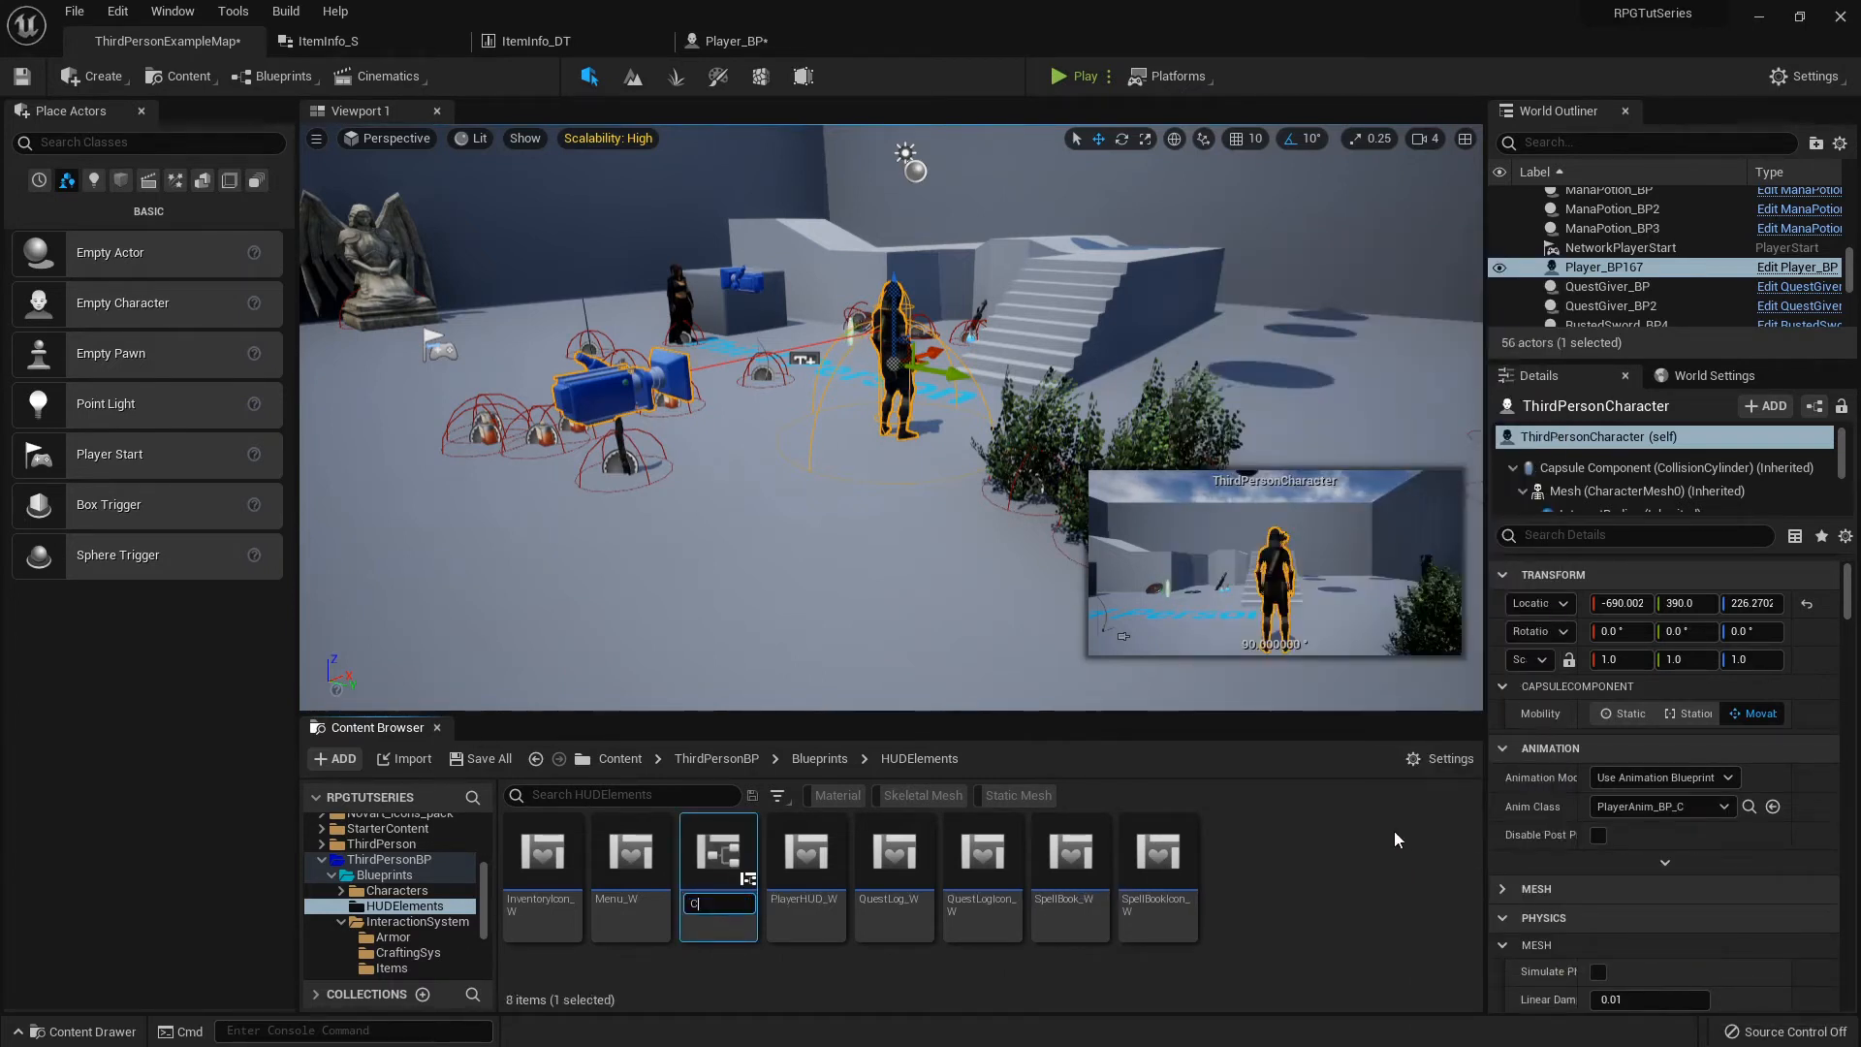
type("rafting")
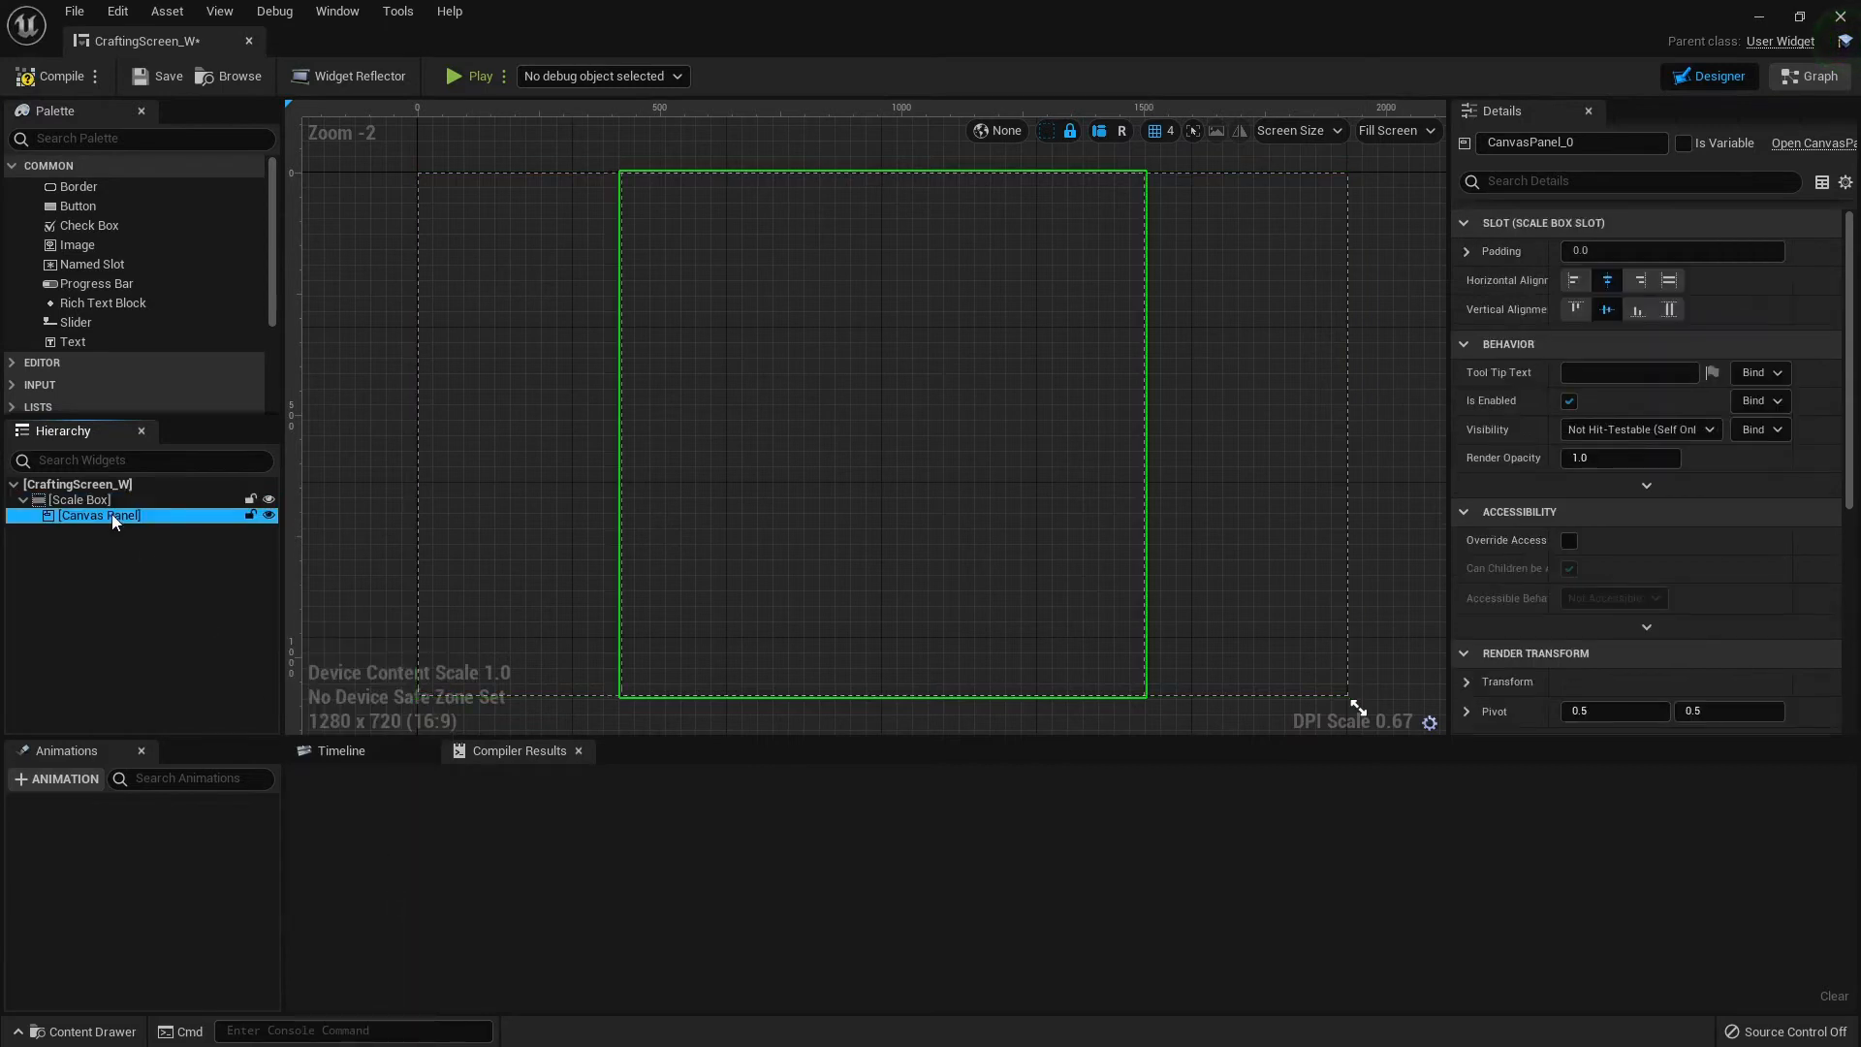
Wrap the Canvas Panel in a Size Box with width and height overrides of 1920×1080
right_click(99, 515)
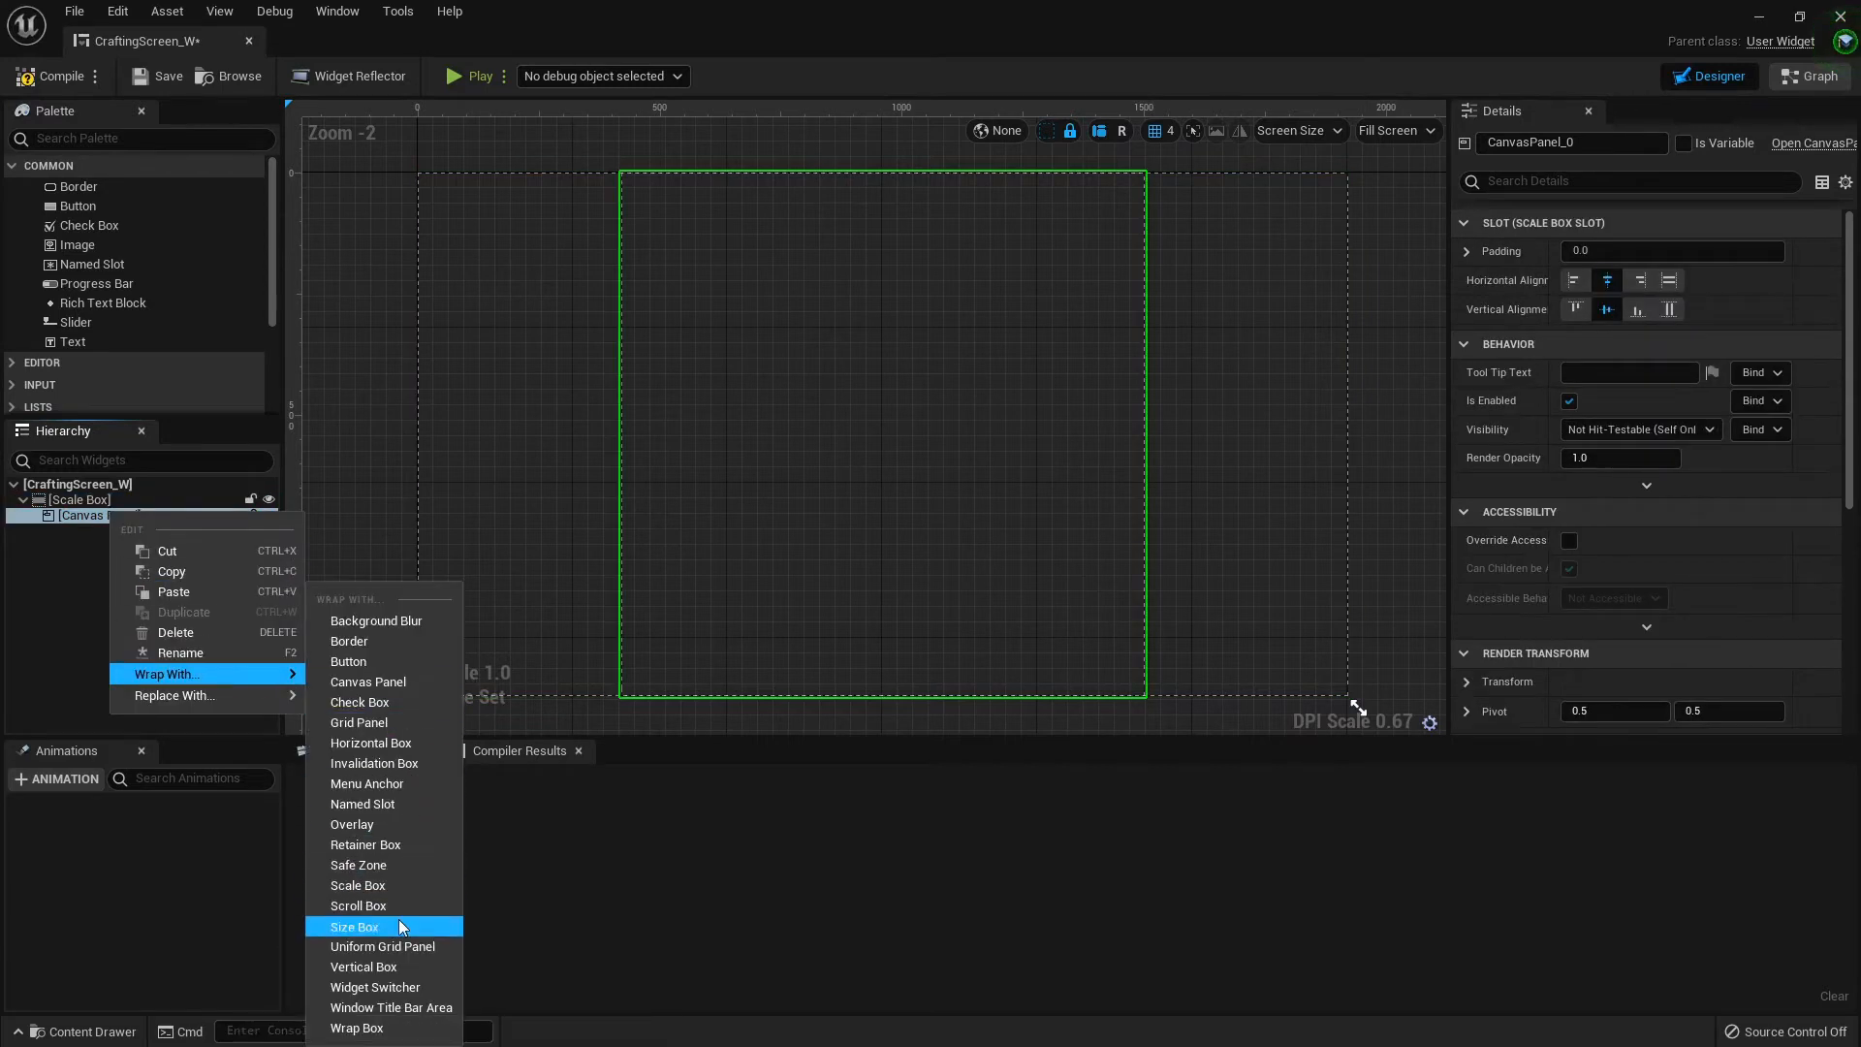
left_click(353, 925)
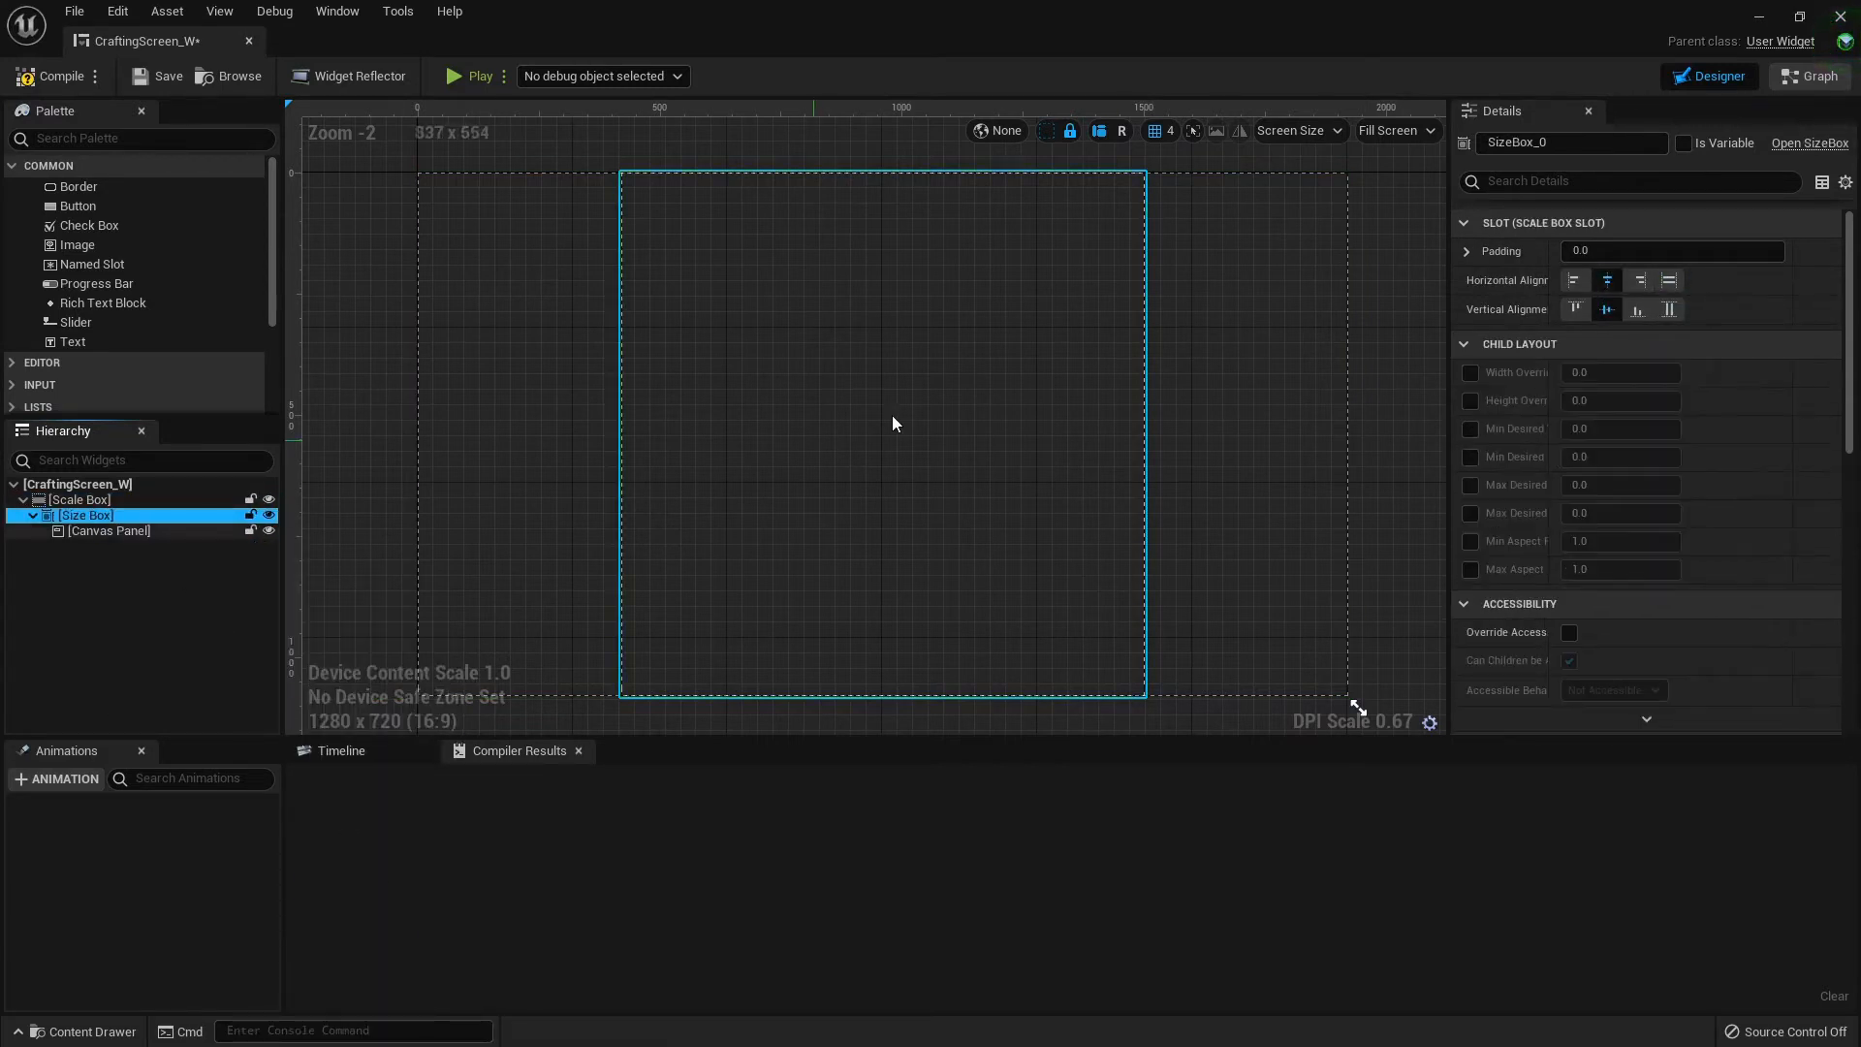
left_click(1470, 372)
type("1920")
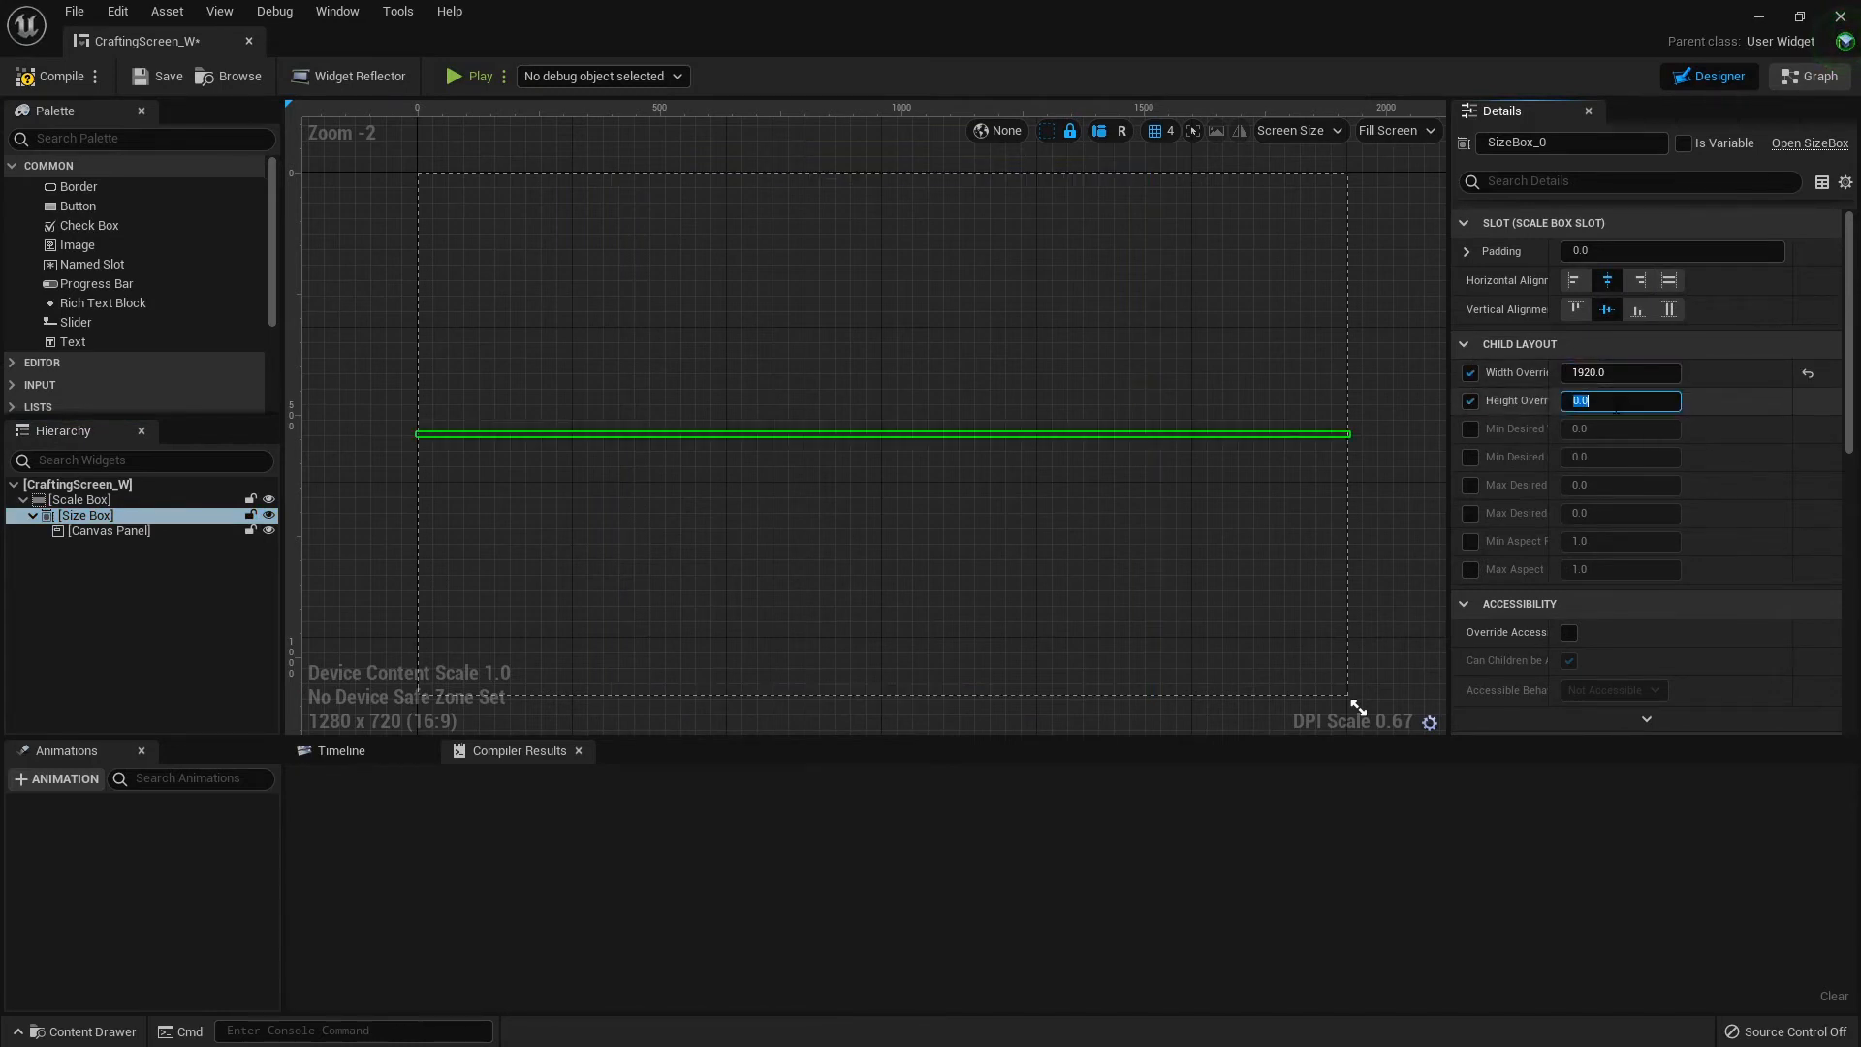
type("1080.0")
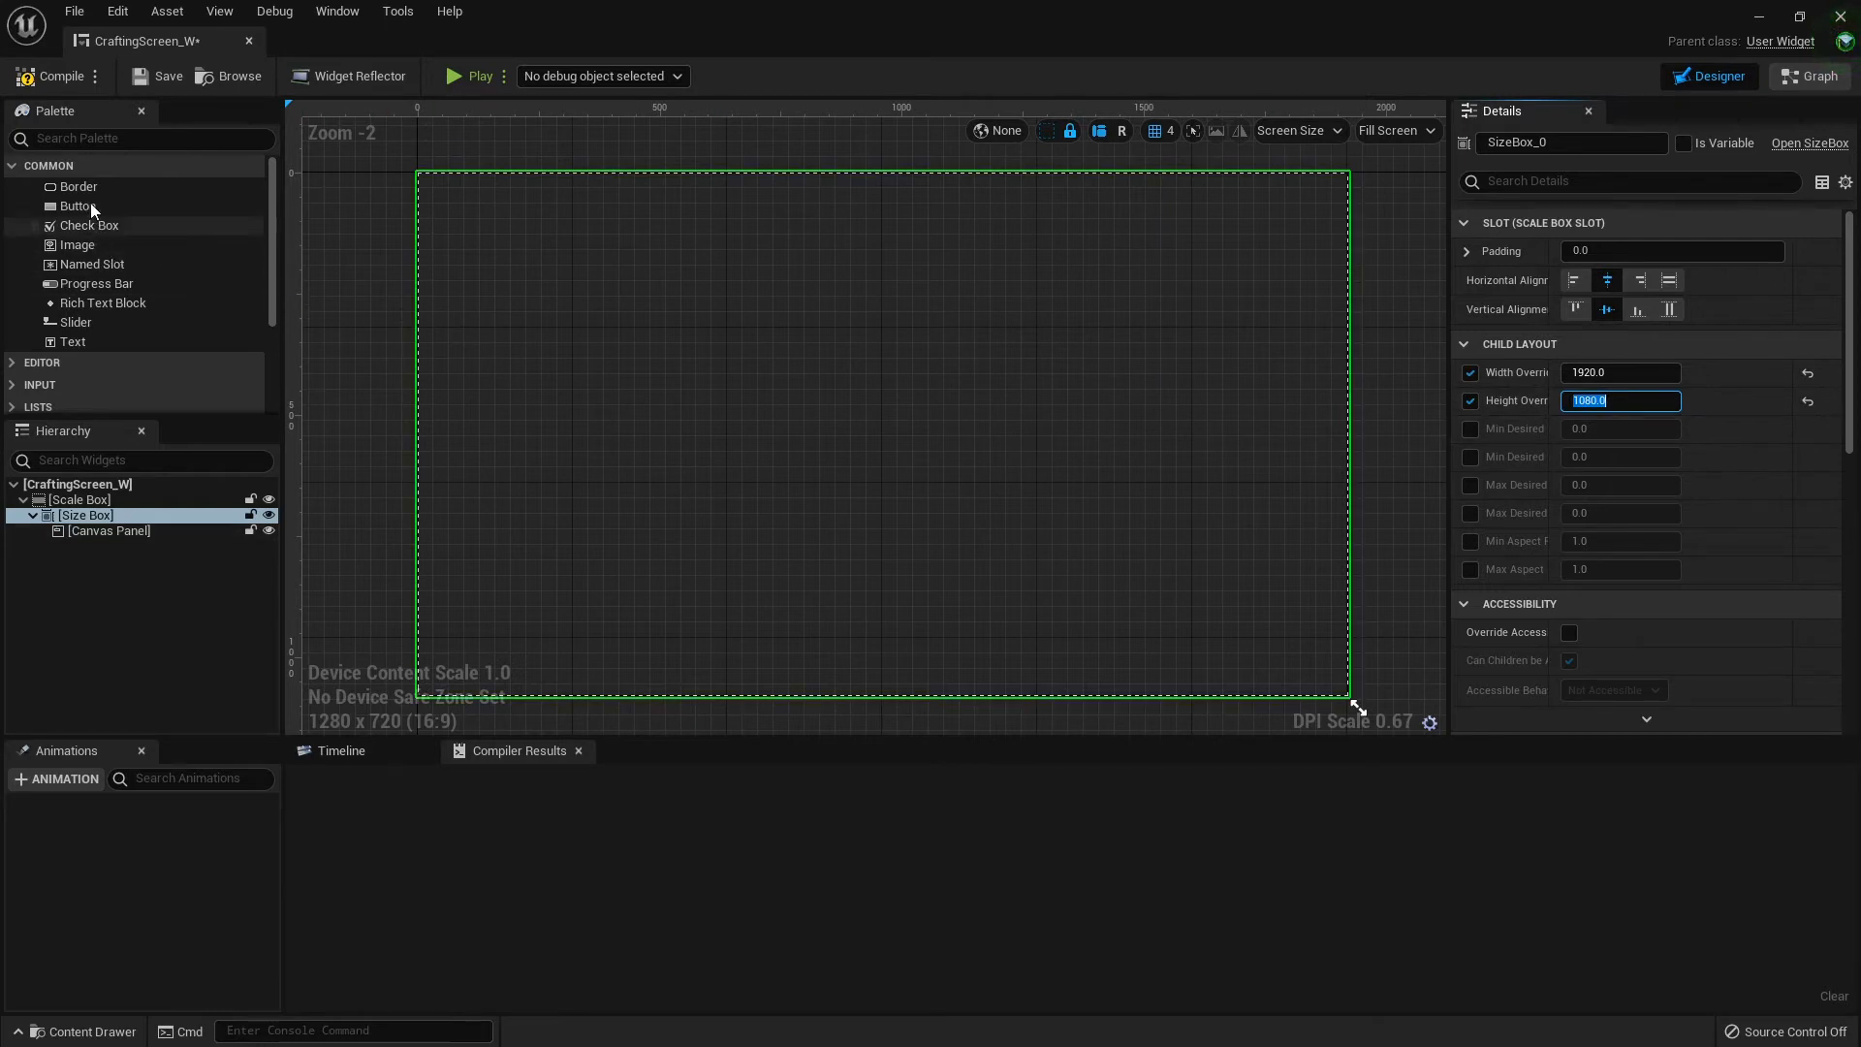
Add an inner Canvas Panel inside the size box and offset its position by 30
type("a")
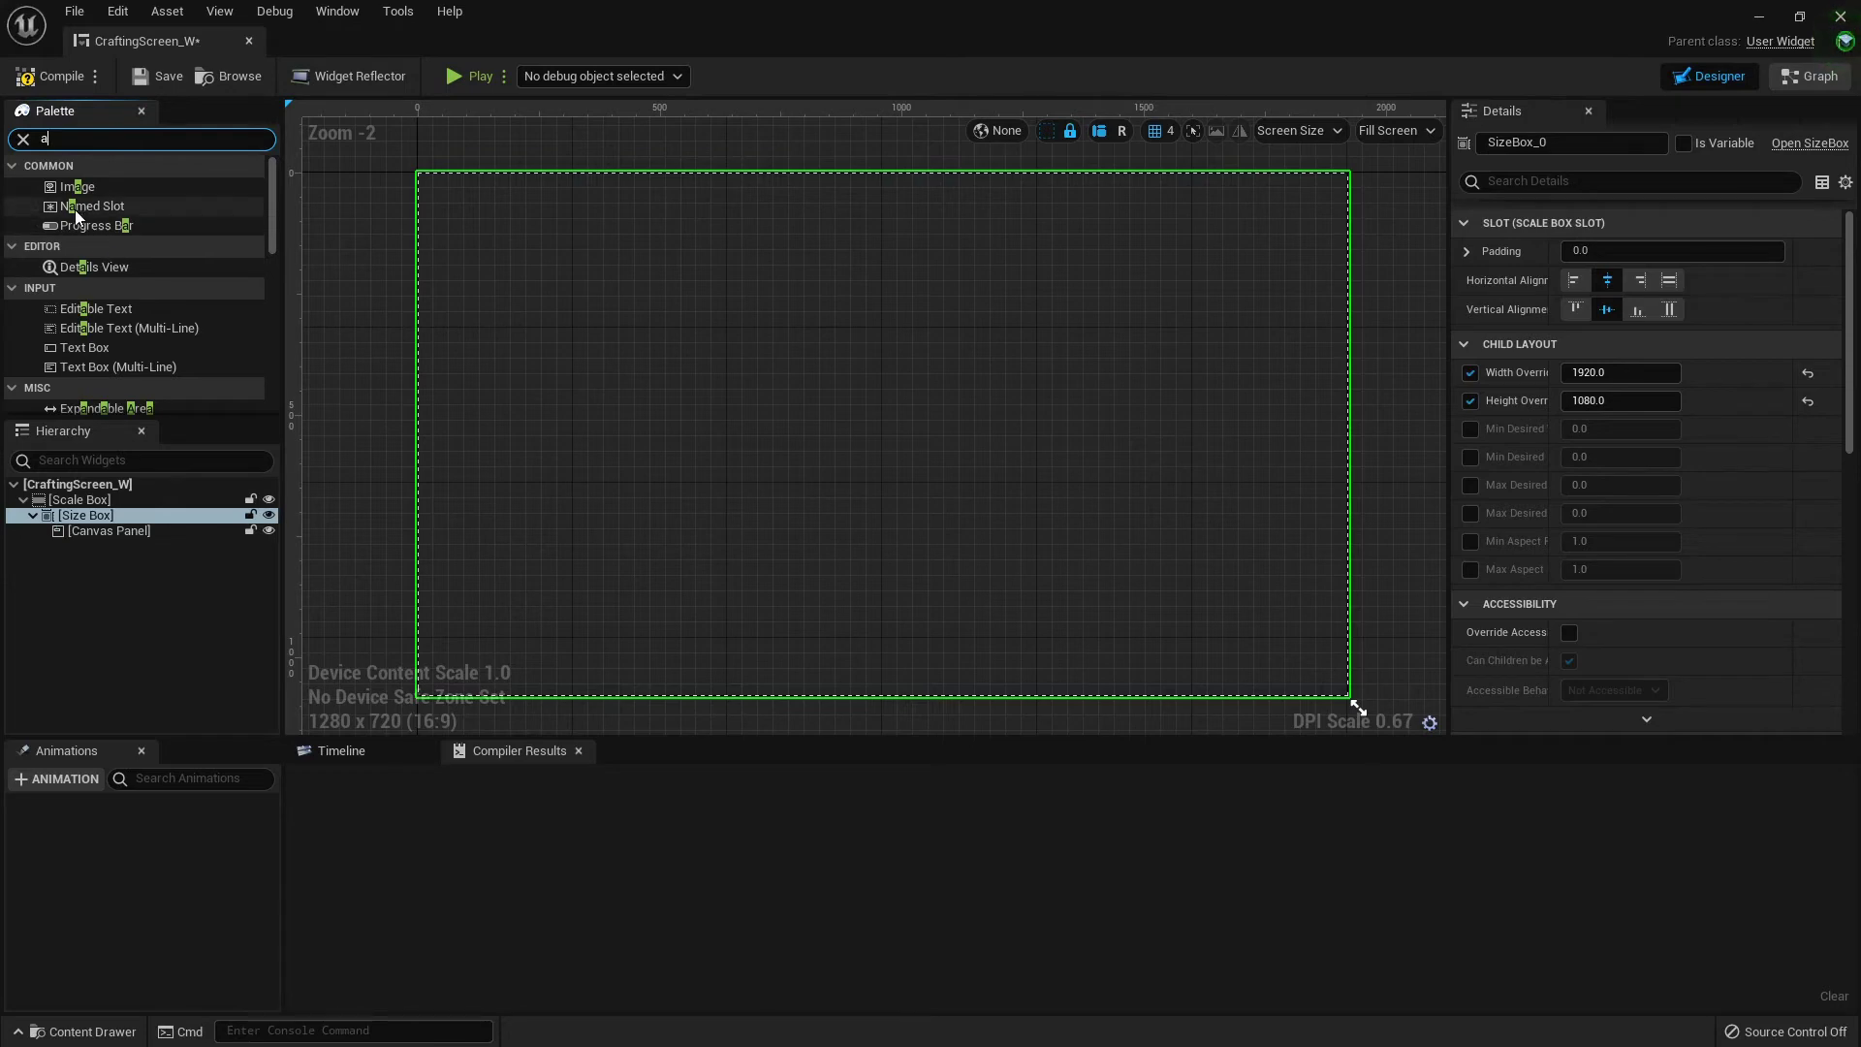
type("ca")
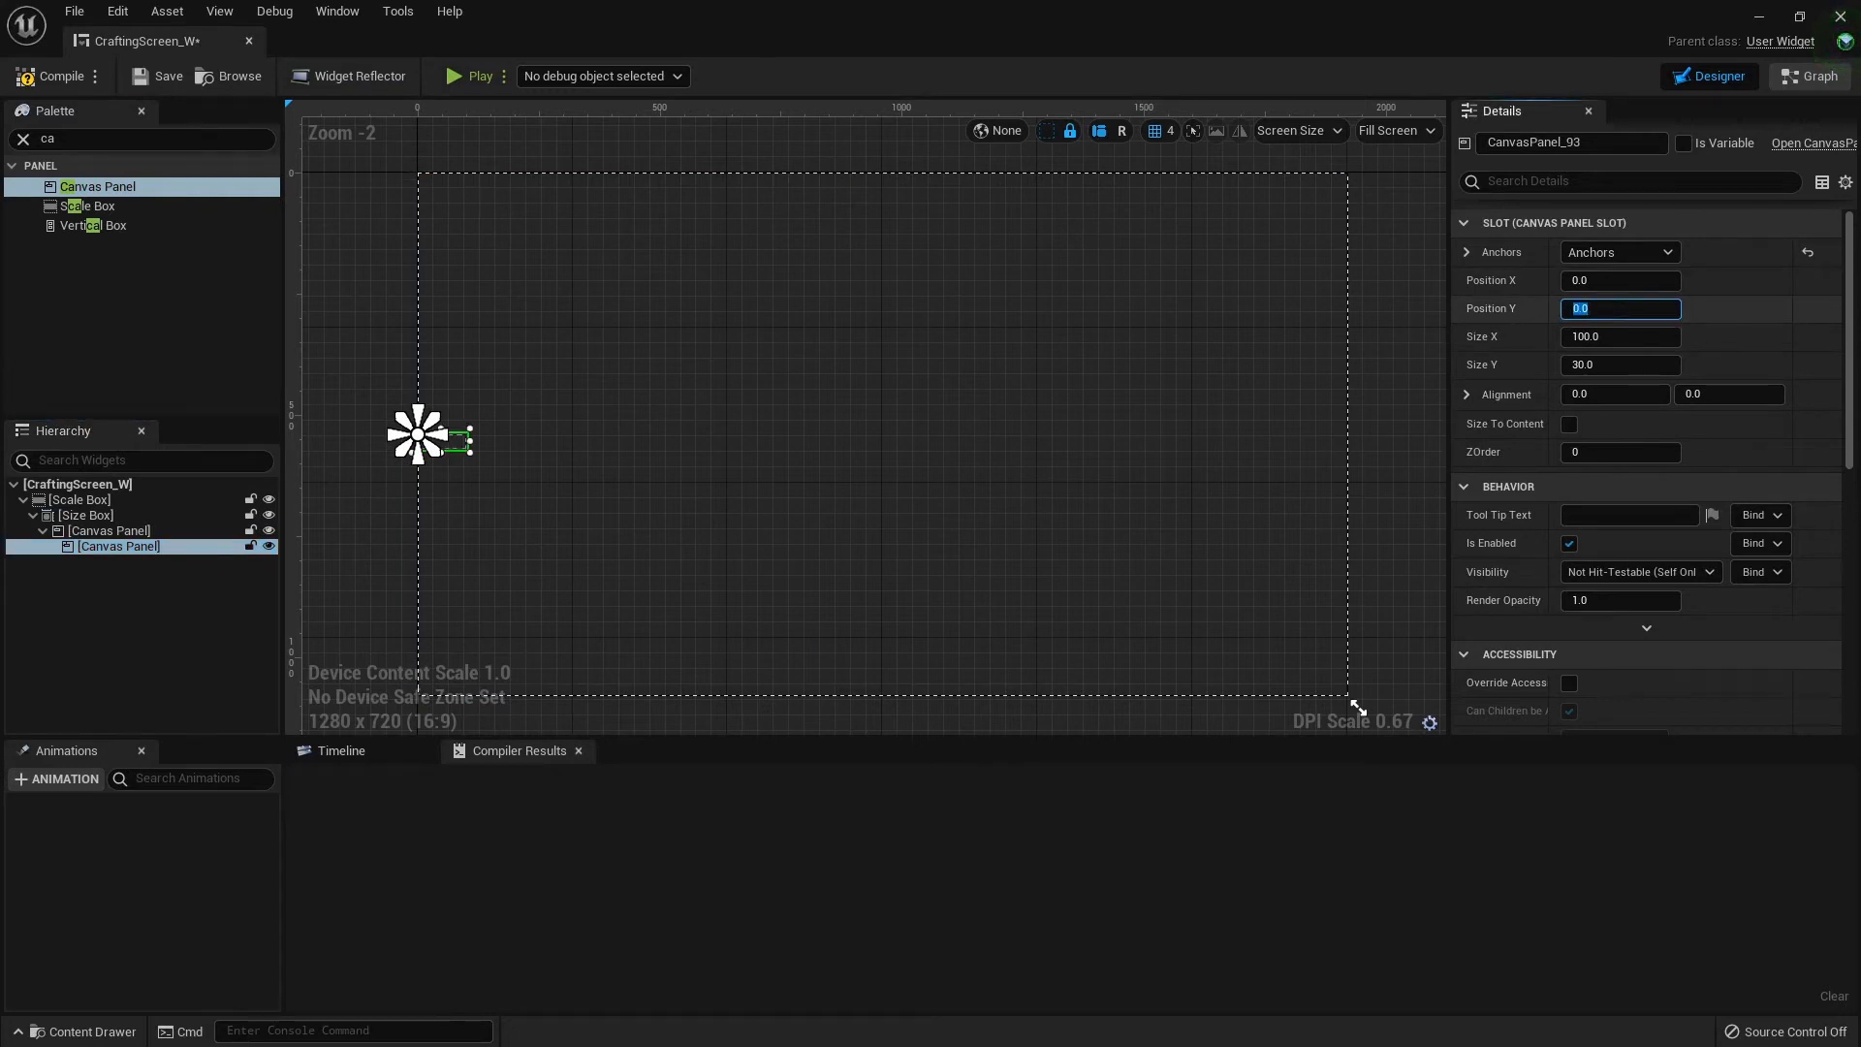
left_click(1729, 393)
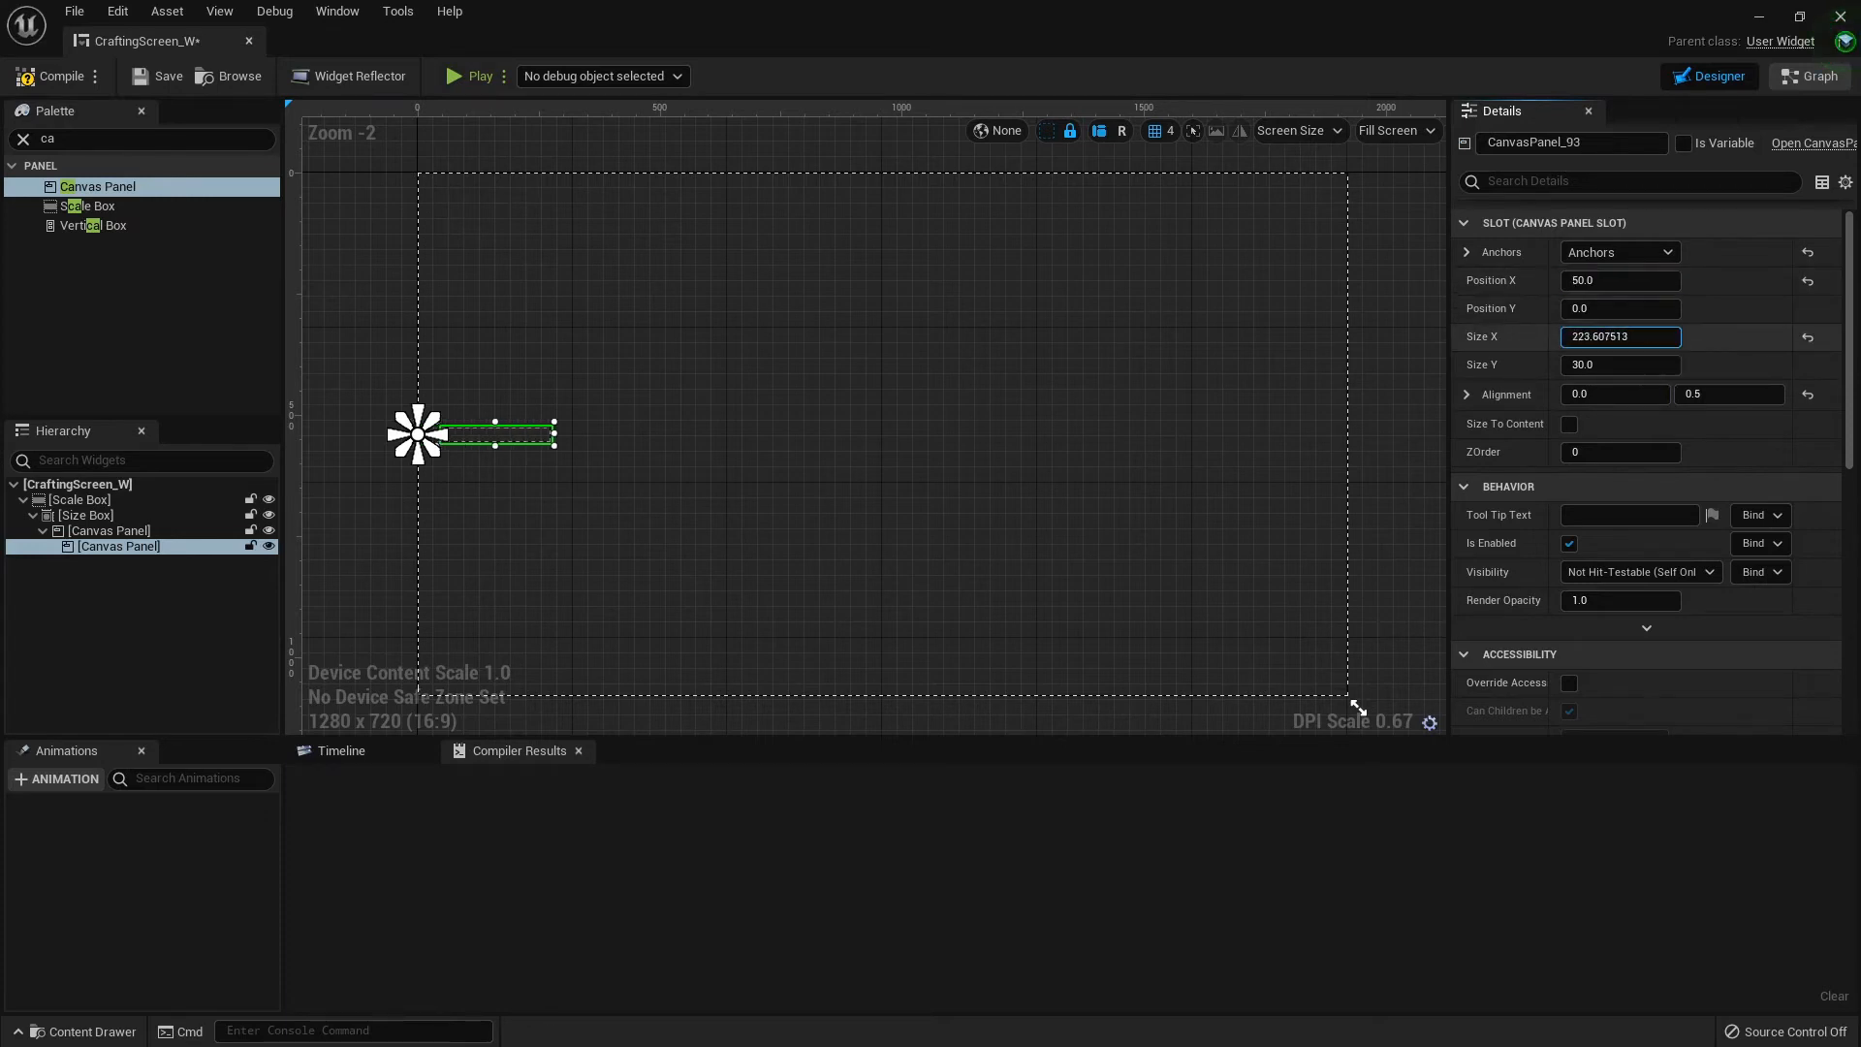
type("30")
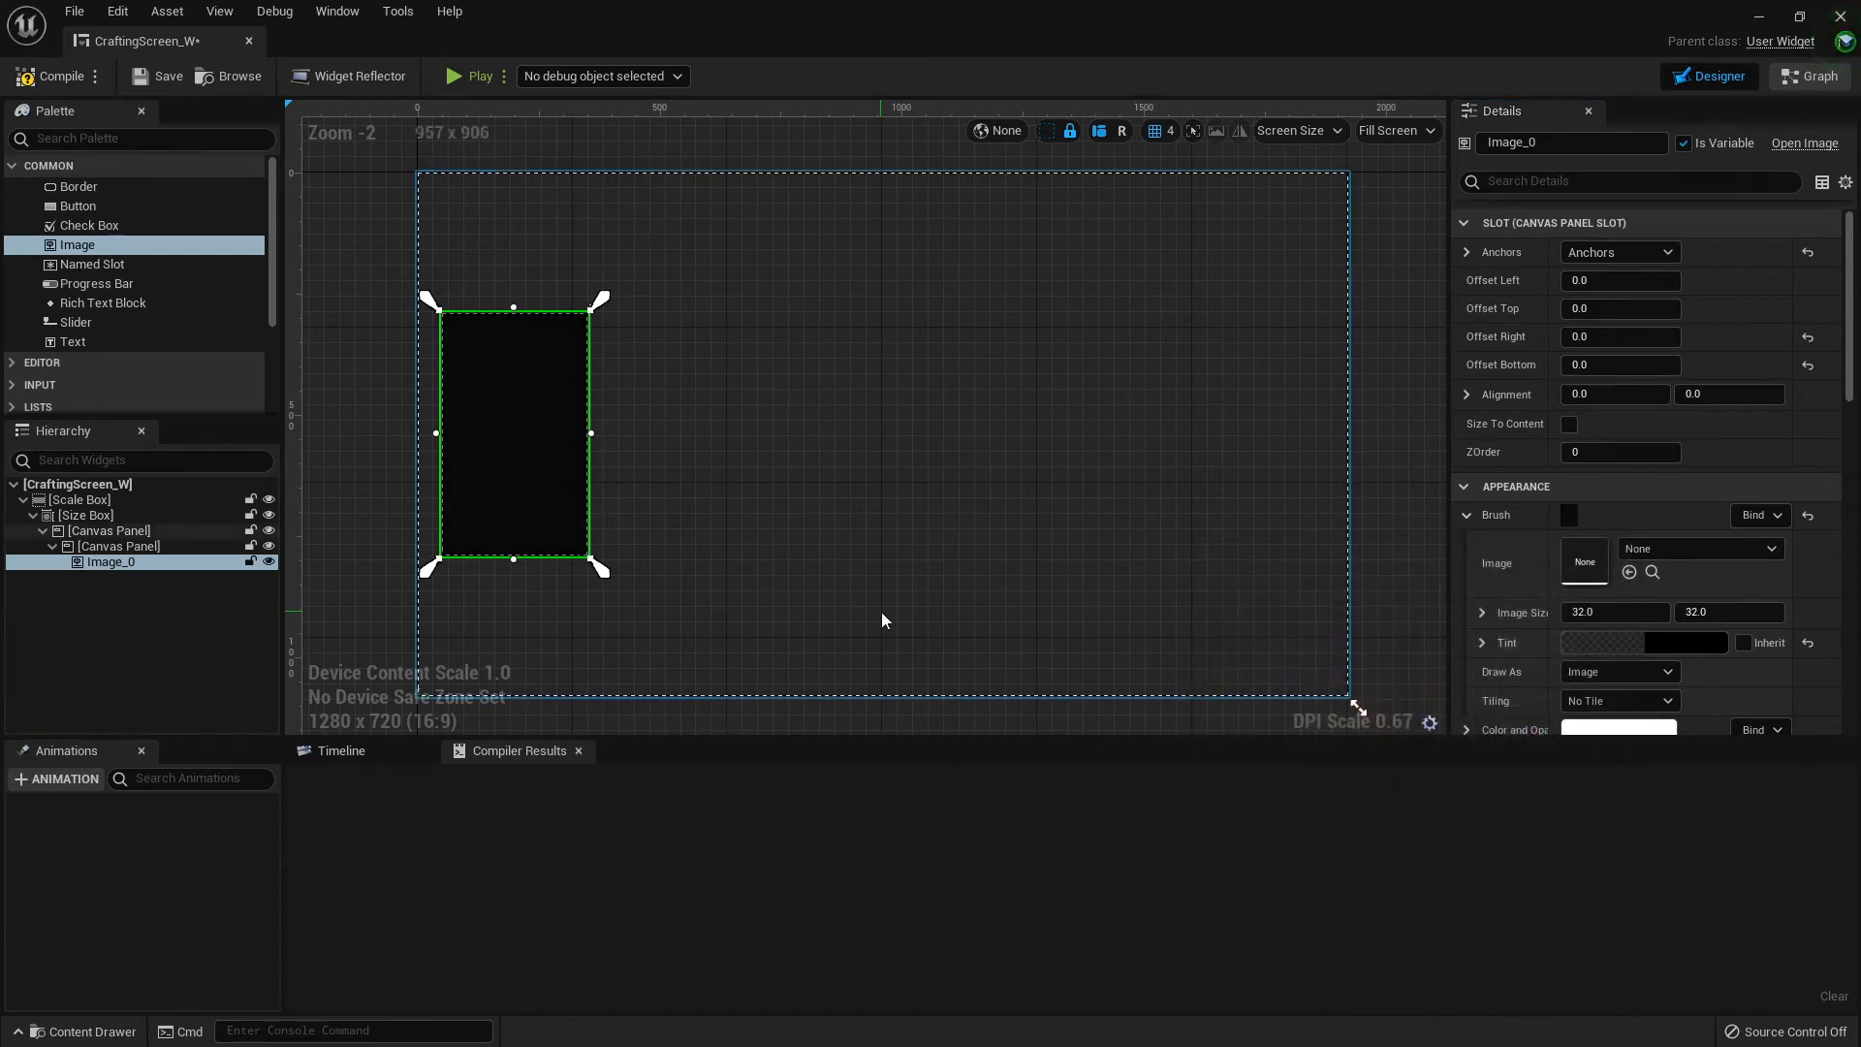
Stretch the dark image panel taller and set one of its values to 0.0
left_click_drag(512, 302, 513, 282)
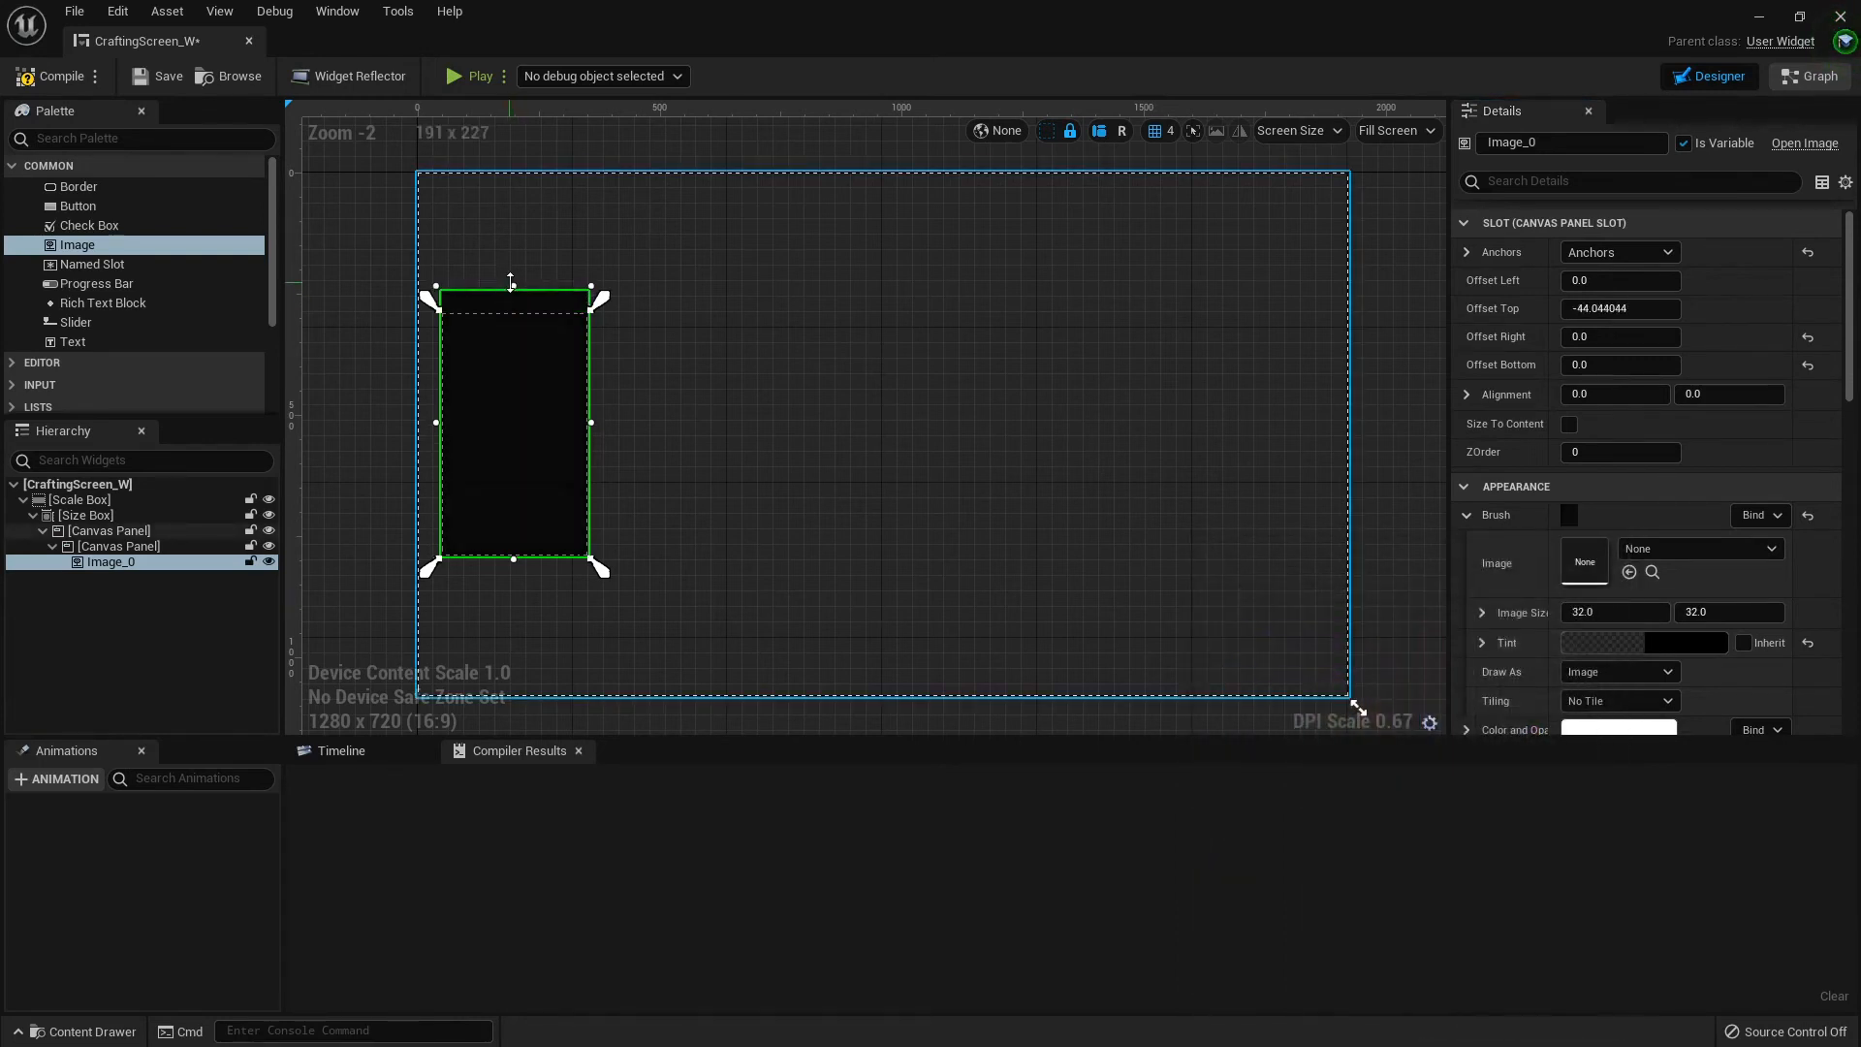
left_click_drag(511, 295, 511, 278)
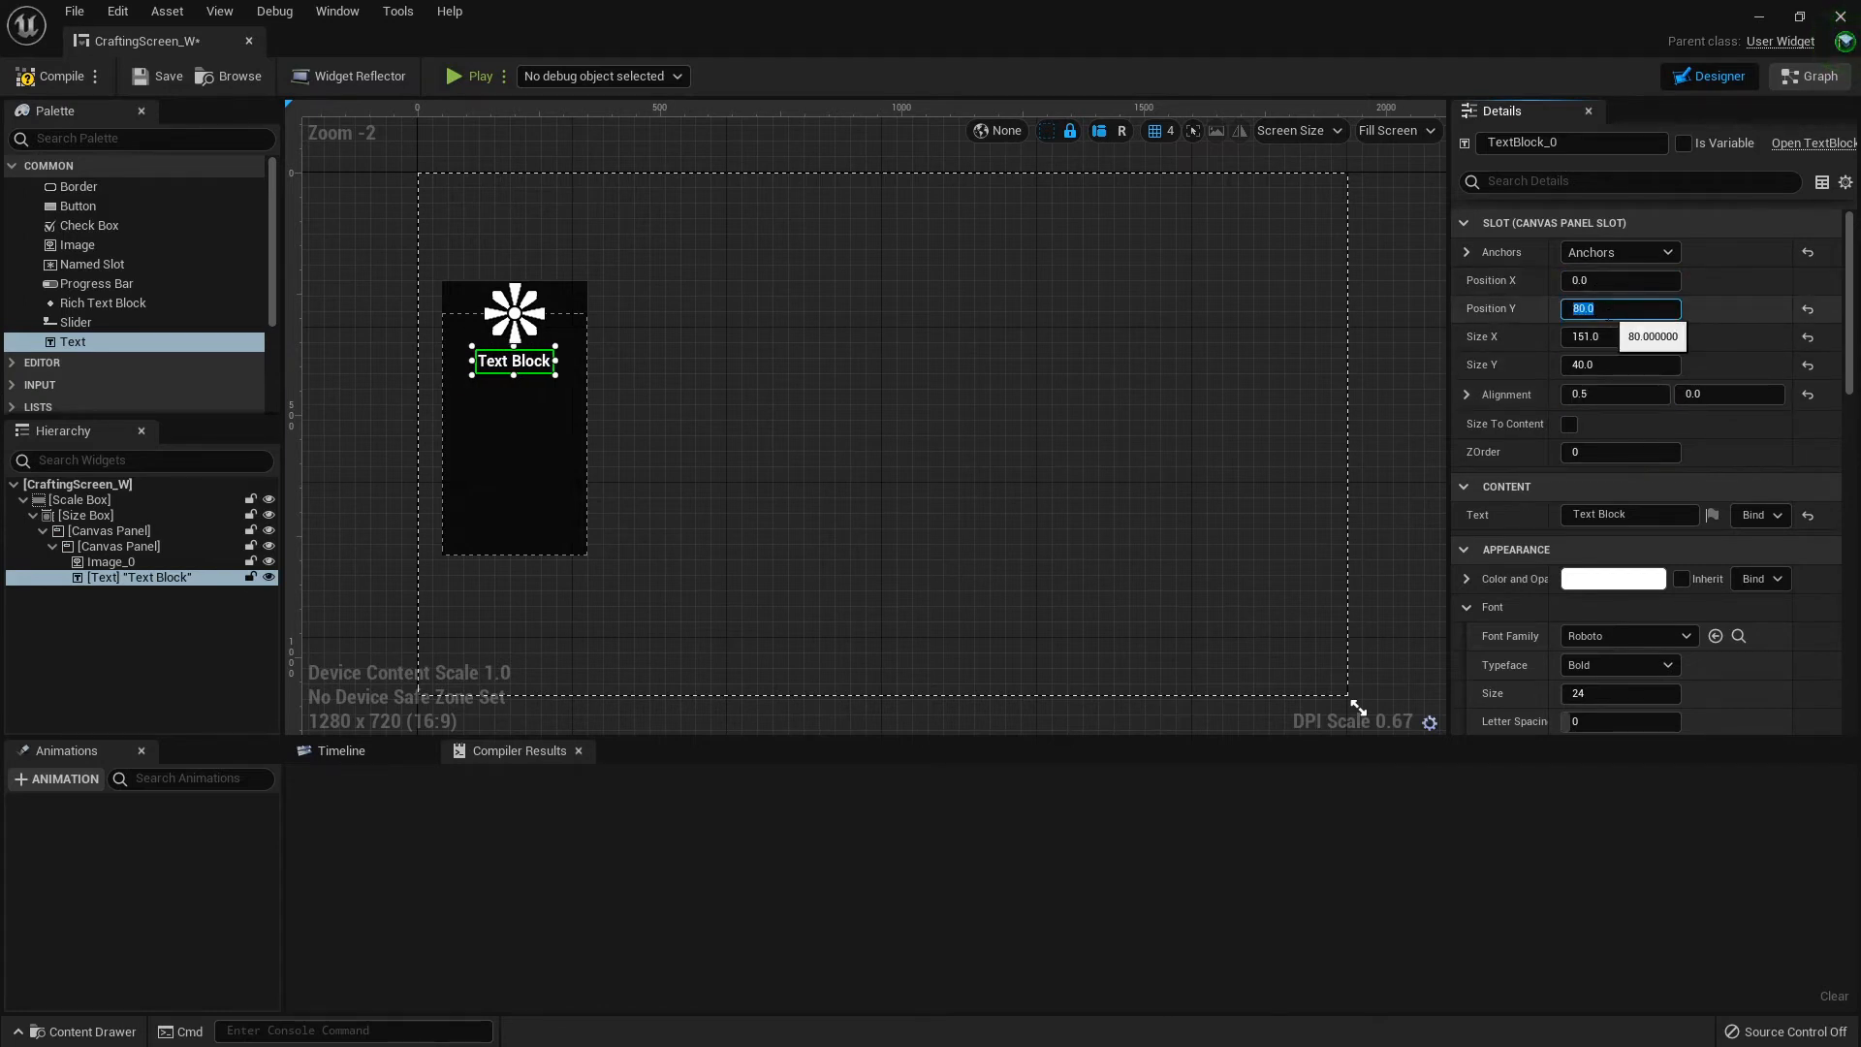
type("0.0")
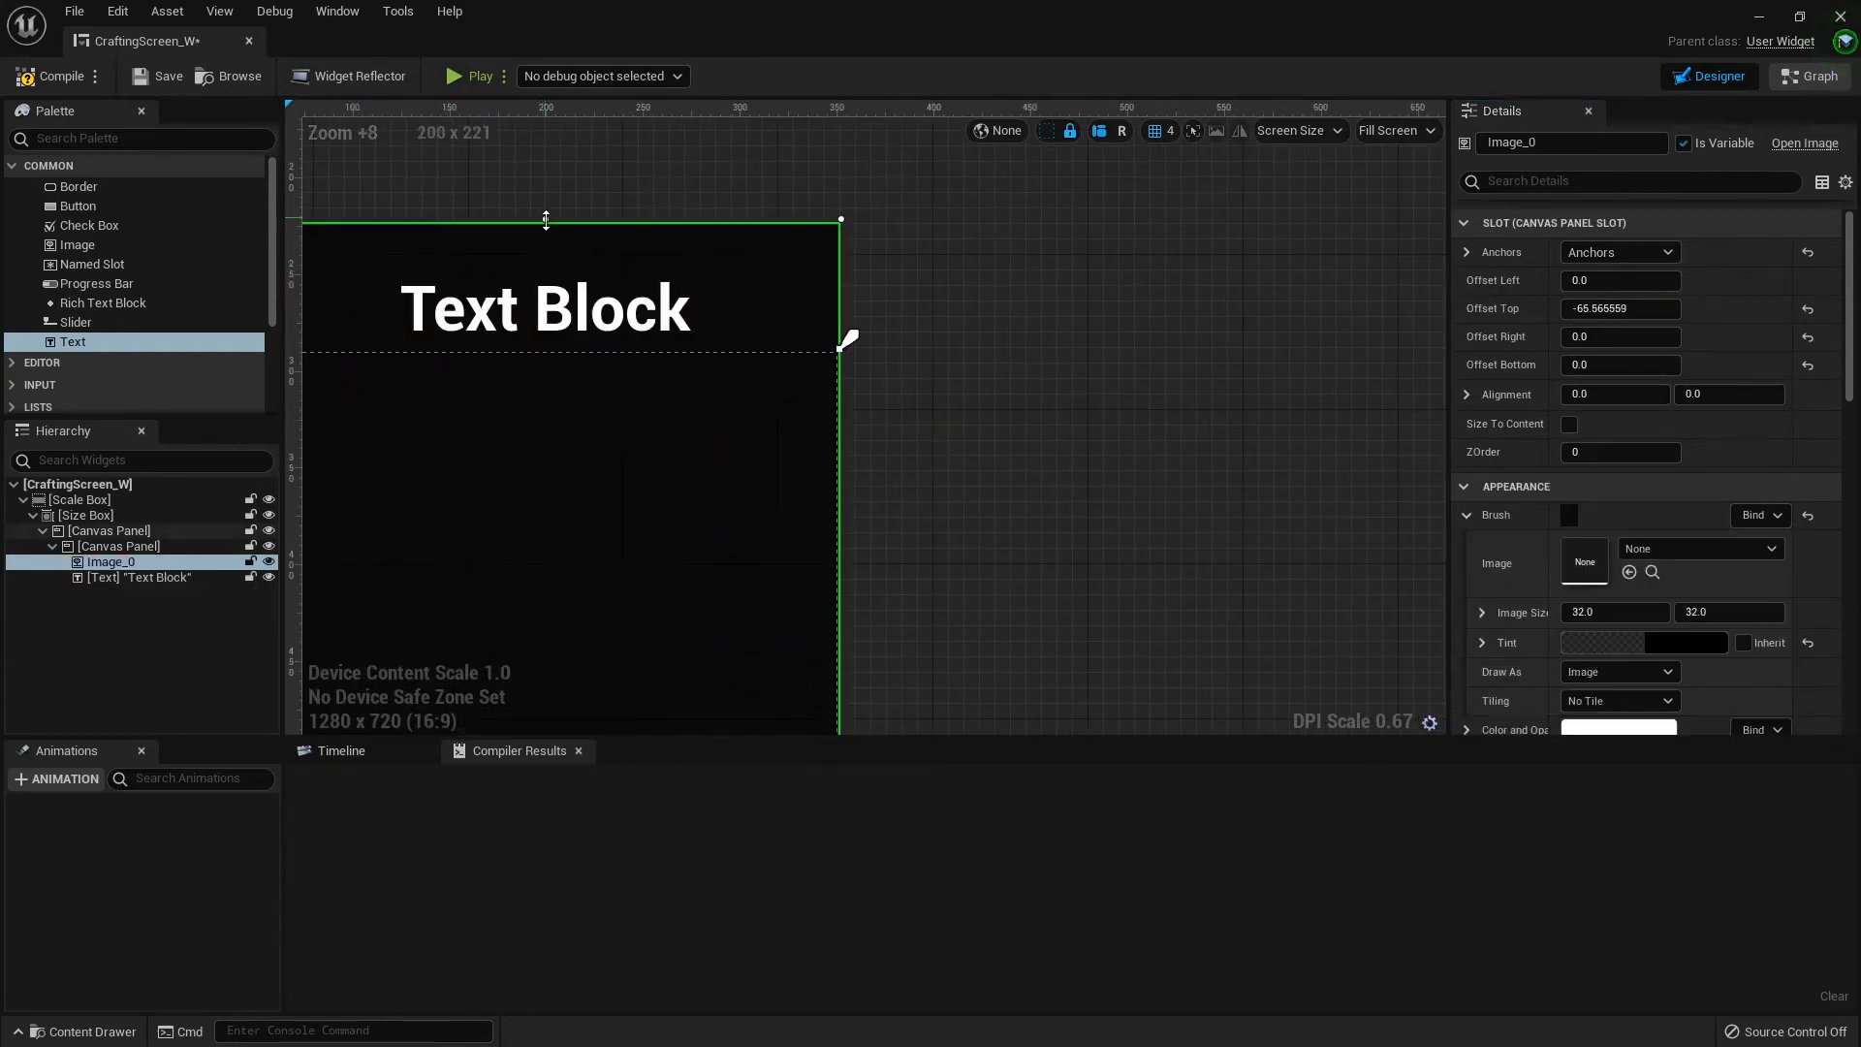
Set the Text Block to 'Crafting' and colour it light blue
left_click(140, 577)
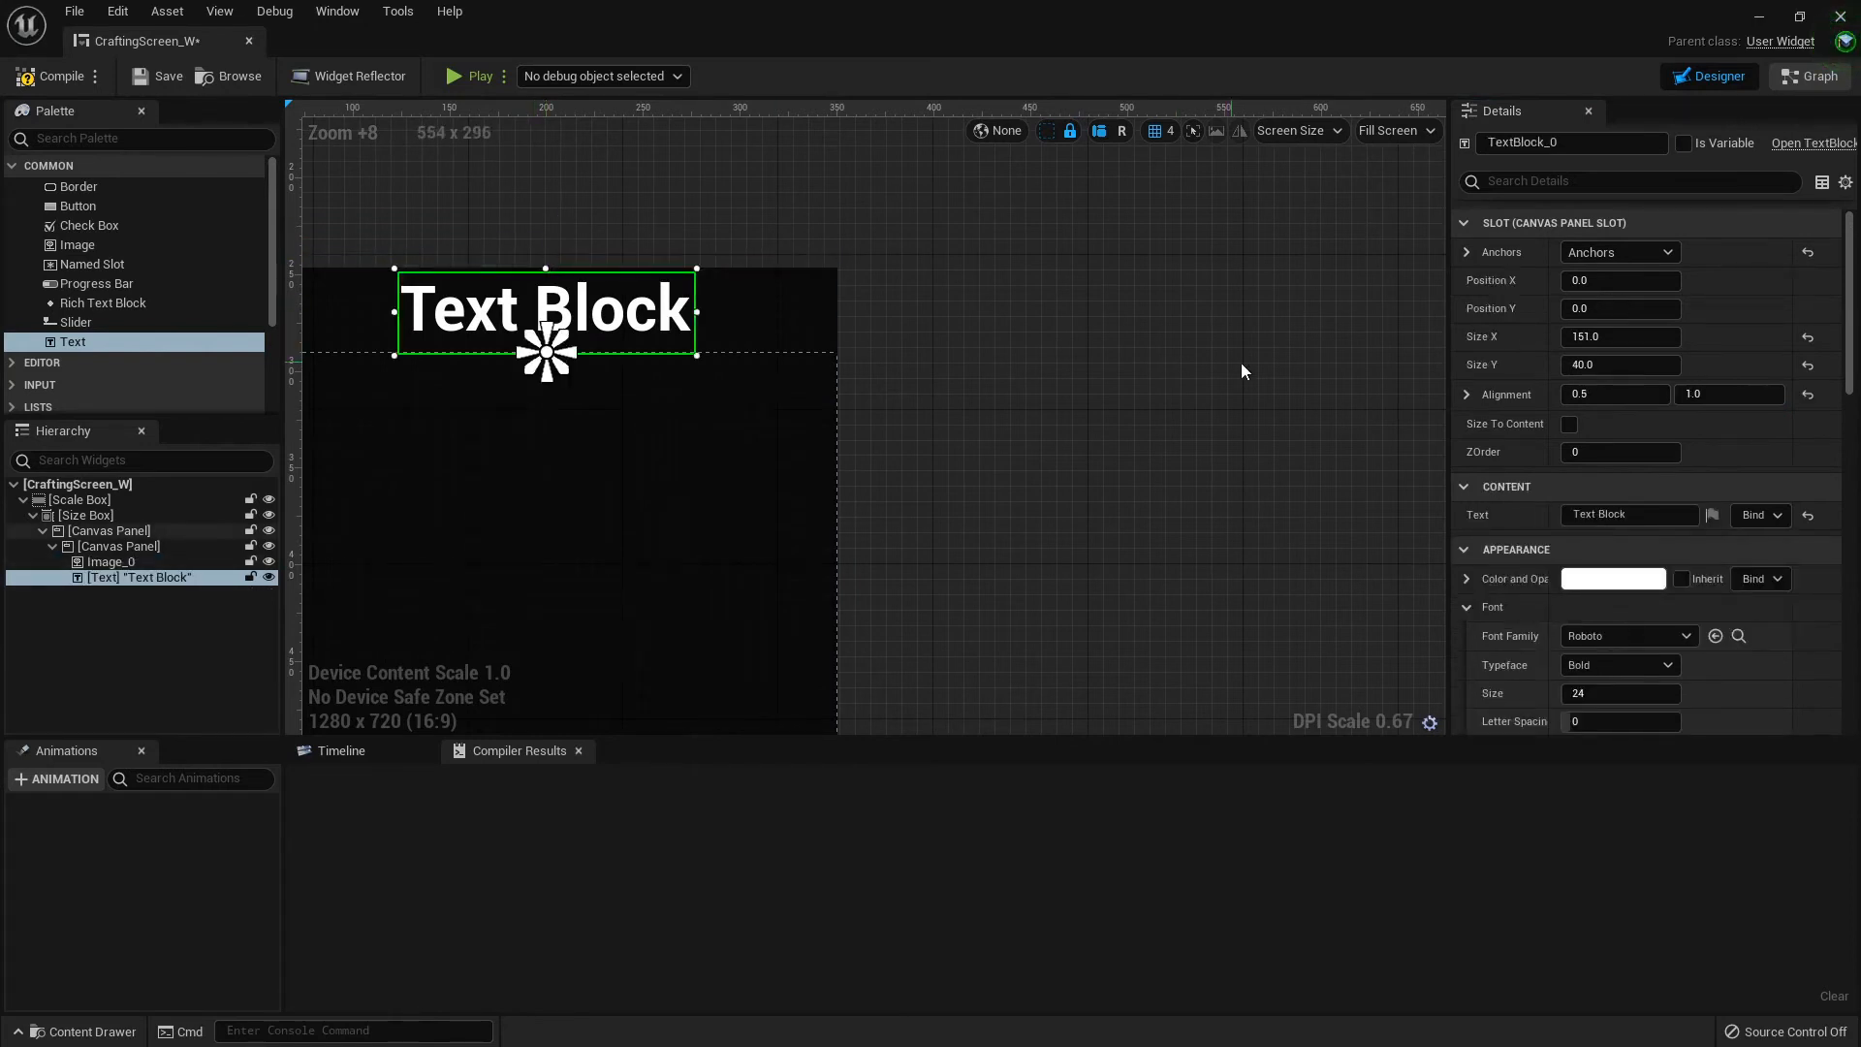
left_click(1629, 514)
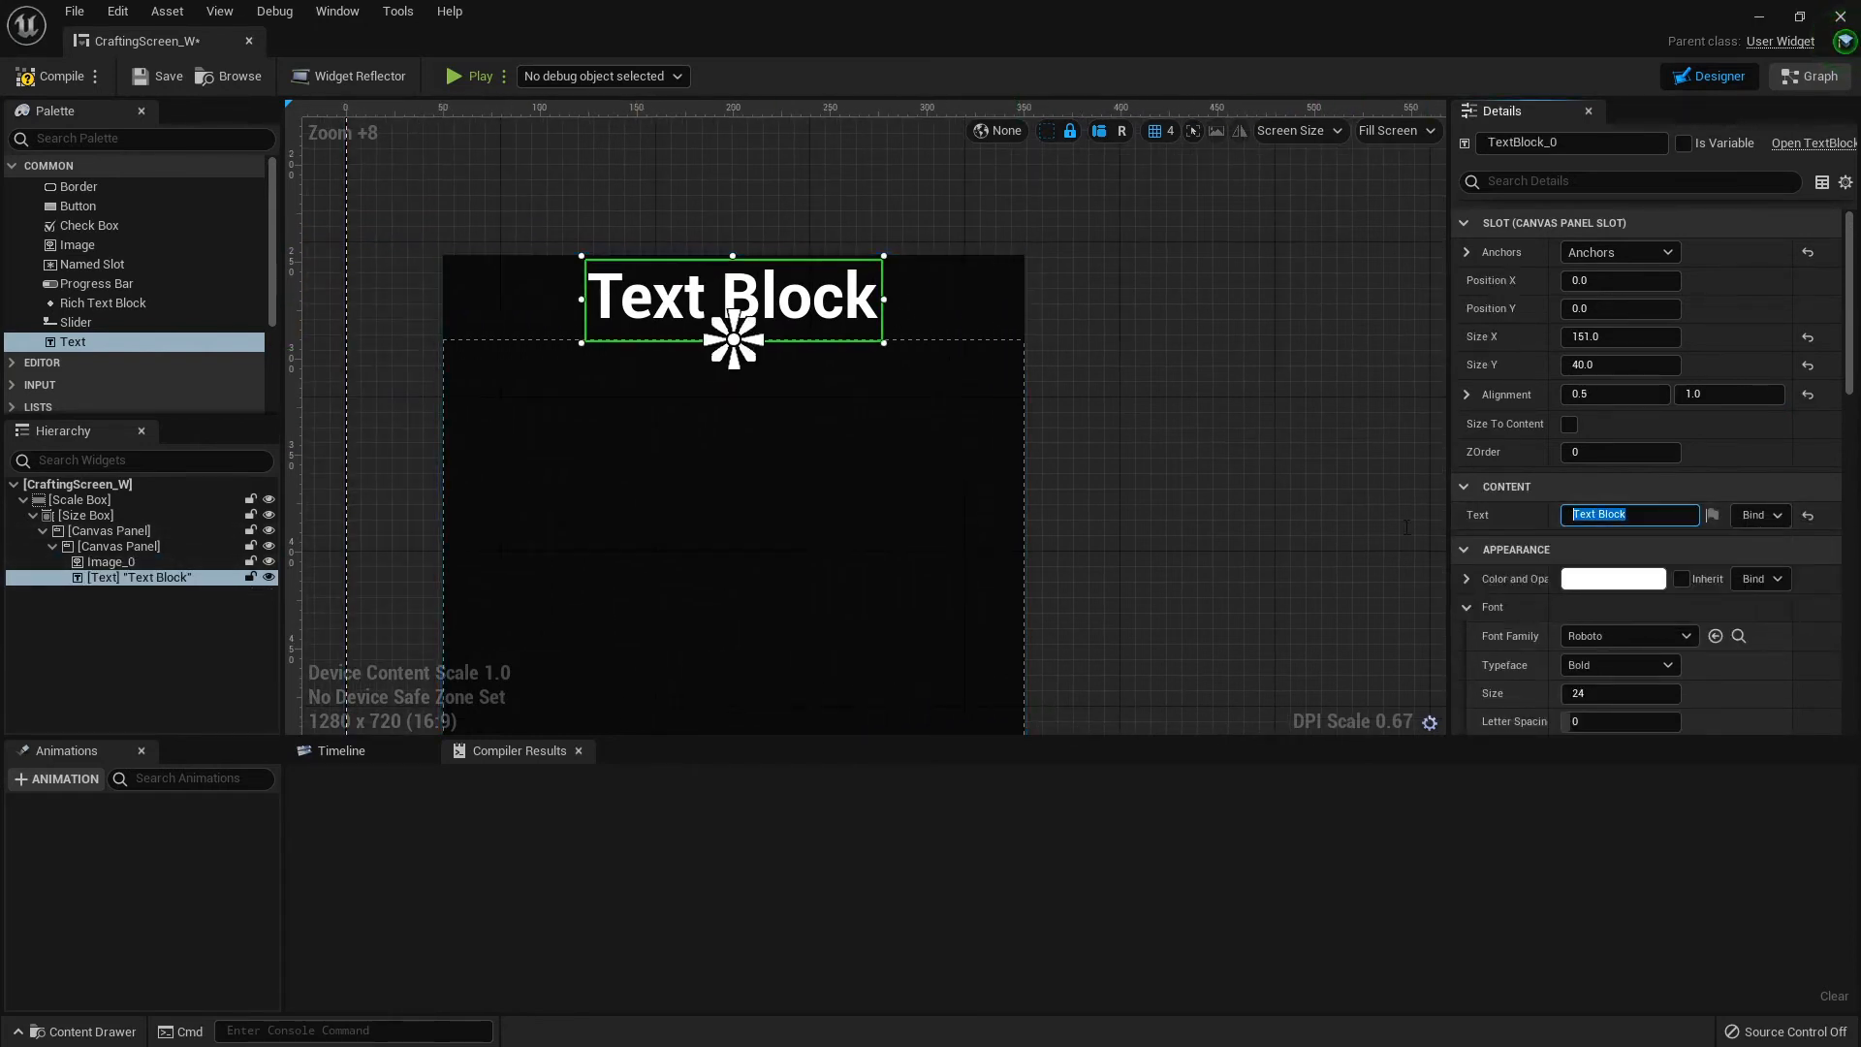
type("Crafting")
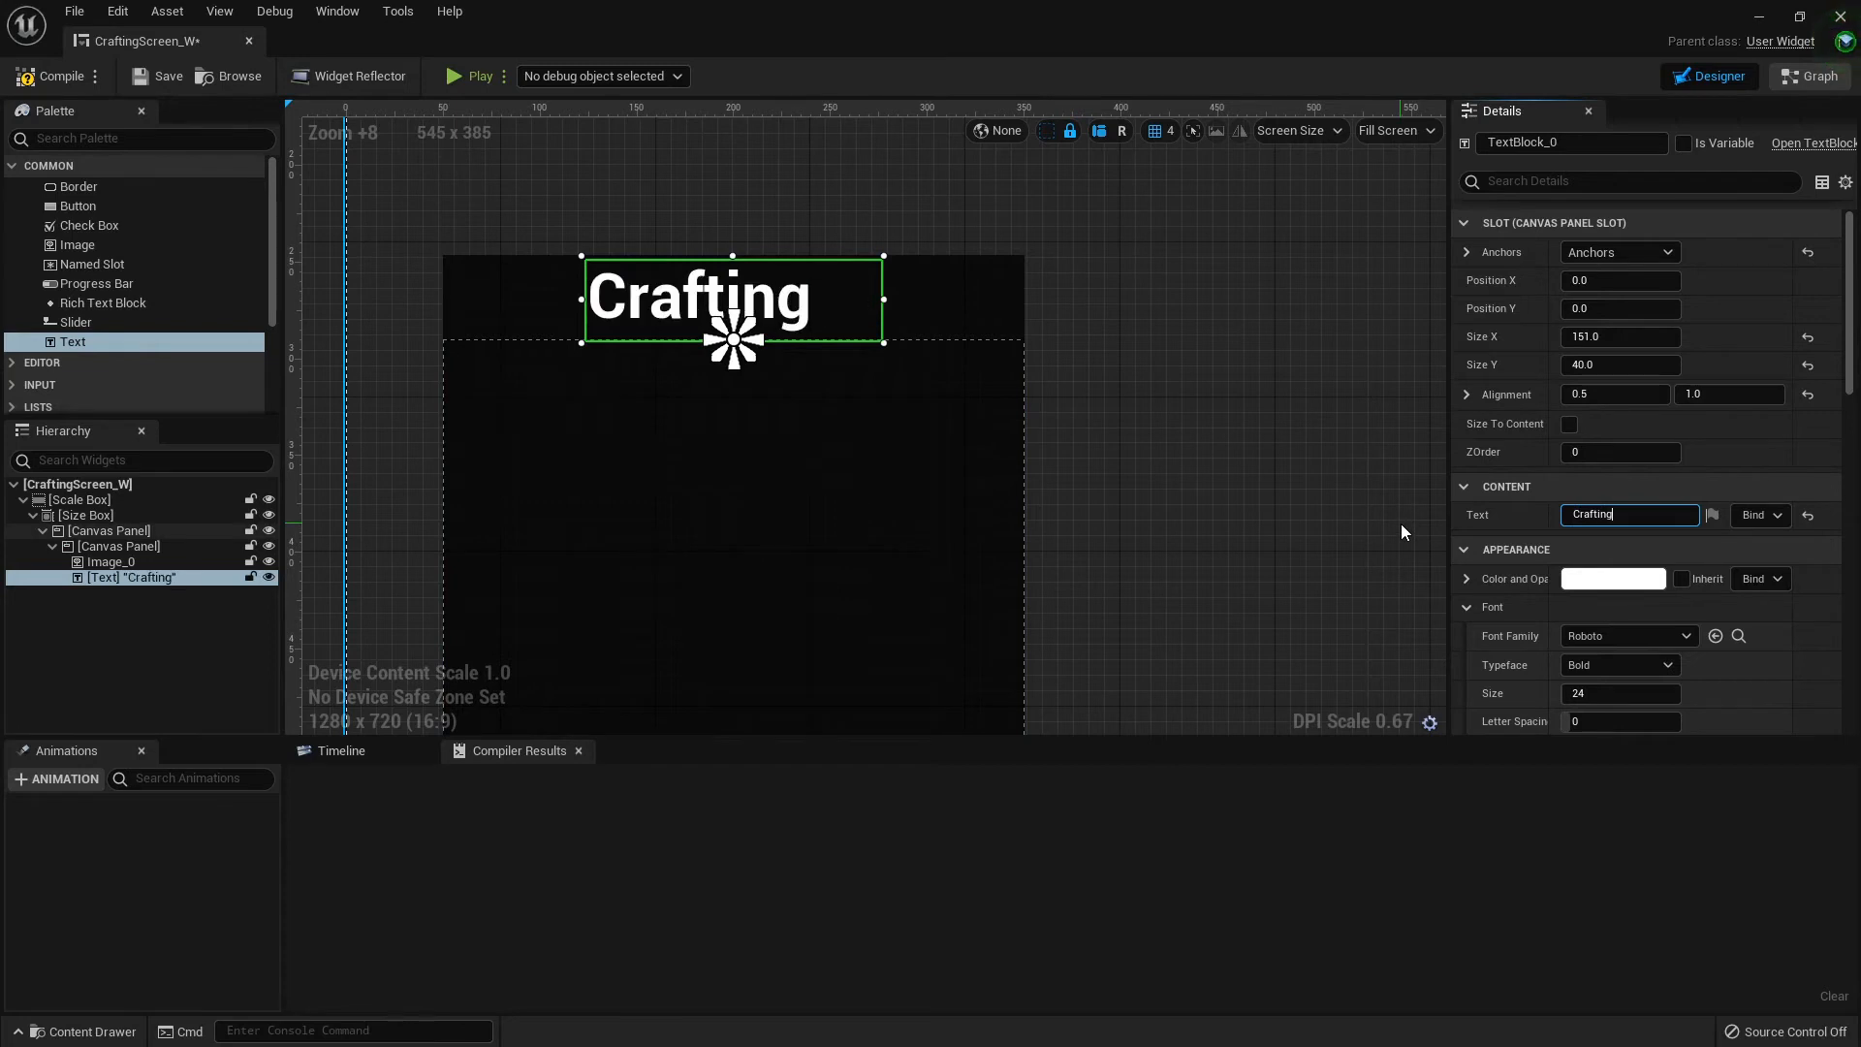
scroll("down", 3)
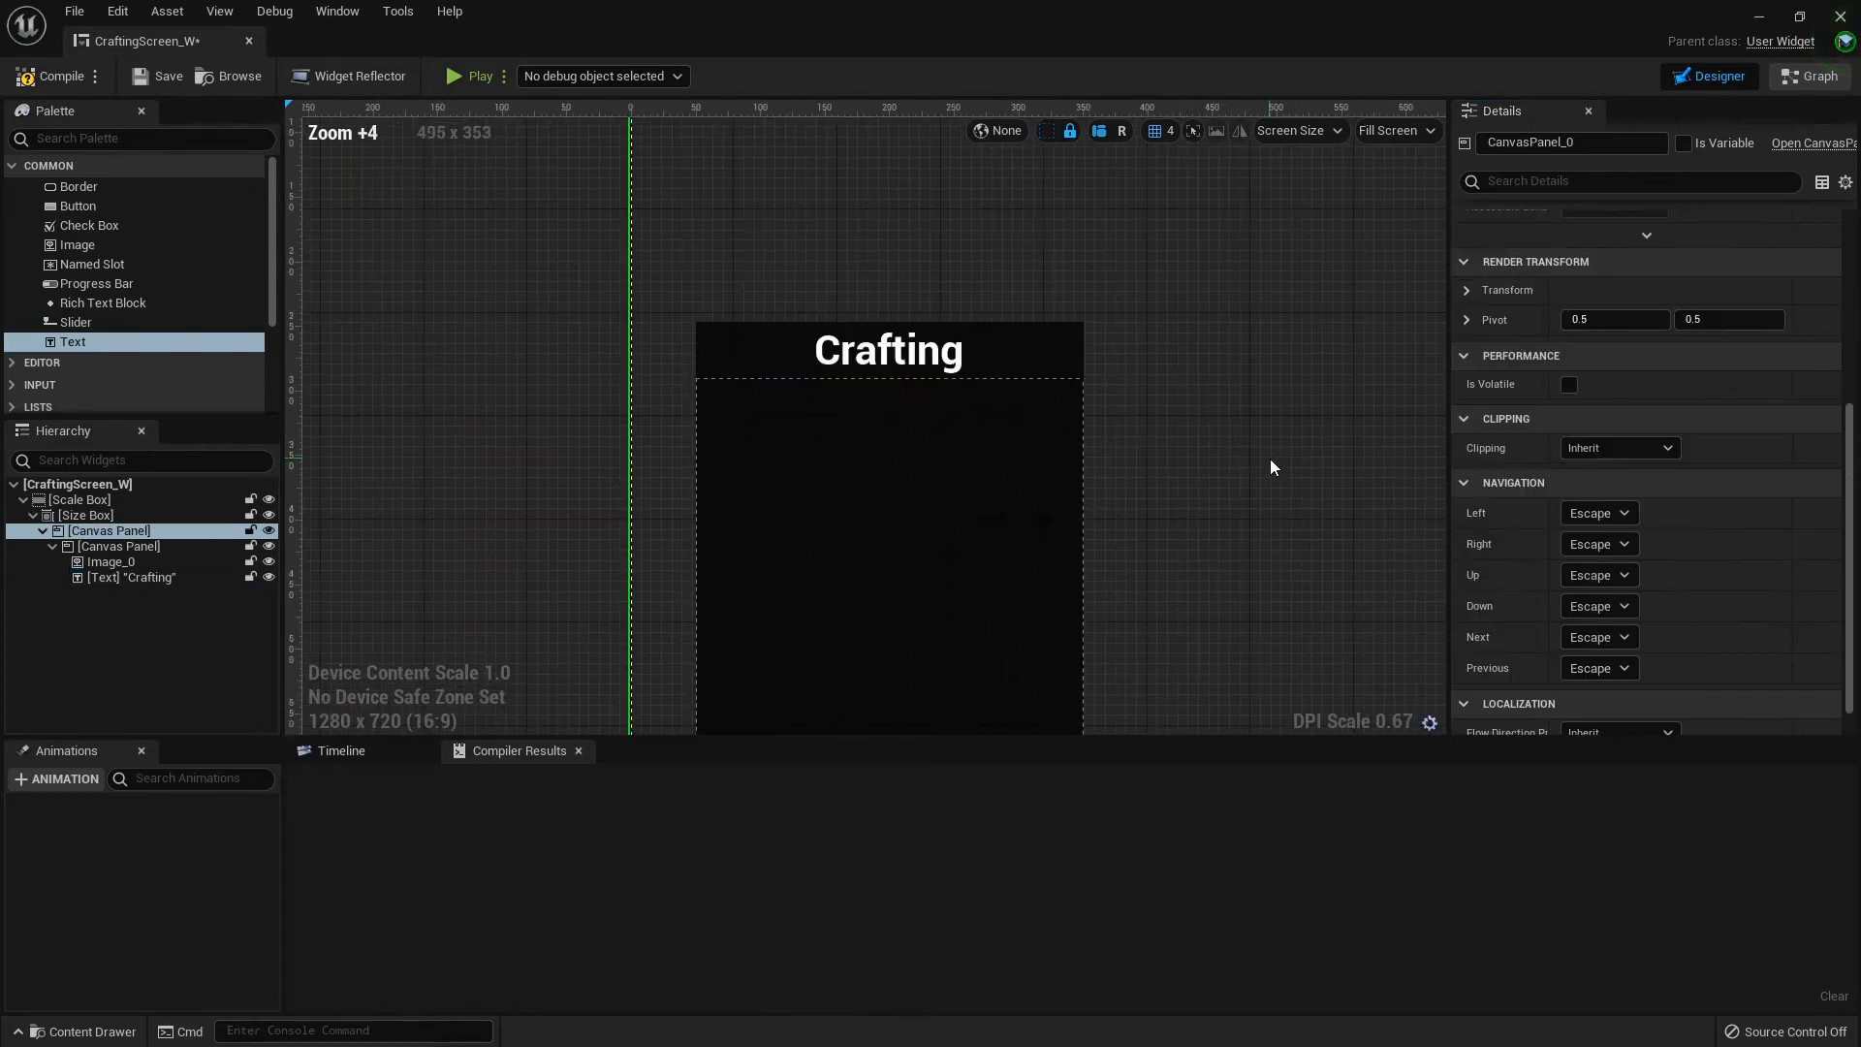
left_click(132, 576)
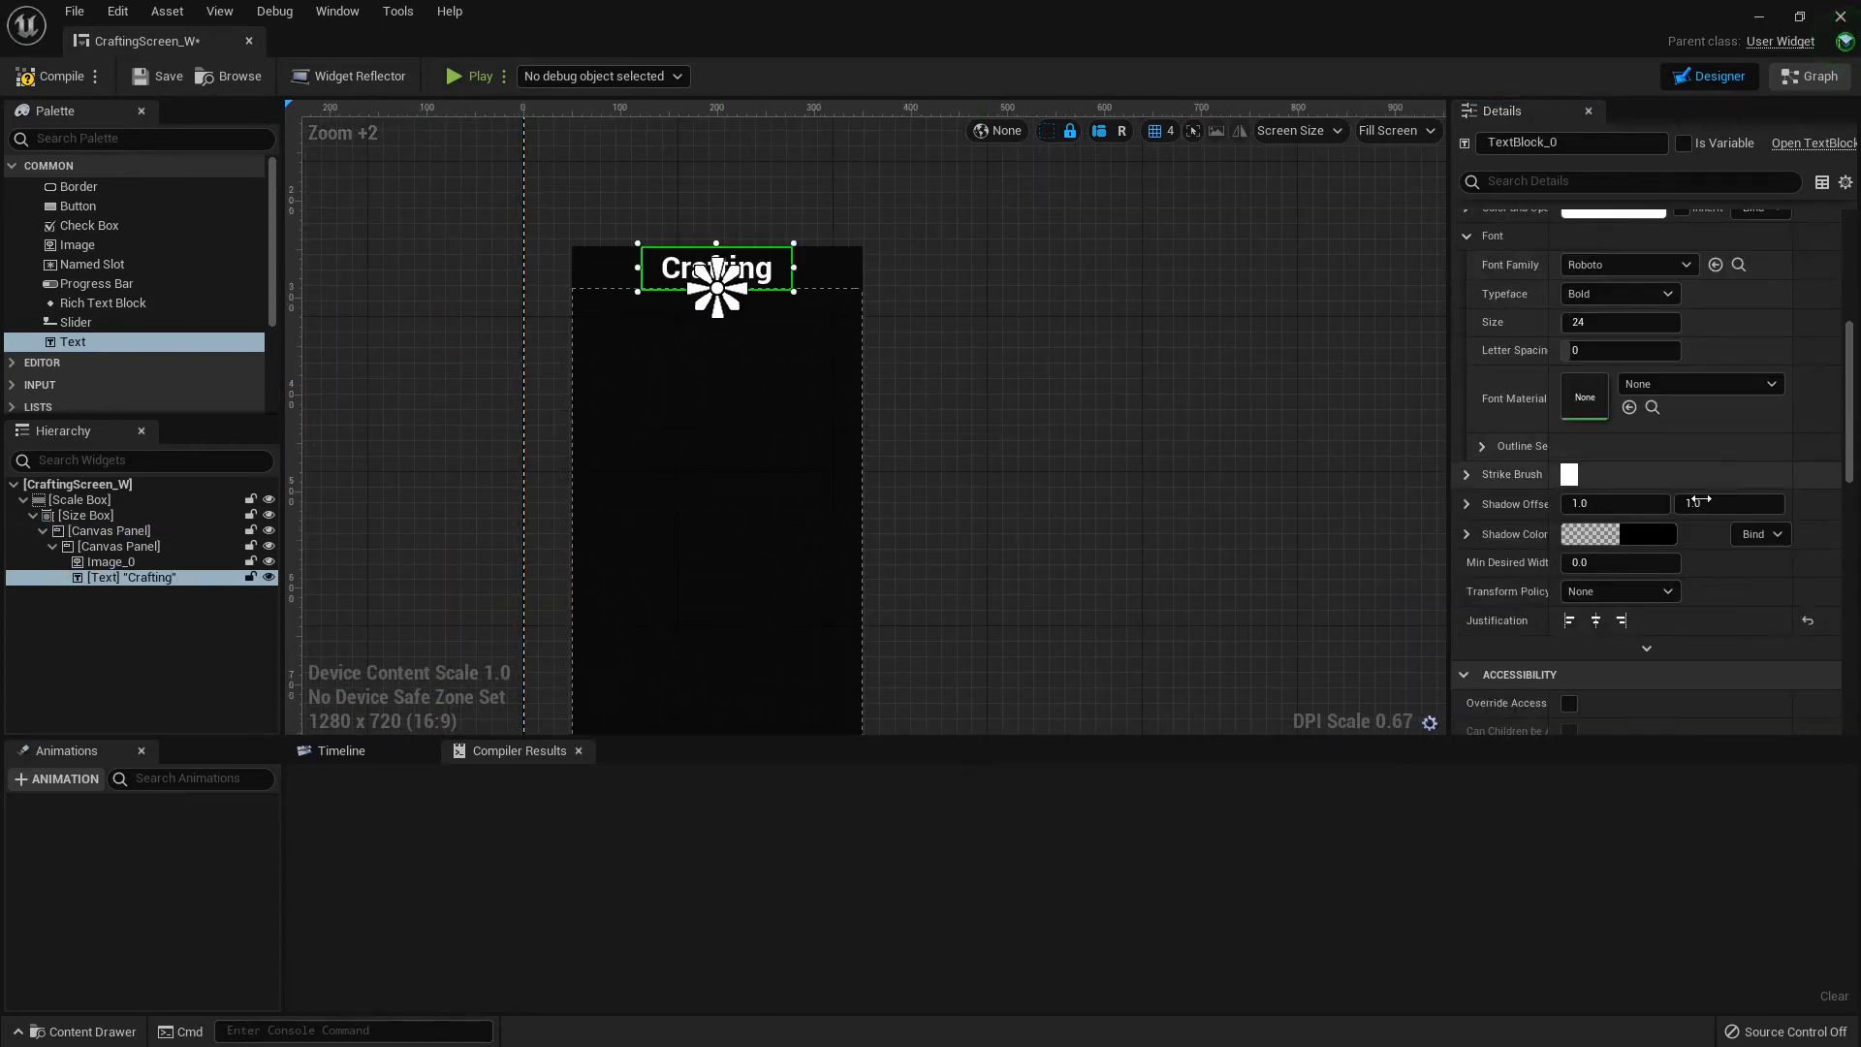
left_click(1612, 363)
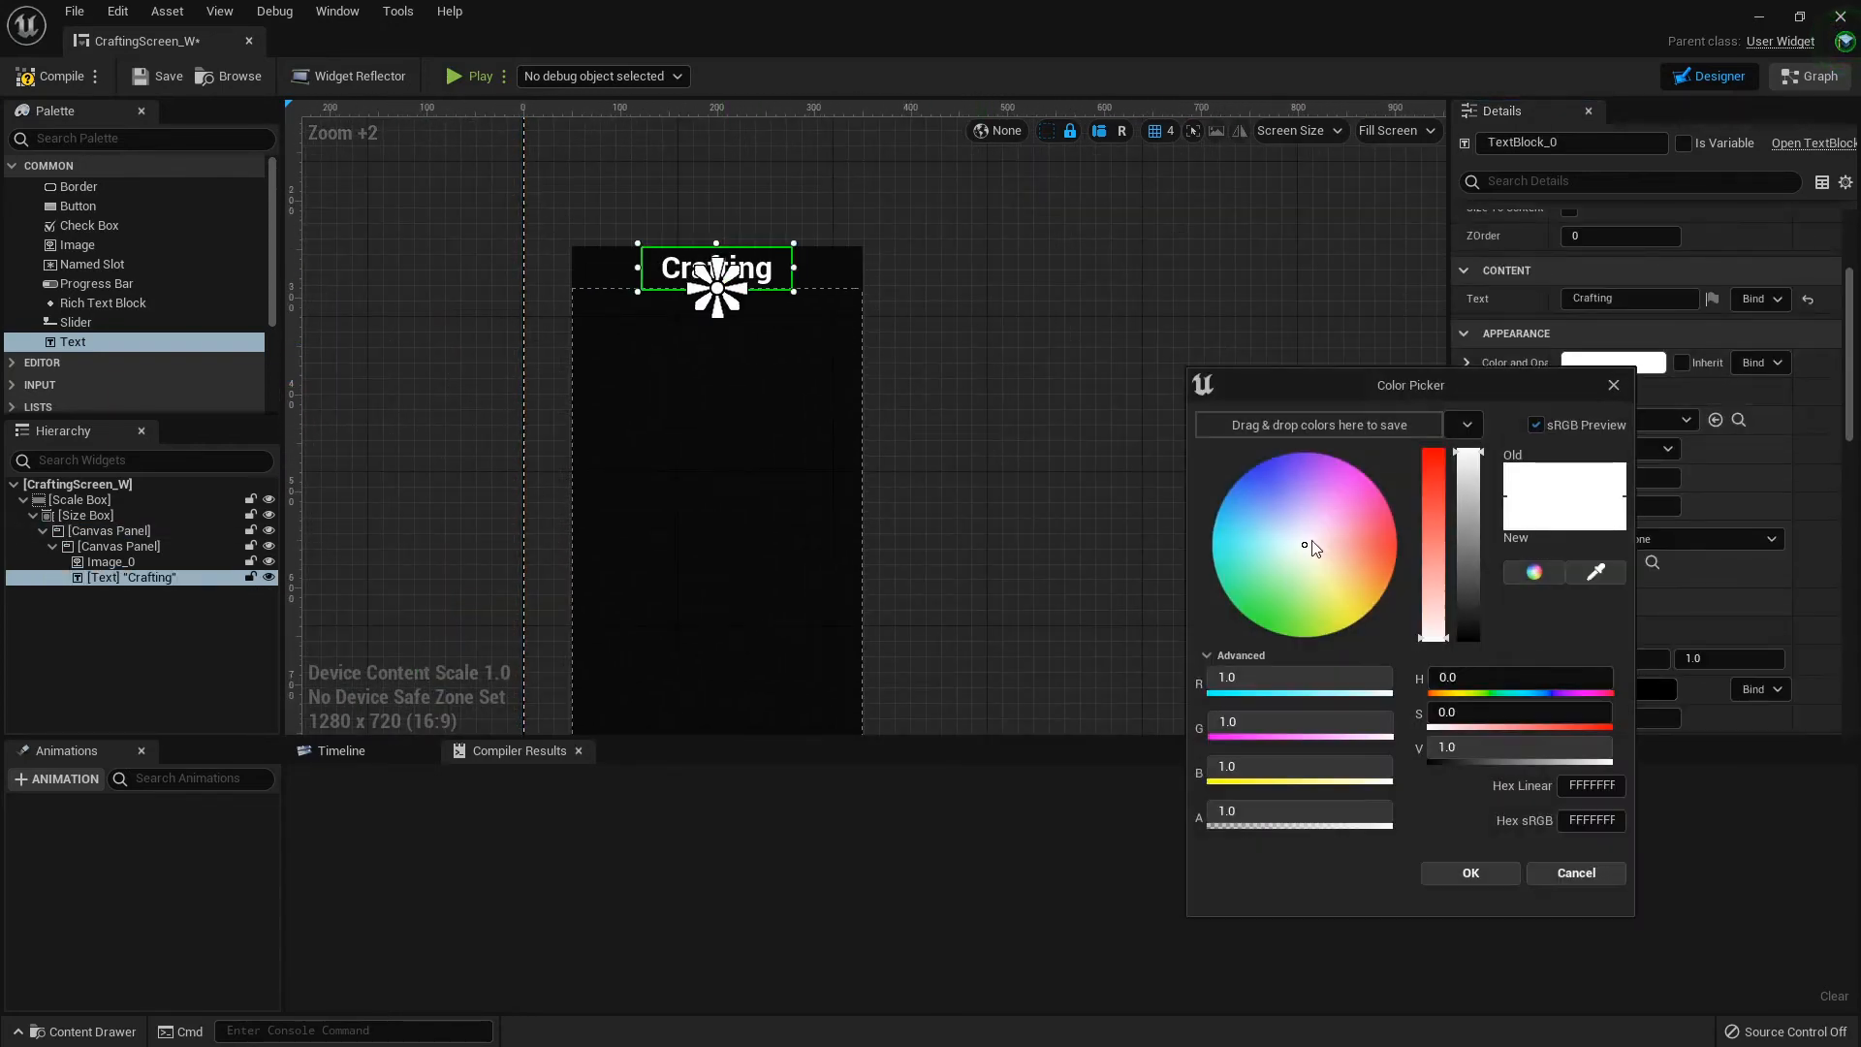
left_click(1471, 872)
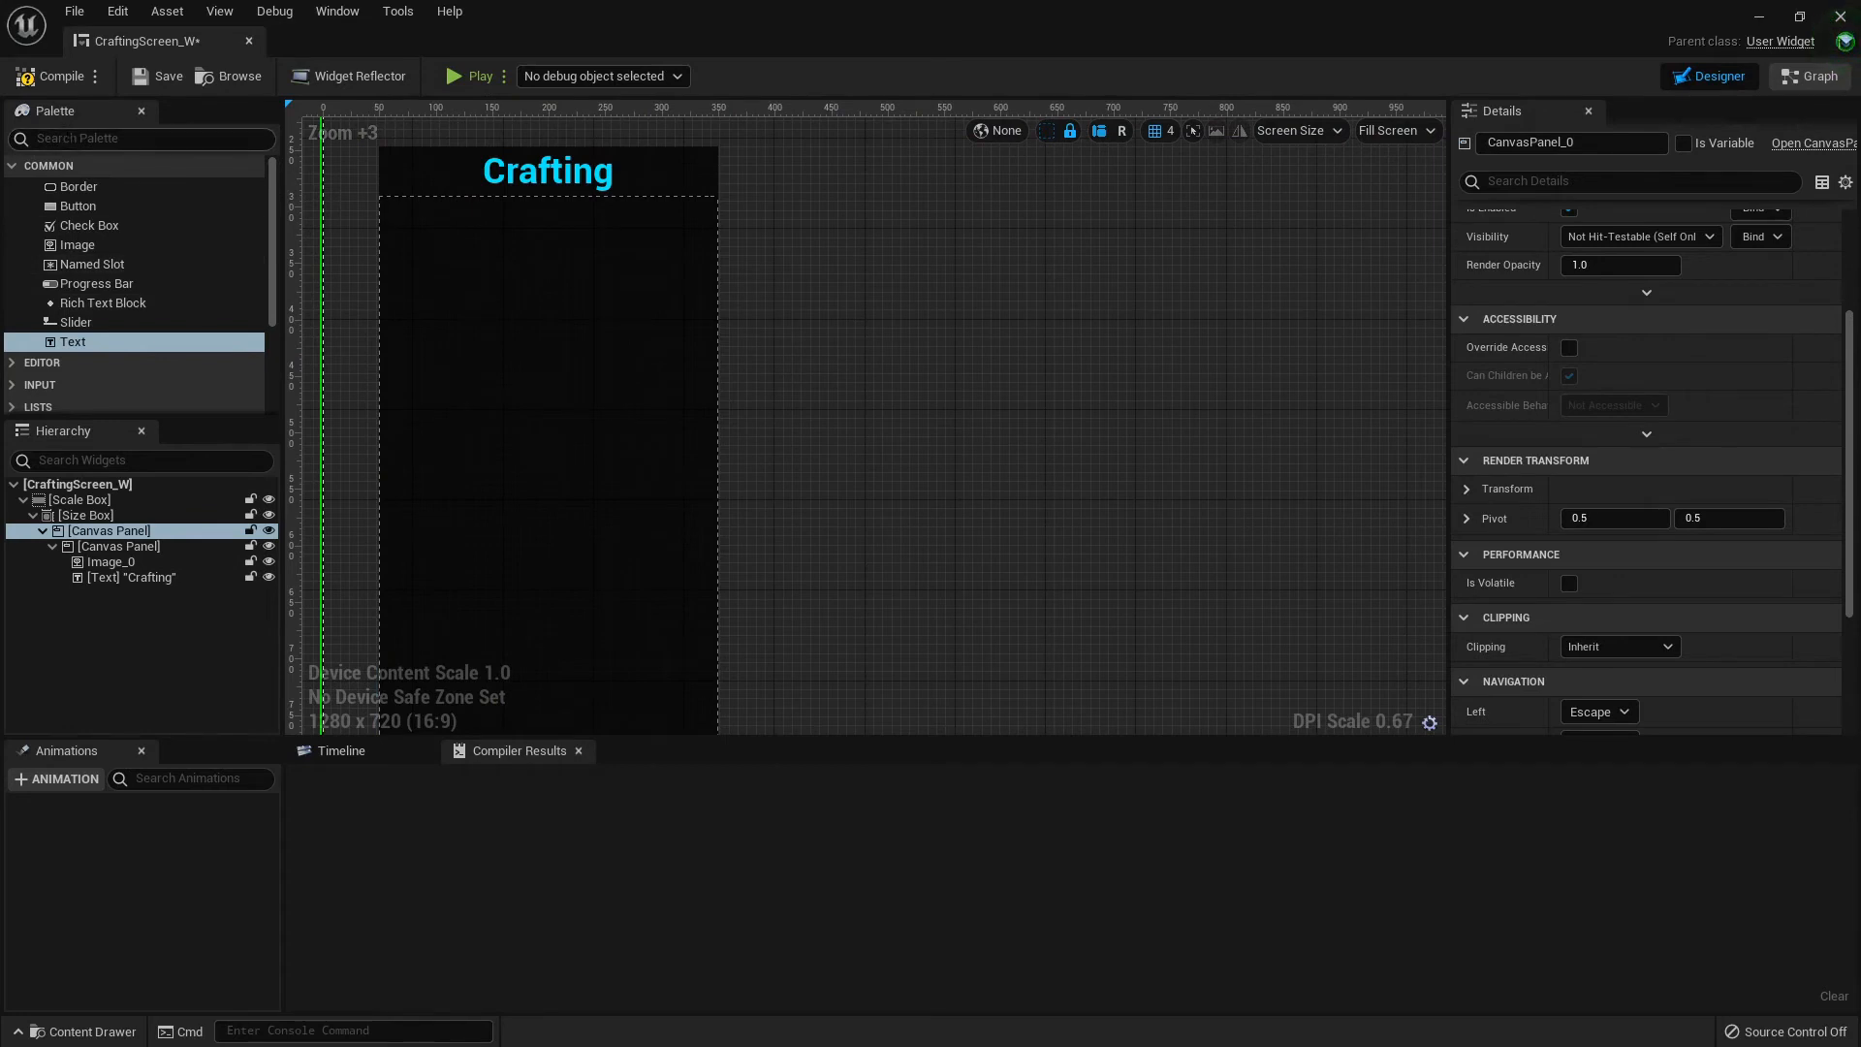
Add a Scroll Box to the canvas, anchored across the top with 25-unit offsets
type("uni")
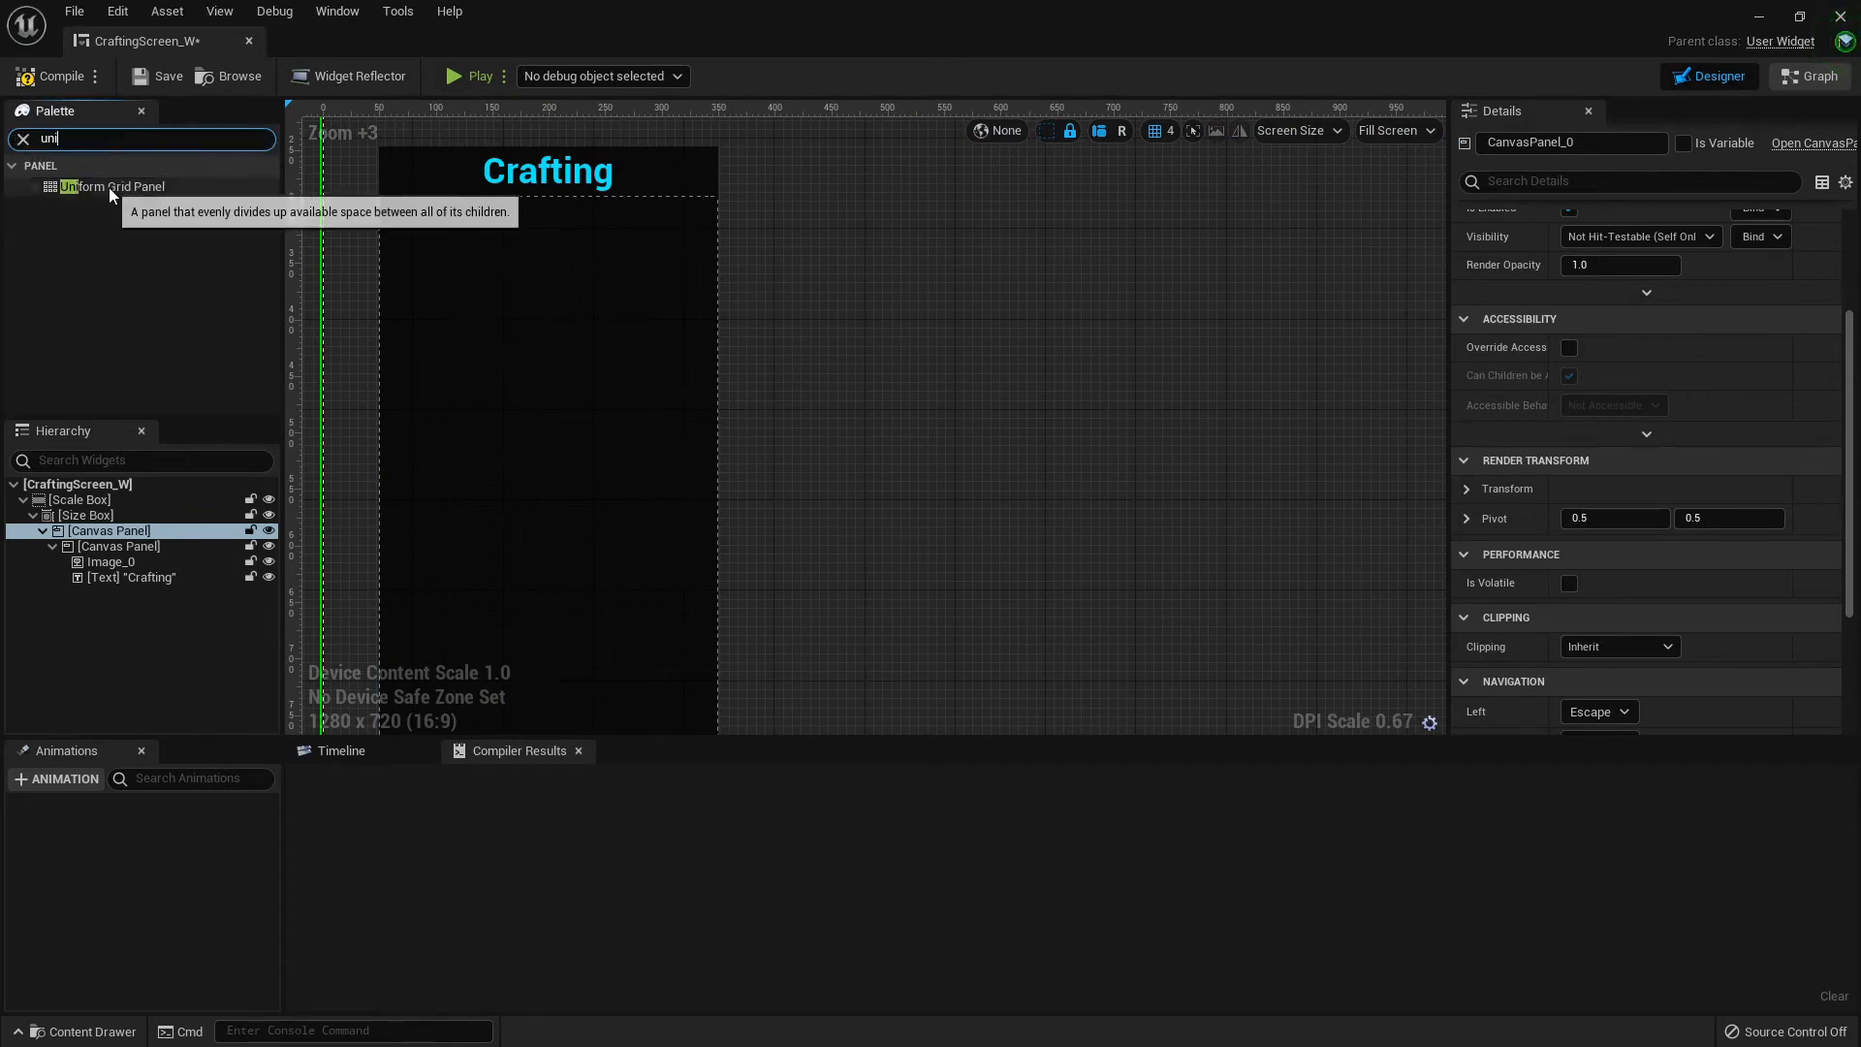
left_click_drag(112, 186, 519, 264)
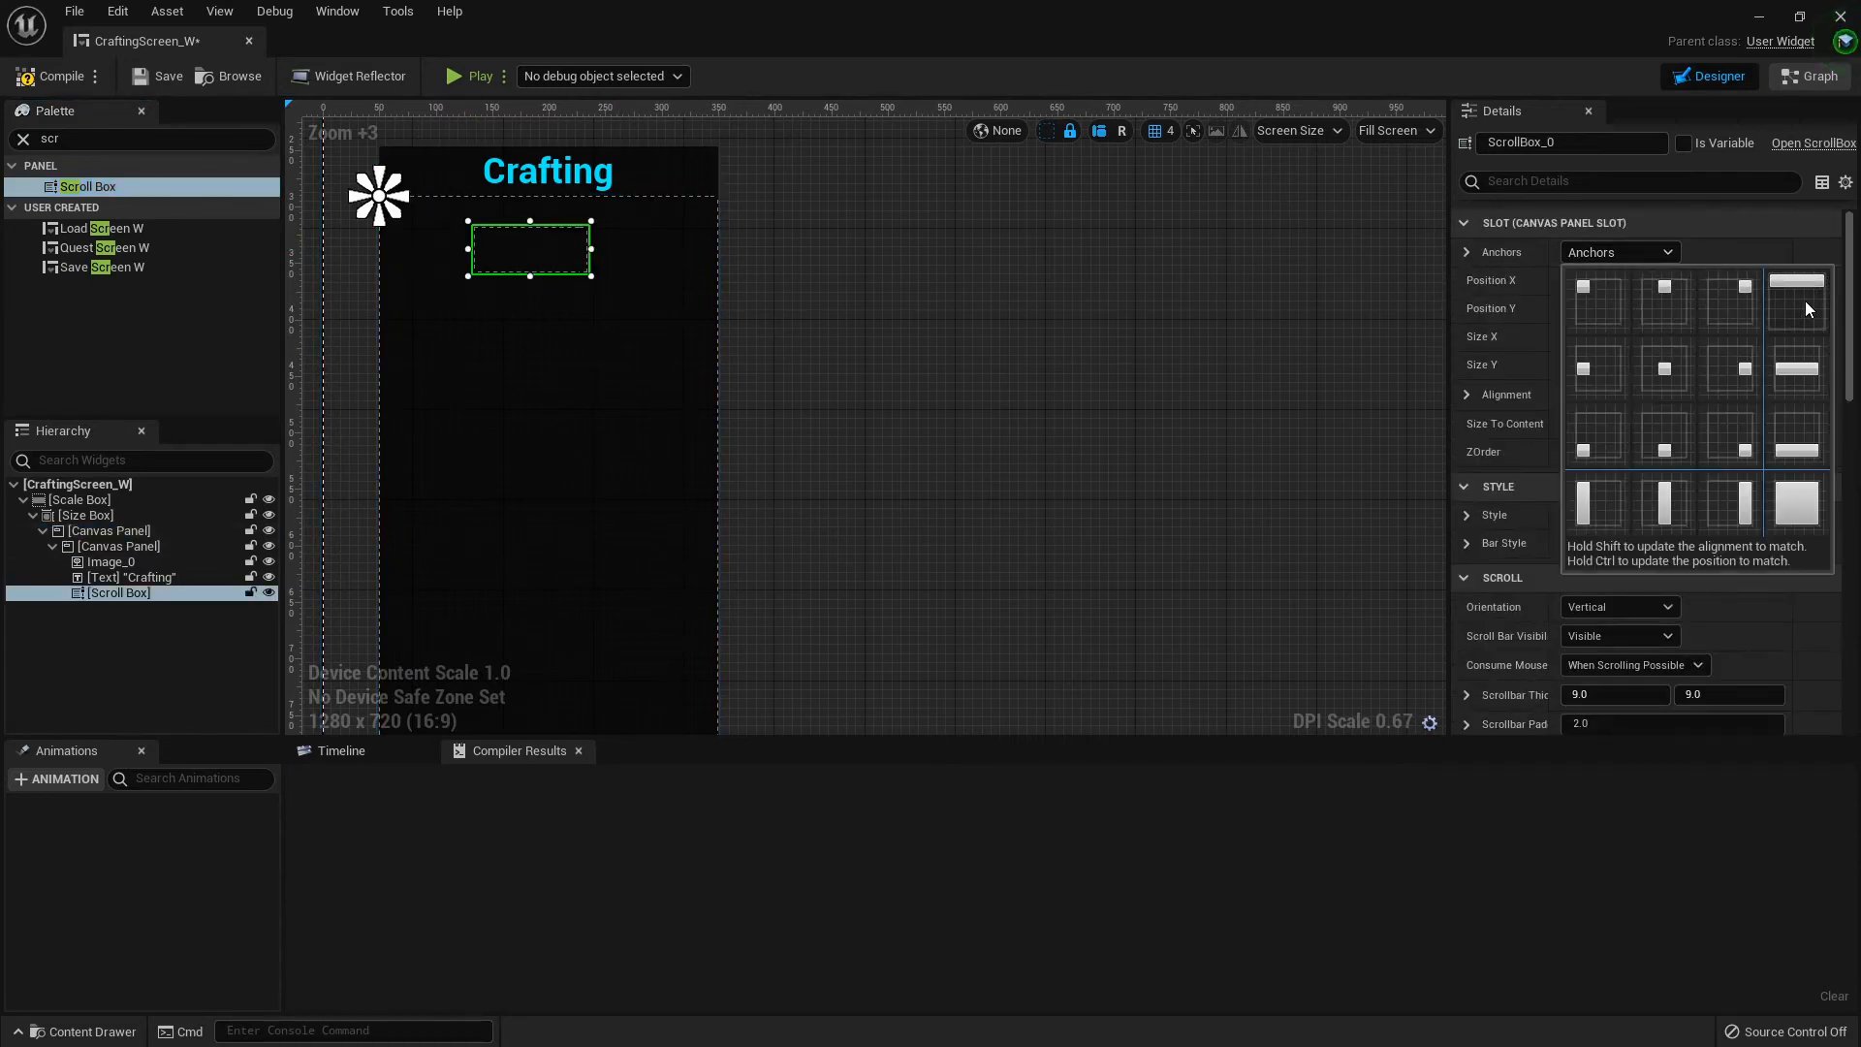
left_click(1795, 291)
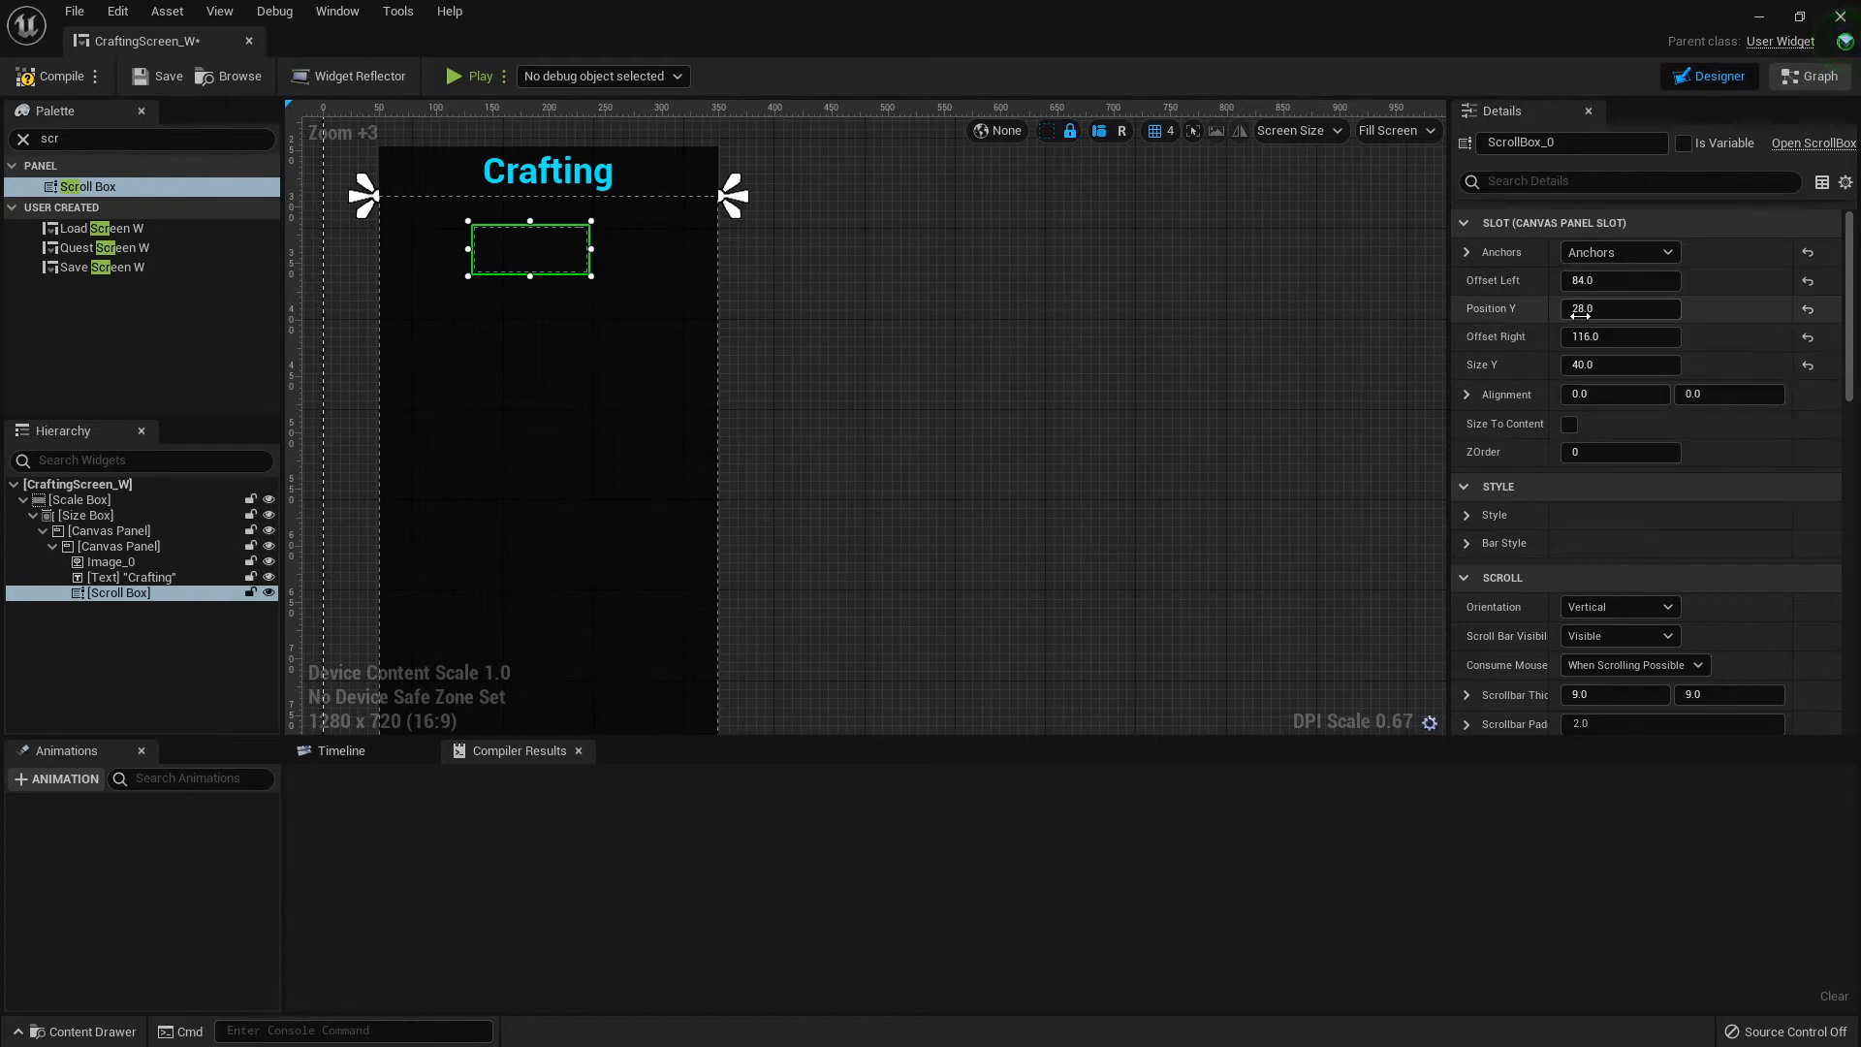
mouse_move(1624, 279)
type("25")
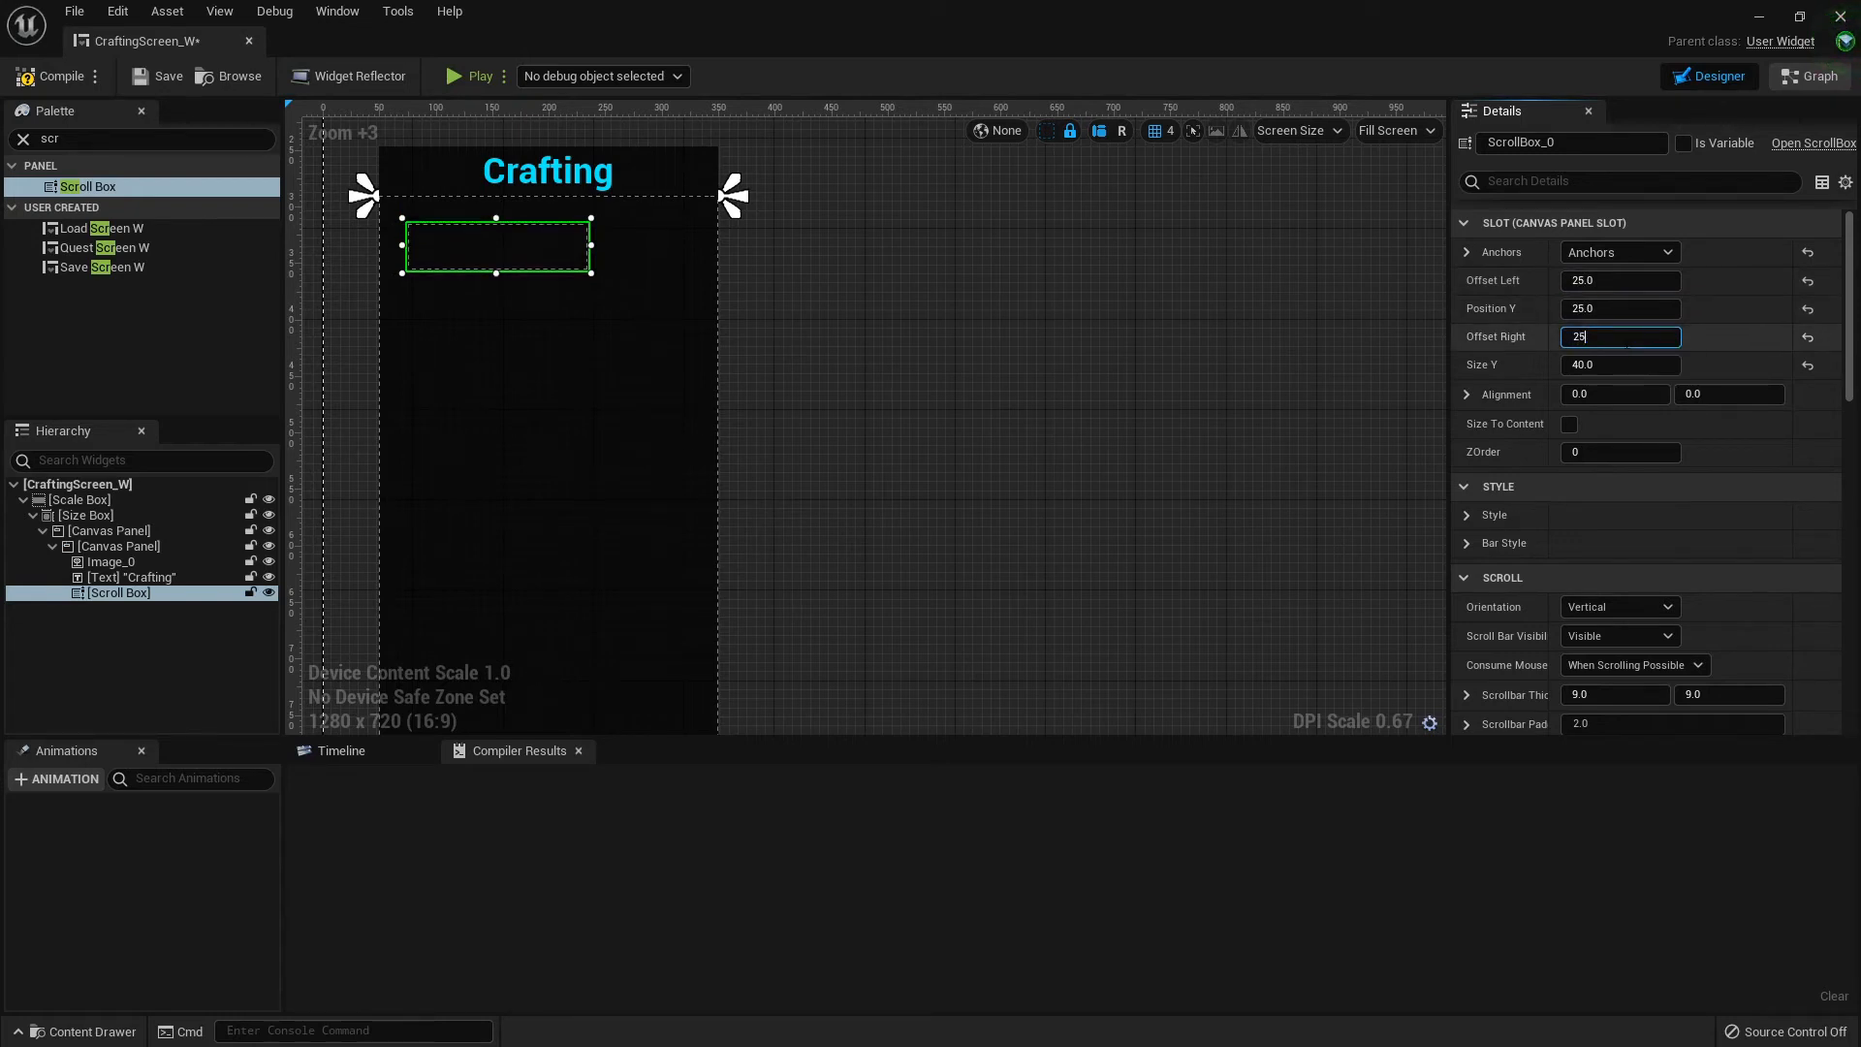
key("Enter")
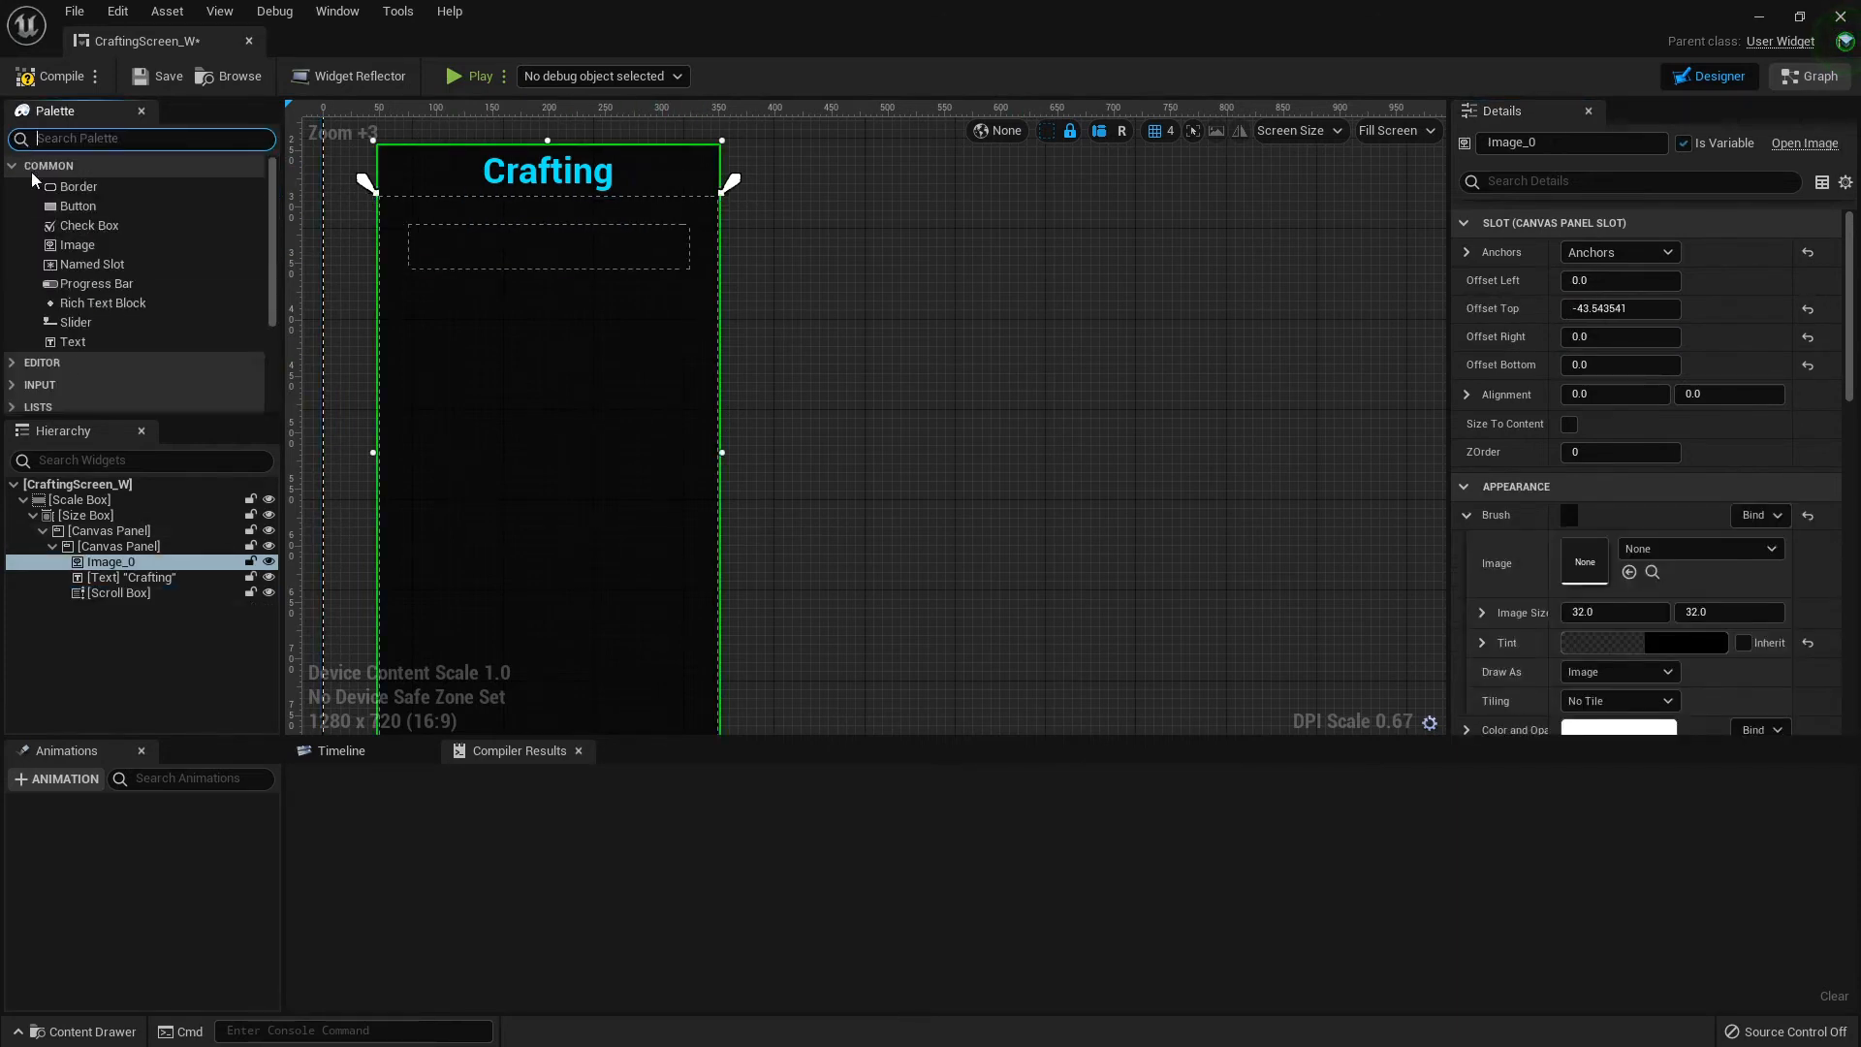
Set the scroll box height to 200 and search the Palette for Uniform Grid
left_click(119, 546)
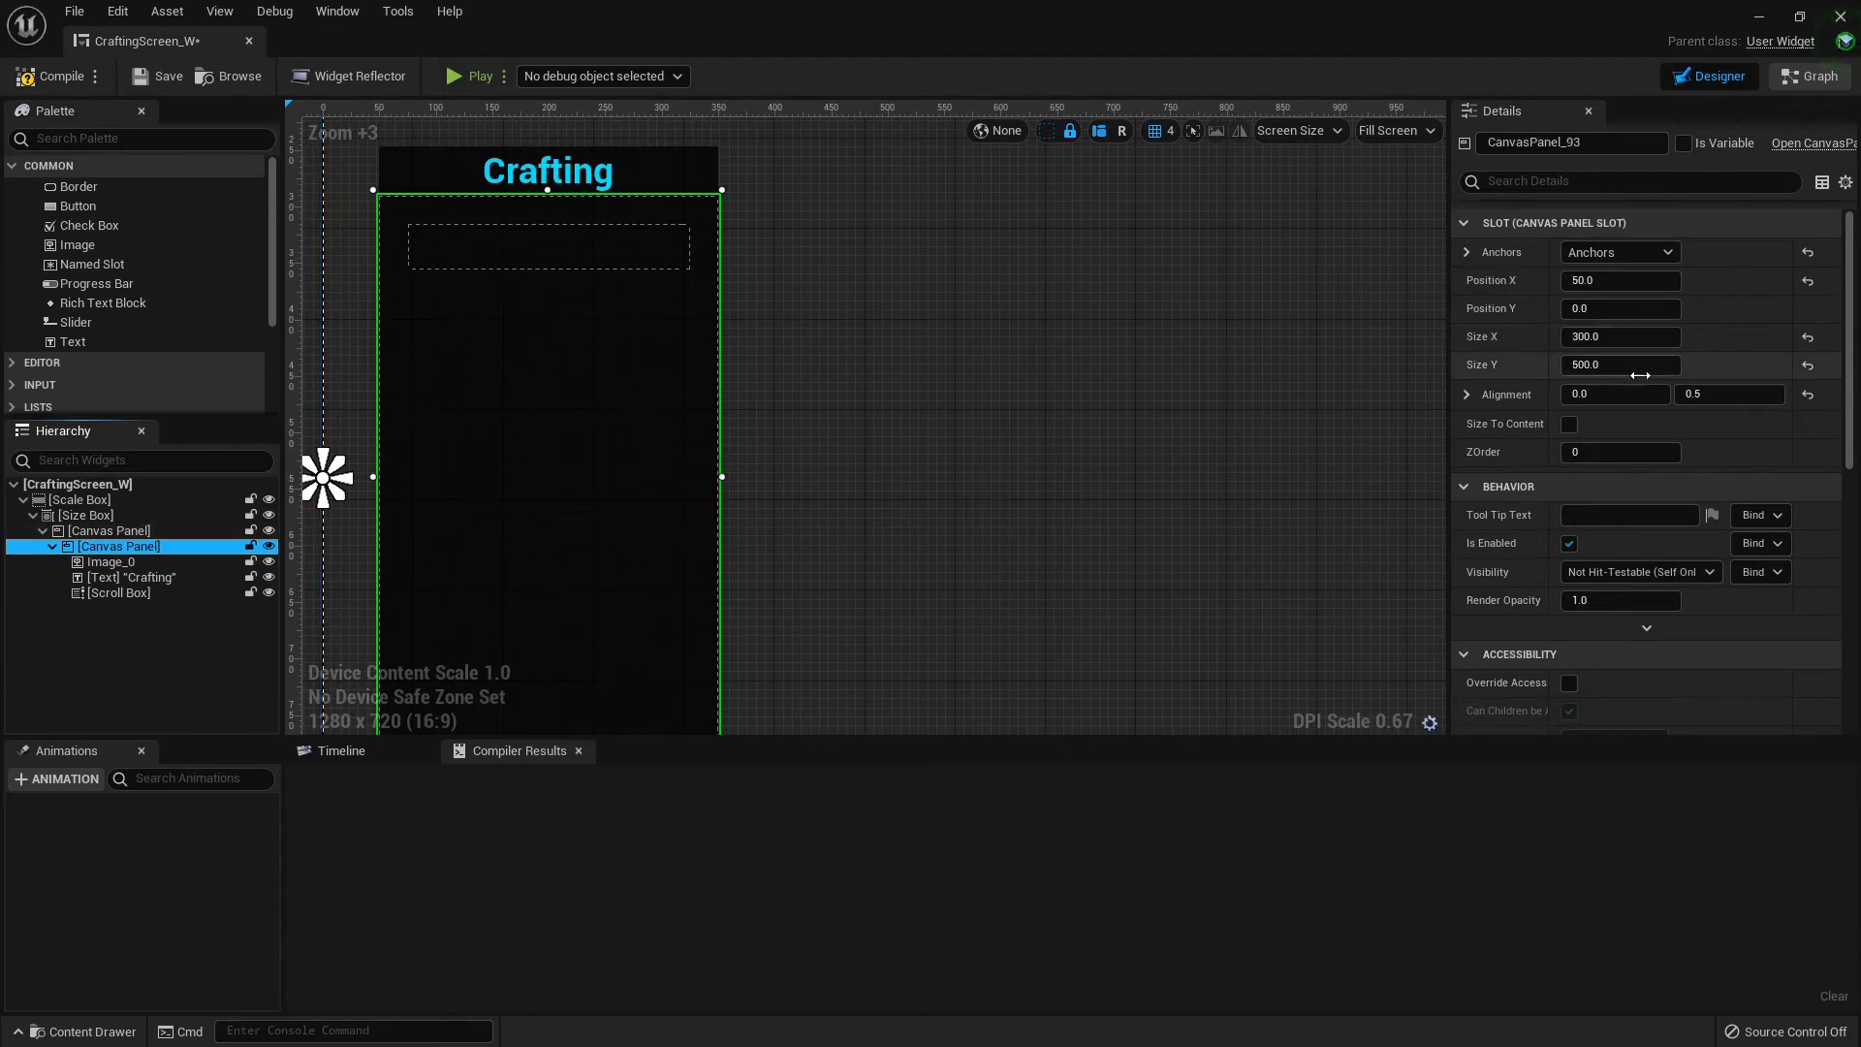
left_click(118, 592)
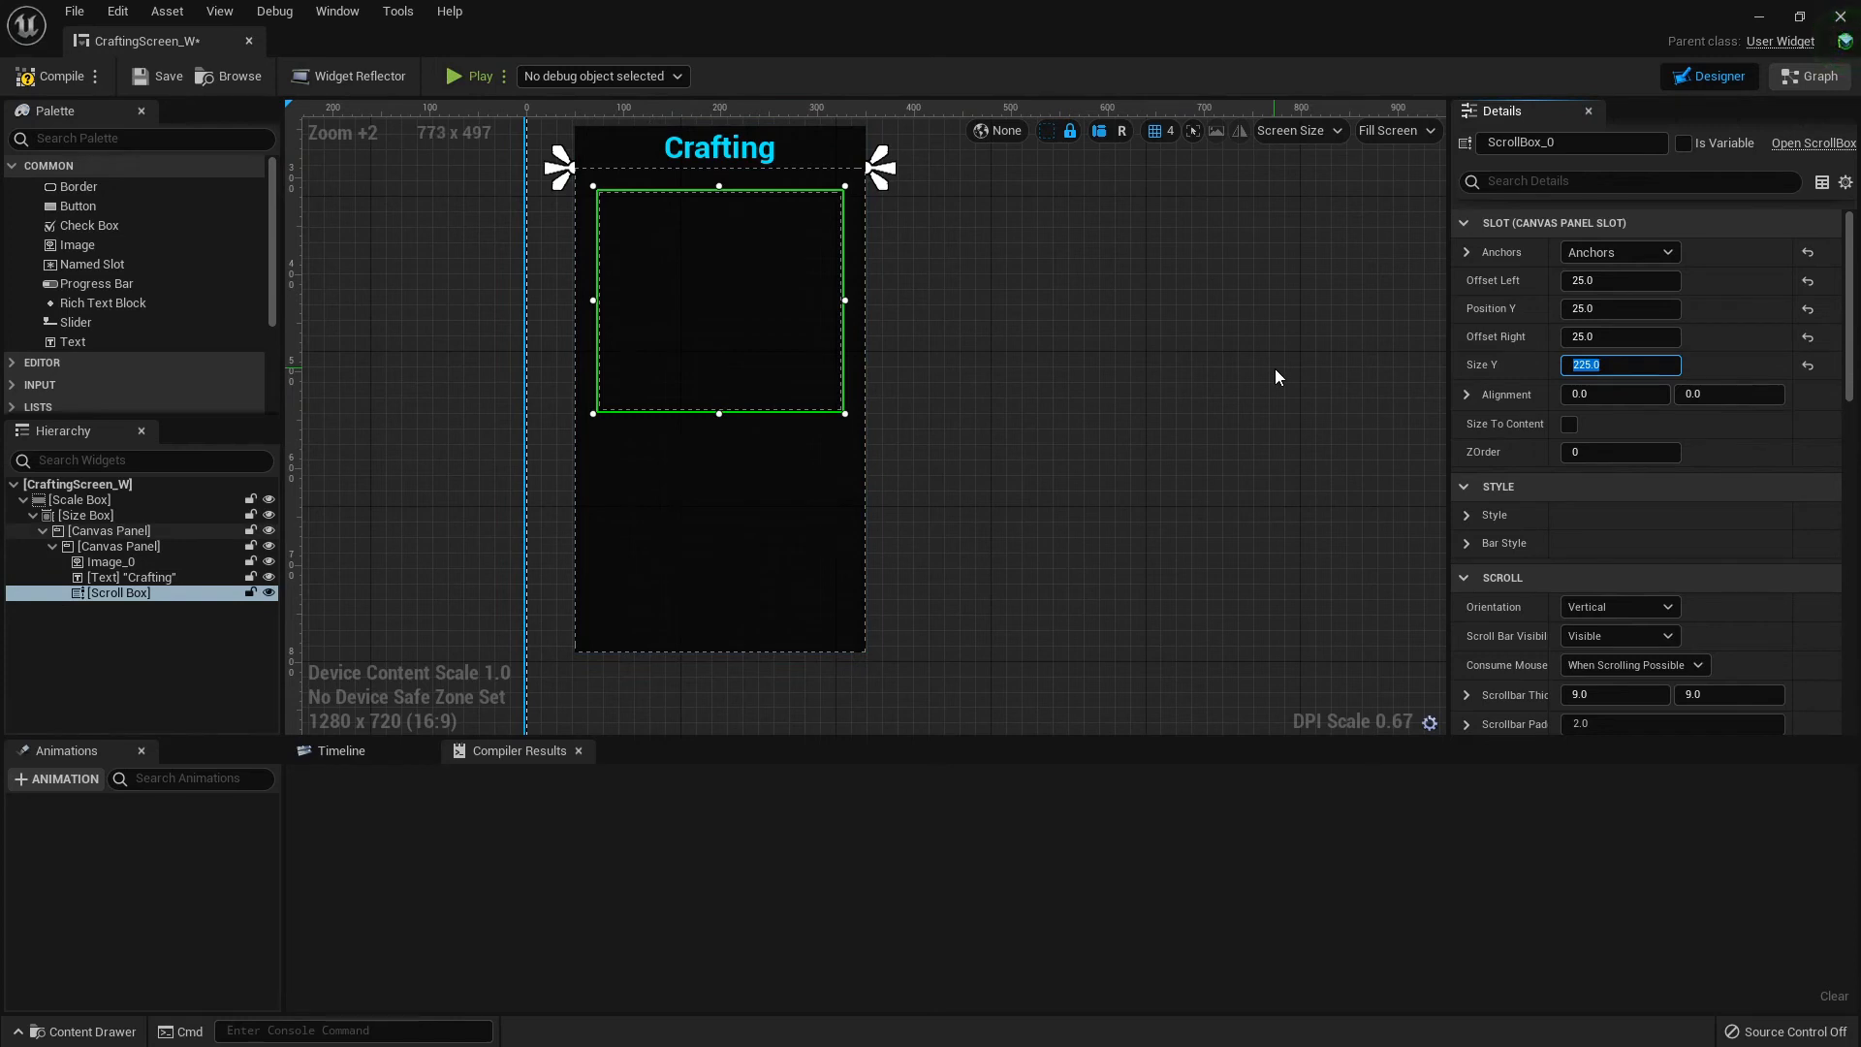
type("200.0")
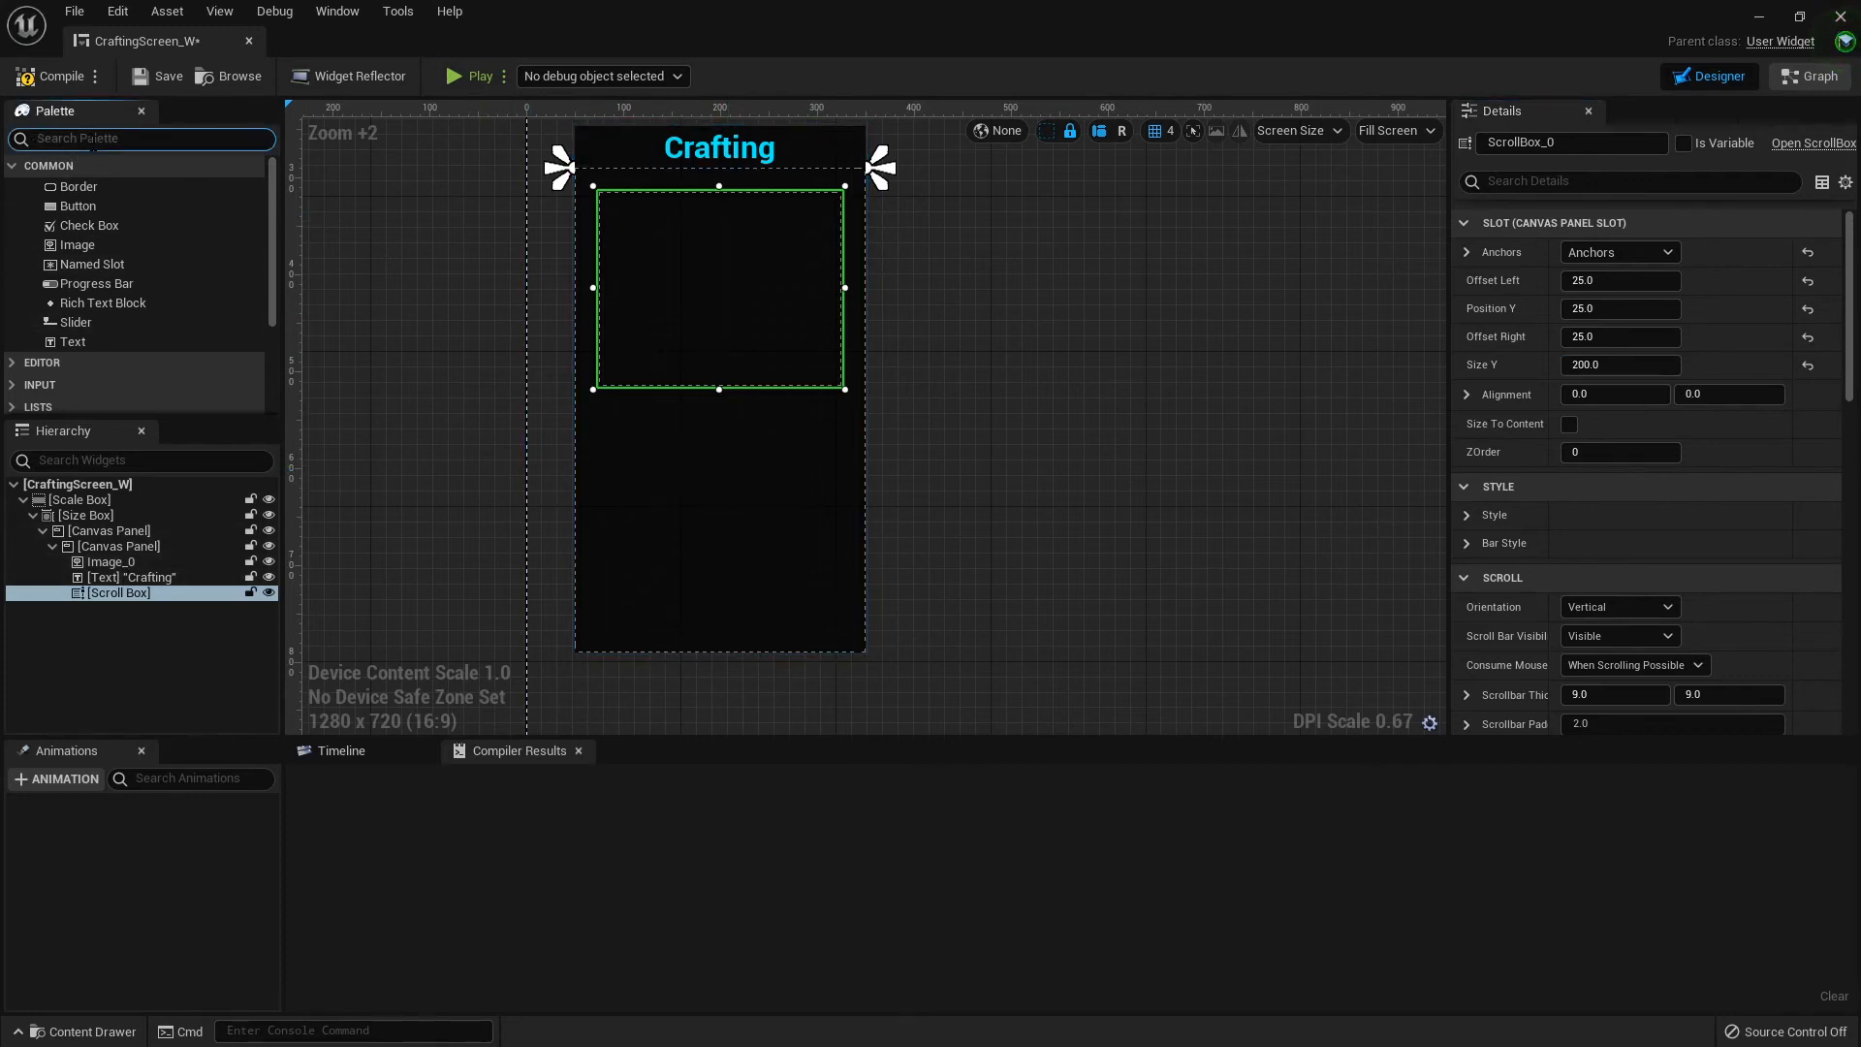
type("uni")
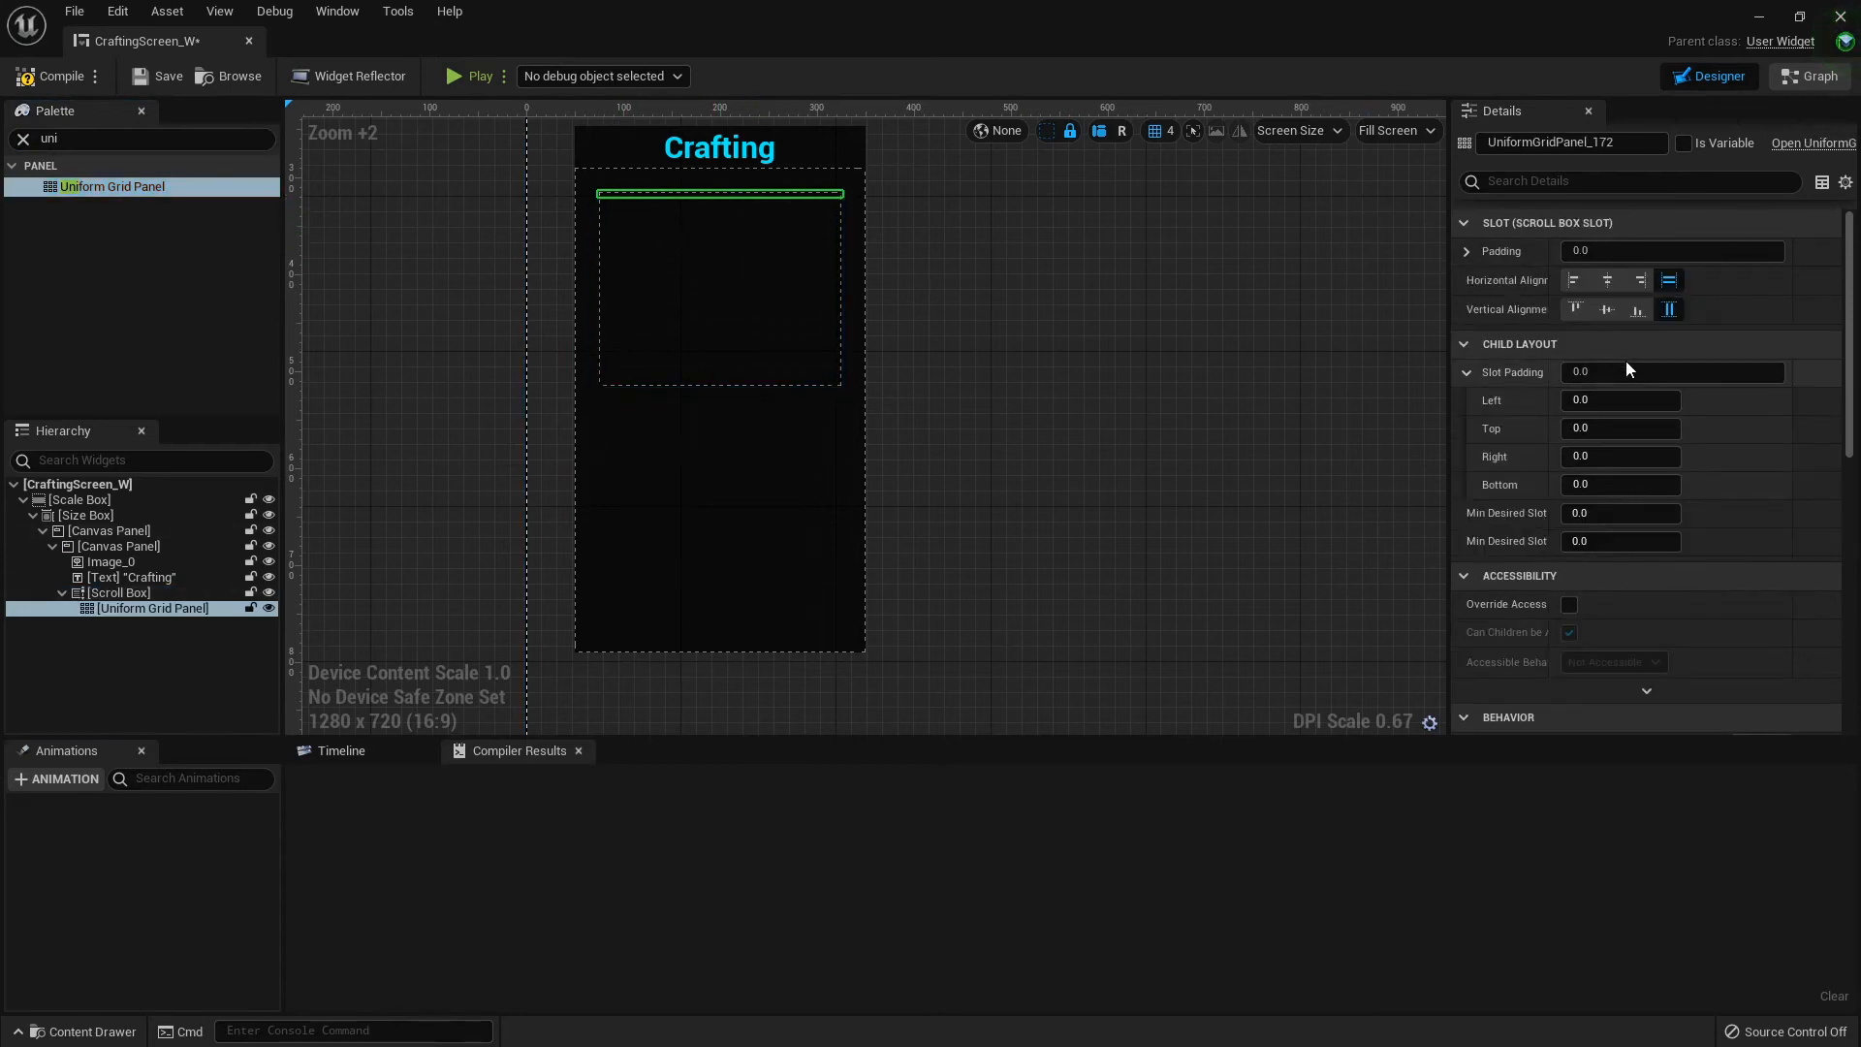
mouse_move(1574, 280)
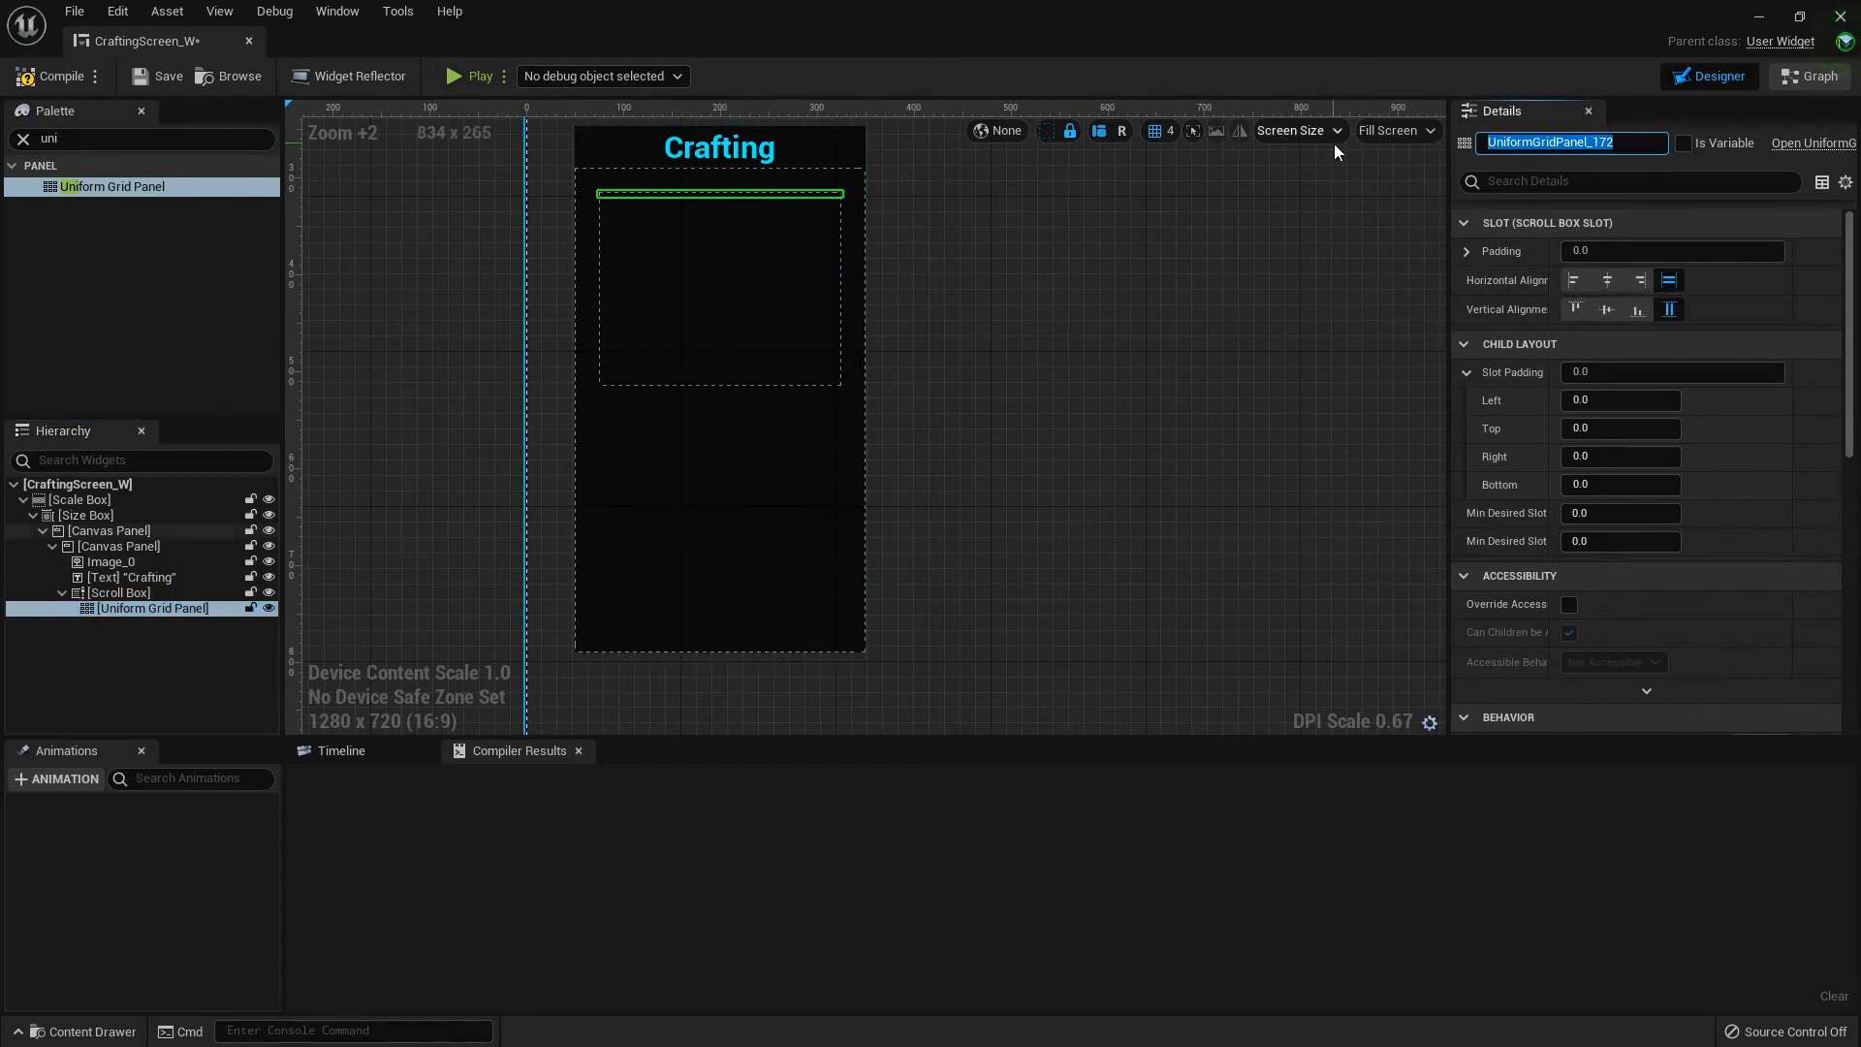
Rename the uniform grid BaseCraftingMenu and give its slots 5.0 padding
type("BaseCraftingMenu")
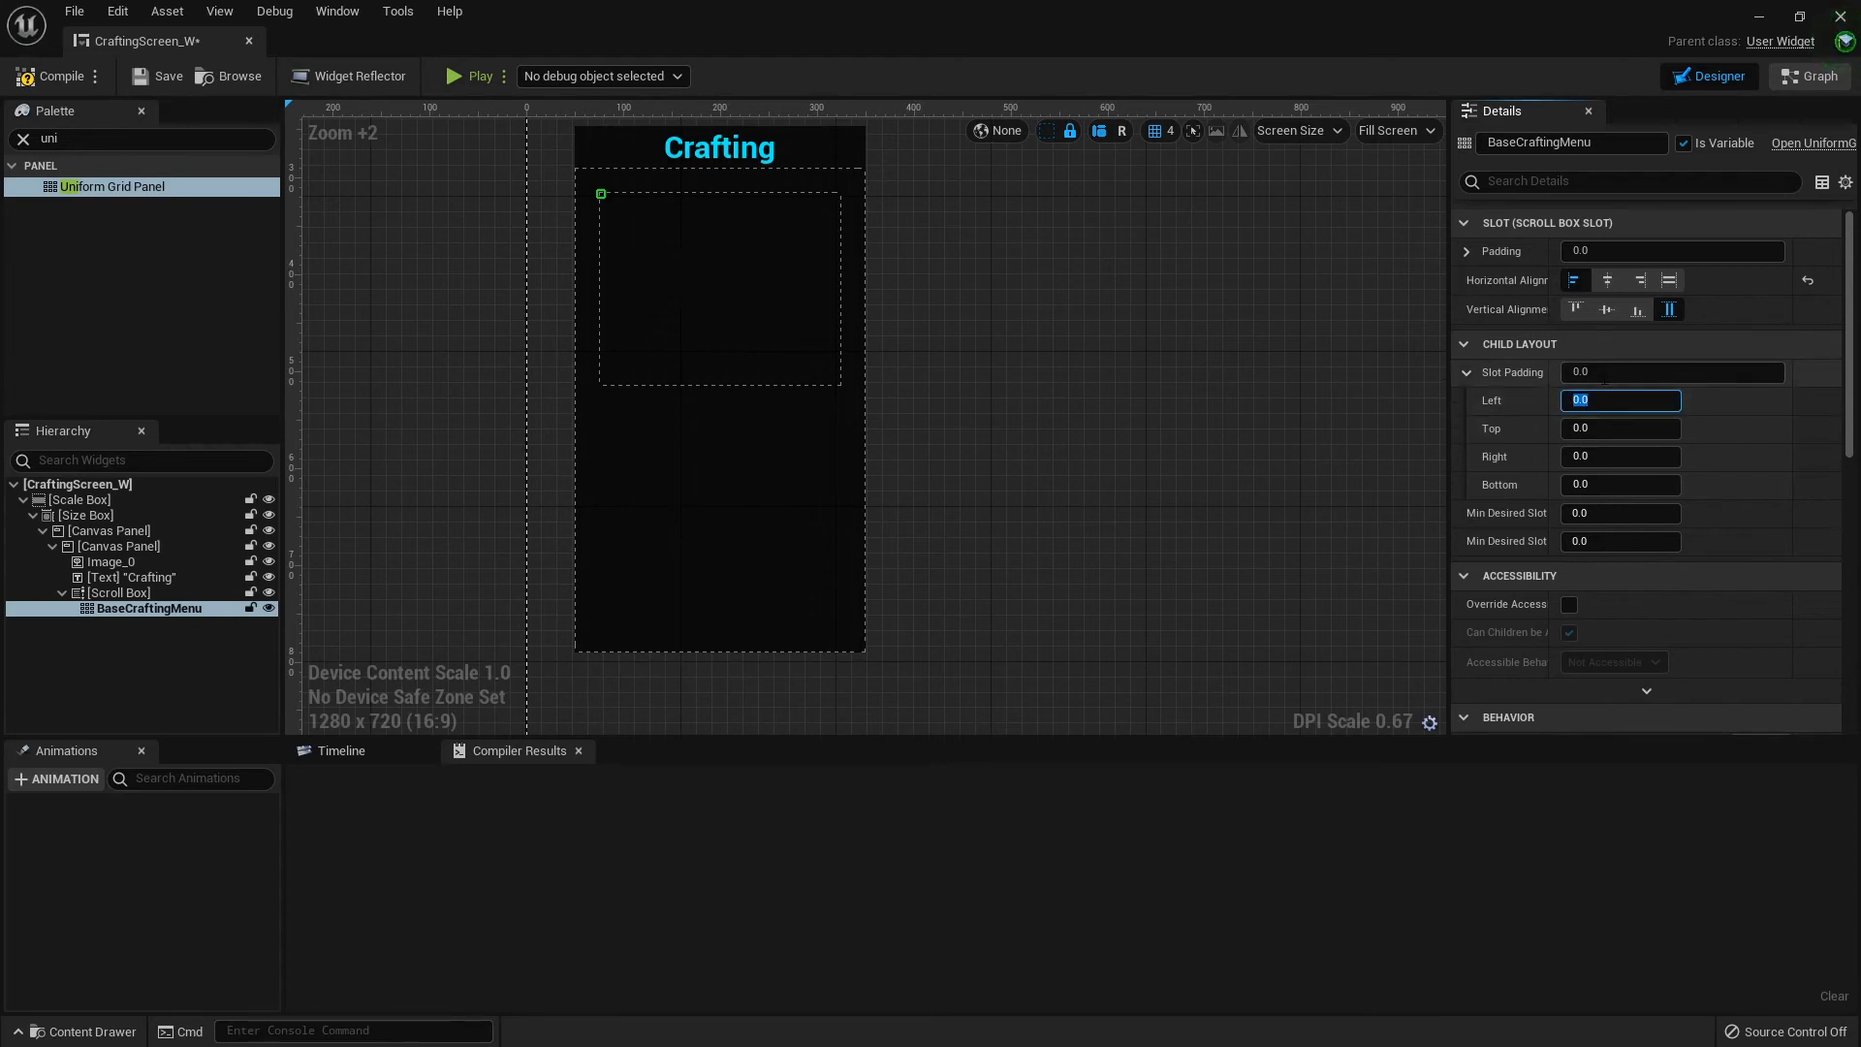
type("5.0")
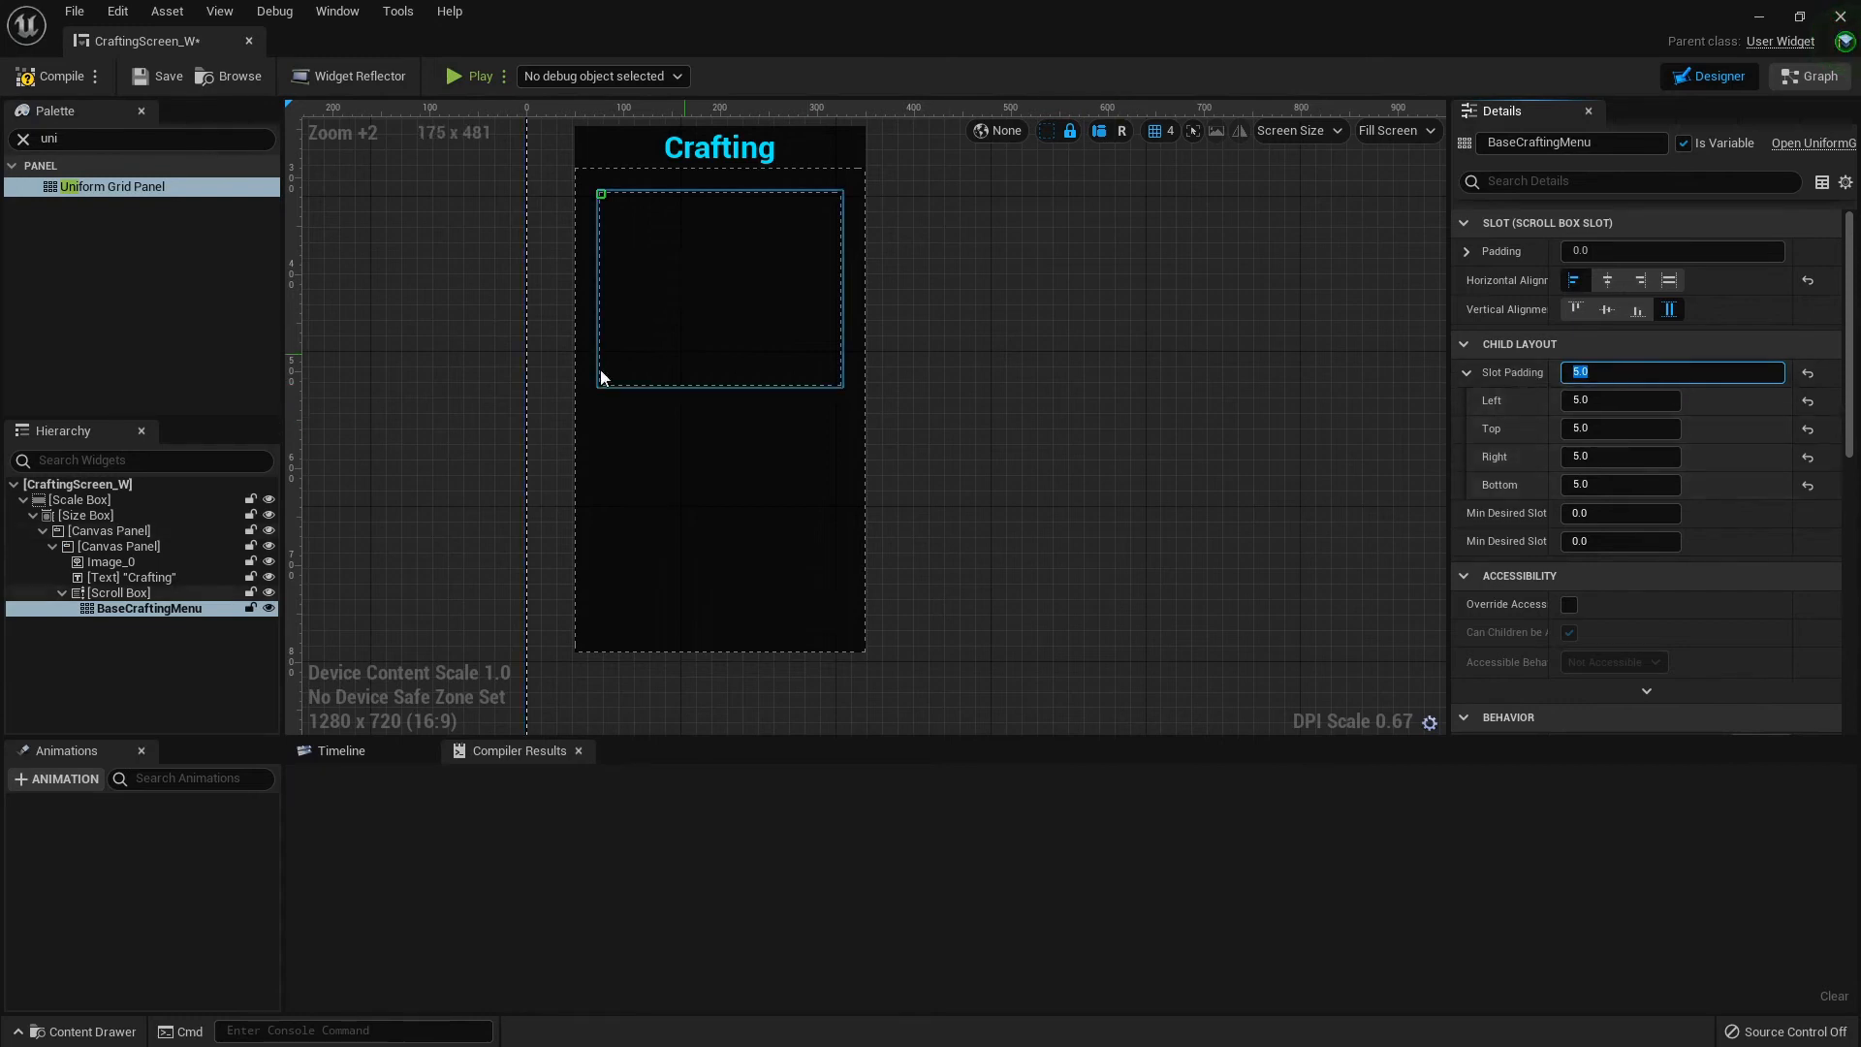
left_click(109, 530)
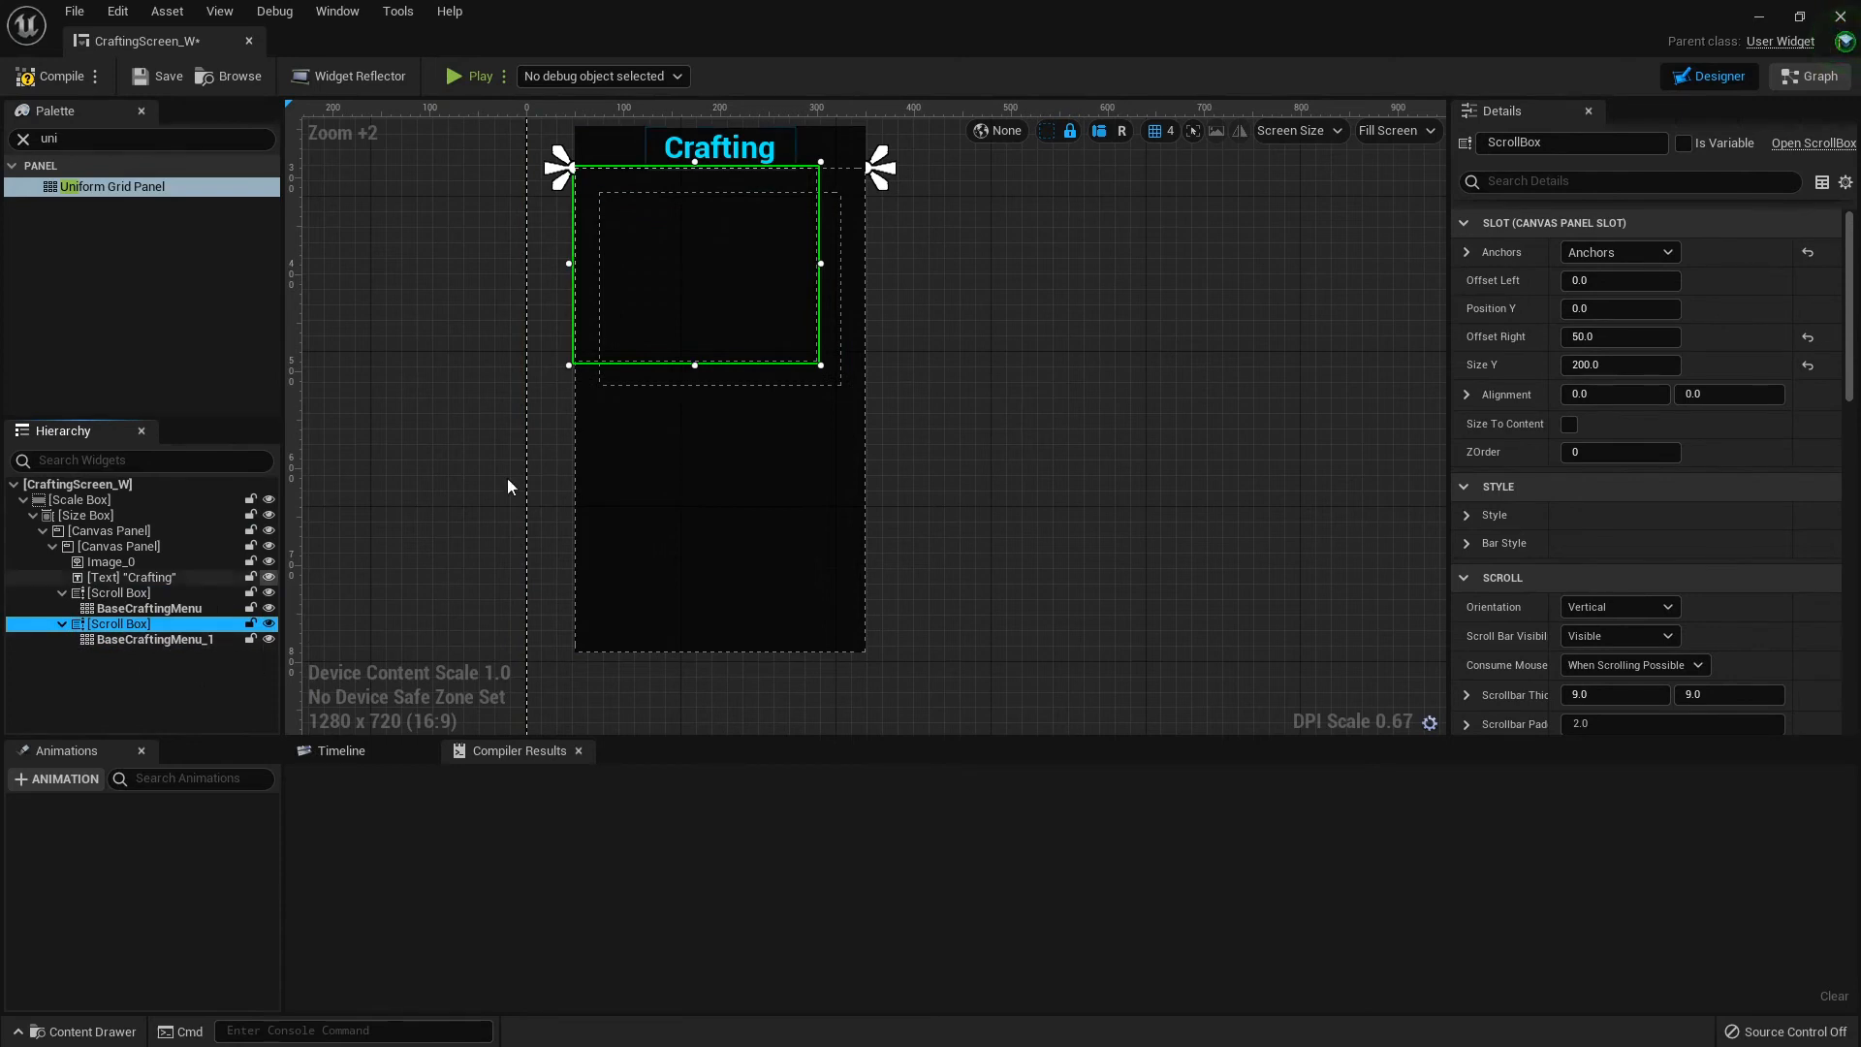
Anchor the duplicated scroll box to the bottom with Alignment Y 1.0 and Position Y -25
left_click(1665, 252)
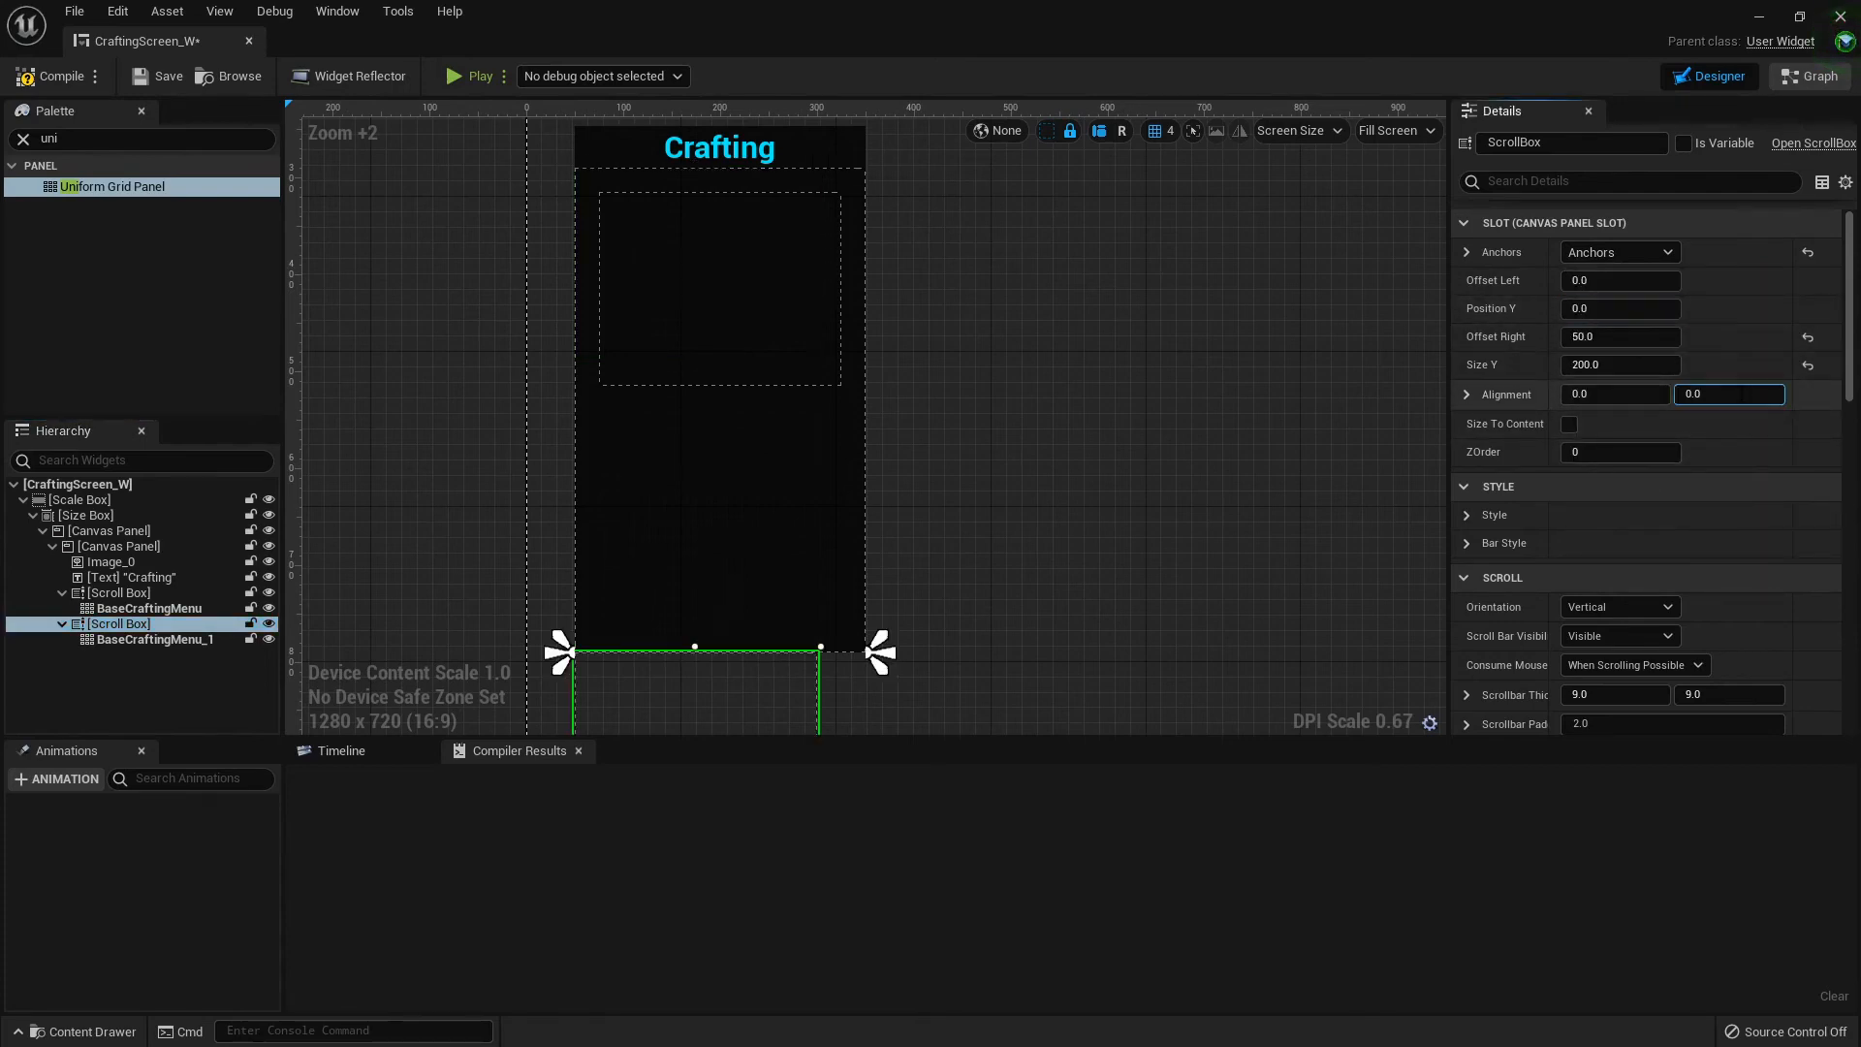
type("1.0")
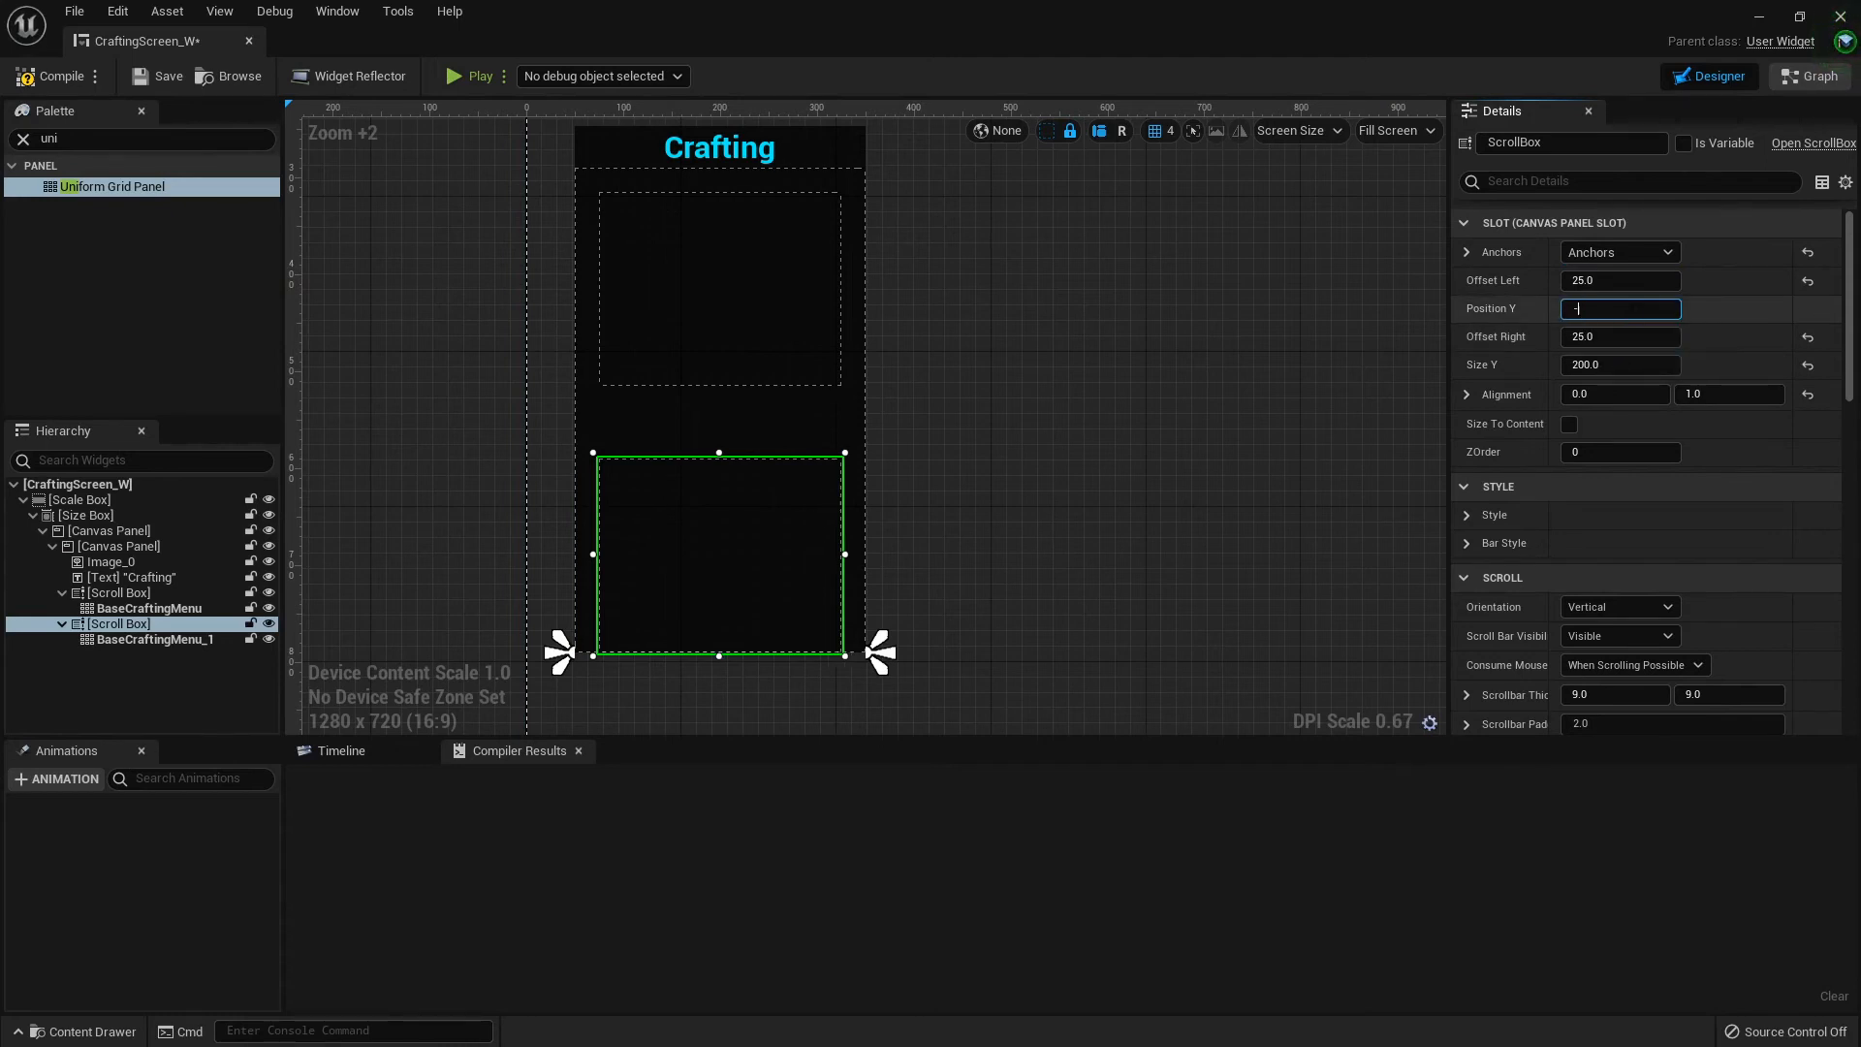
type("-25.0")
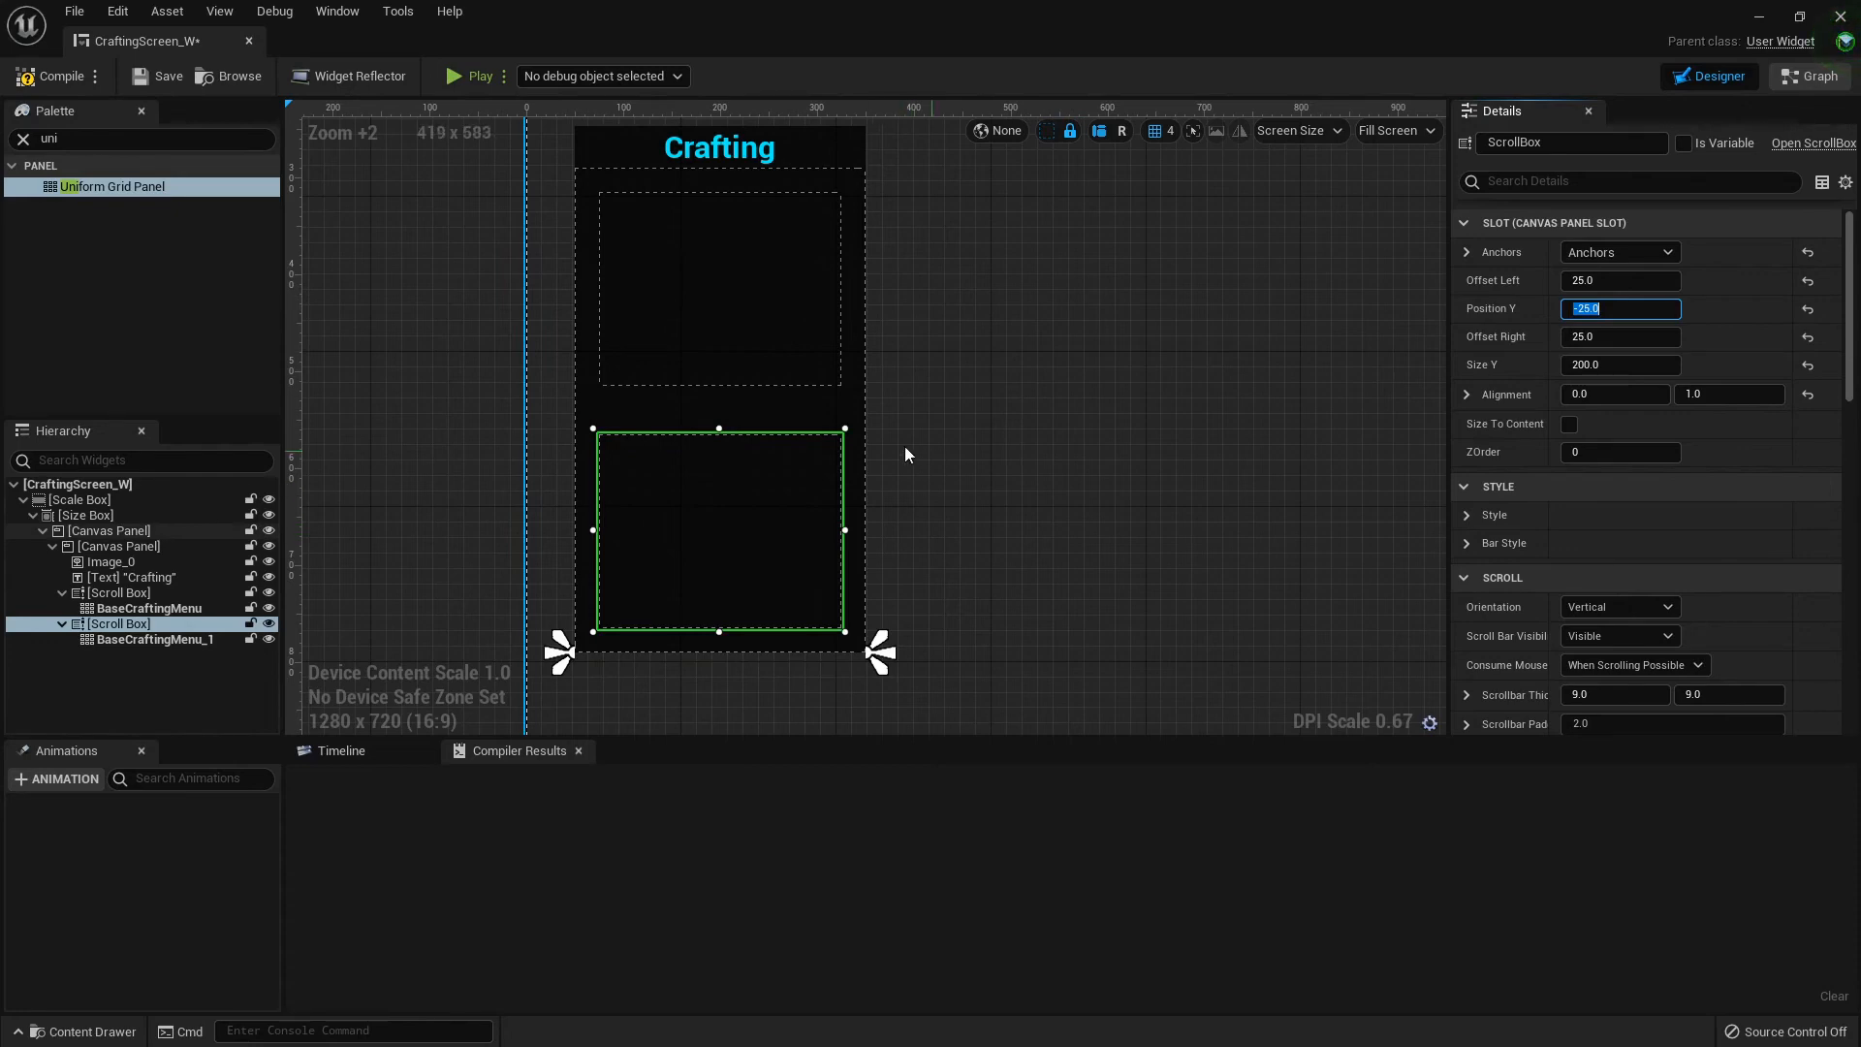
Rename the second scroll box's grid to Cookables and compile CraftingScreen_W
left_click(109, 530)
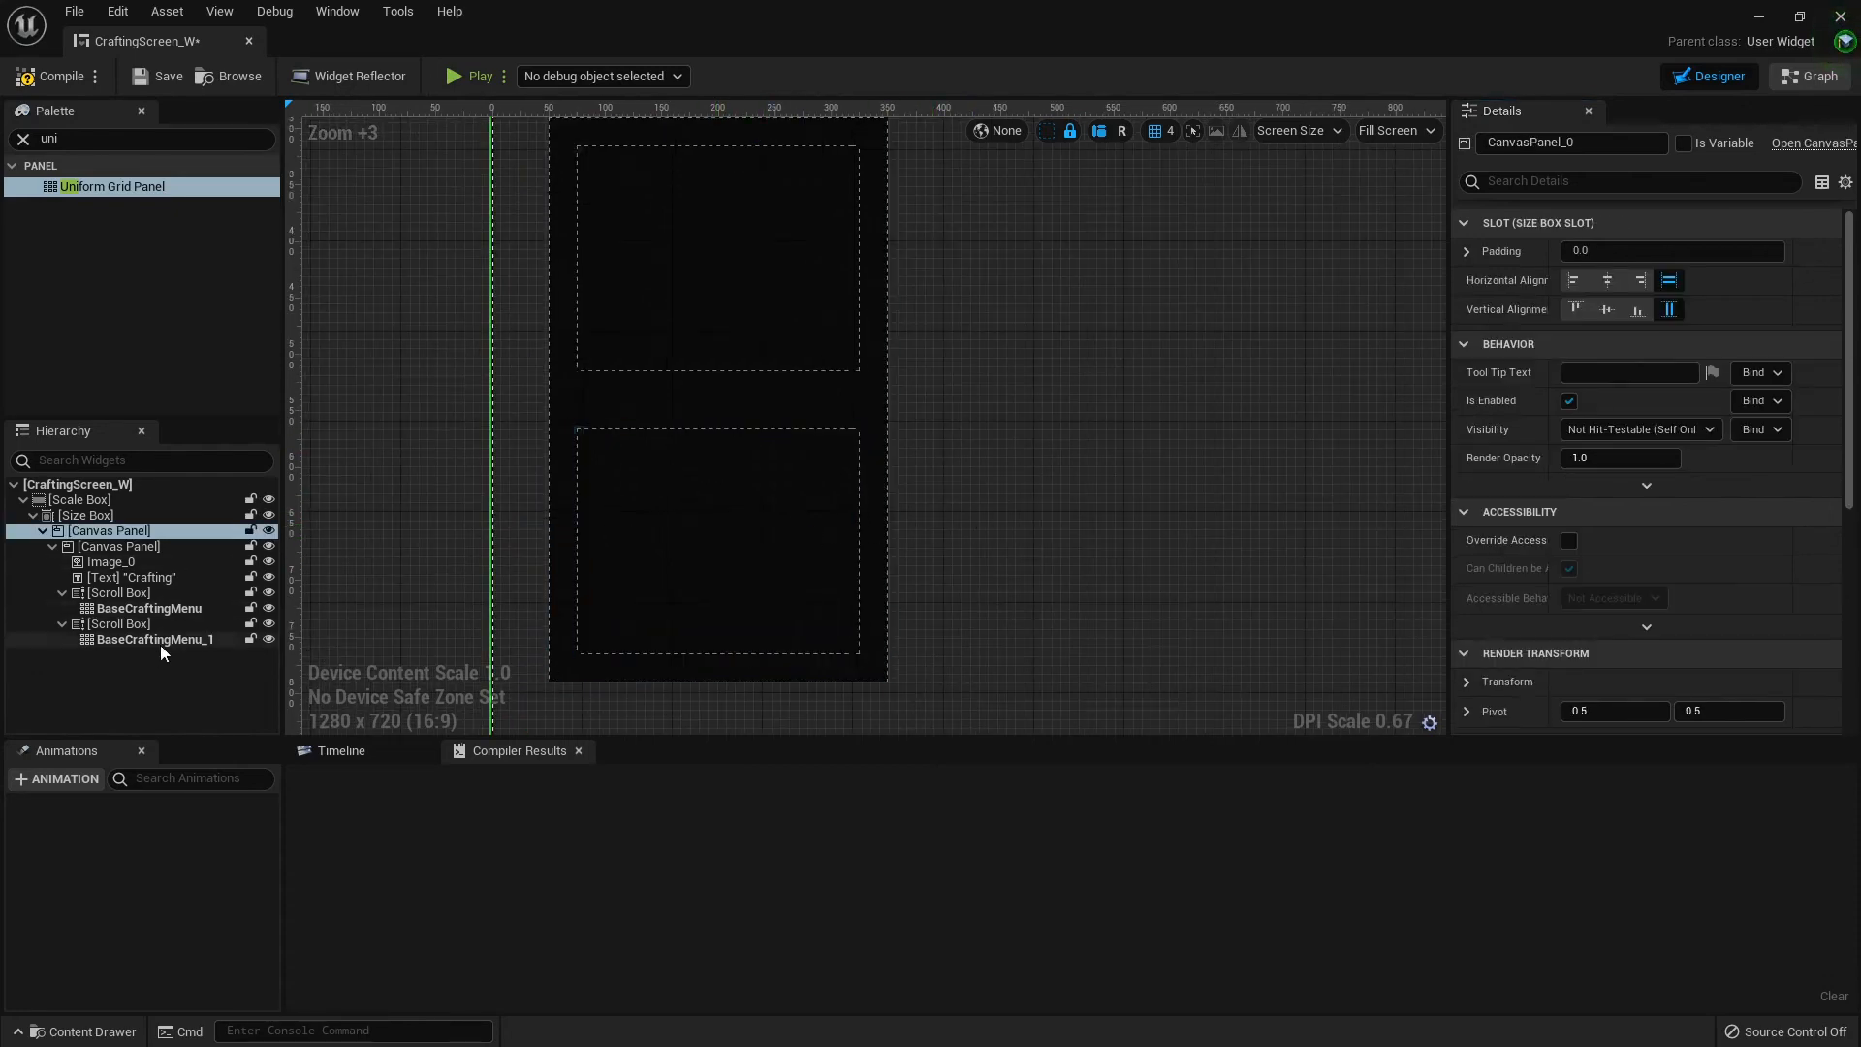
left_click(154, 639)
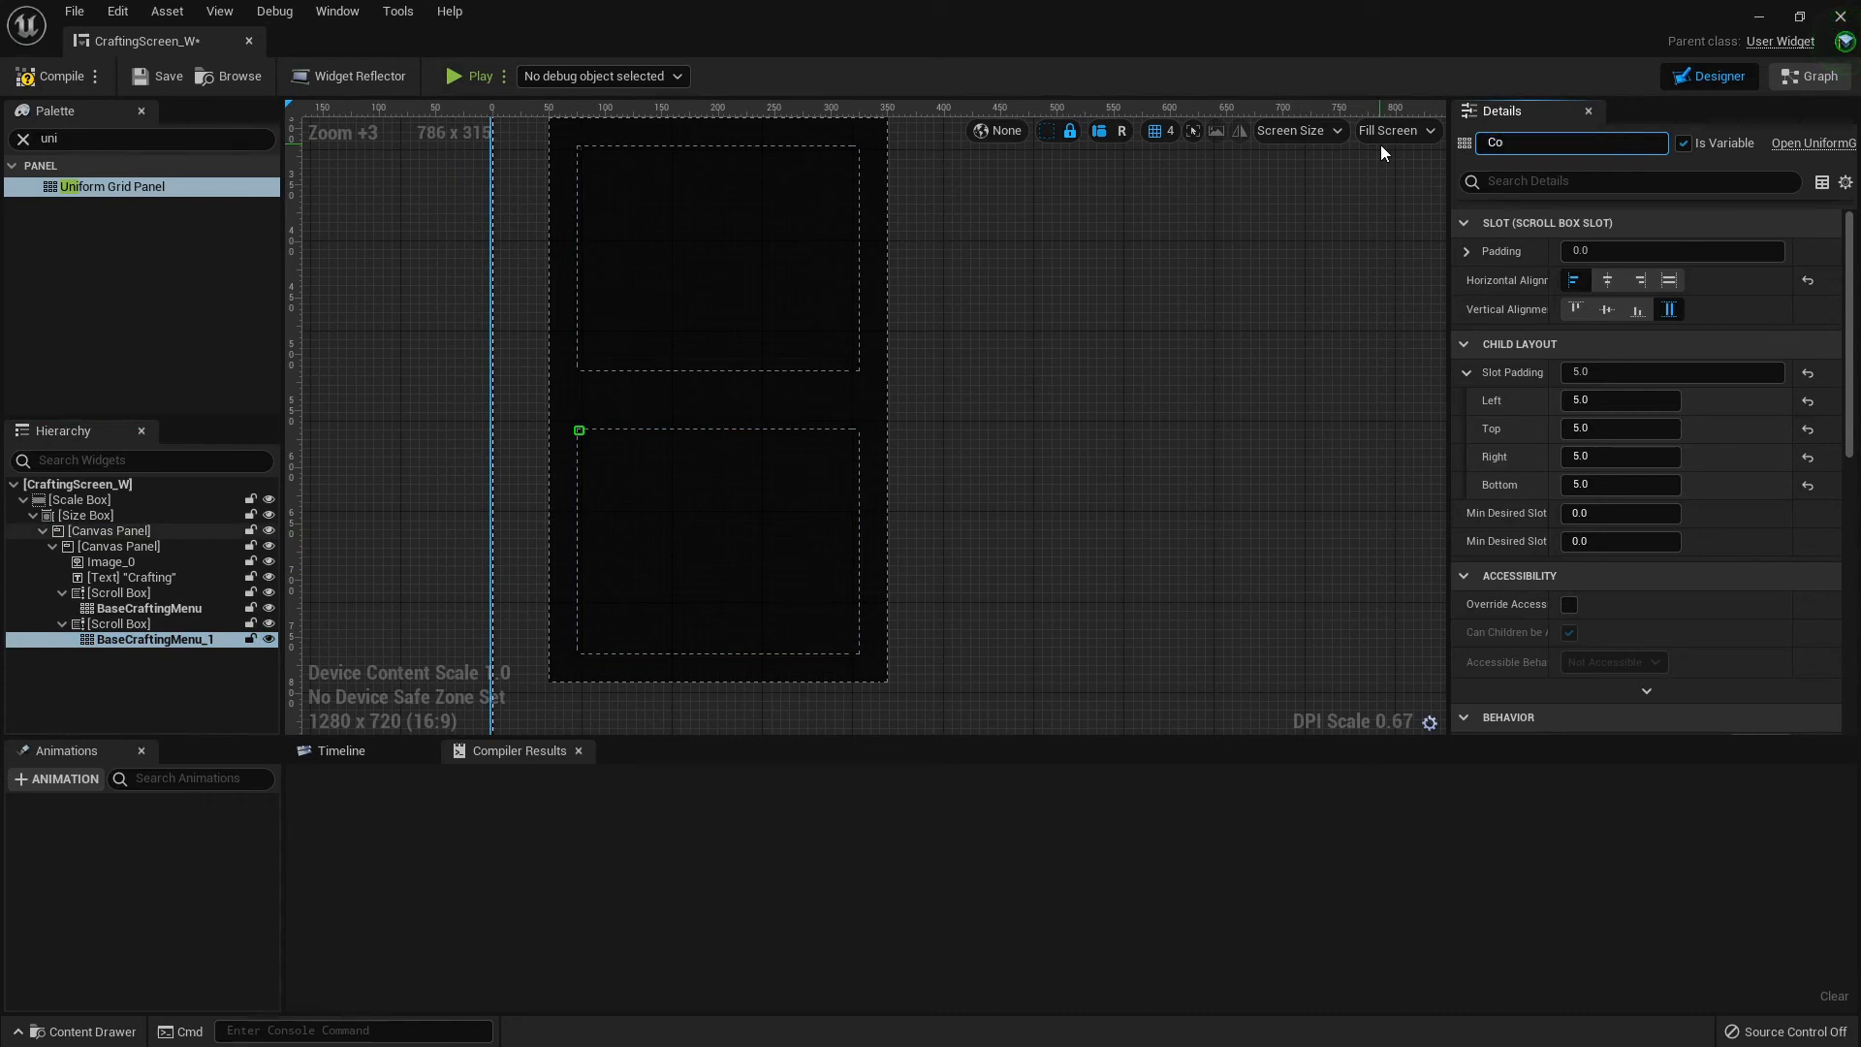
type("Cookables")
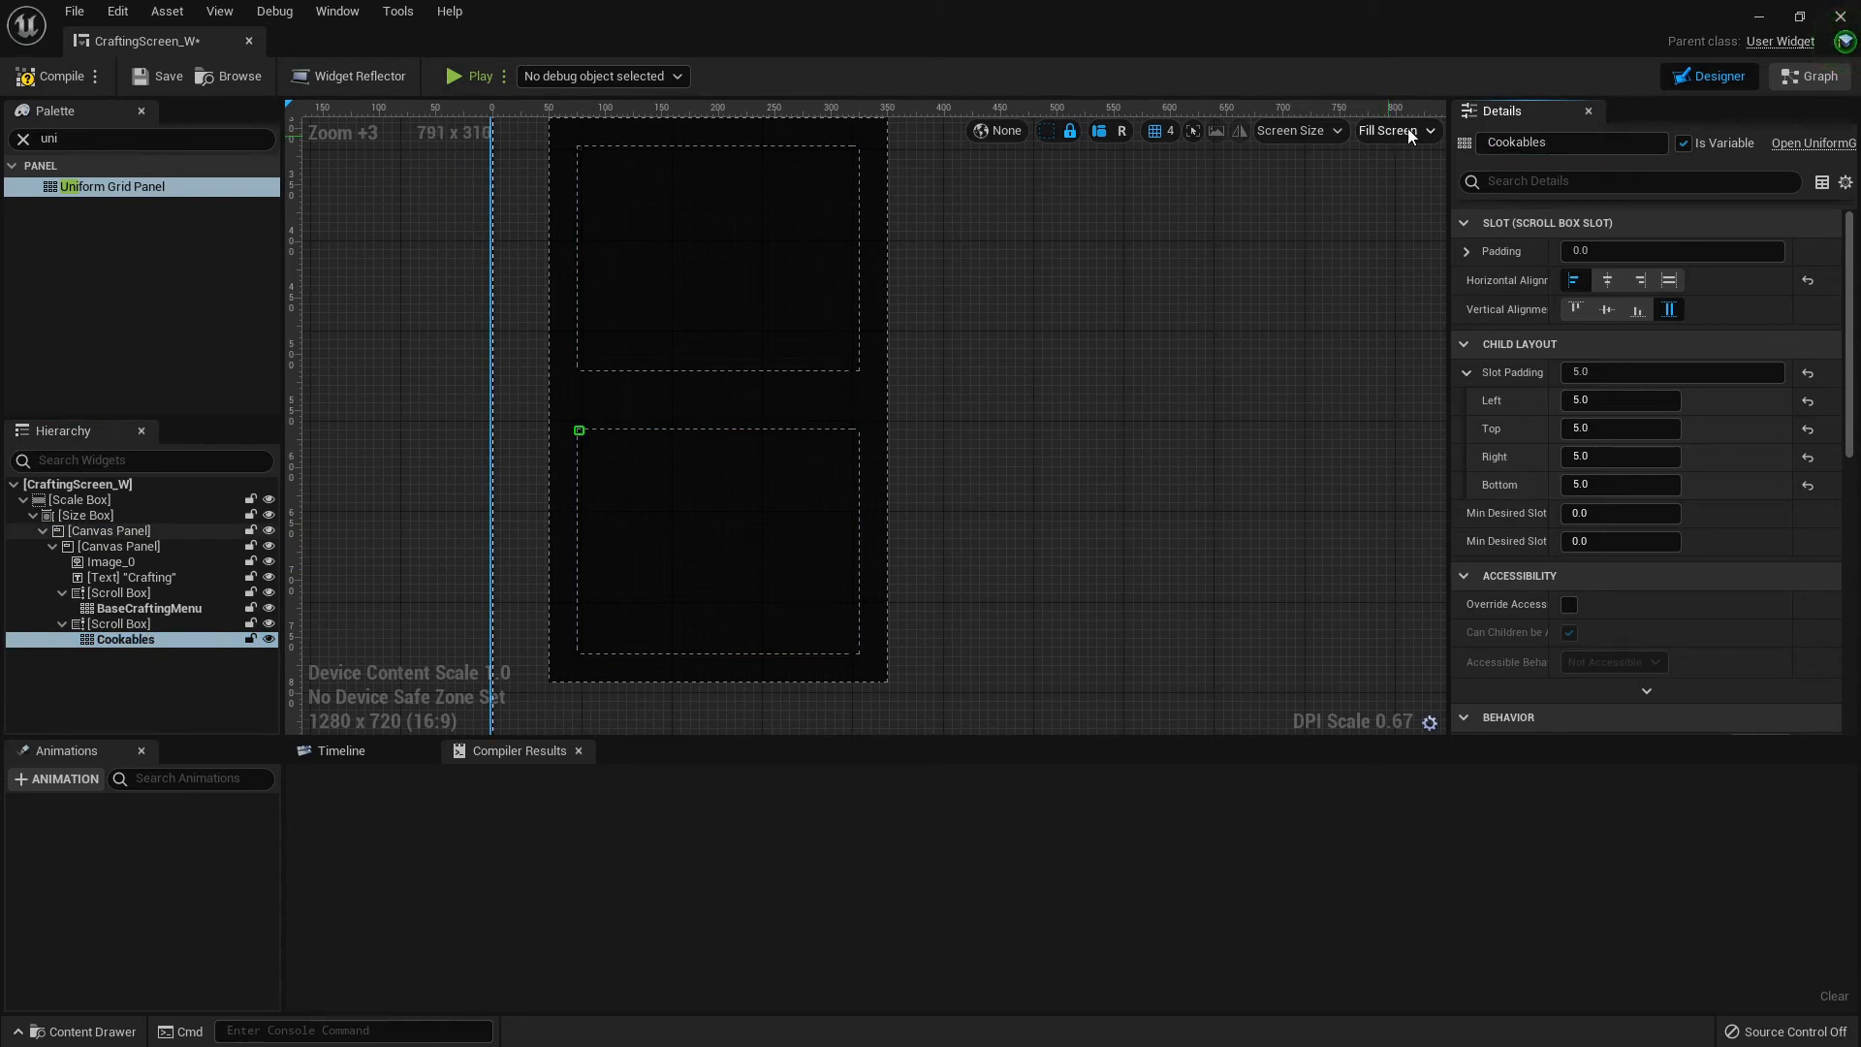
left_click(40, 75)
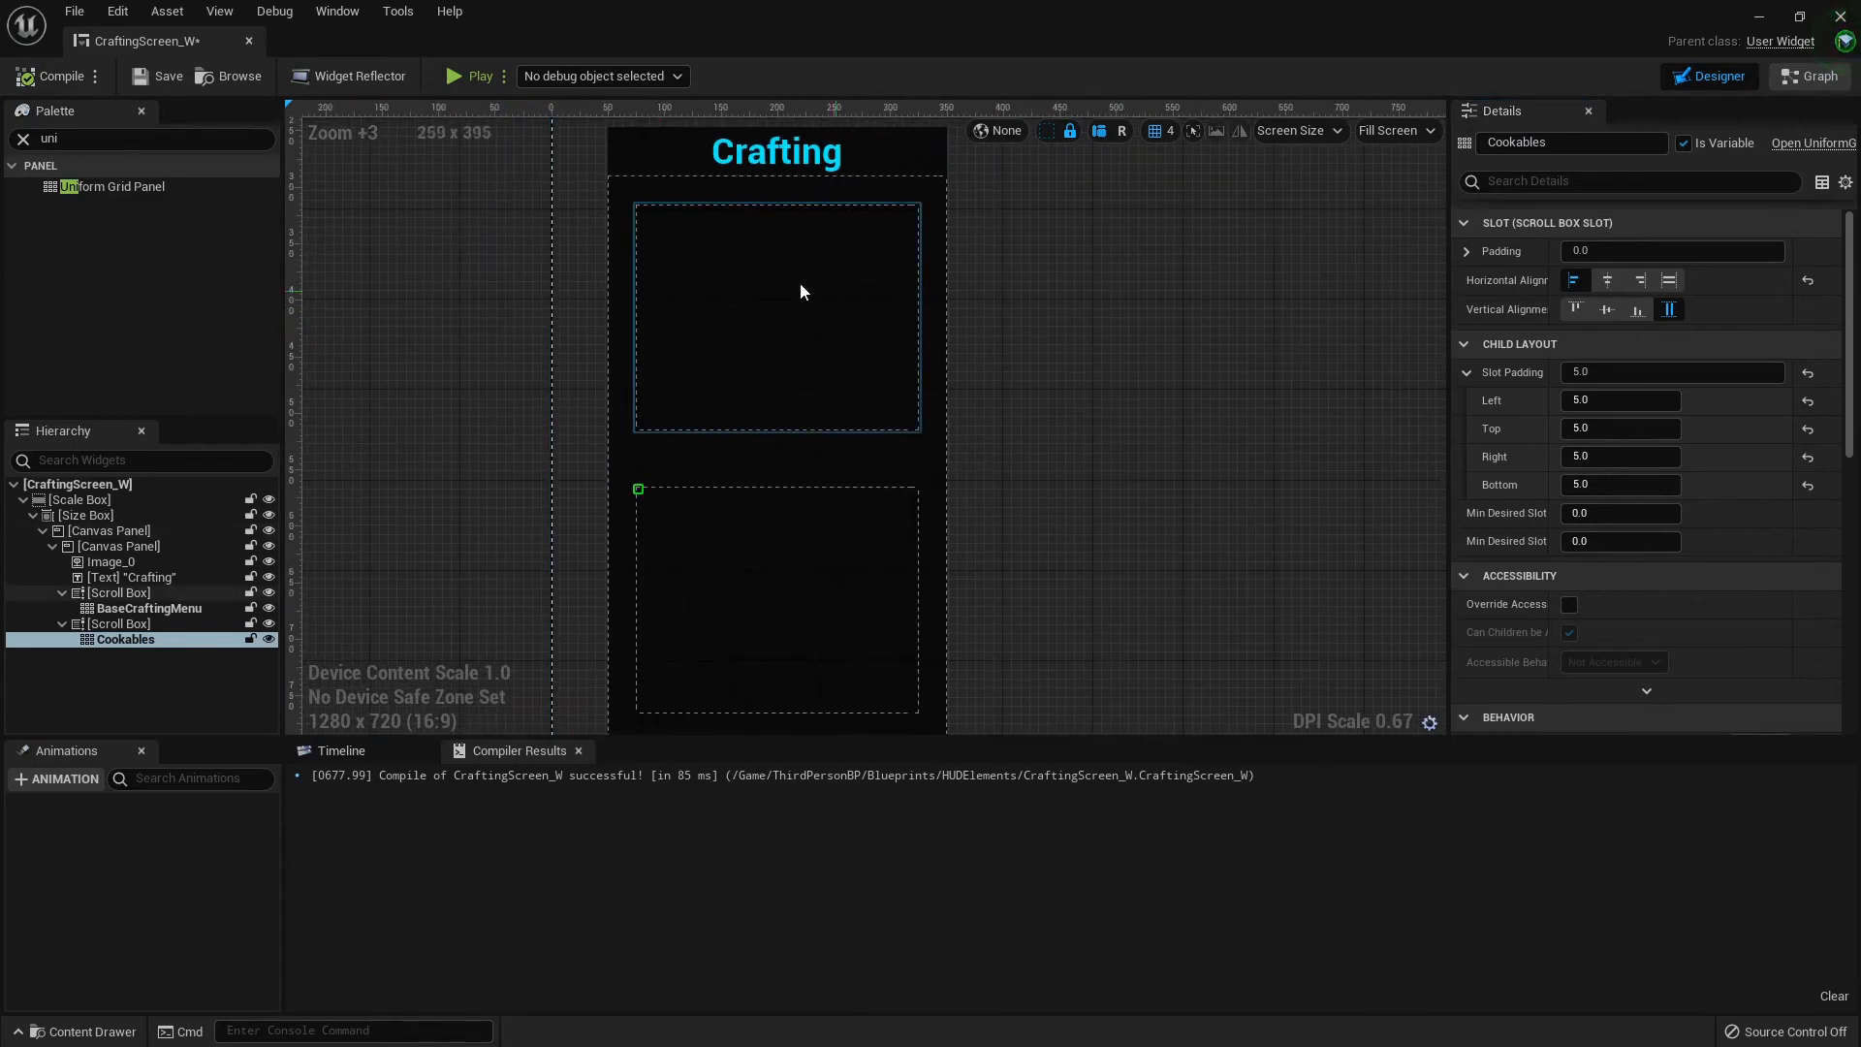
left_click(118, 592)
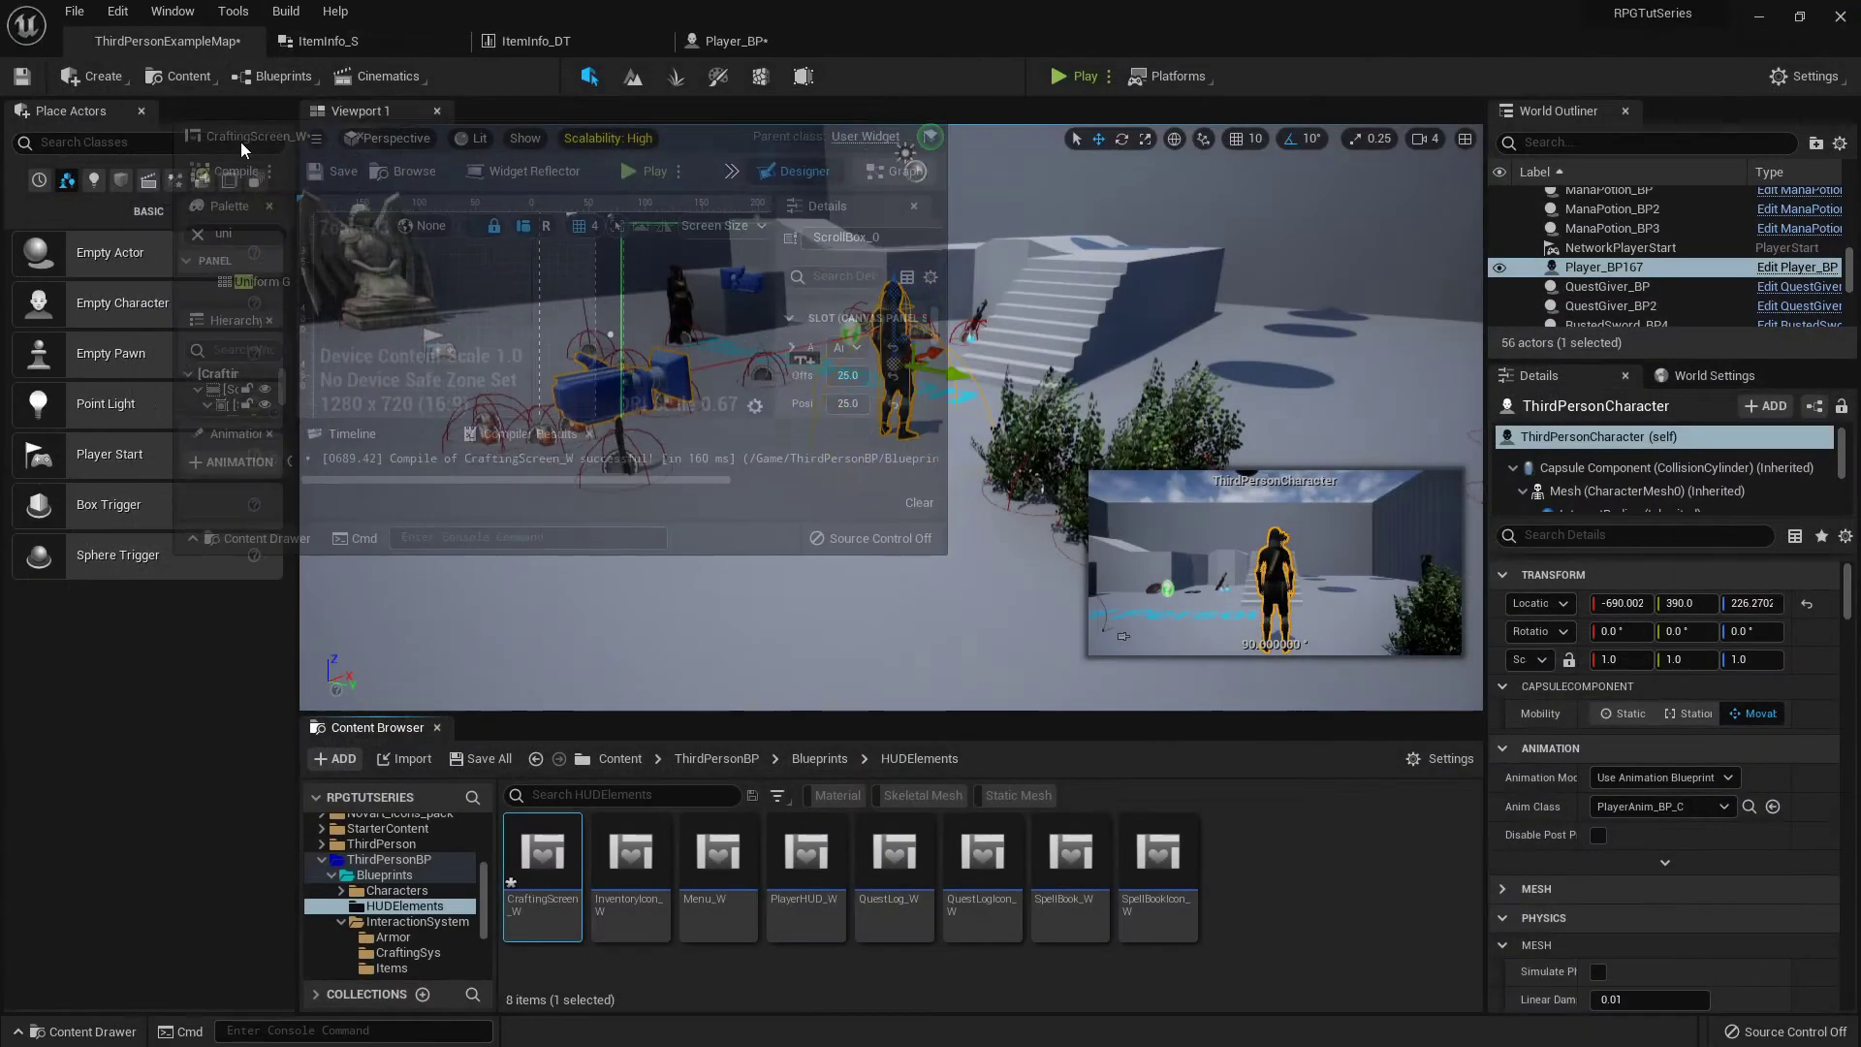
Create the CraftingIcon_W widget and add a 75×75 Button to it
left_click(164, 41)
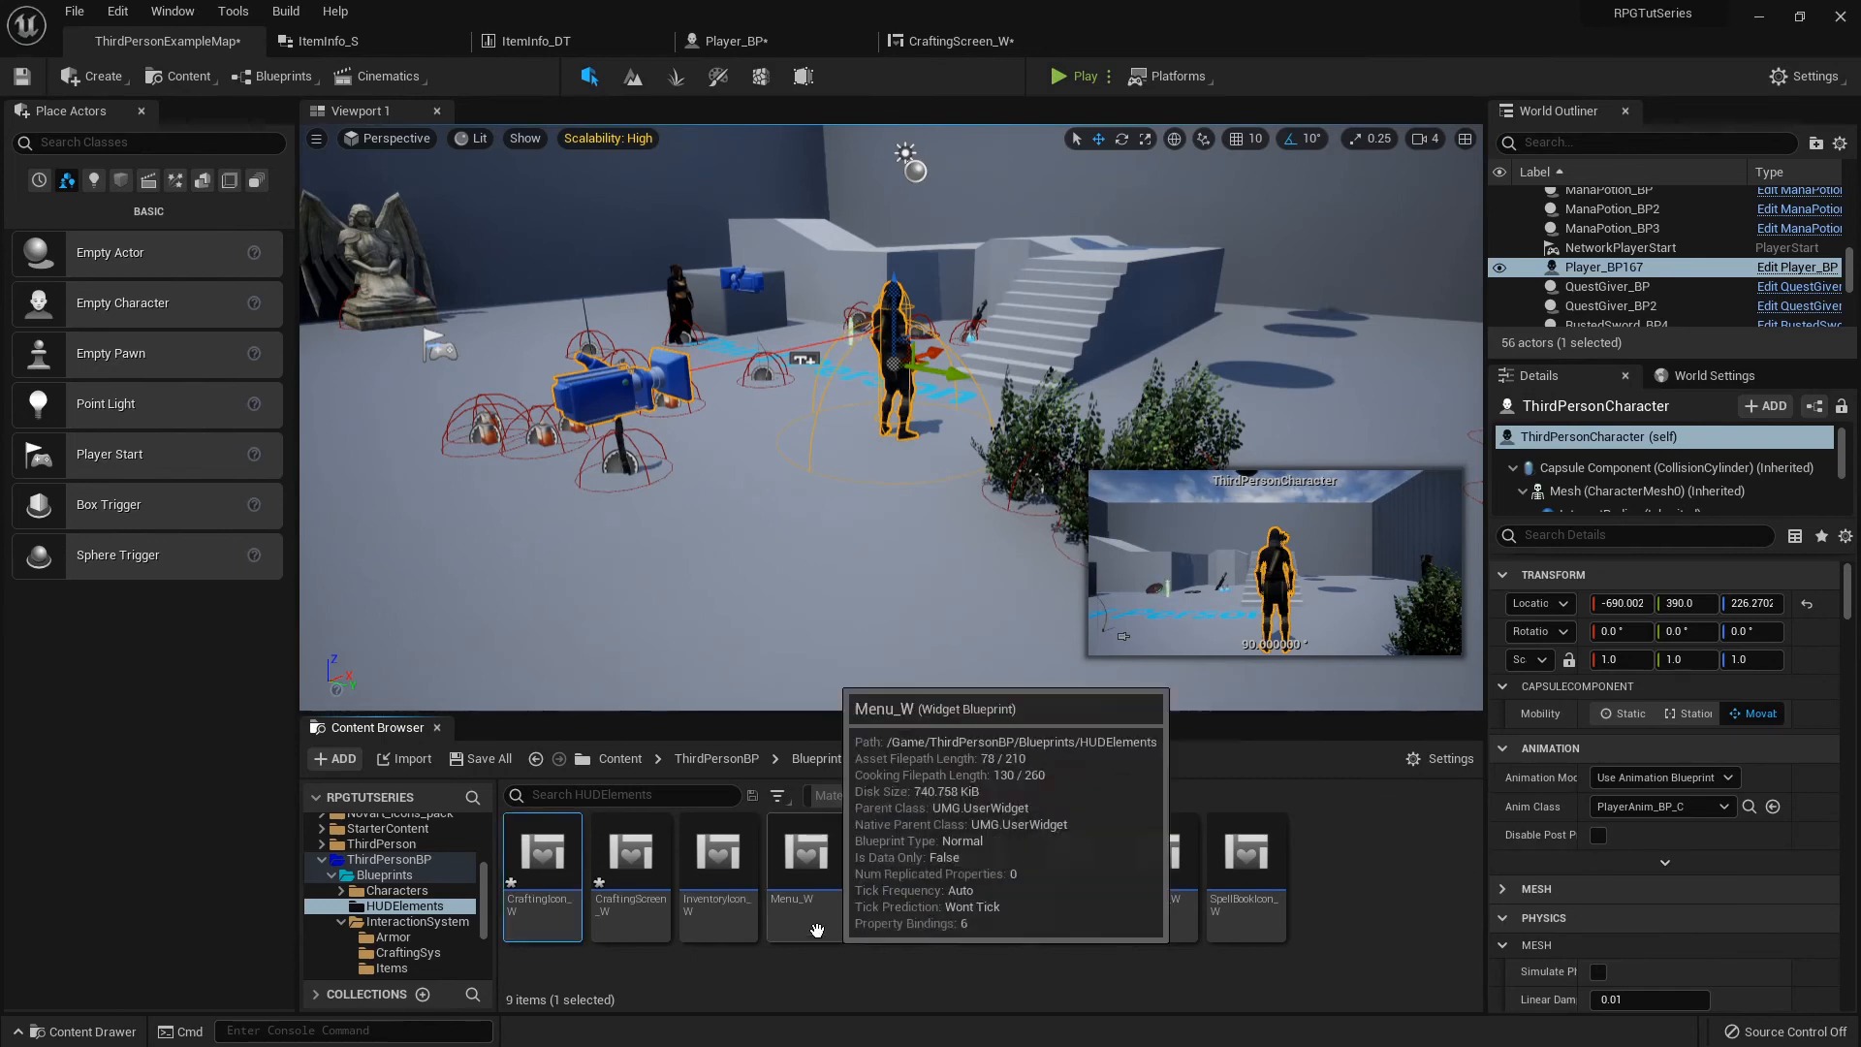
double_click(543, 852)
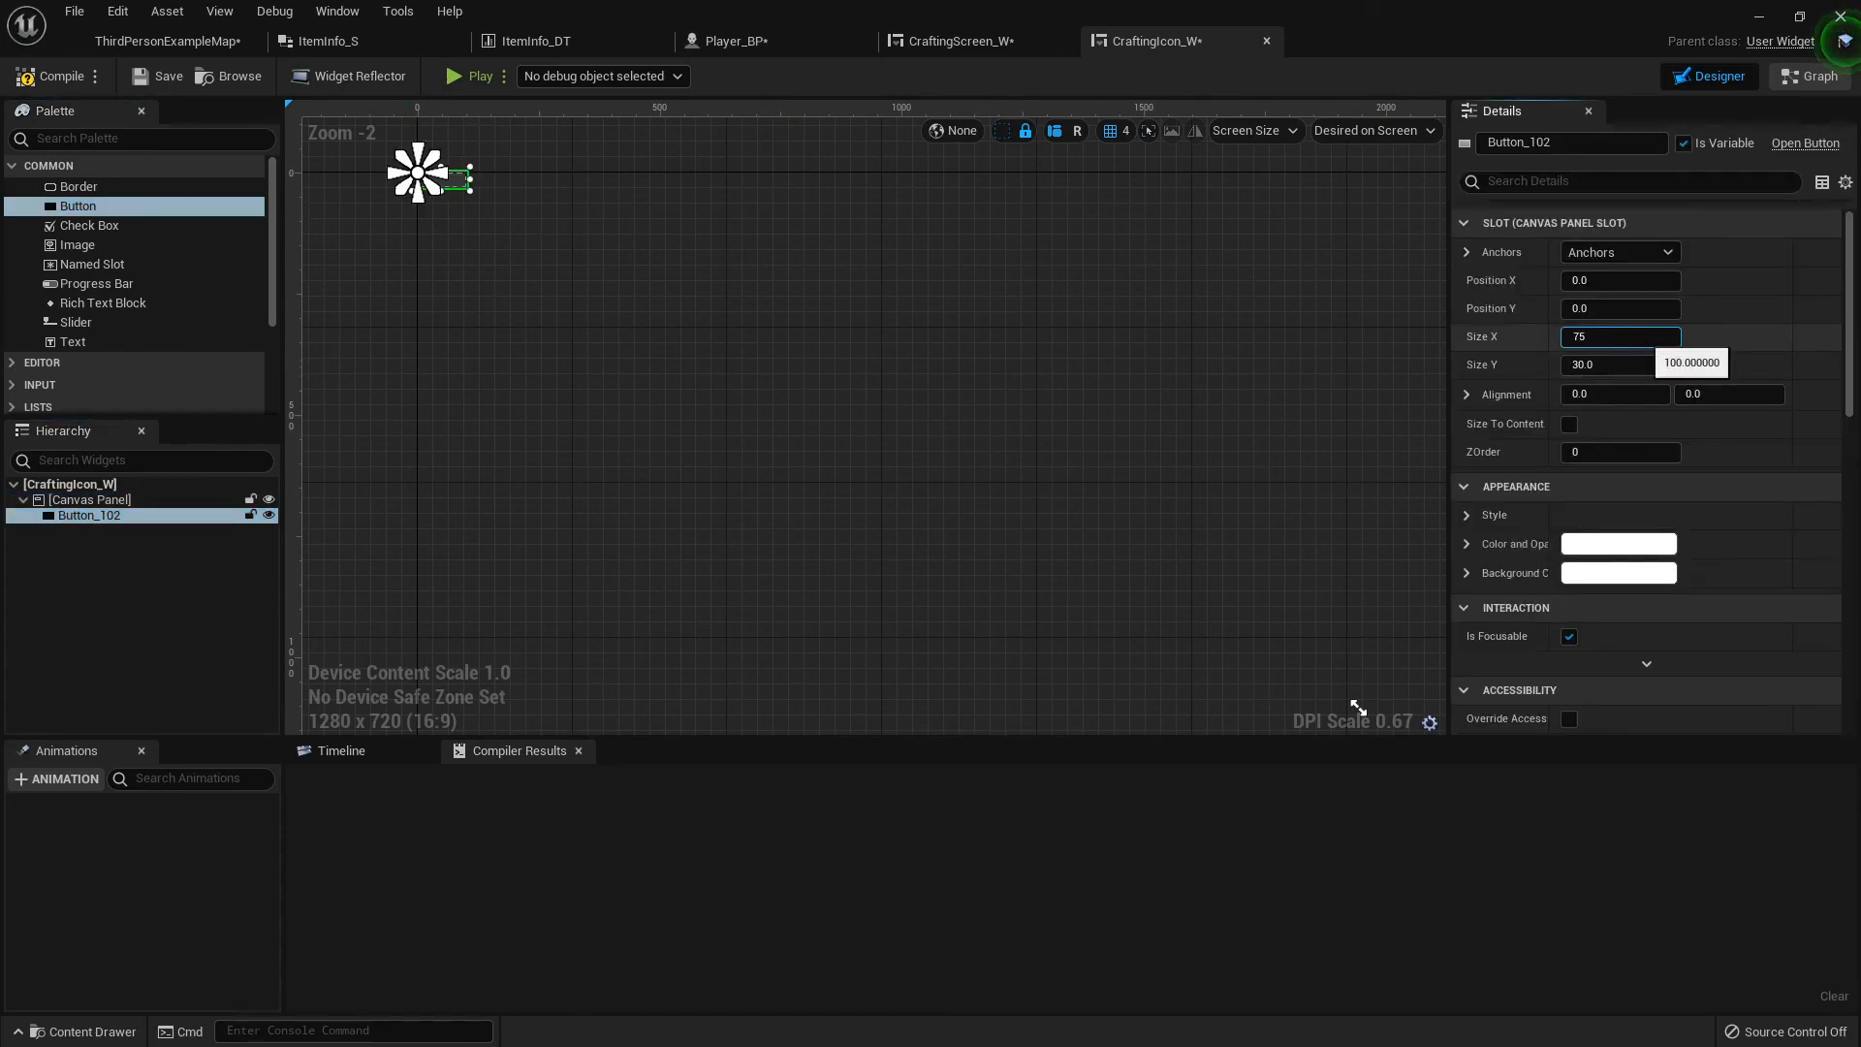
type("75.0")
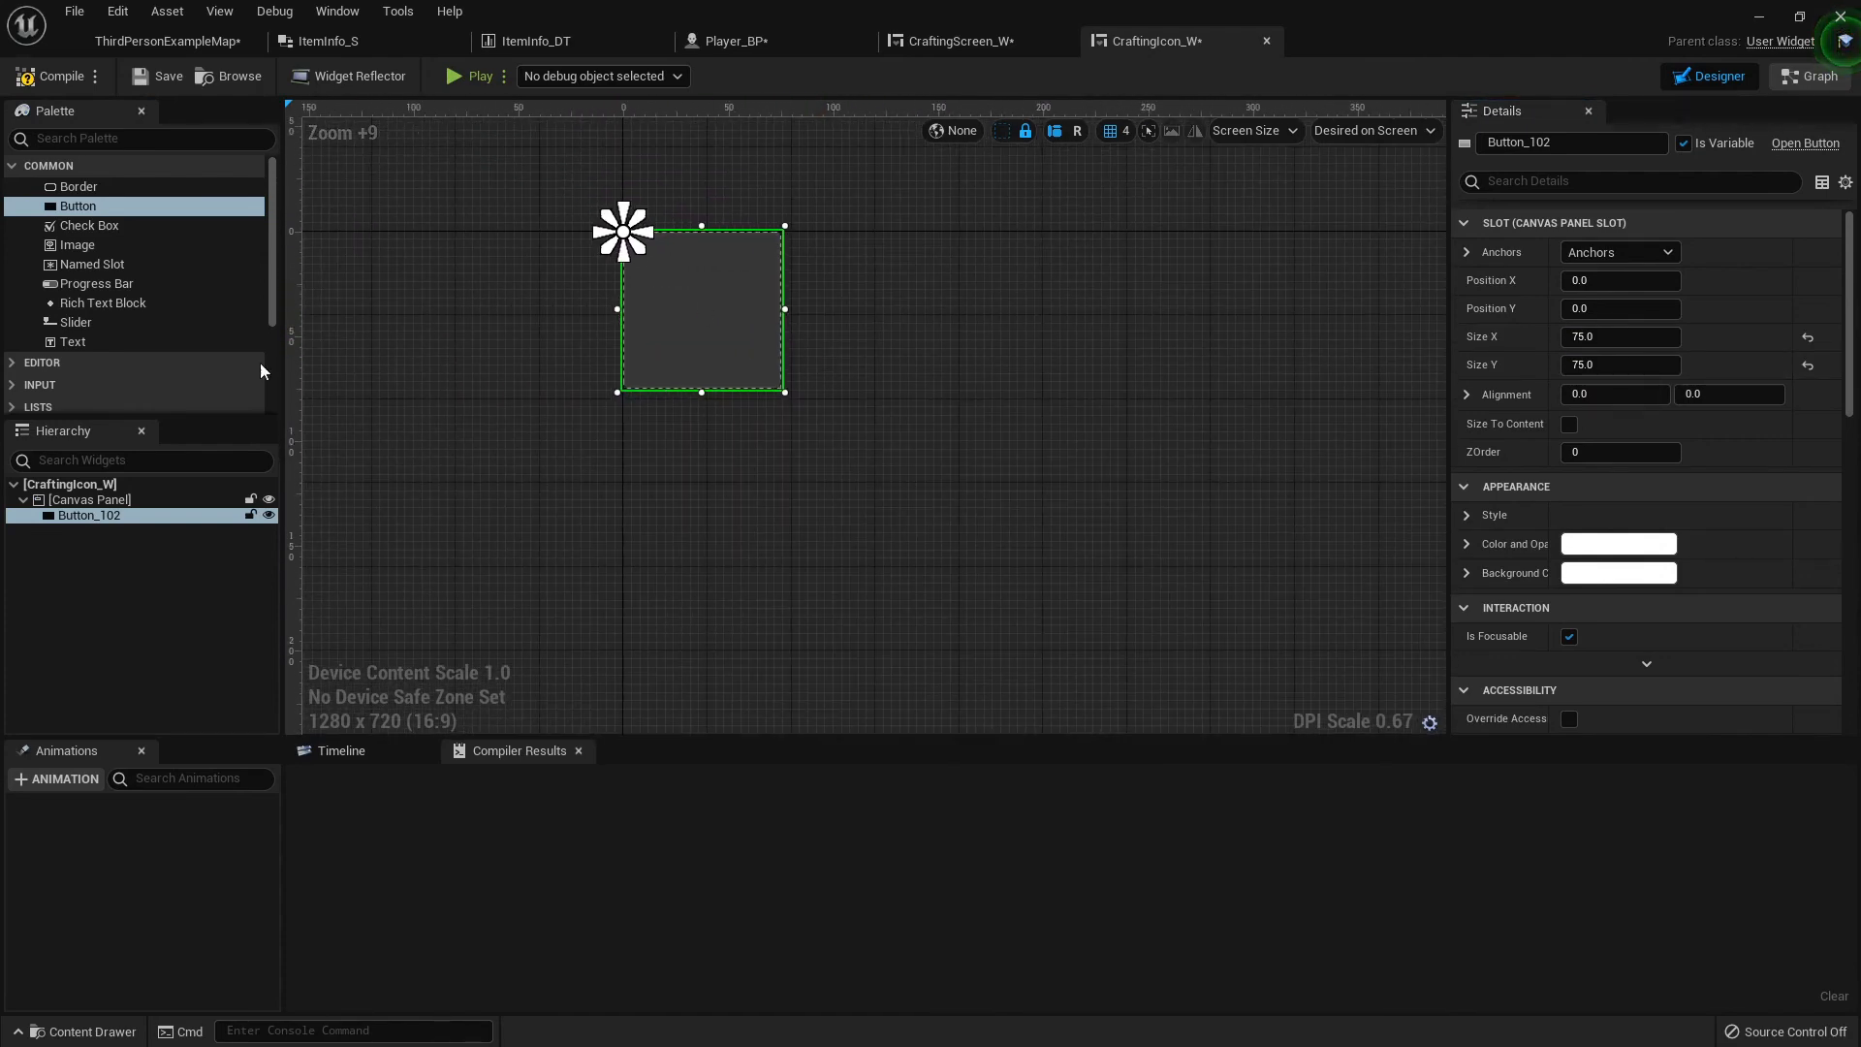
left_click_drag(74, 342, 700, 308)
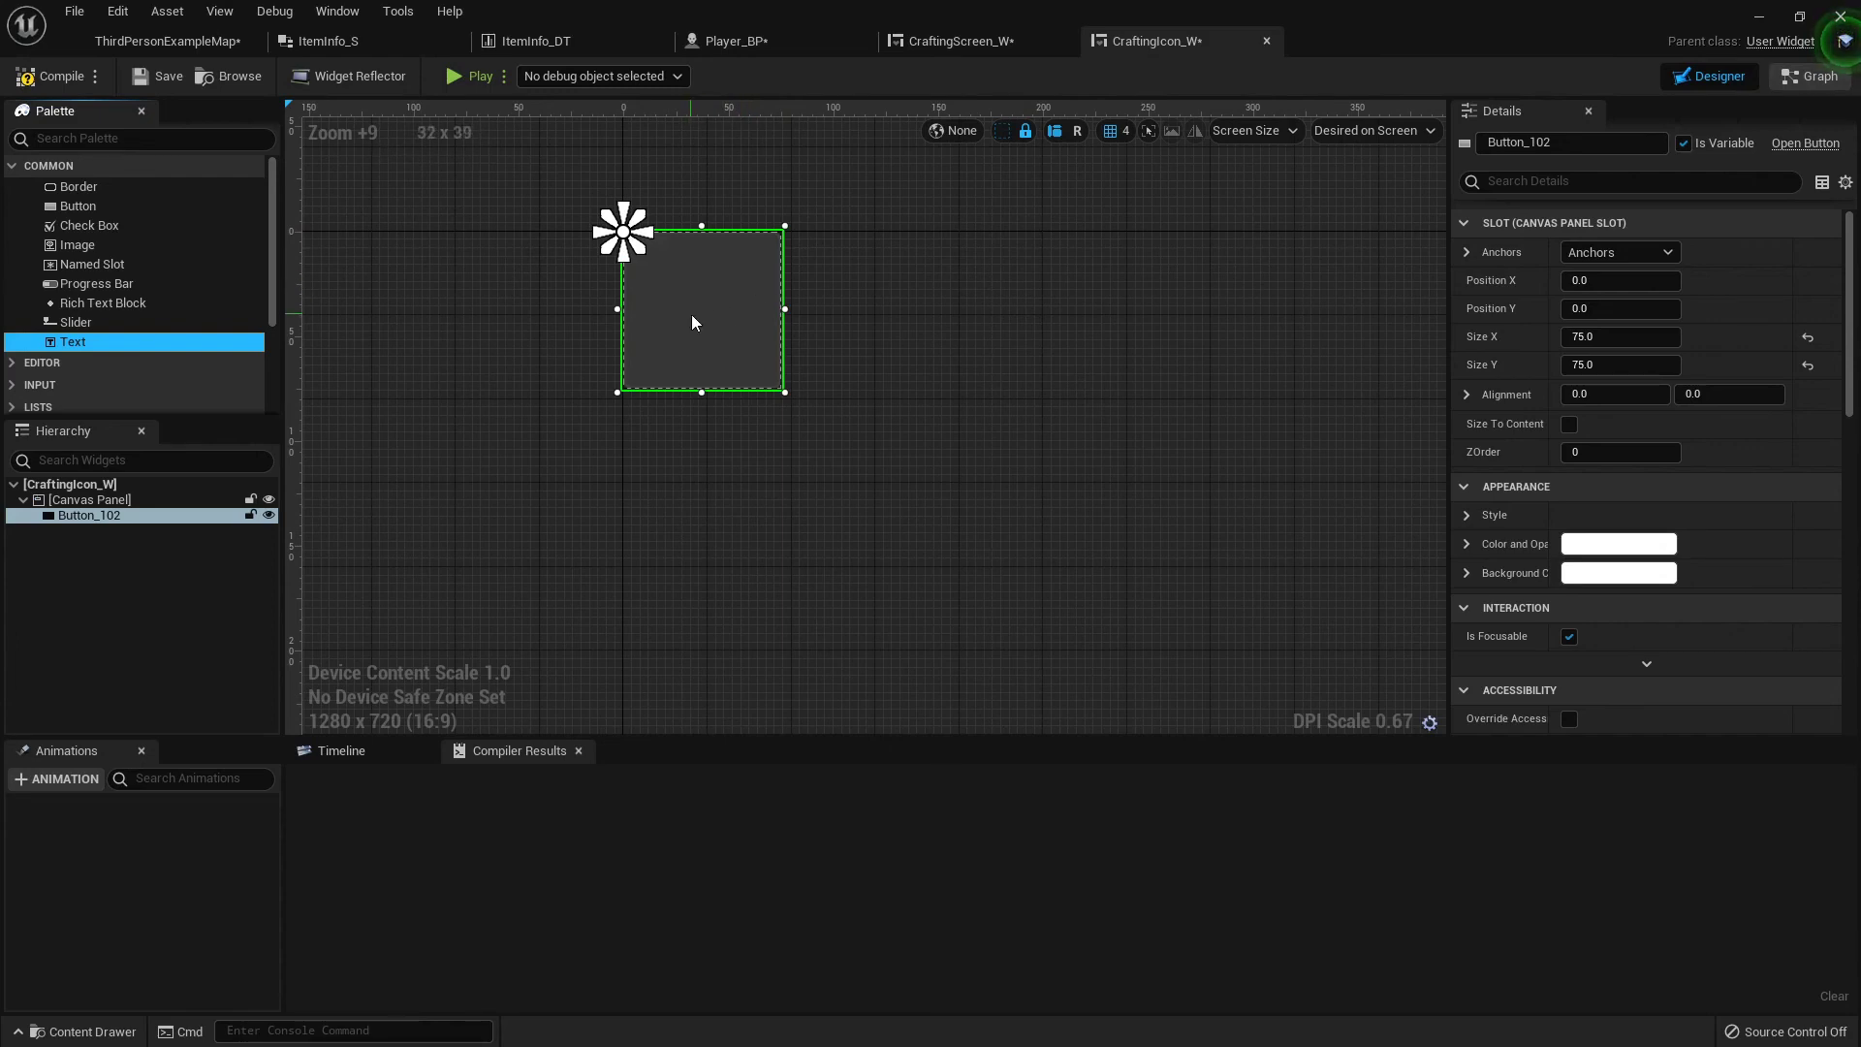
mouse_move(854, 235)
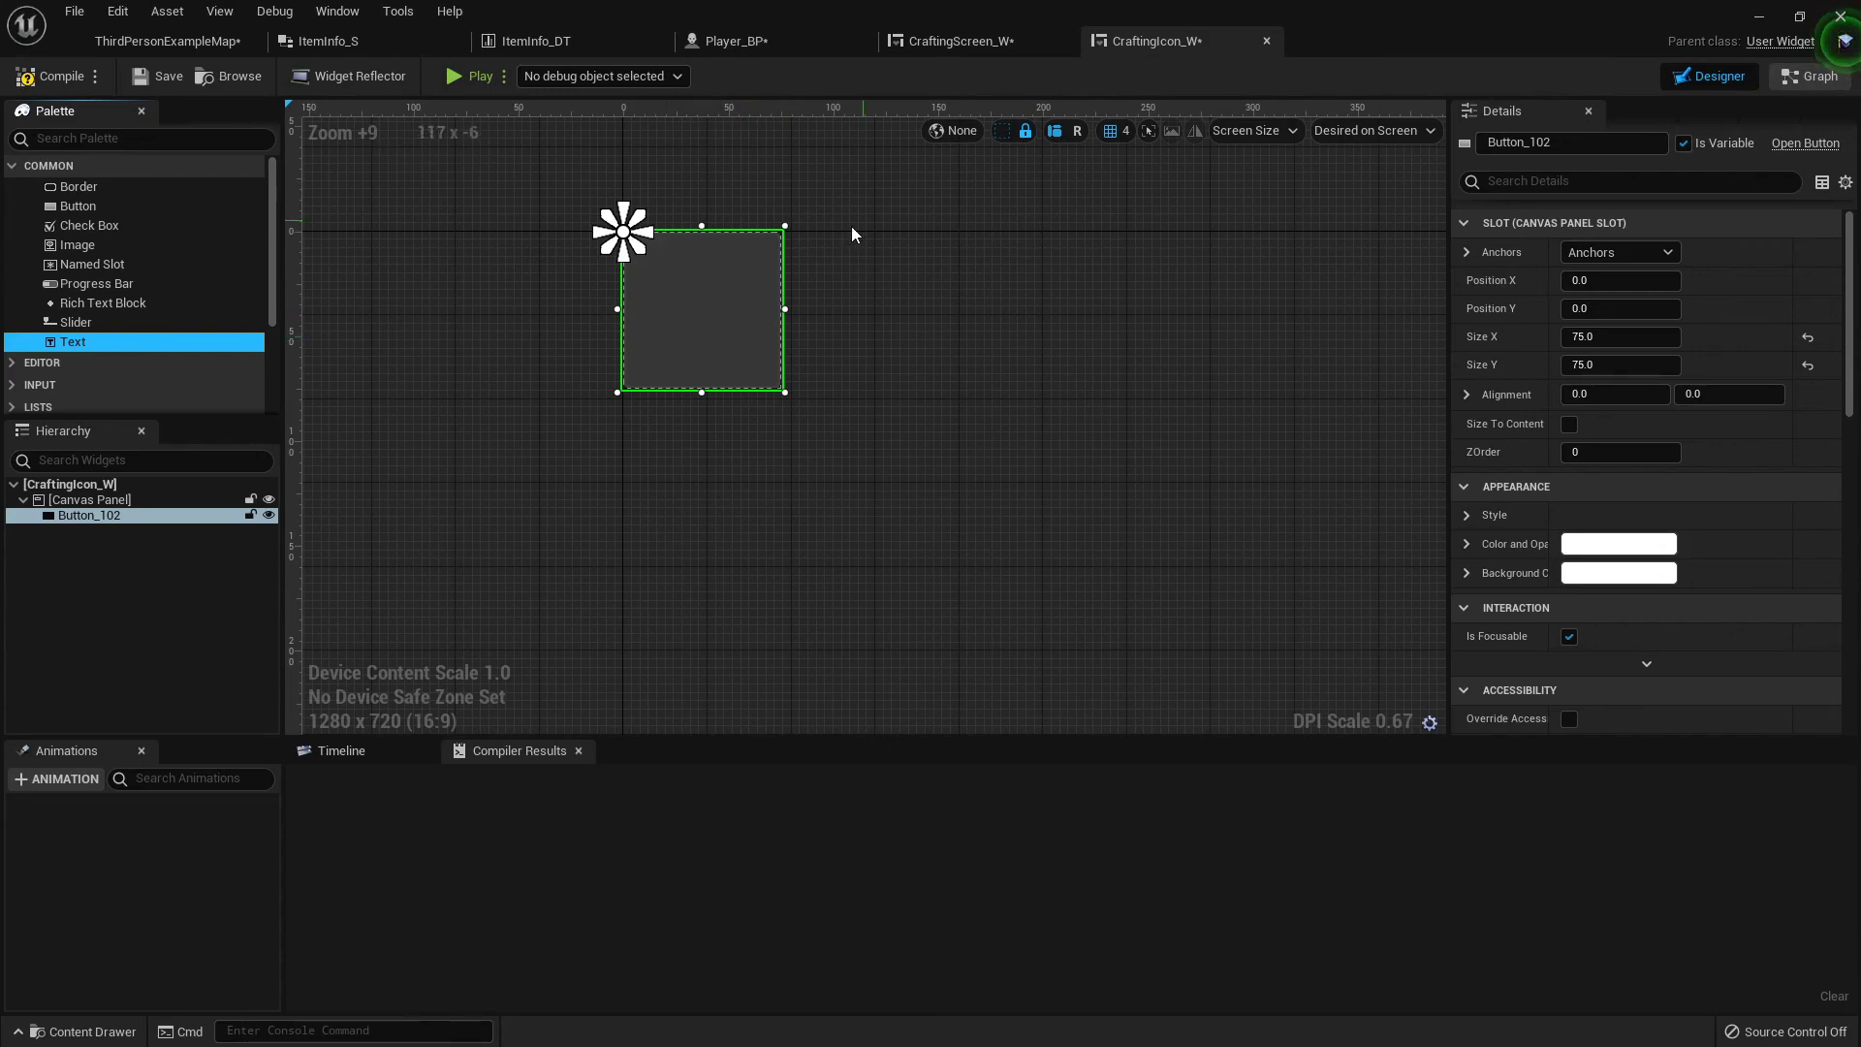
left_click(1819, 76)
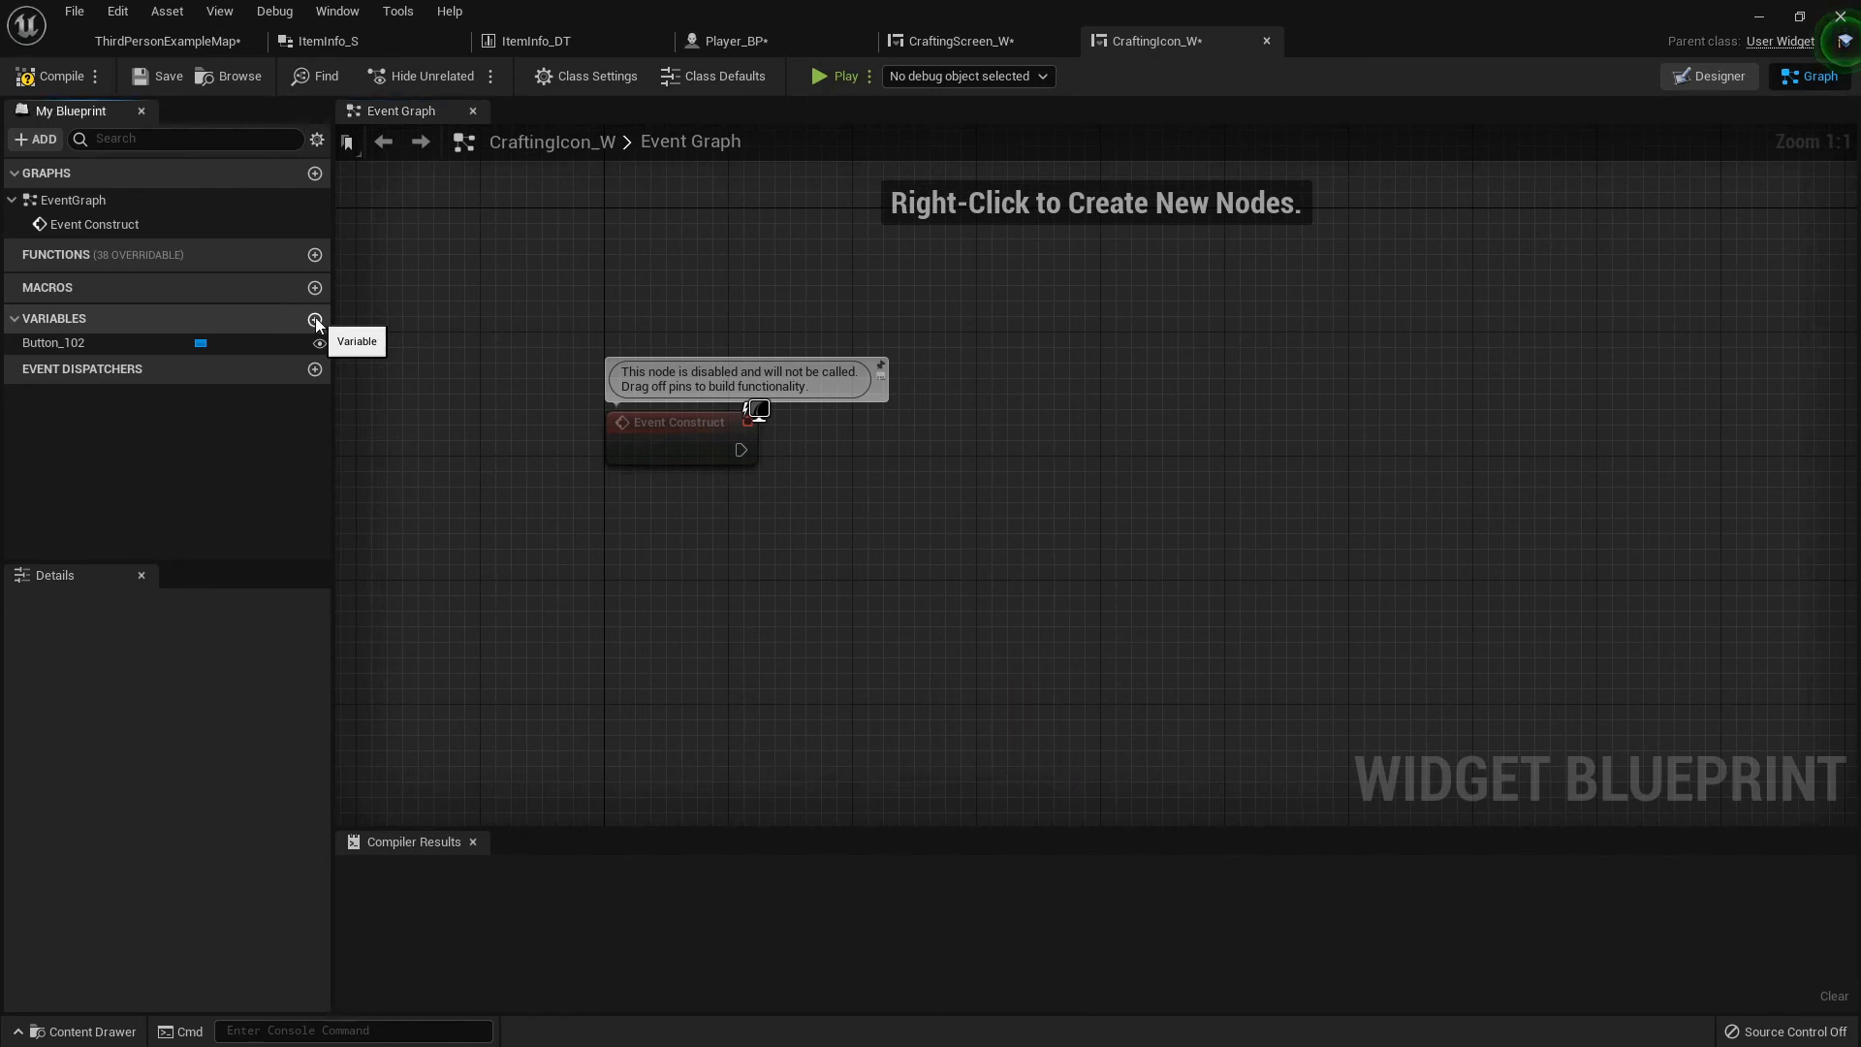
Add an ItemInfo variable of type ItemInfo_S, instance editable and exposed on spawn, then compile
left_click(314, 319)
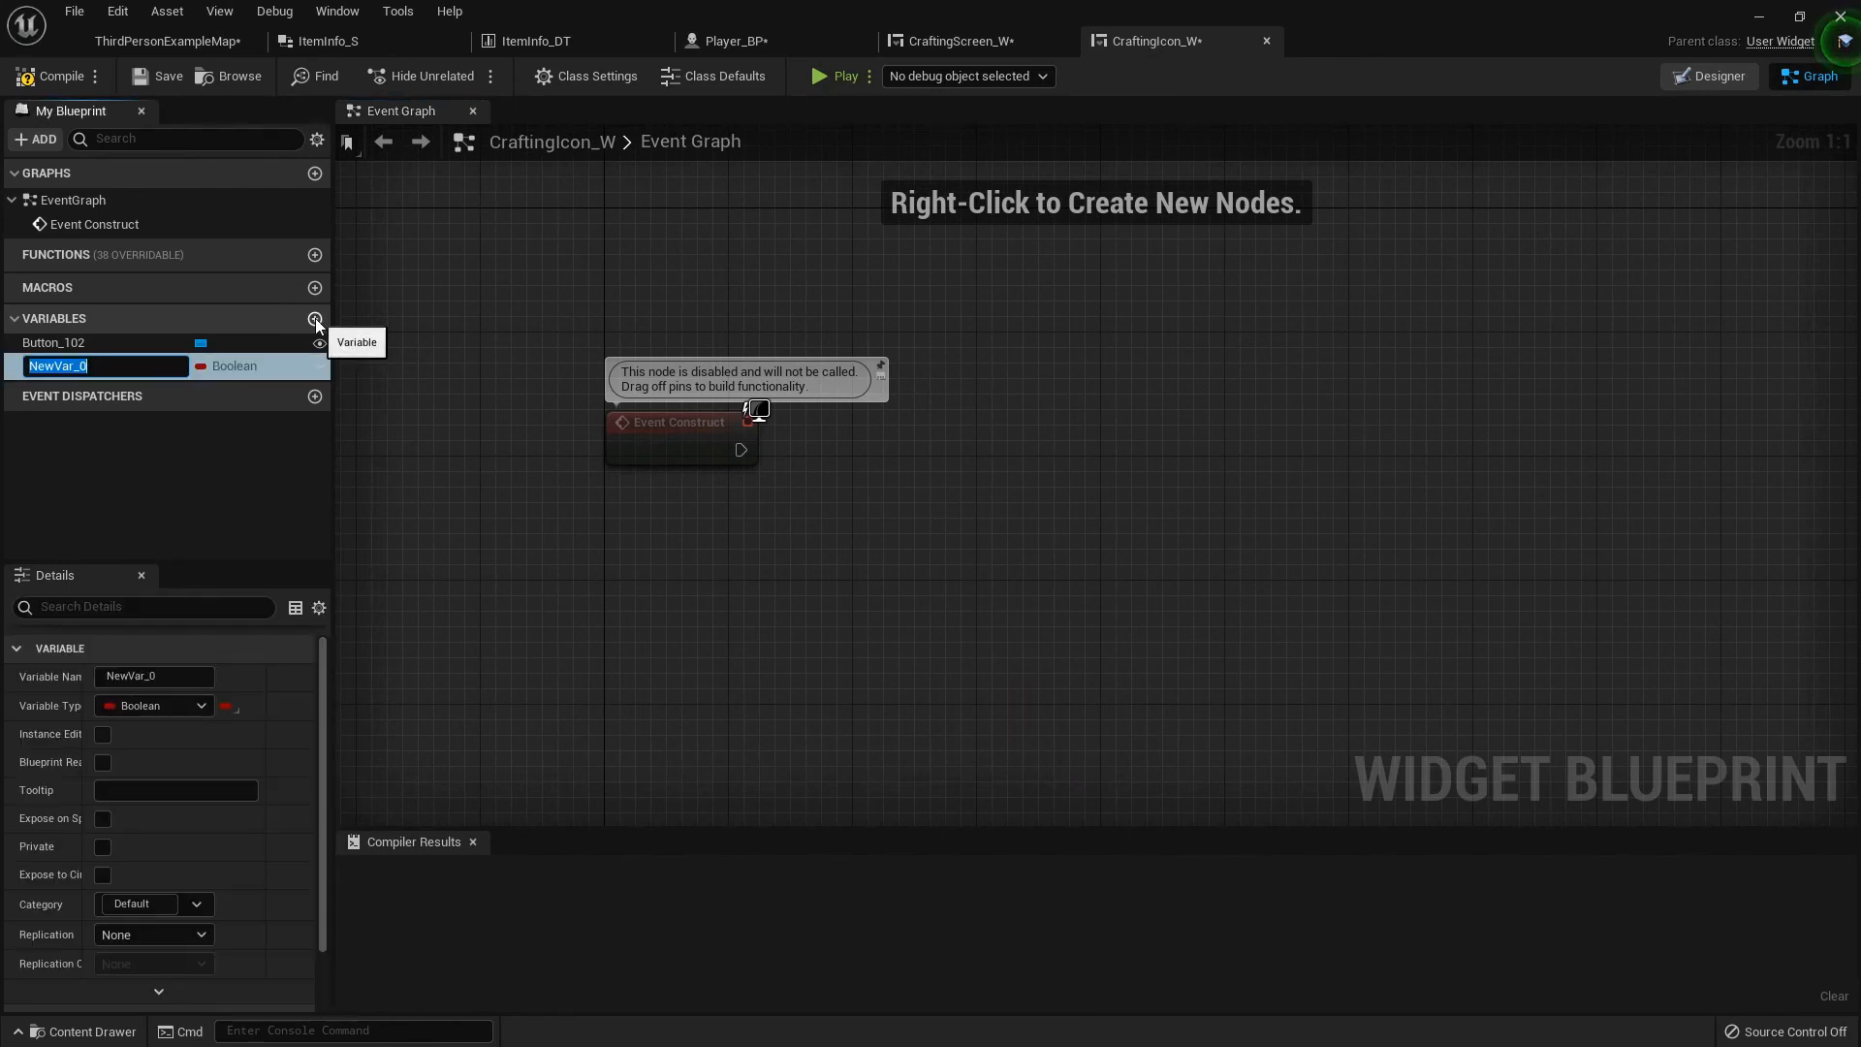
type("Item")
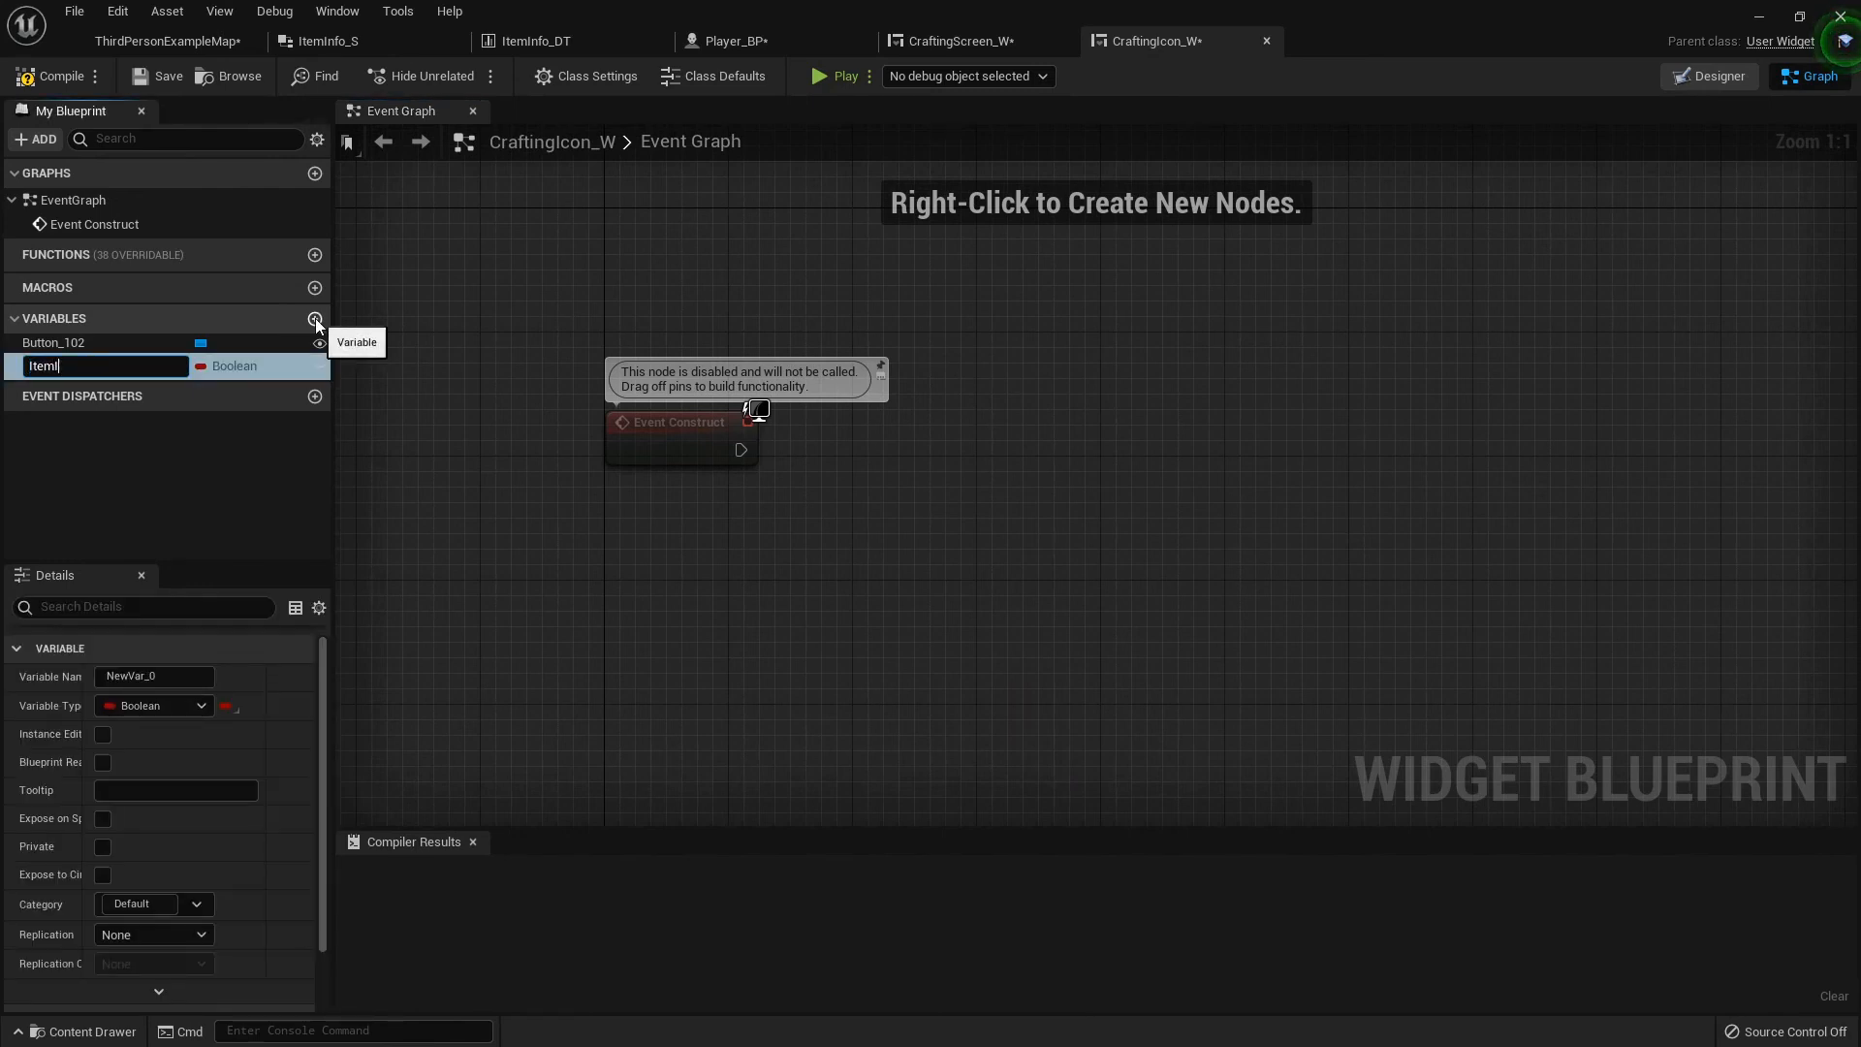
key("Enter")
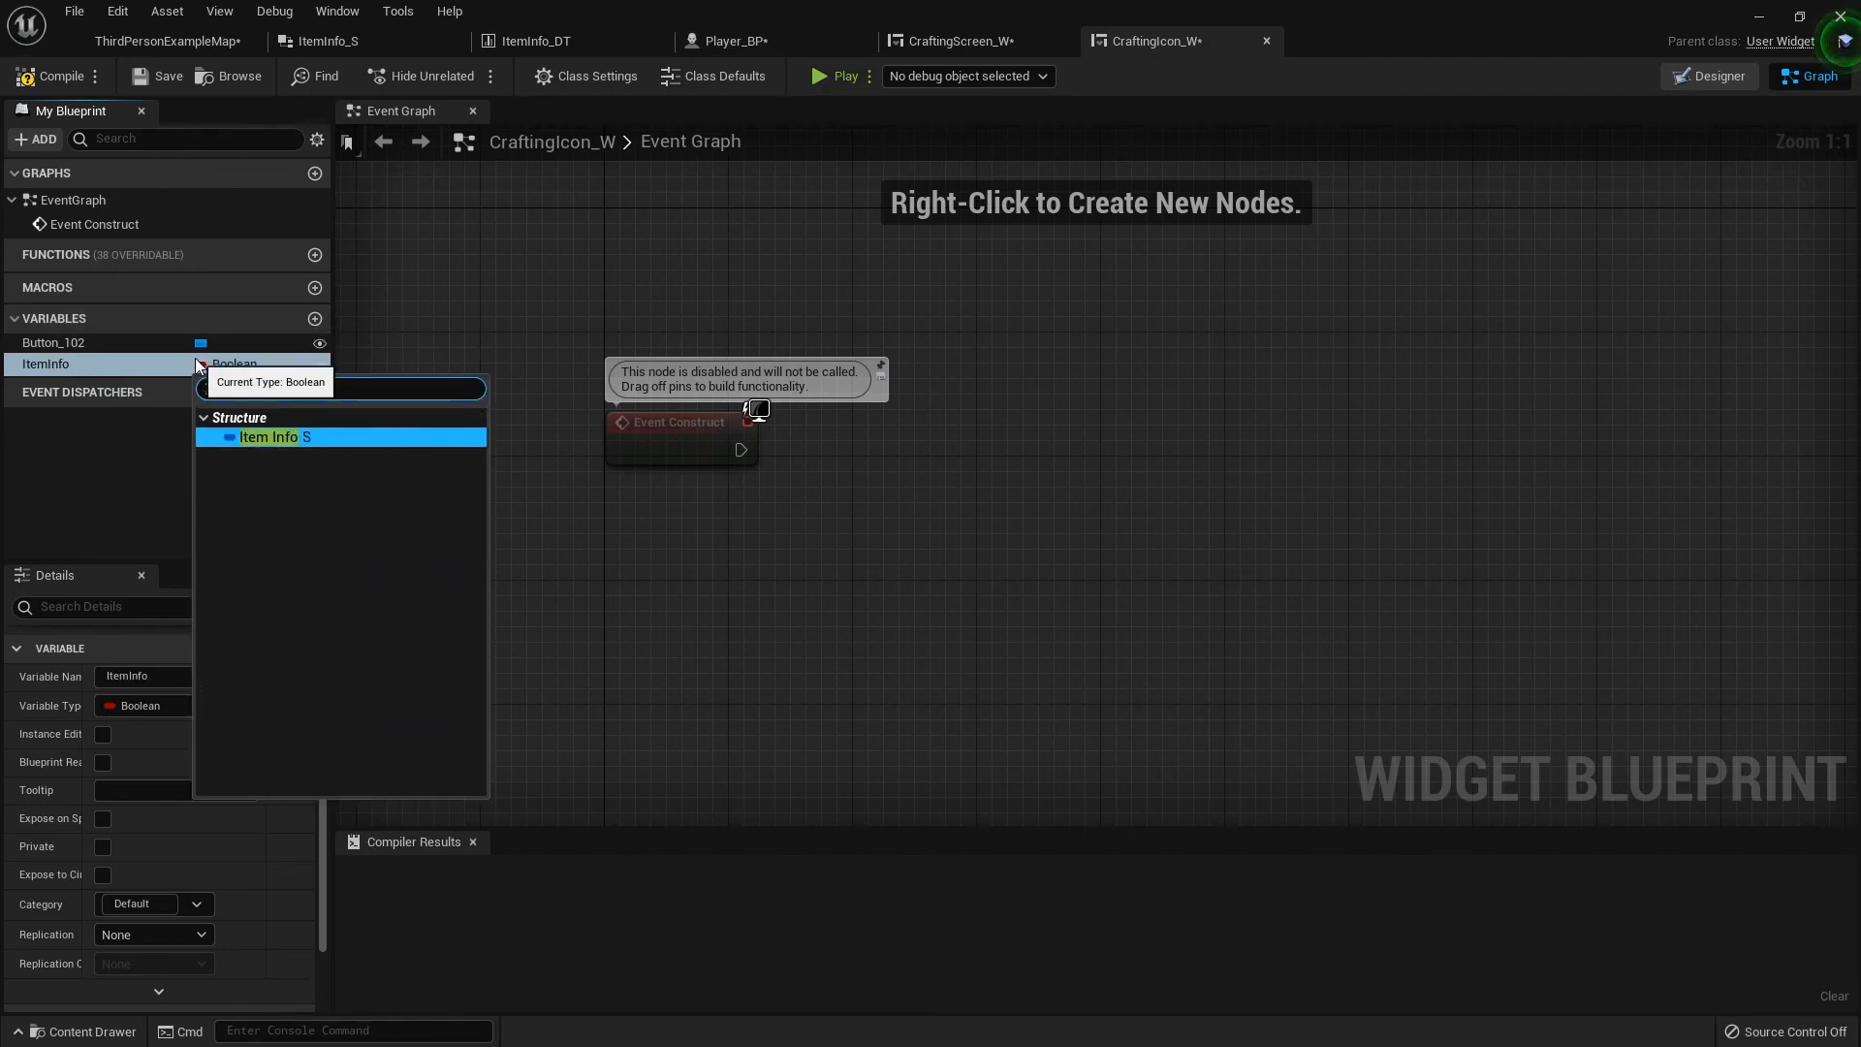
left_click(275, 437)
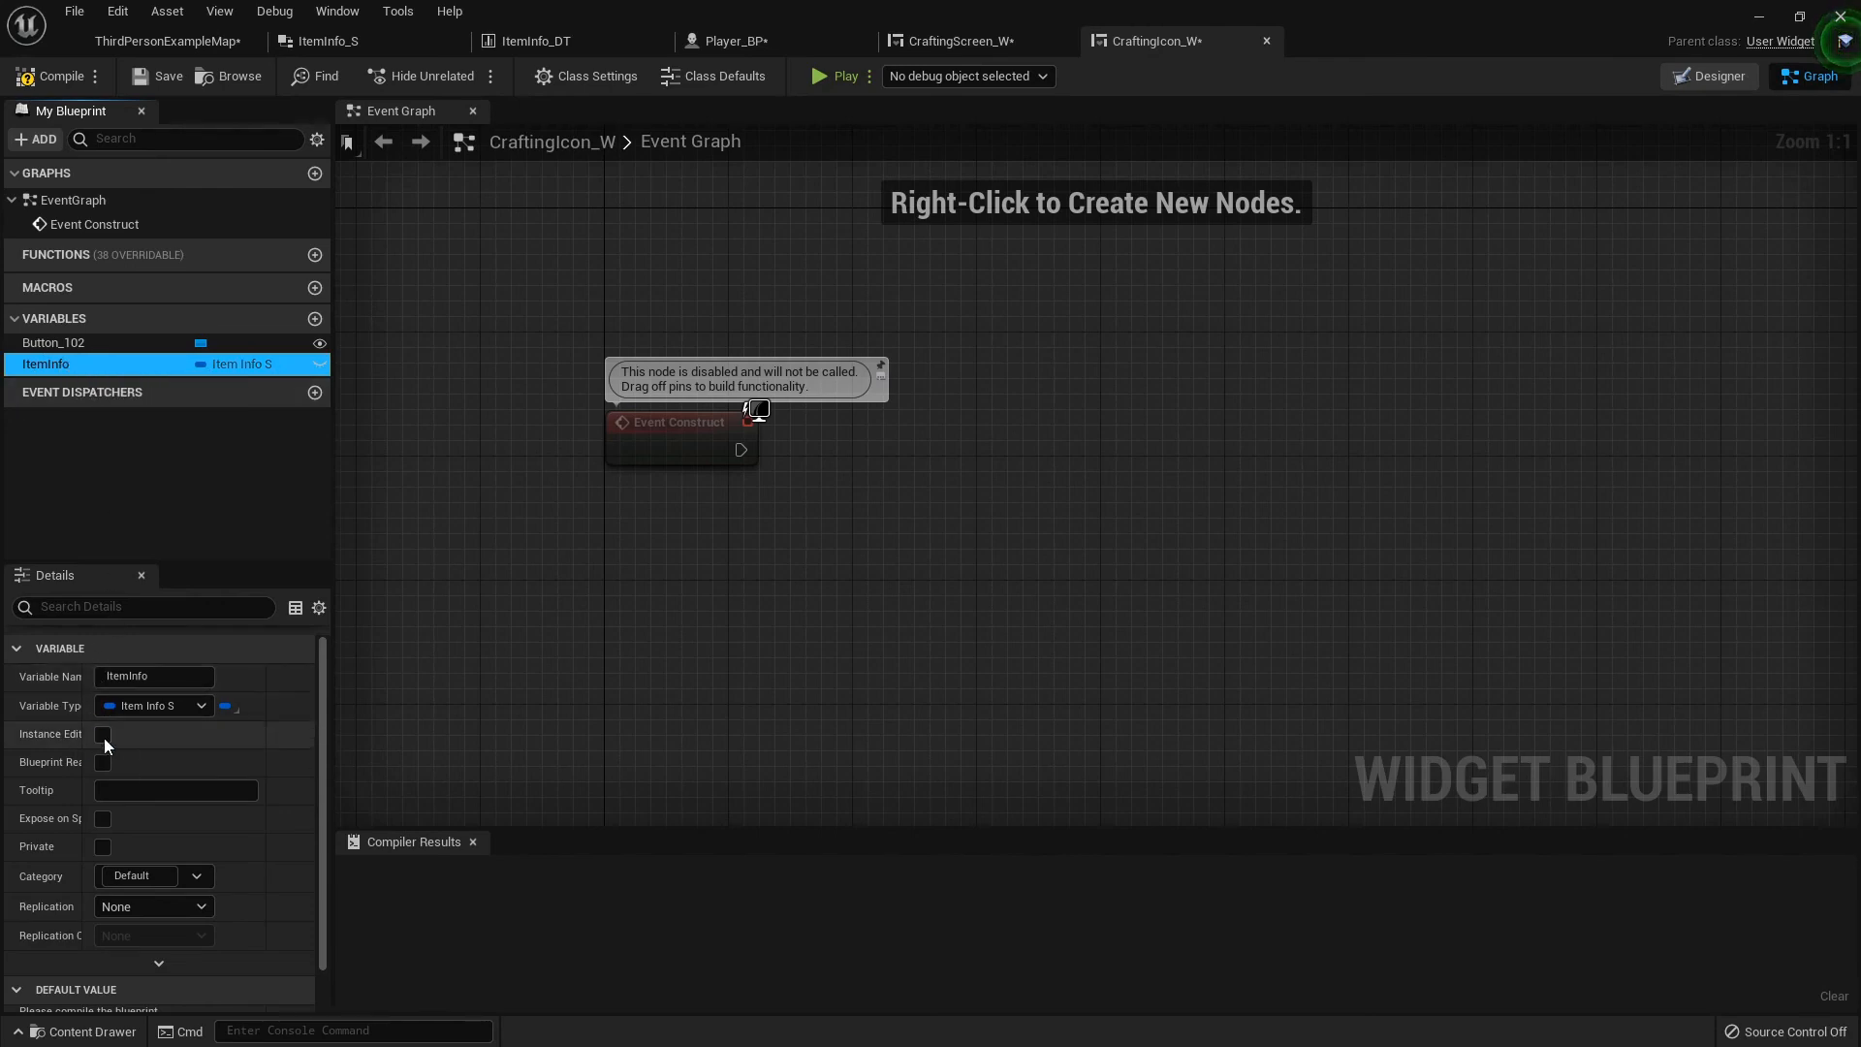
left_click(101, 734)
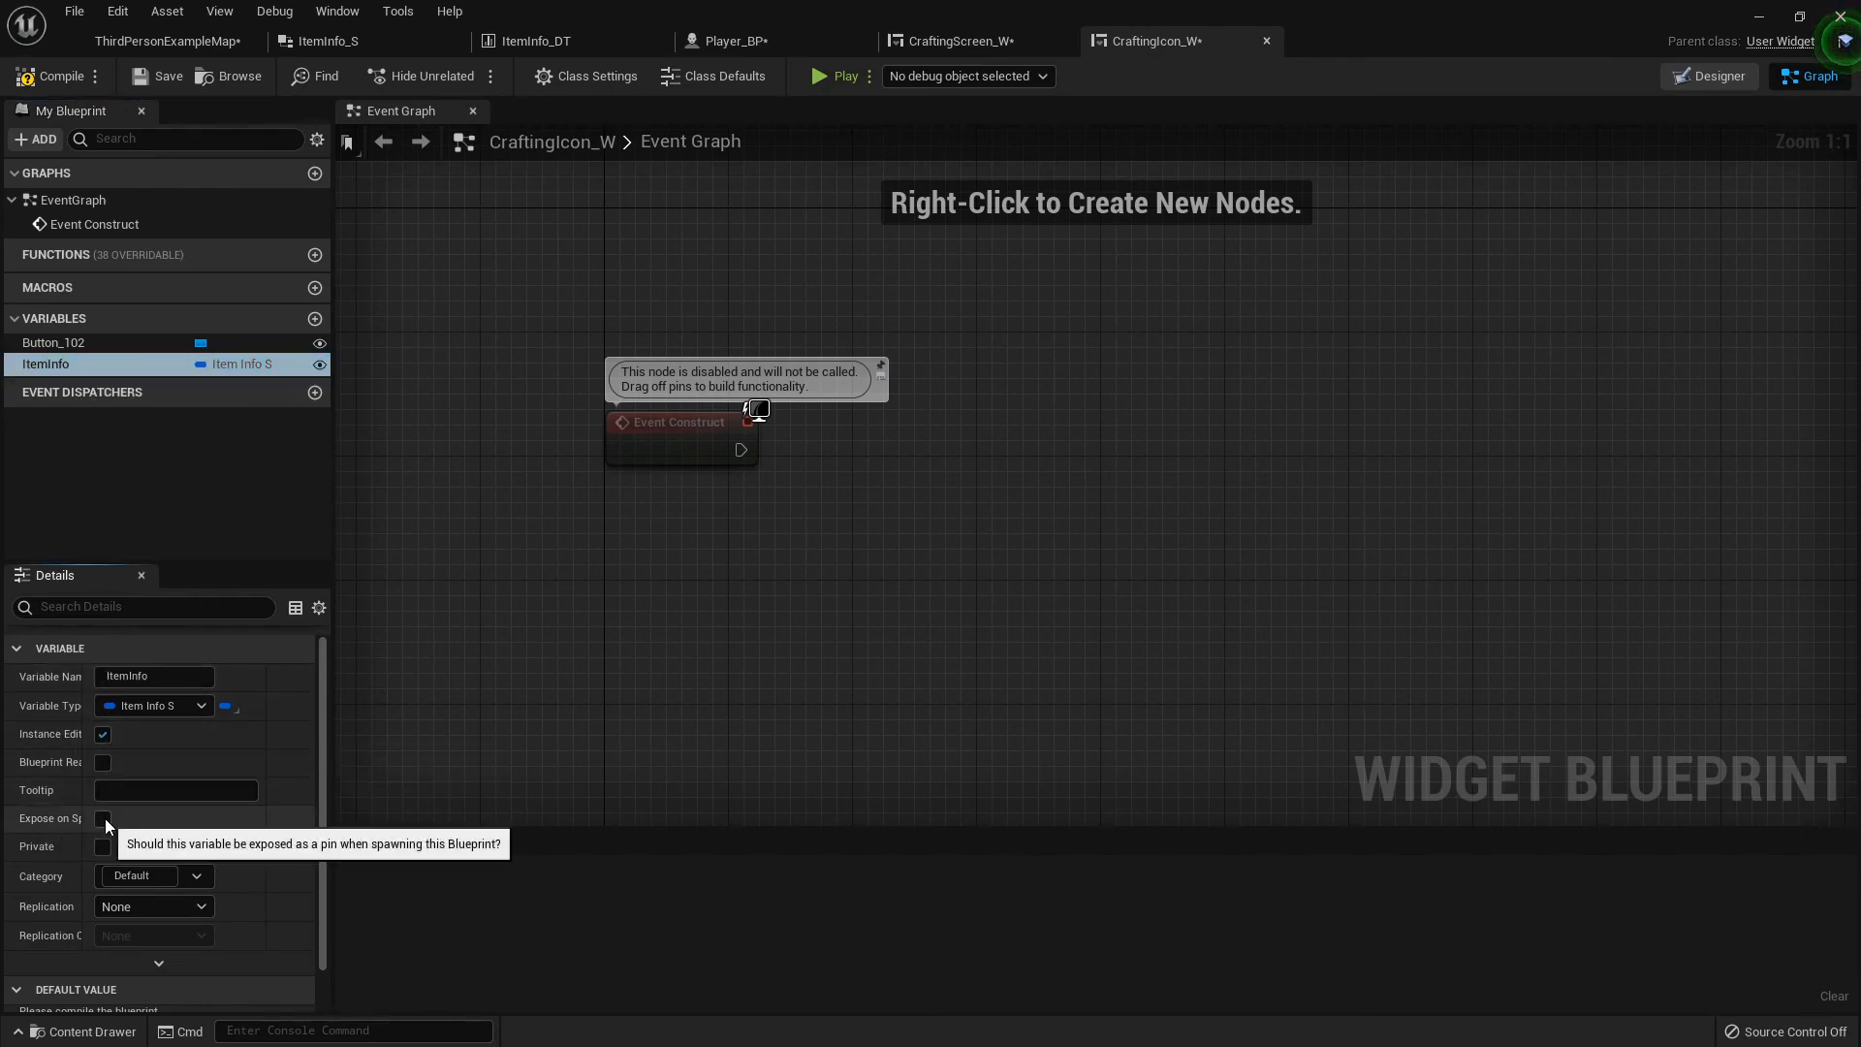
left_click(102, 818)
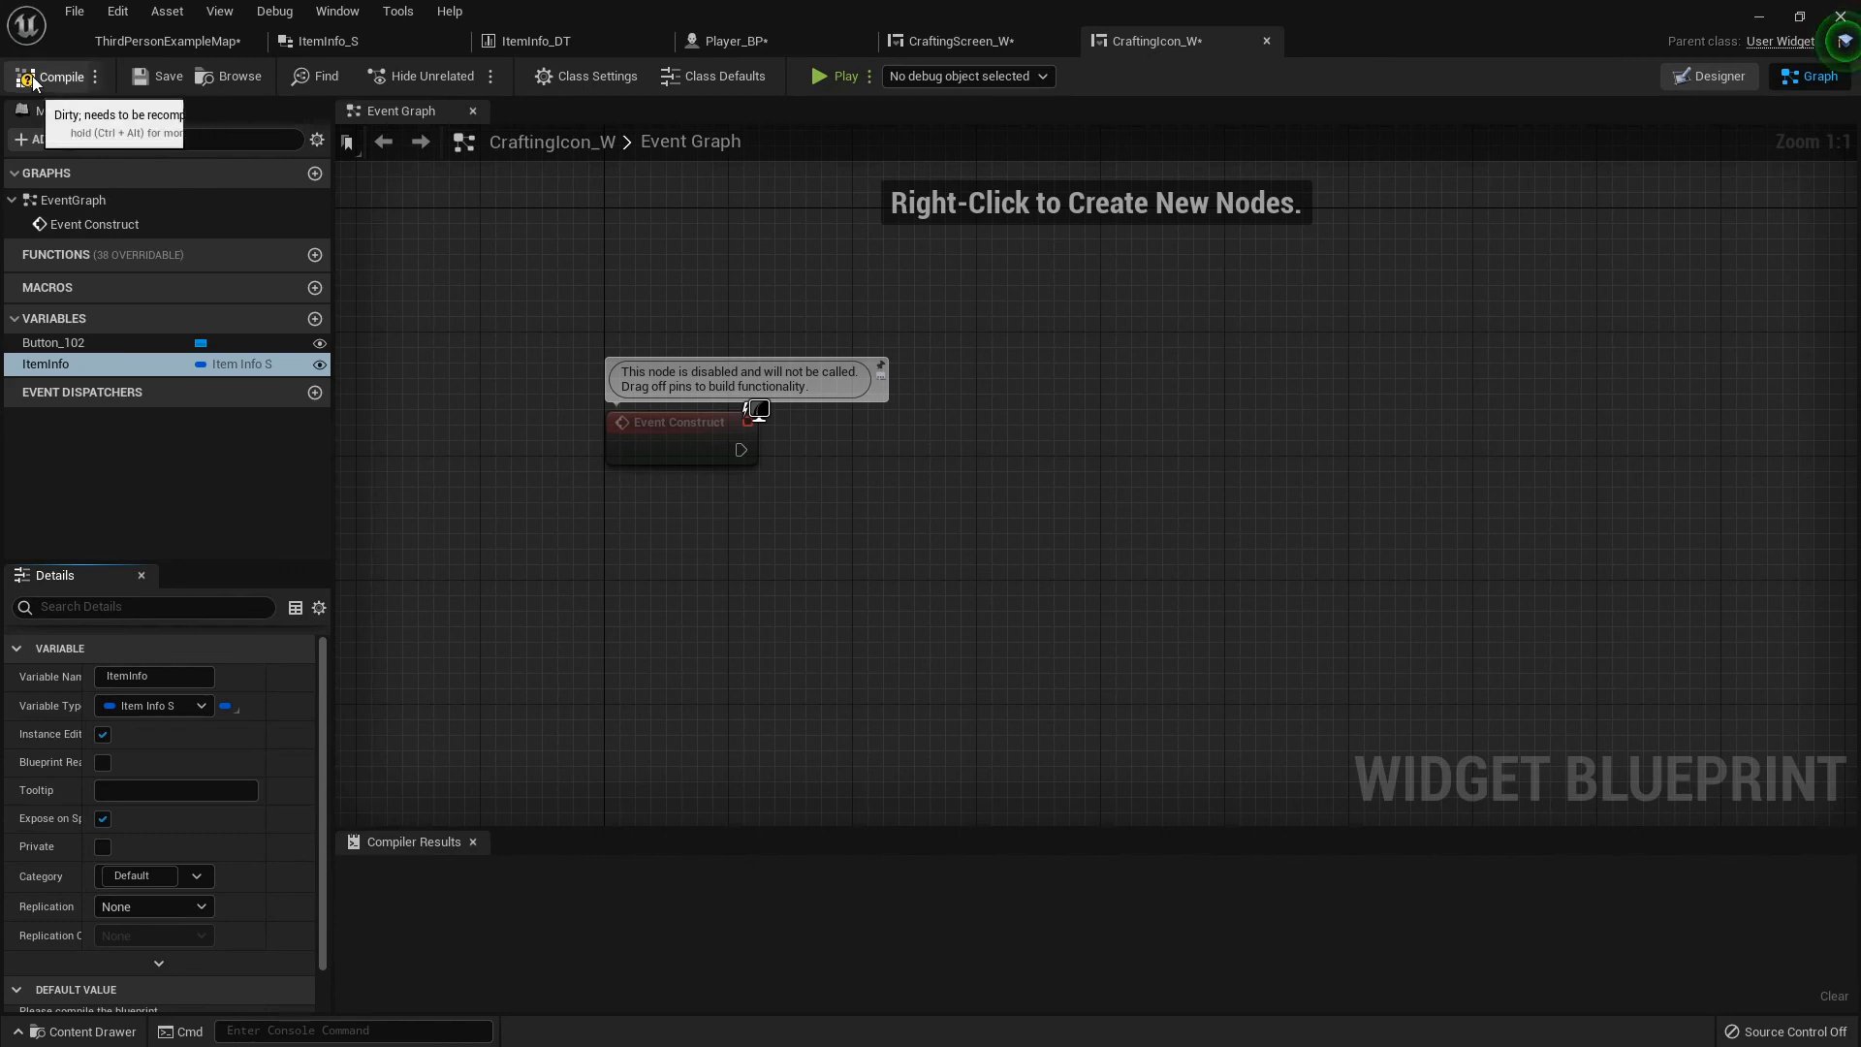
left_click(53, 77)
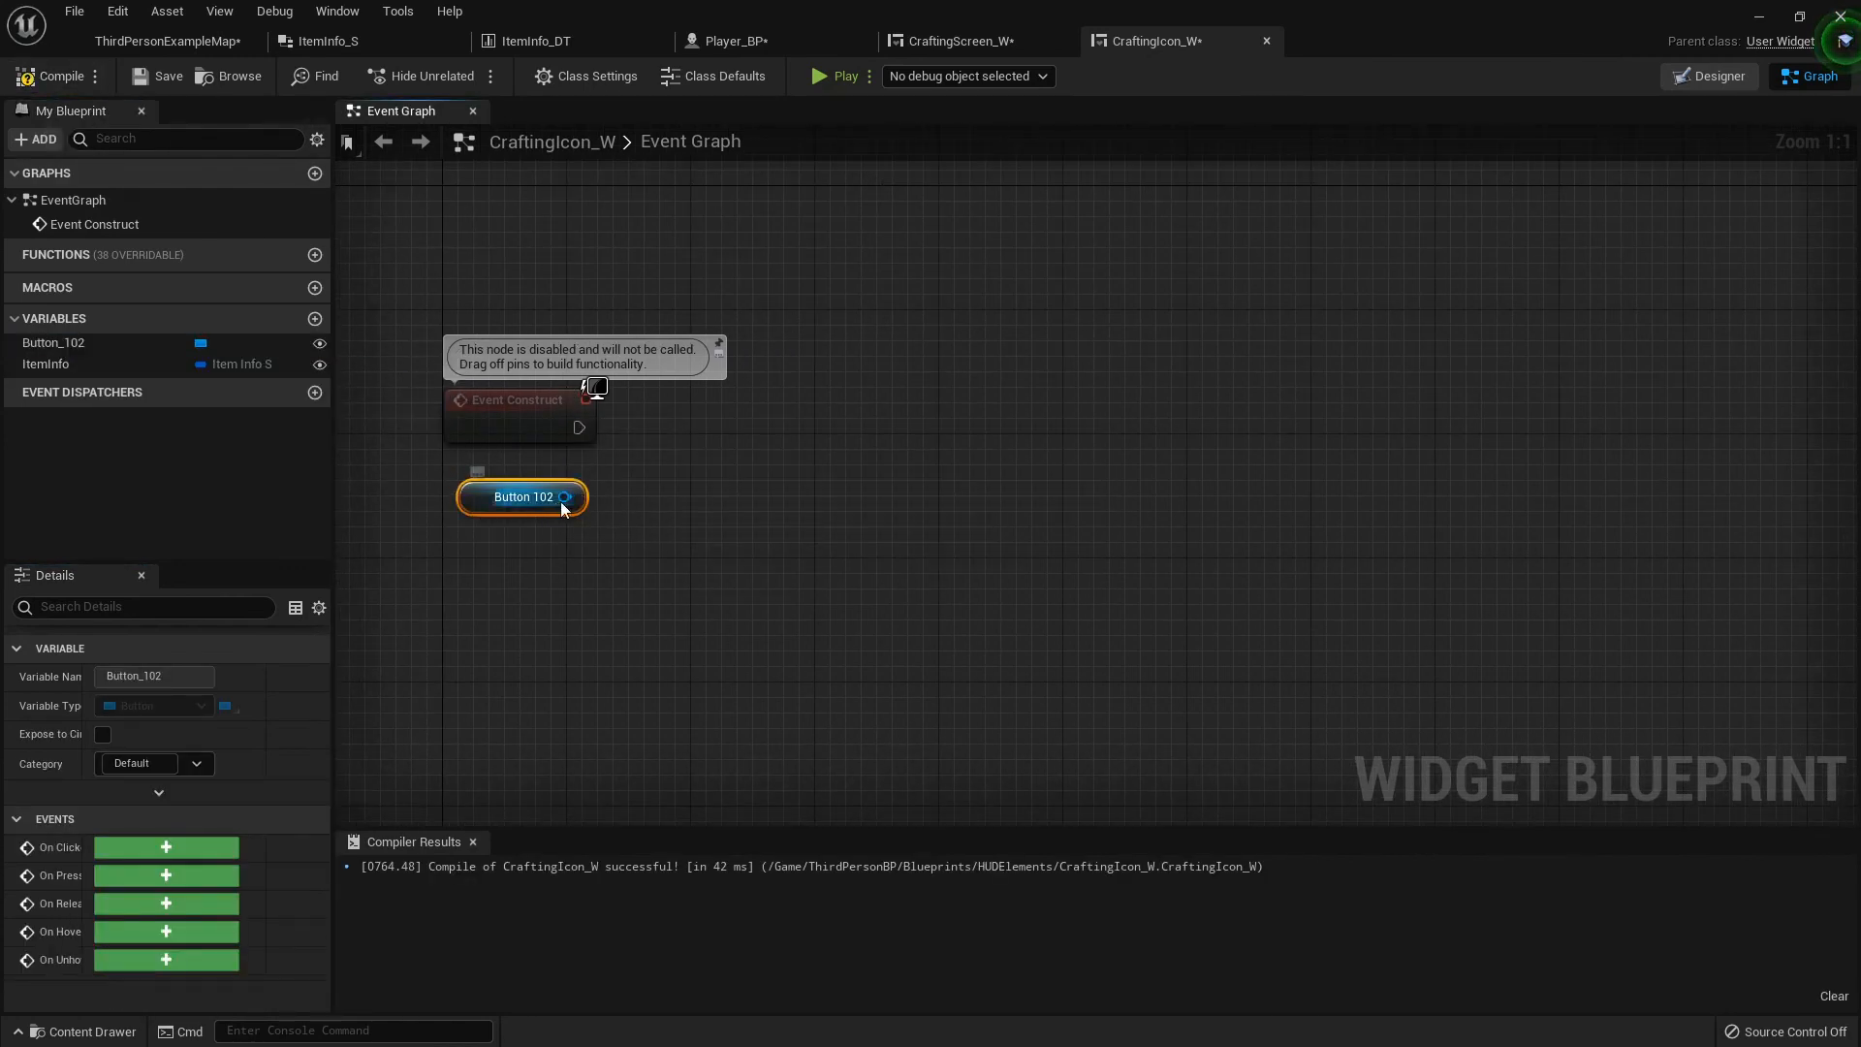
Add a button Set Style node fed by Make ButtonStyle and Make SlateBrush nodes
left_click_drag(567, 497, 745, 522)
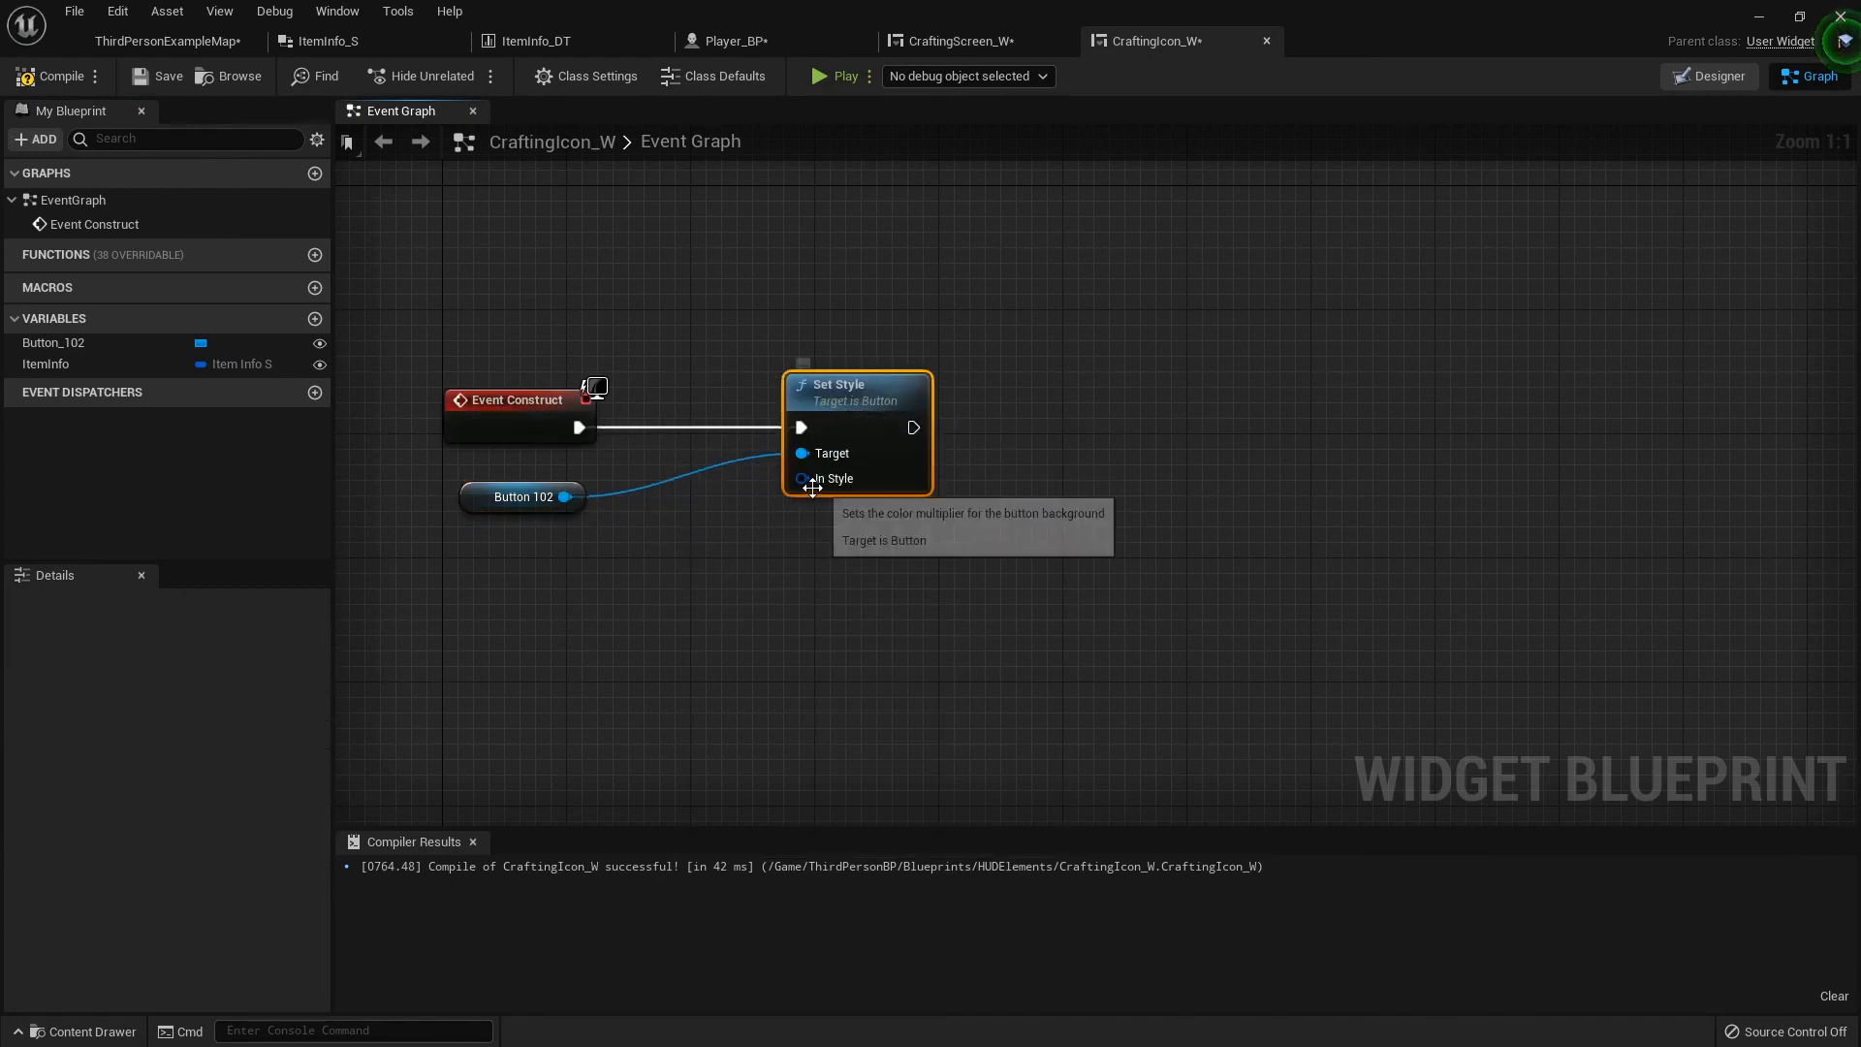
left_click_drag(802, 477, 650, 615)
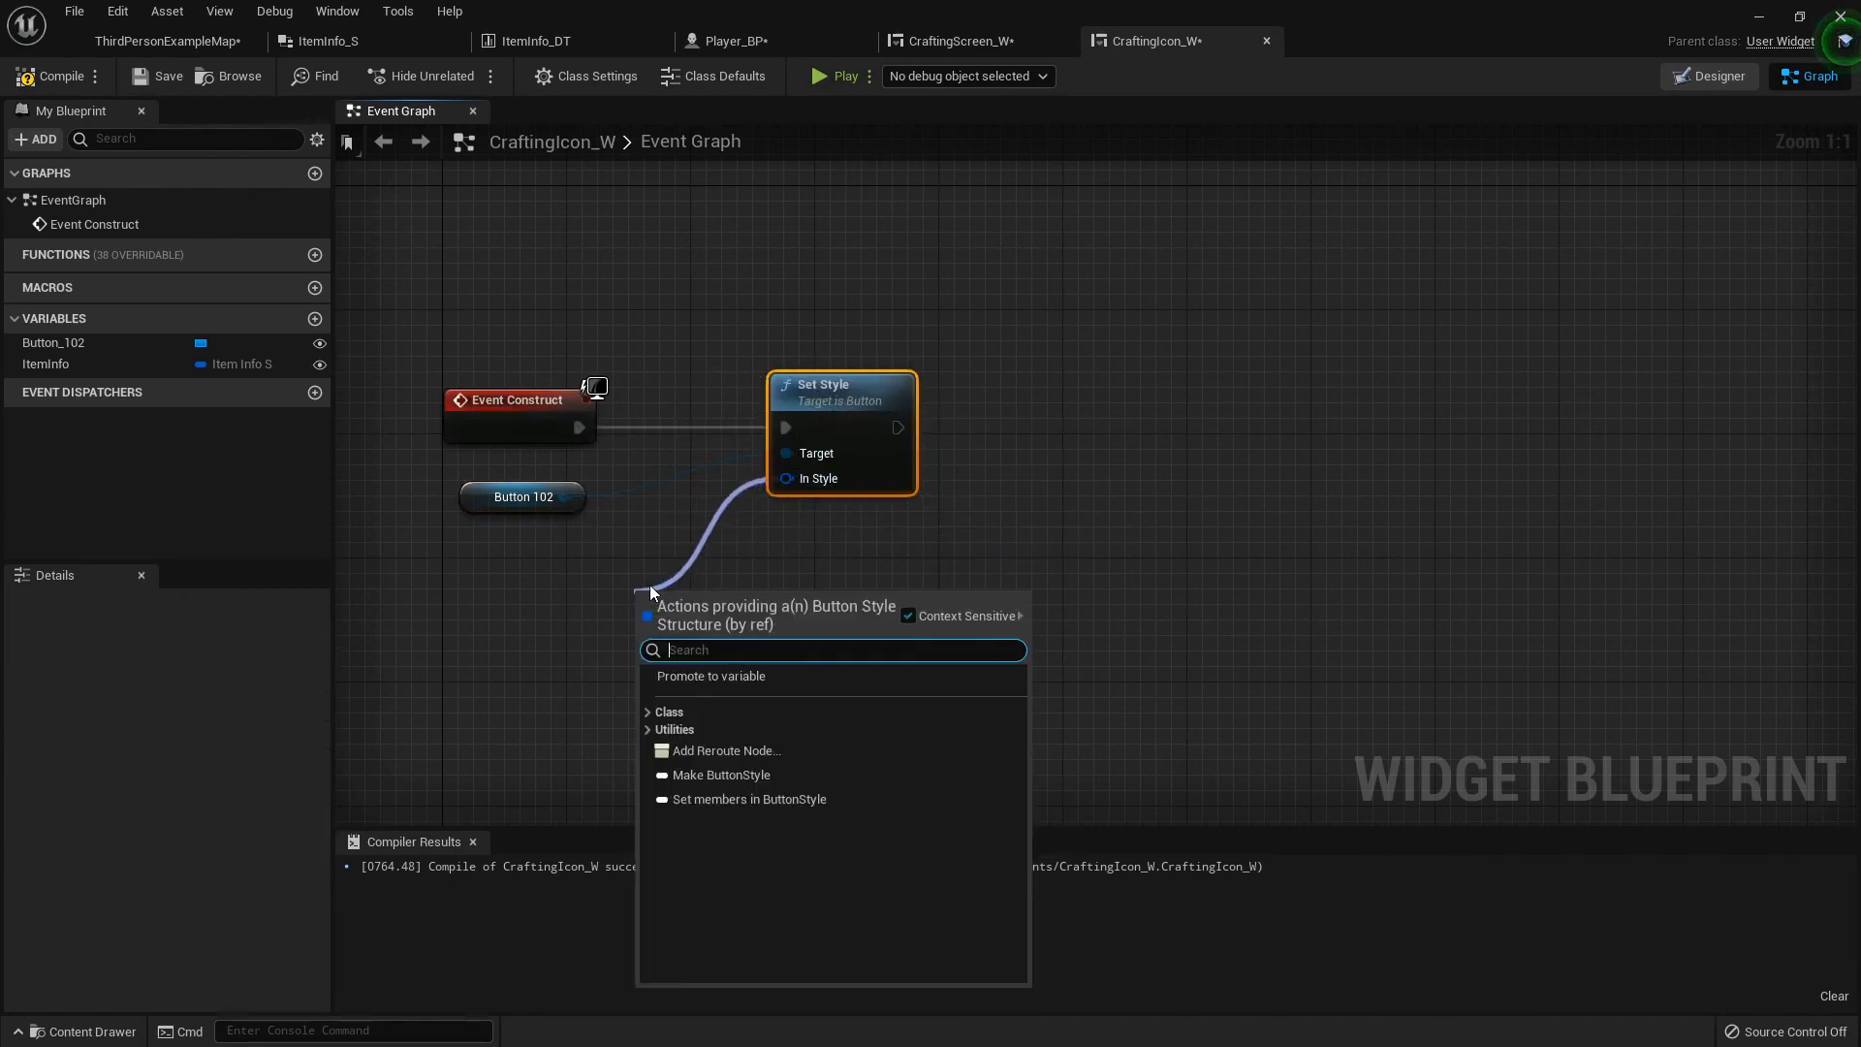
left_click(721, 775)
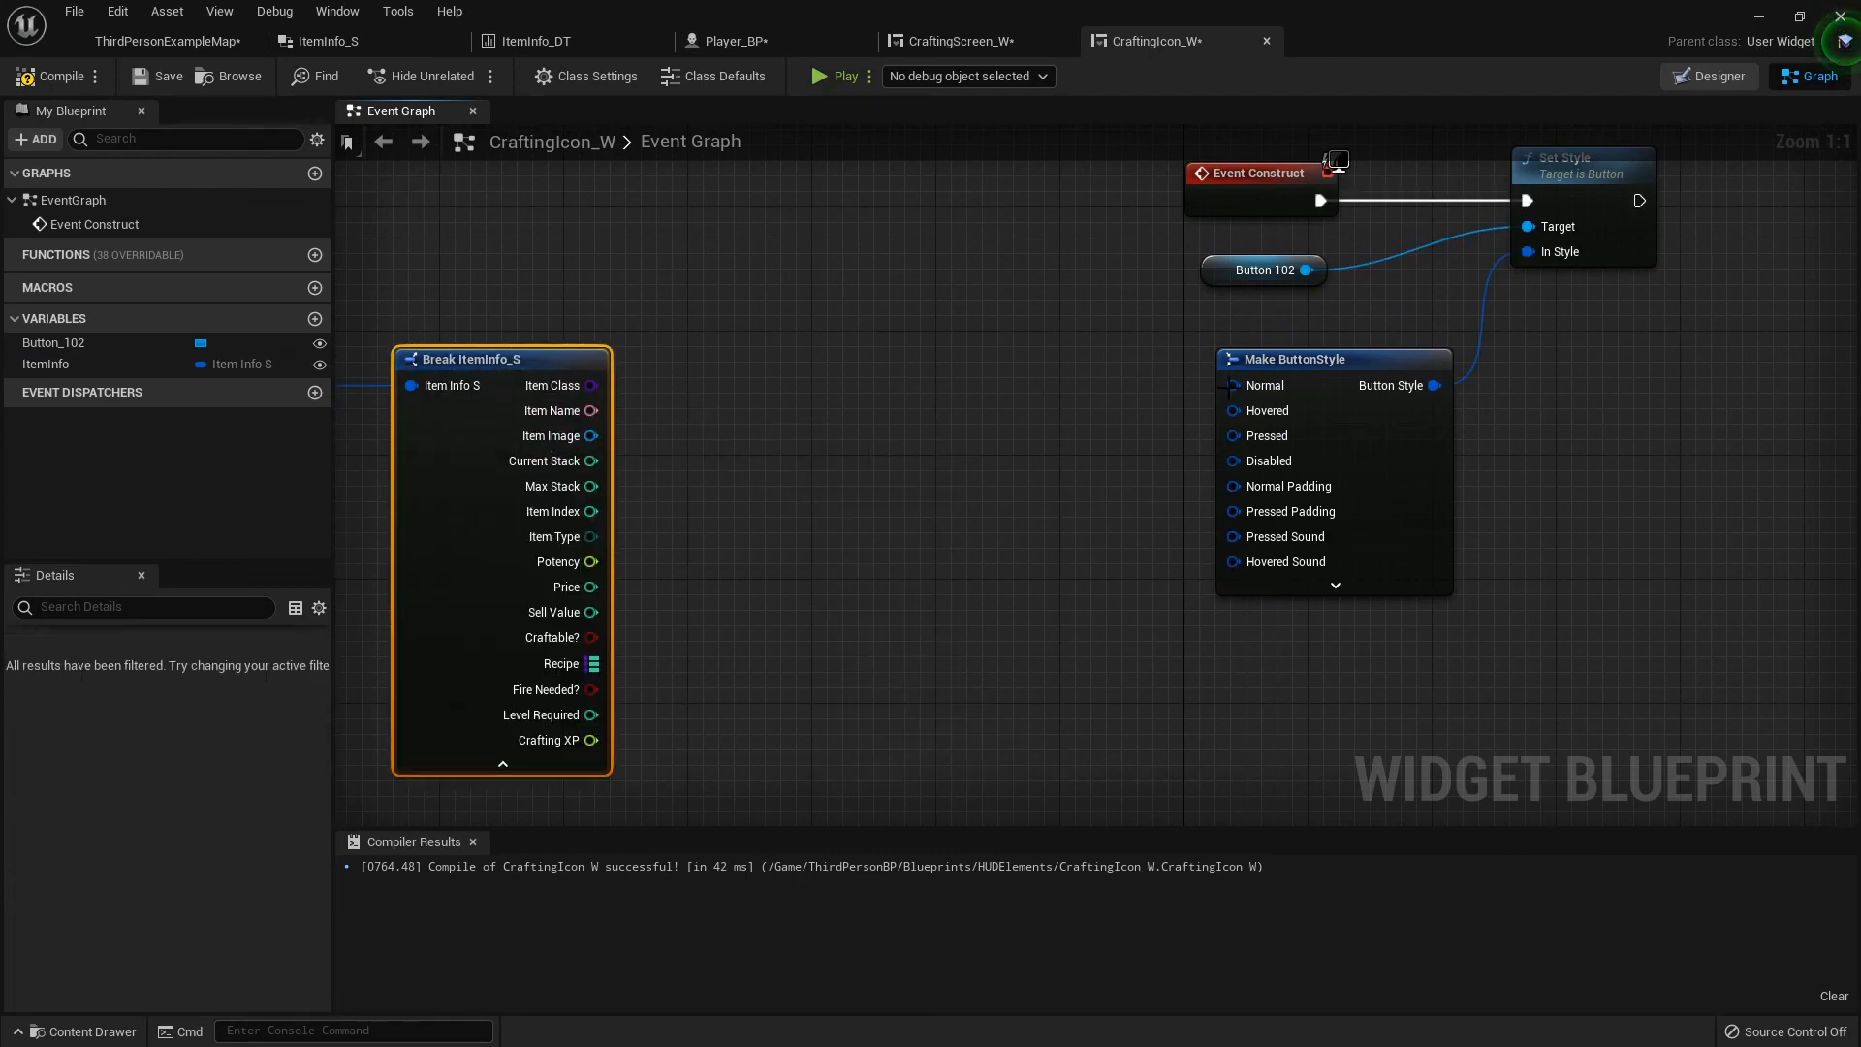
type("ma")
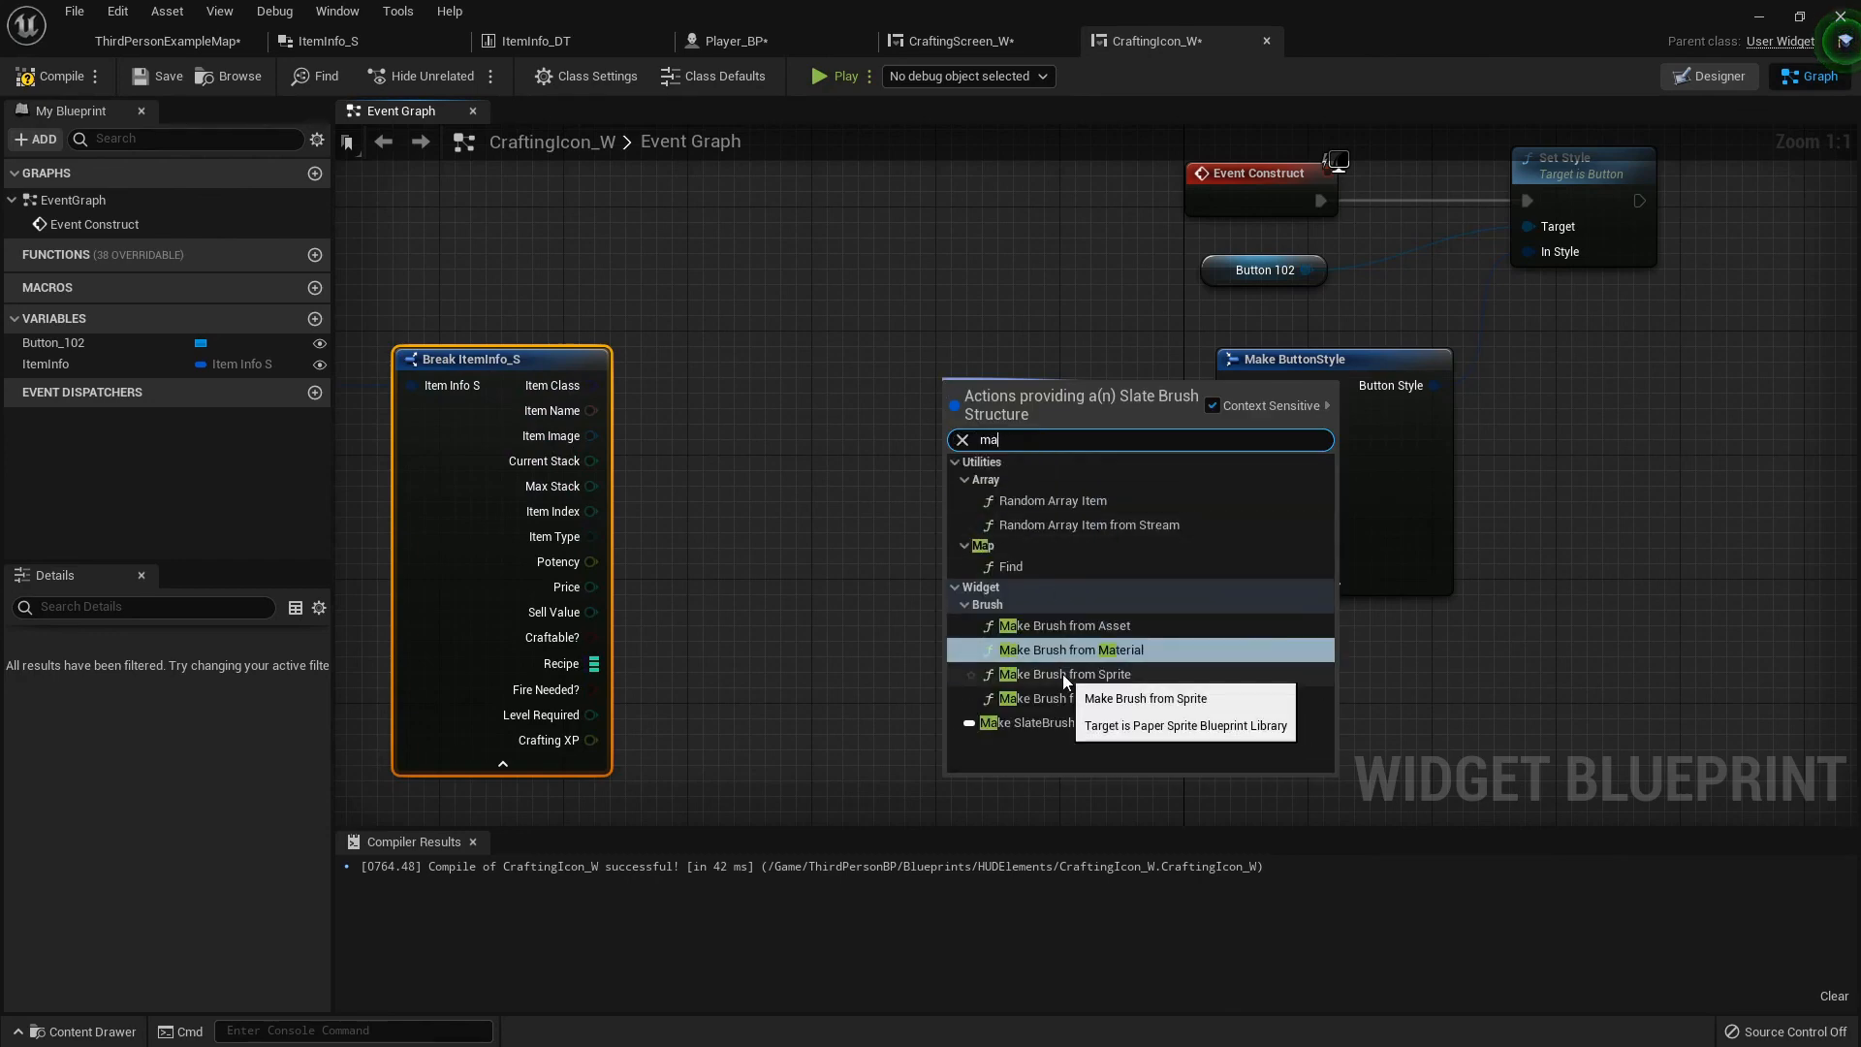
left_click(1028, 722)
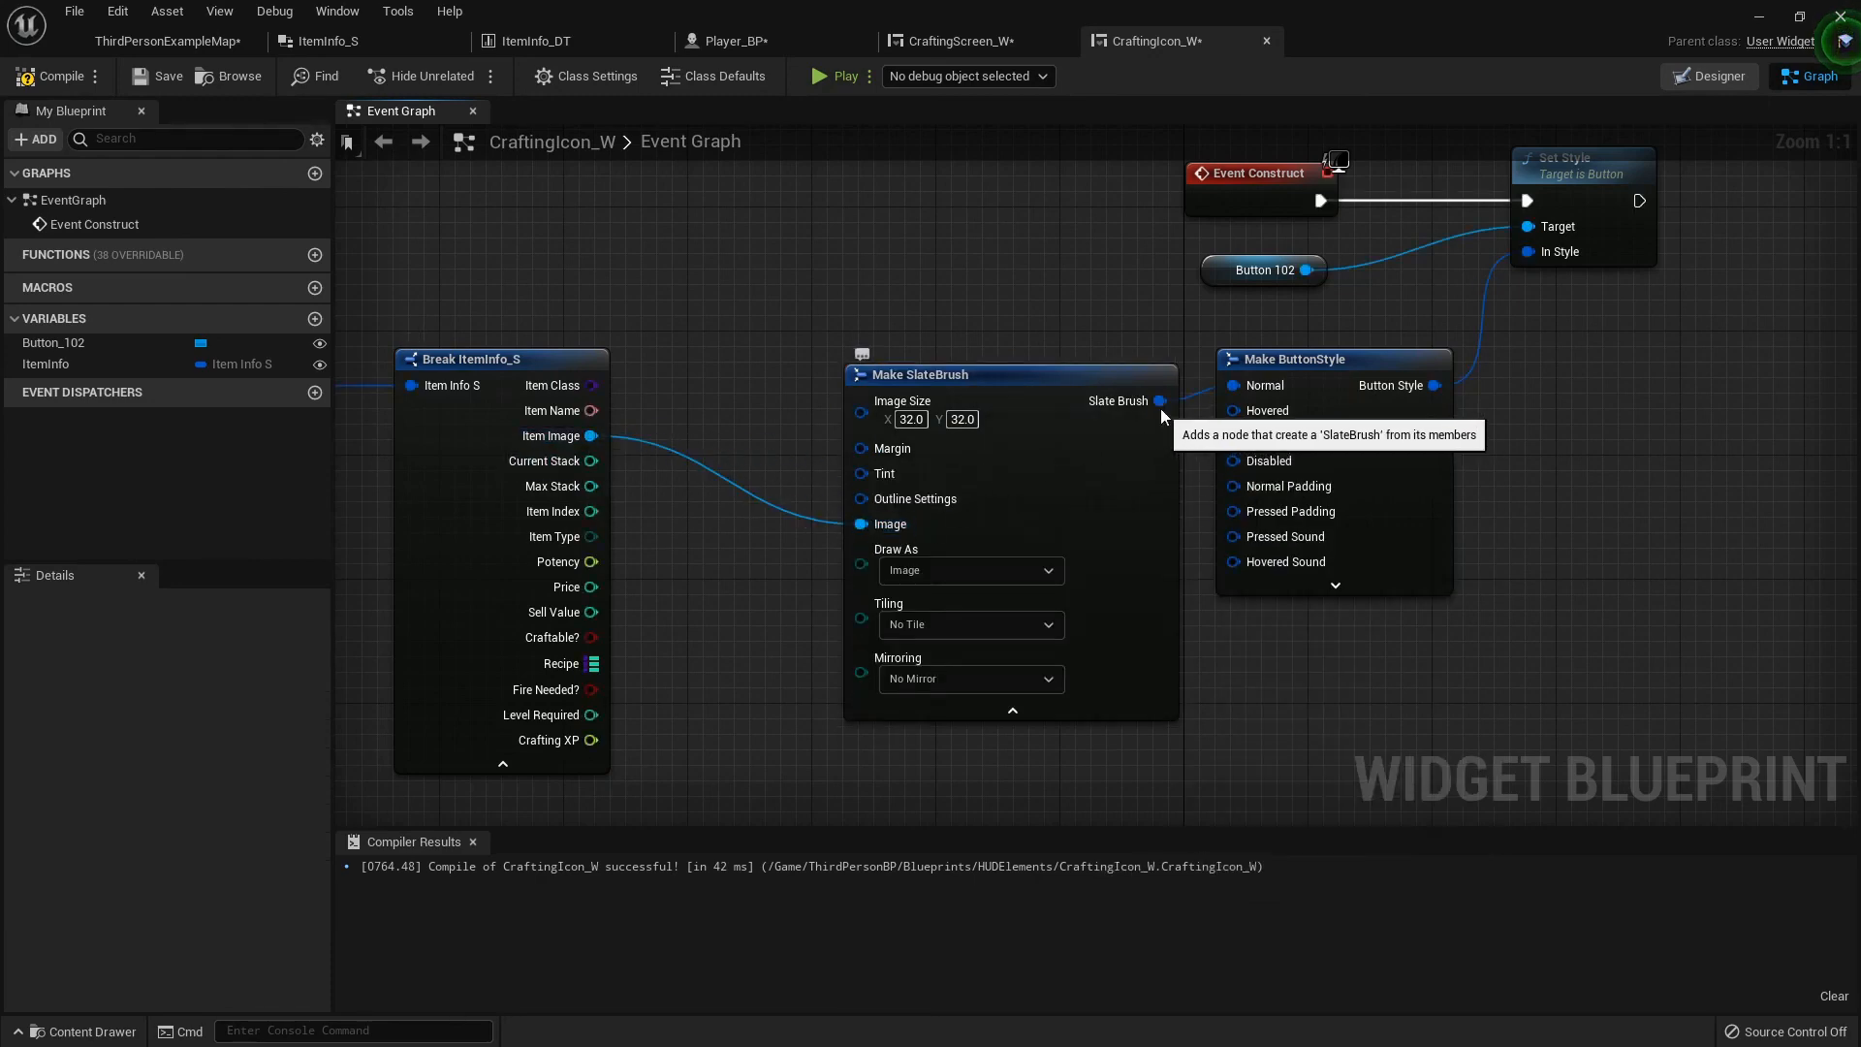
Add a Make SlateColor node for the brush tint and review the graph
left_click(961, 374)
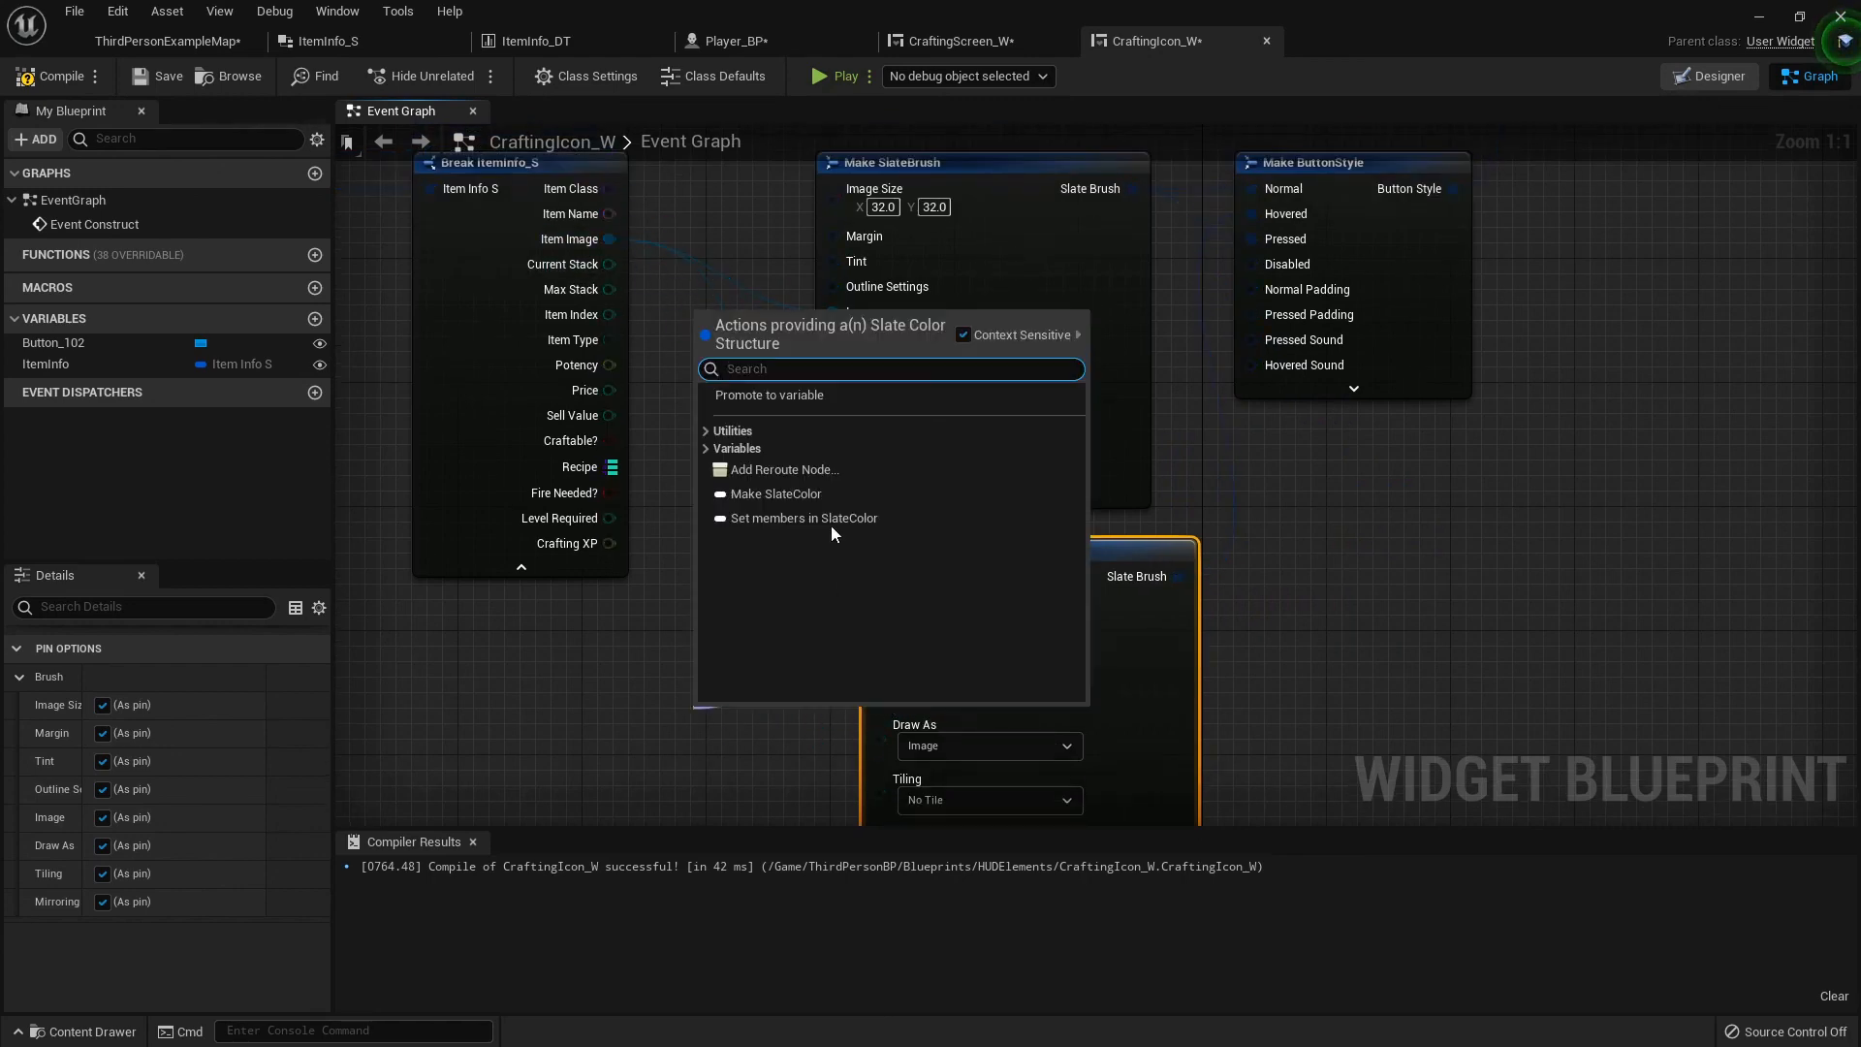
left_click(776, 494)
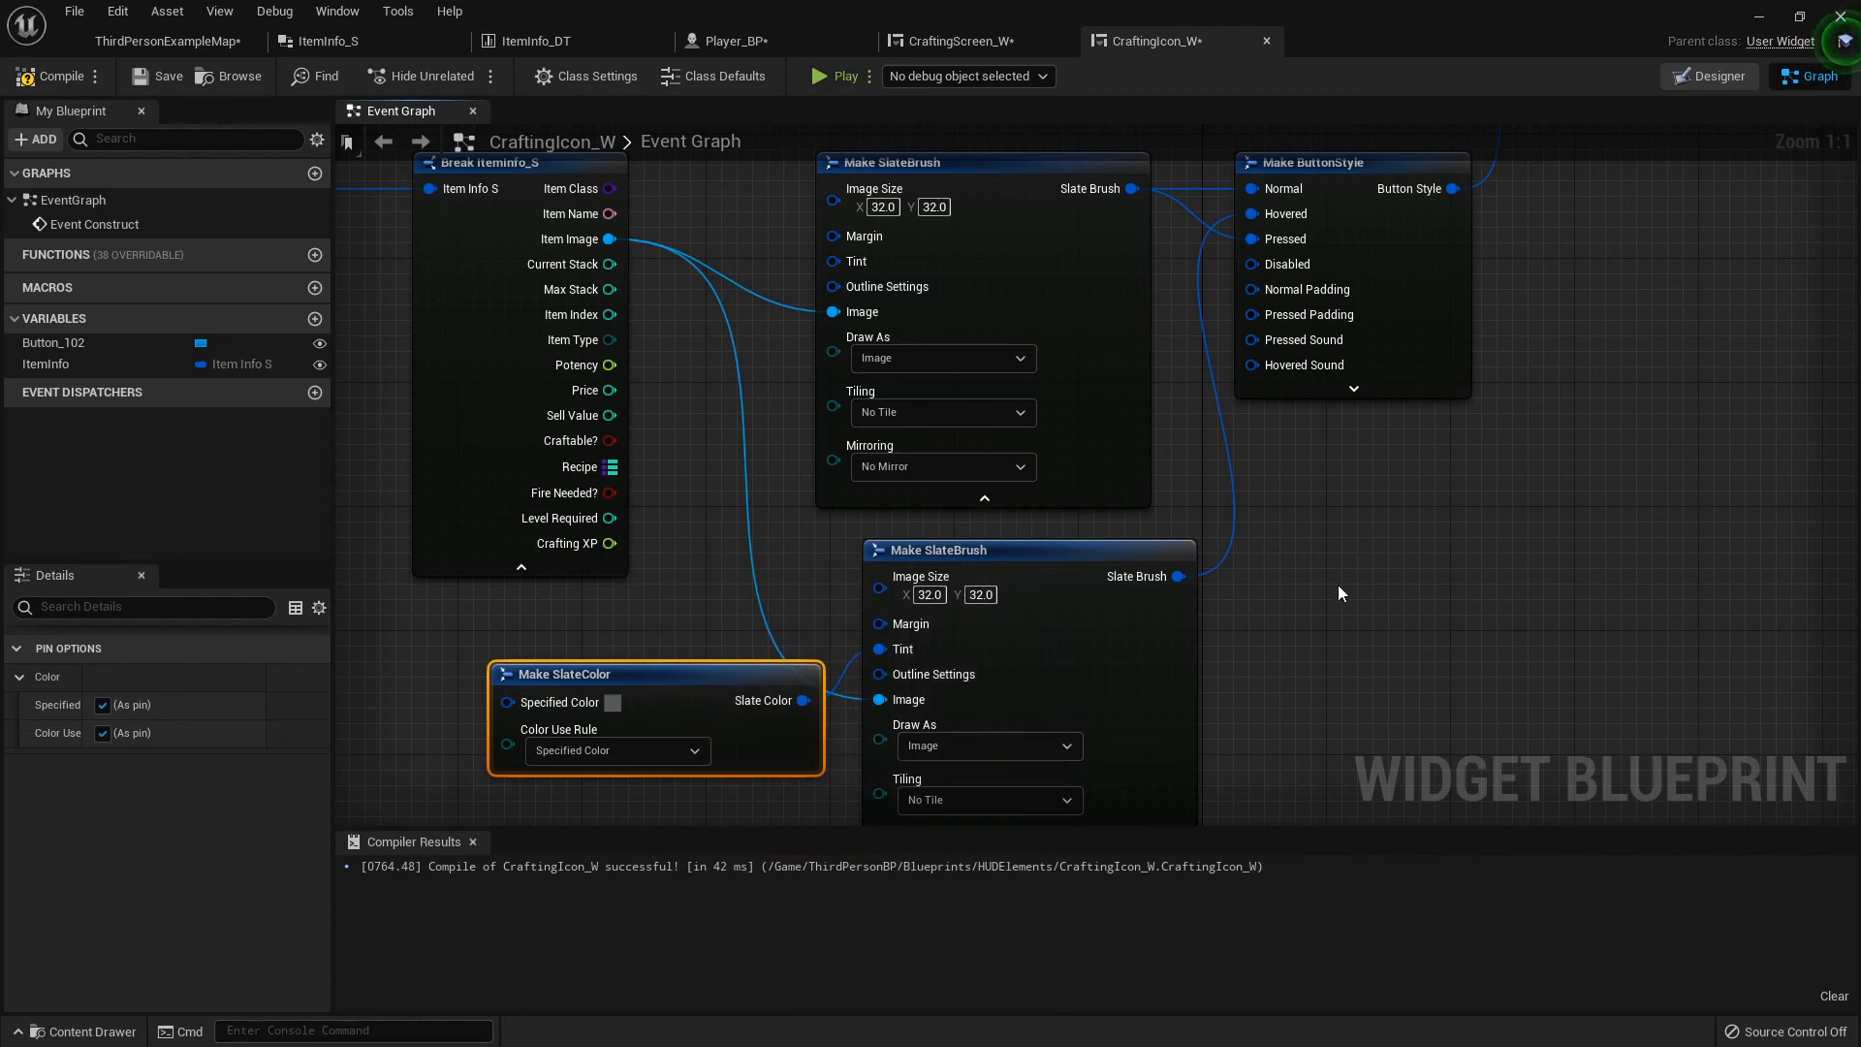
scroll("down", 3)
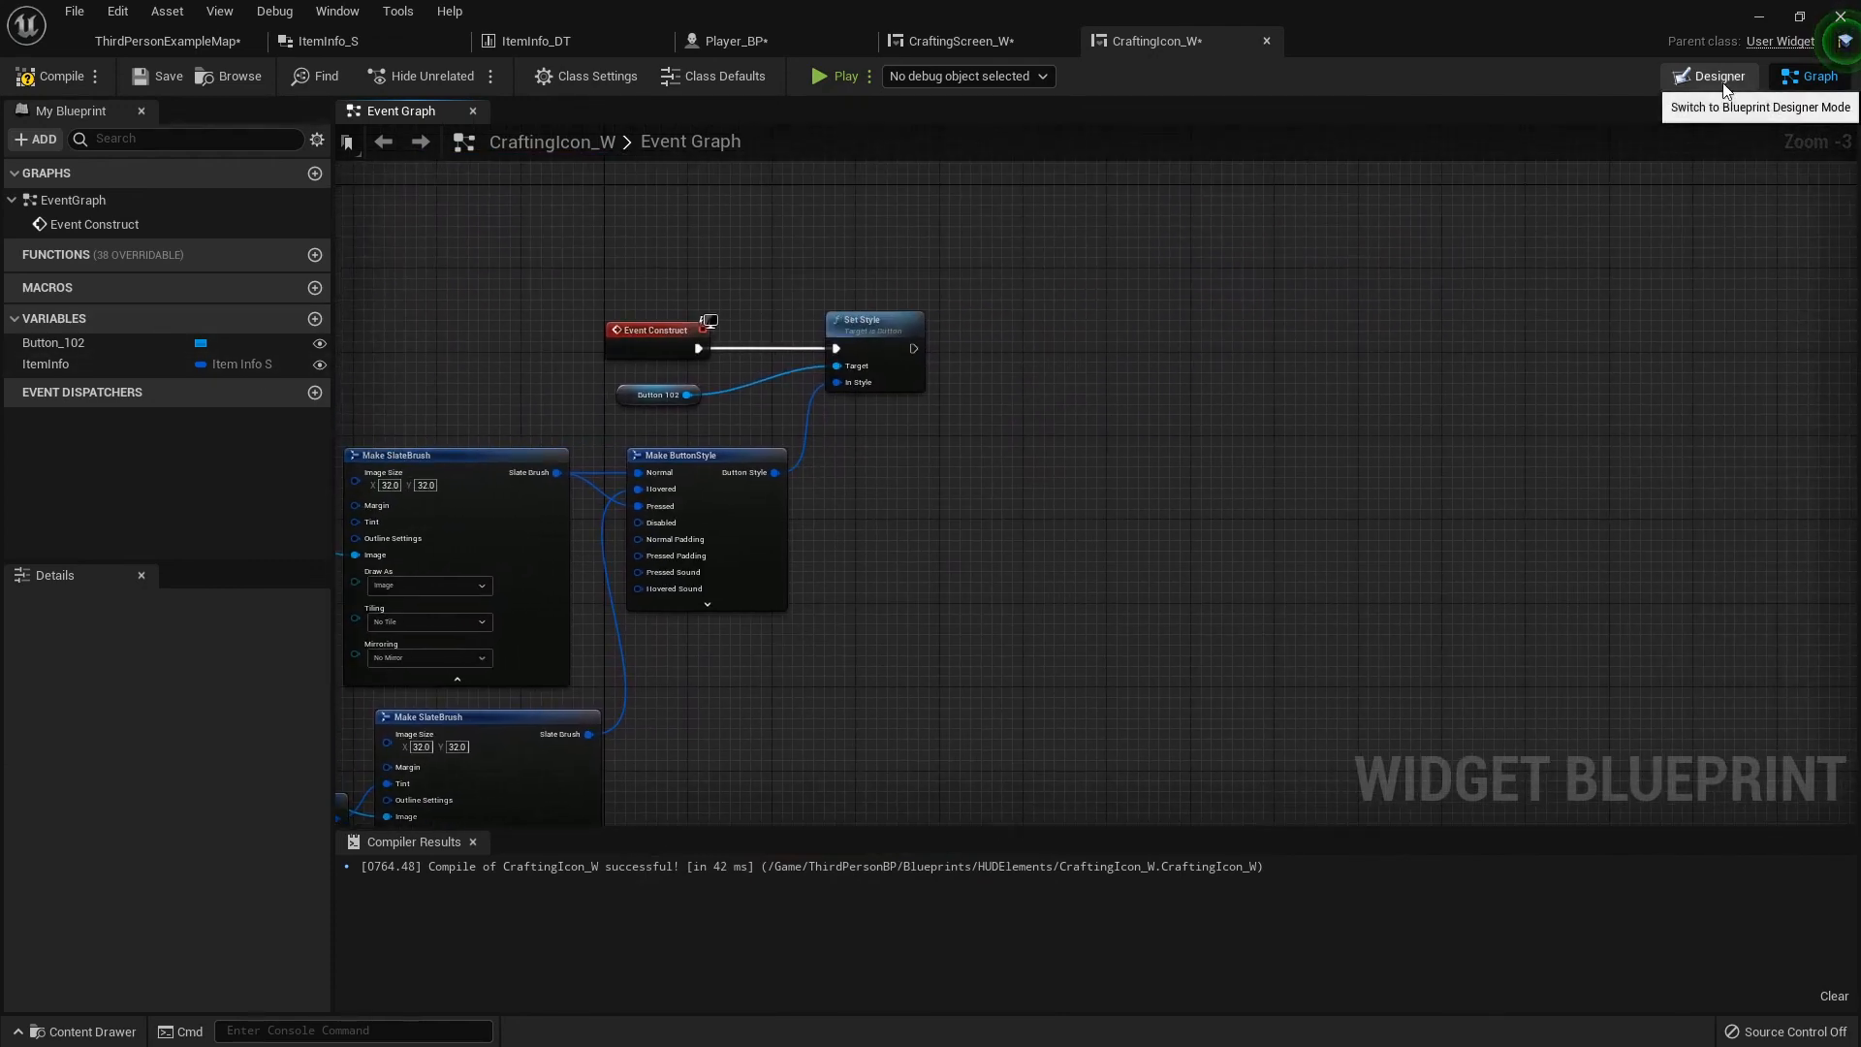
left_click(1716, 75)
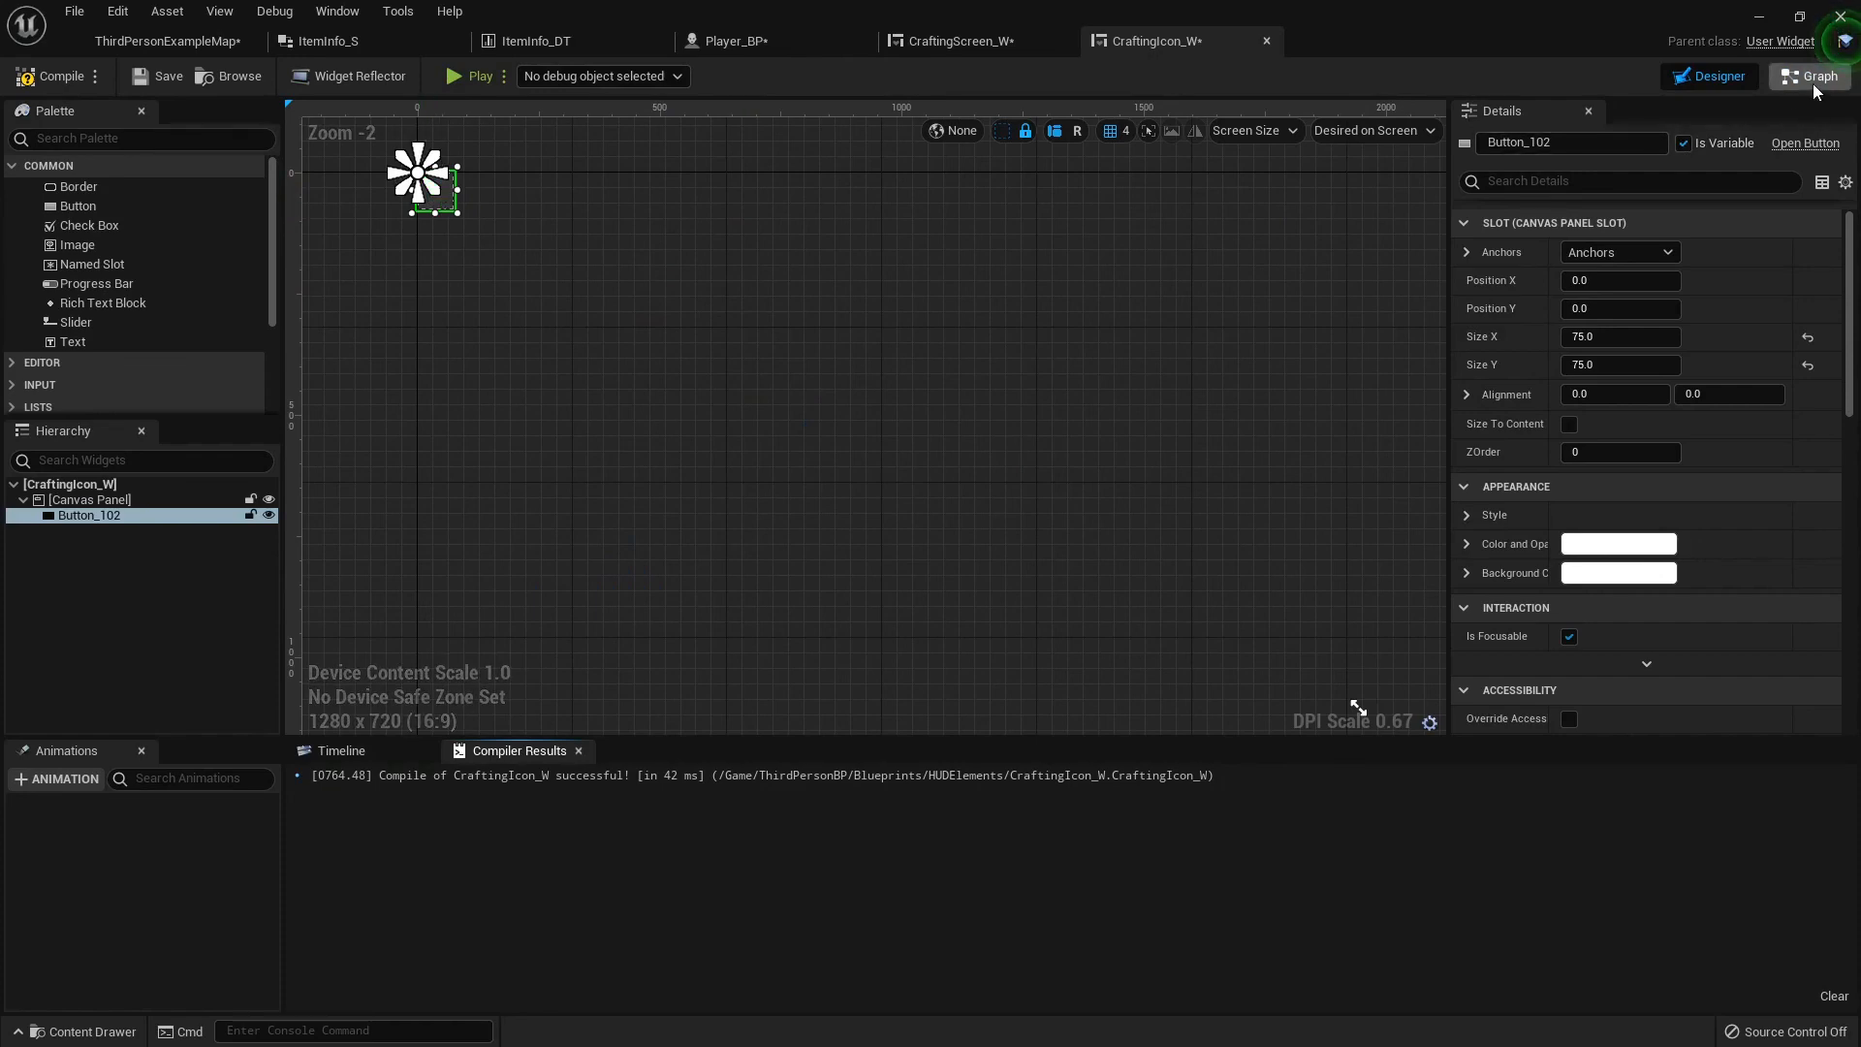
left_click(1810, 77)
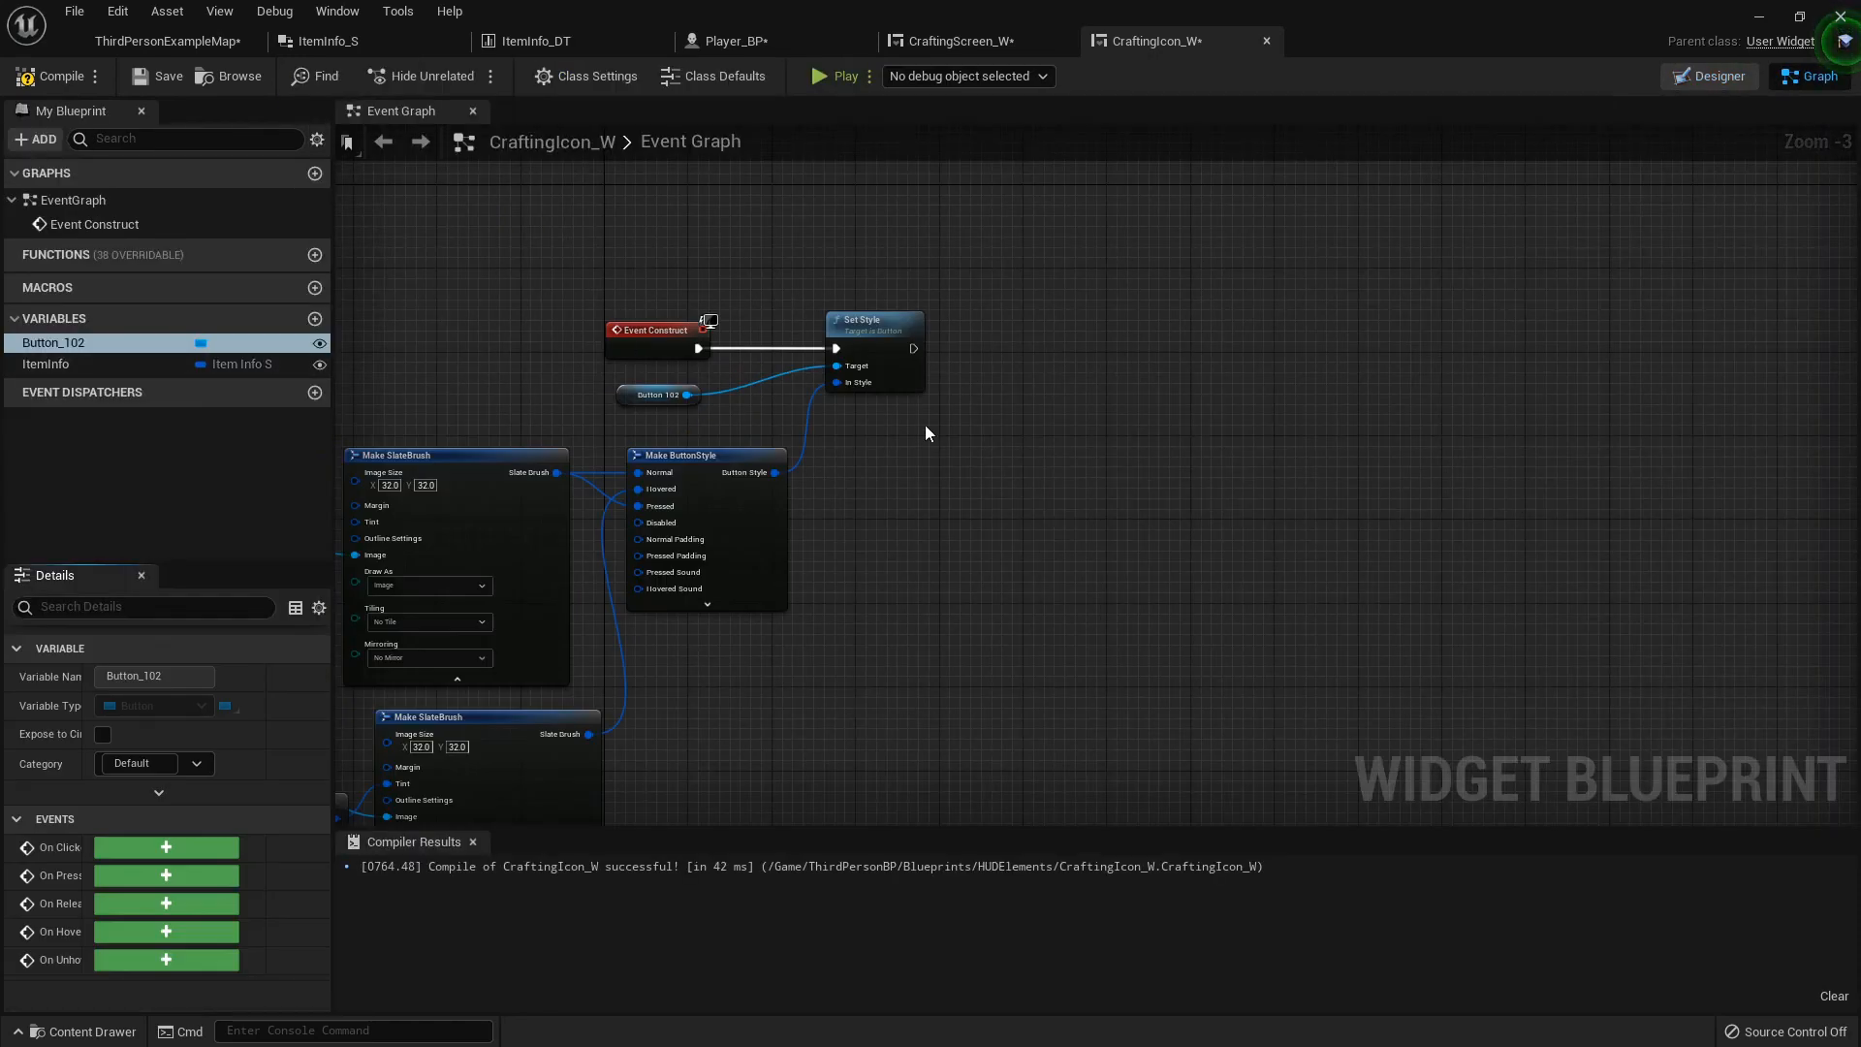
mouse_move(785, 449)
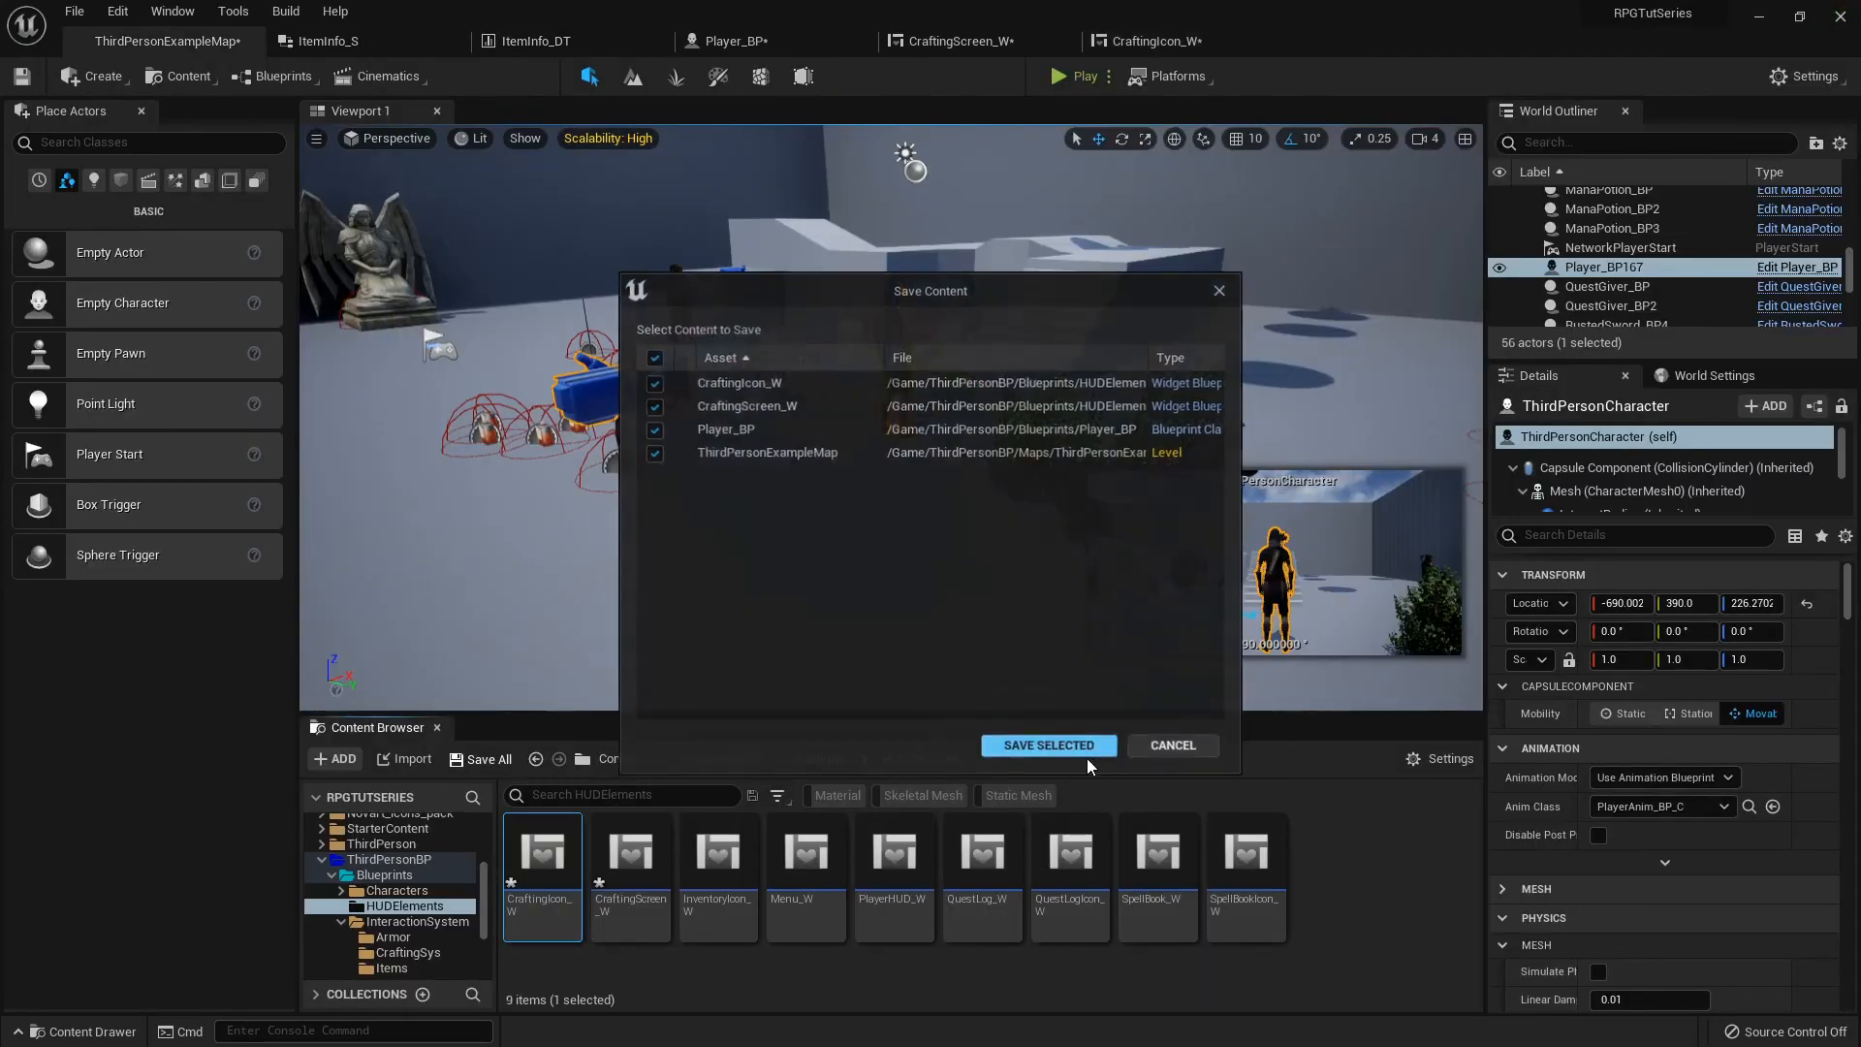
Save the modified widgets, Player_BP and the map, then reopen Player_BP
left_click(1049, 744)
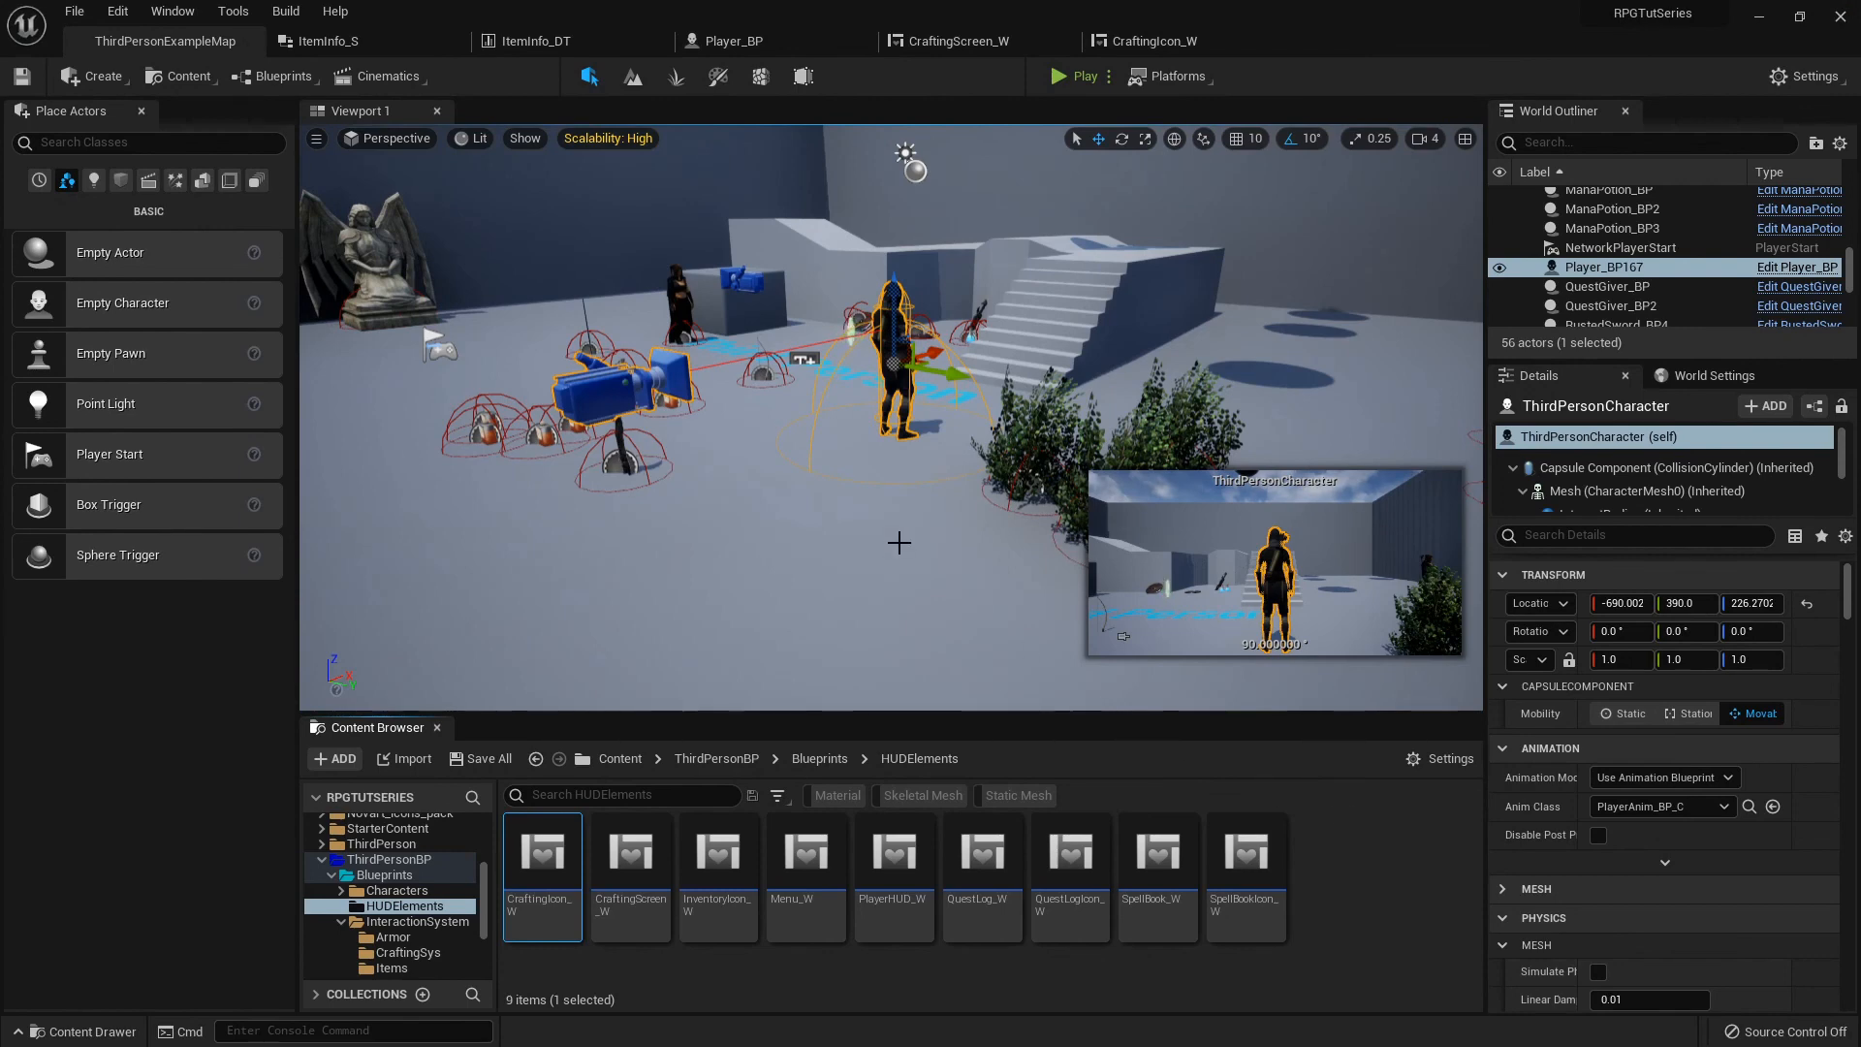
left_click(738, 40)
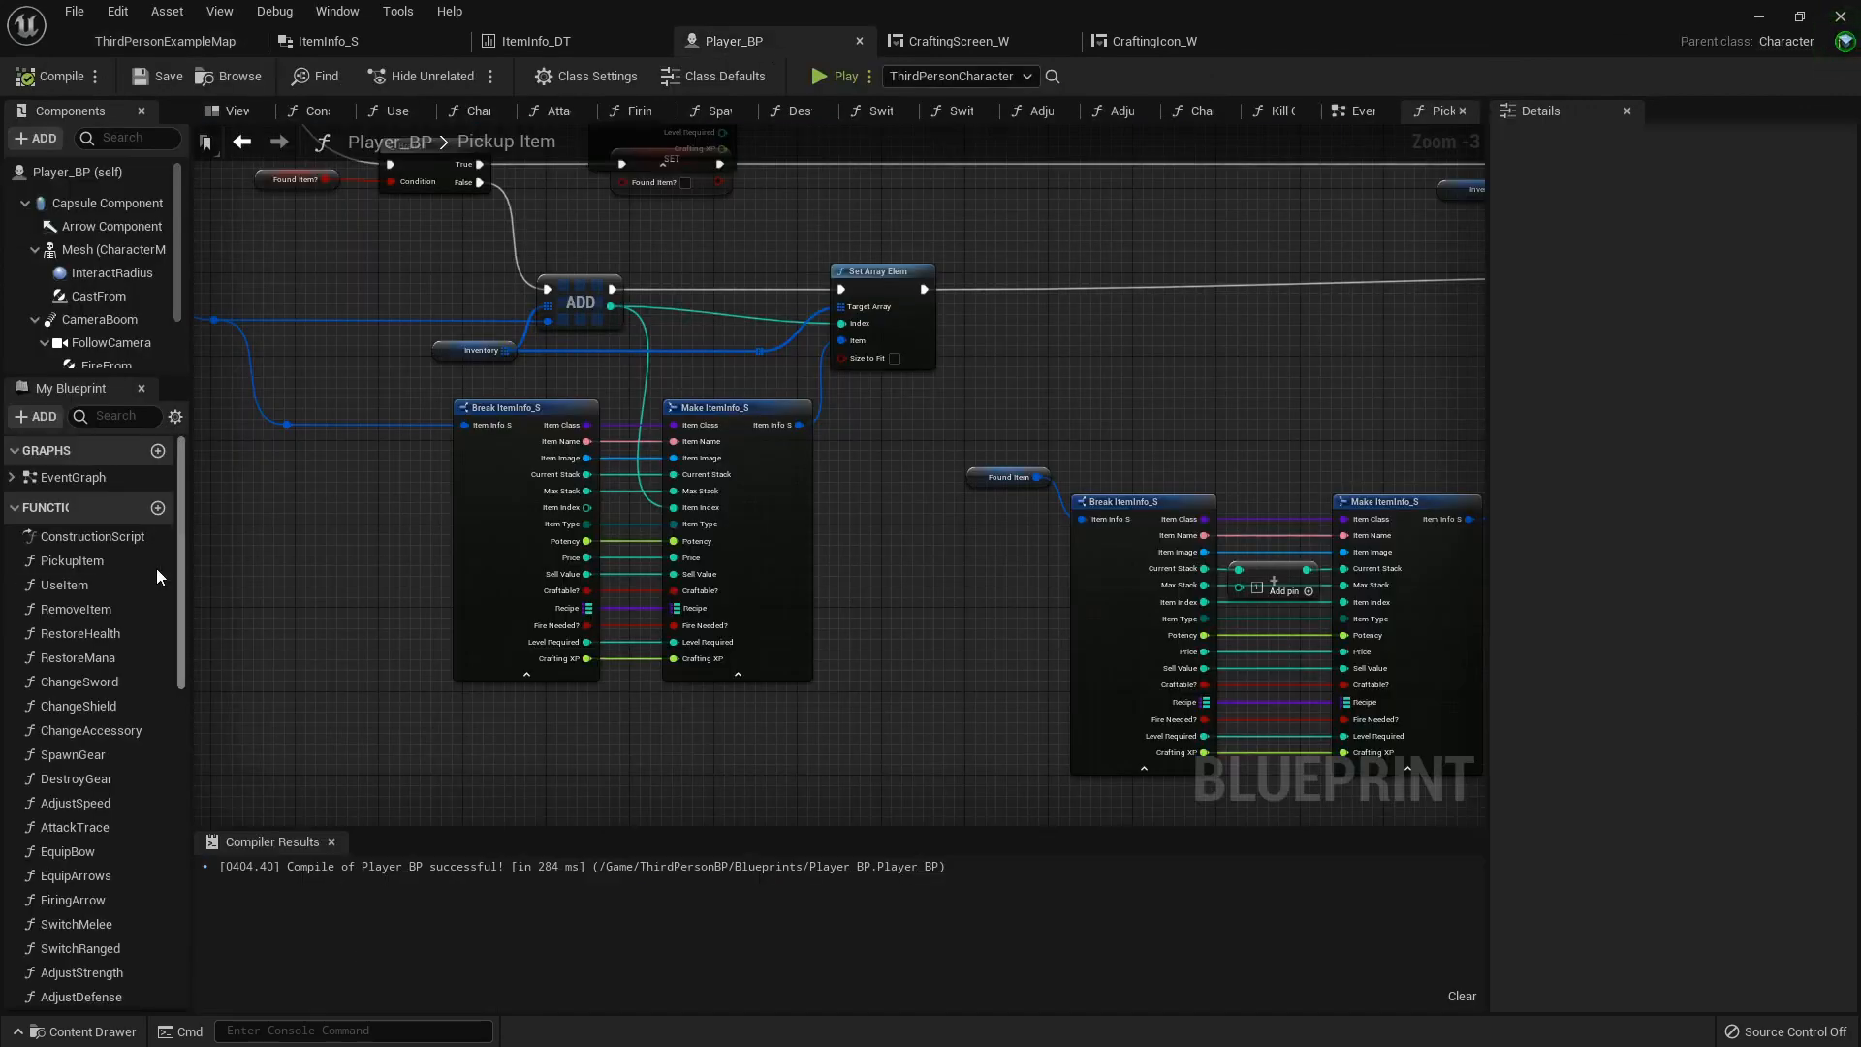